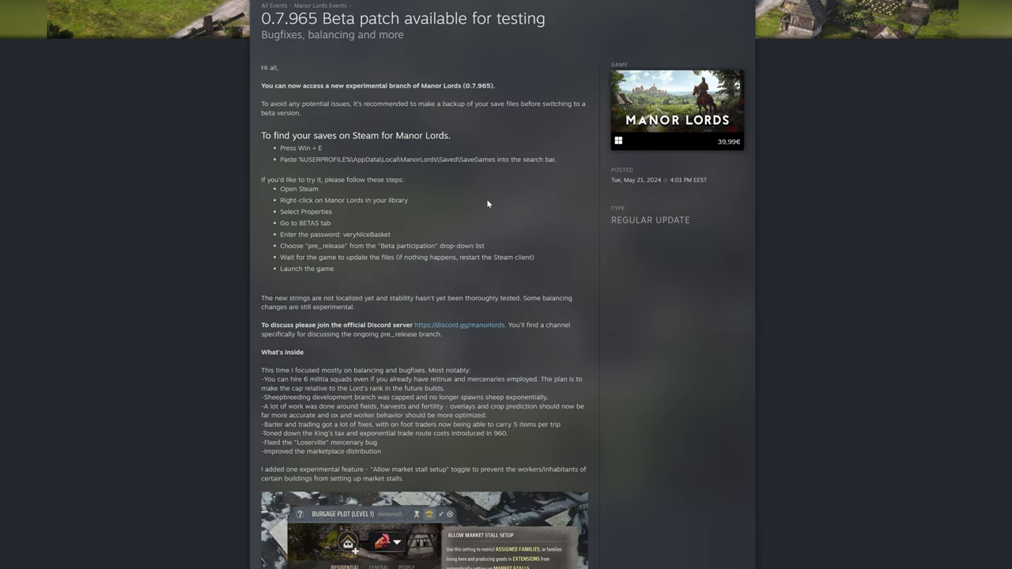
{"action": "mouse_move", "coordinate": [475, 212]}
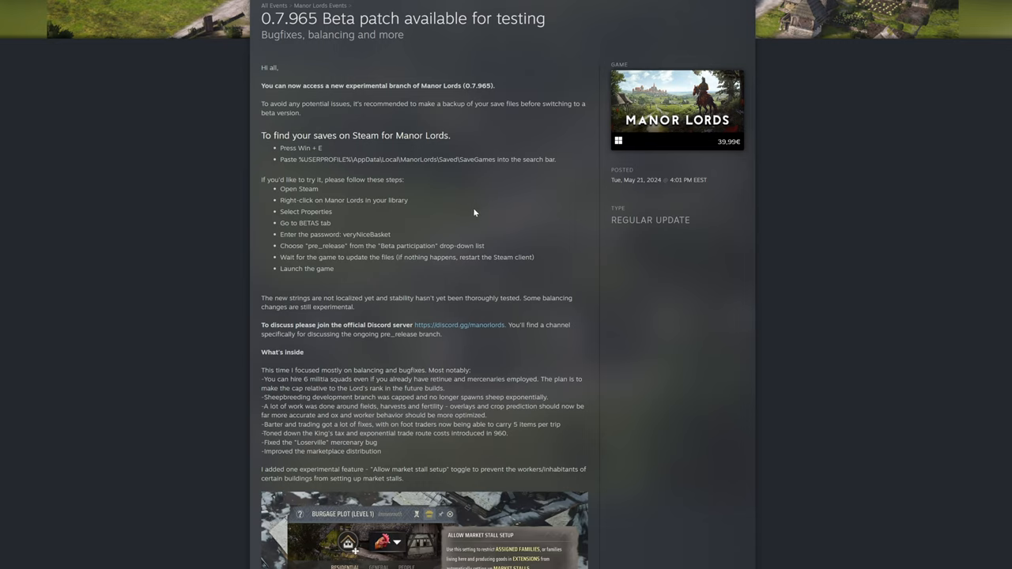
{"action": "mouse_move", "coordinate": [464, 208]}
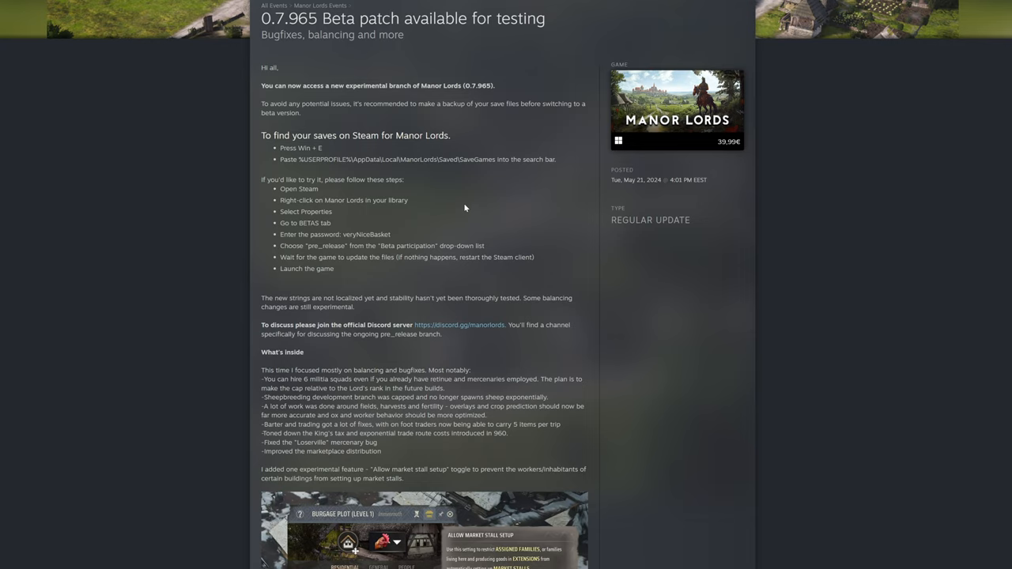
{"action": "mouse_move", "coordinate": [461, 209]}
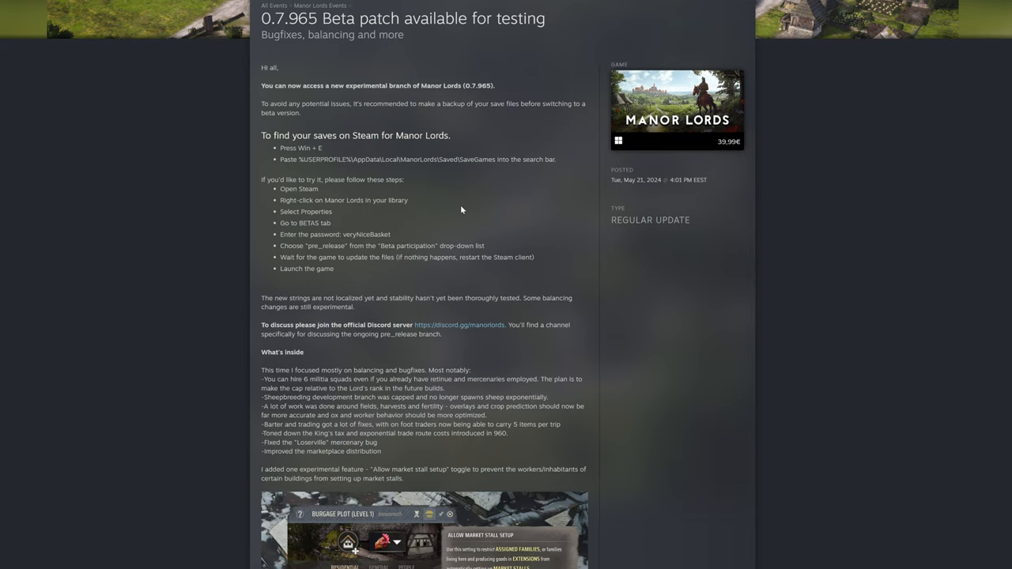
{"action": "mouse_move", "coordinate": [496, 212]}
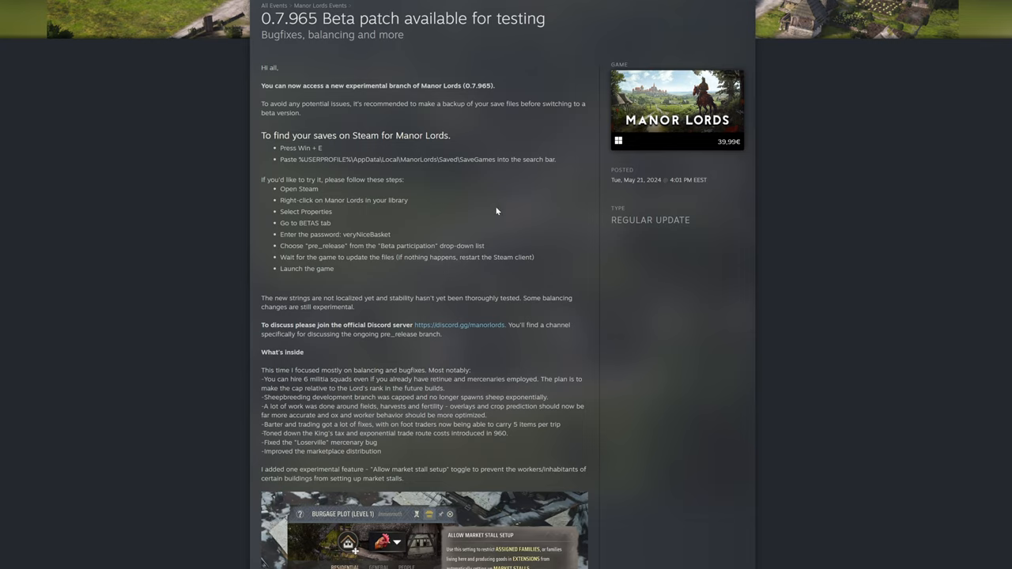
{"action": "mouse_move", "coordinate": [473, 204]}
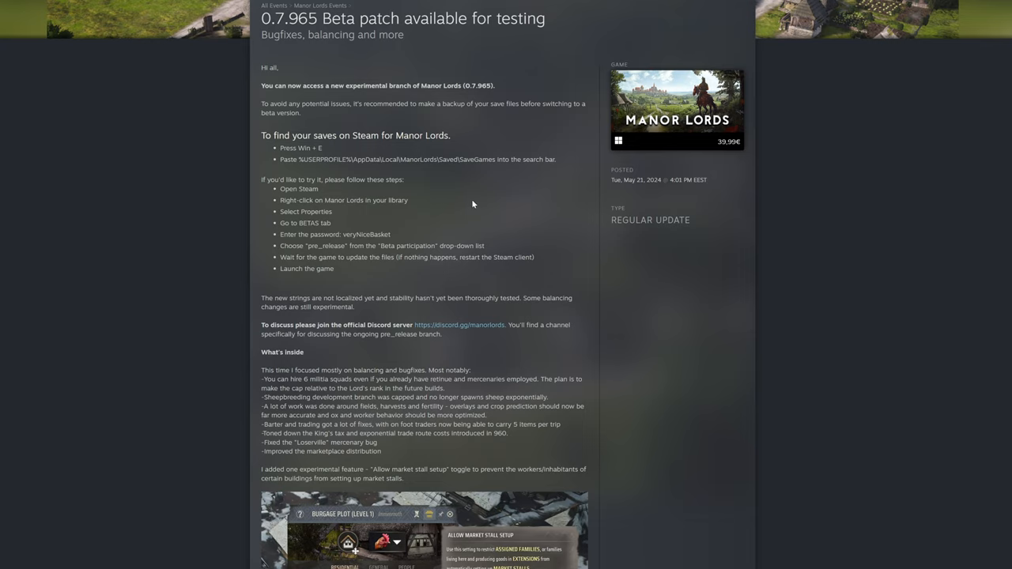
{"action": "mouse_move", "coordinate": [474, 202]}
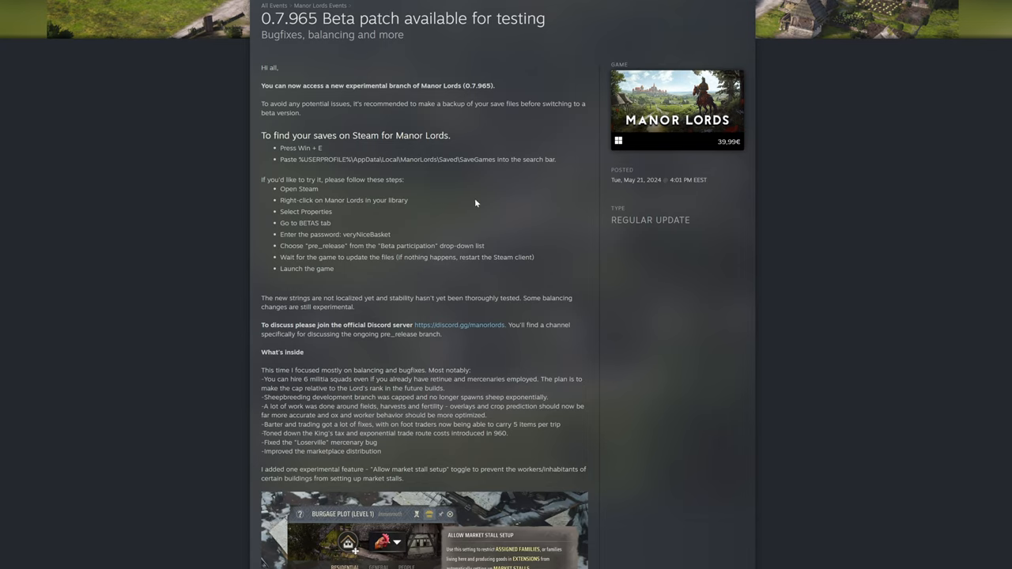
{"action": "mouse_move", "coordinate": [500, 202]}
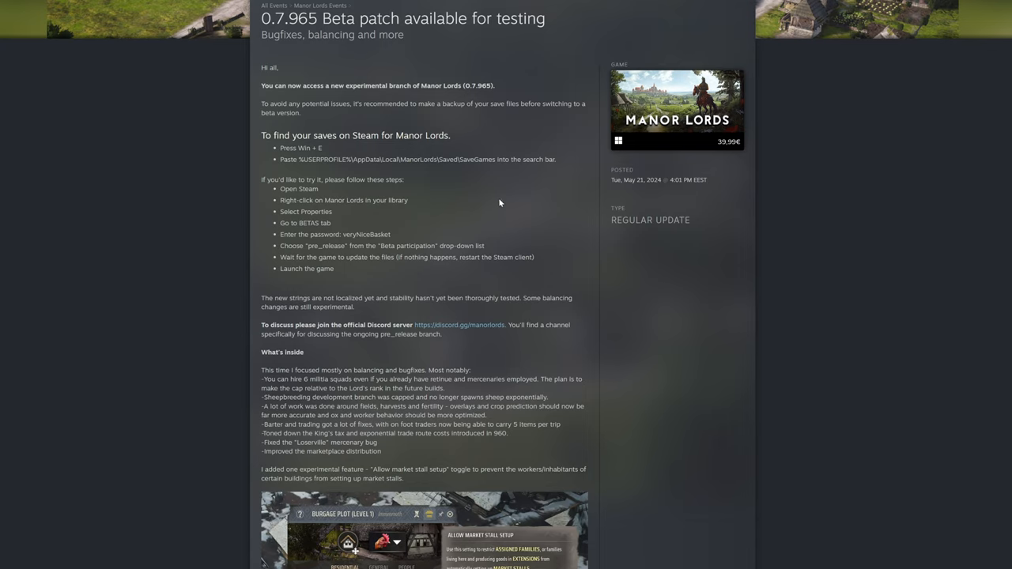
{"action": "mouse_move", "coordinate": [497, 202]}
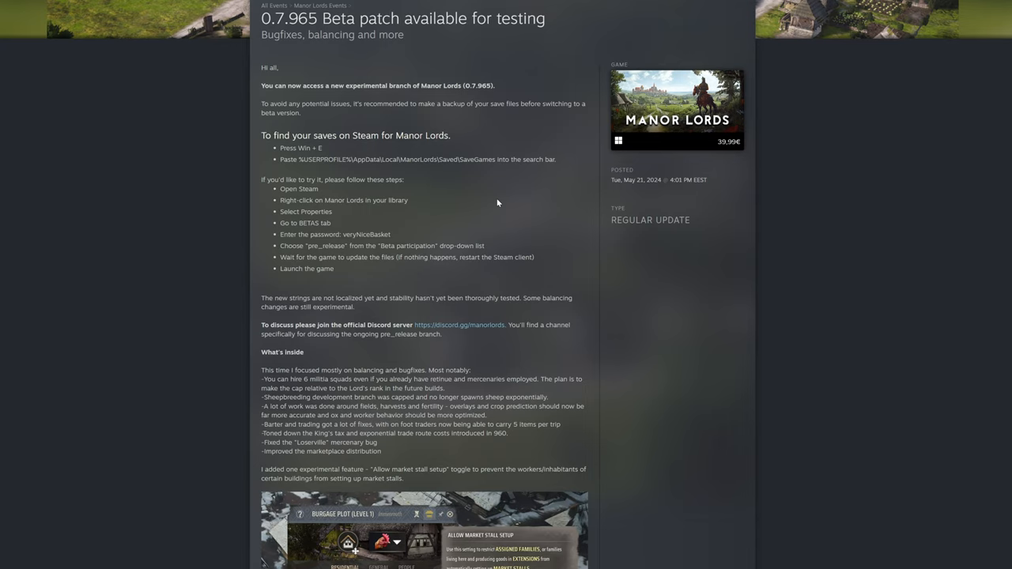
{"action": "mouse_move", "coordinate": [490, 221]}
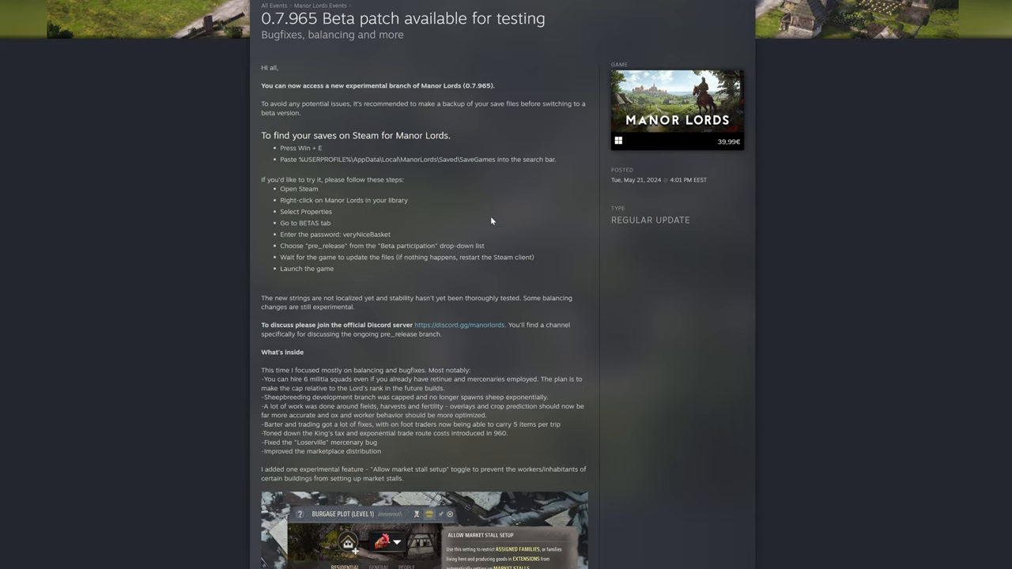
{"action": "mouse_move", "coordinate": [371, 317]}
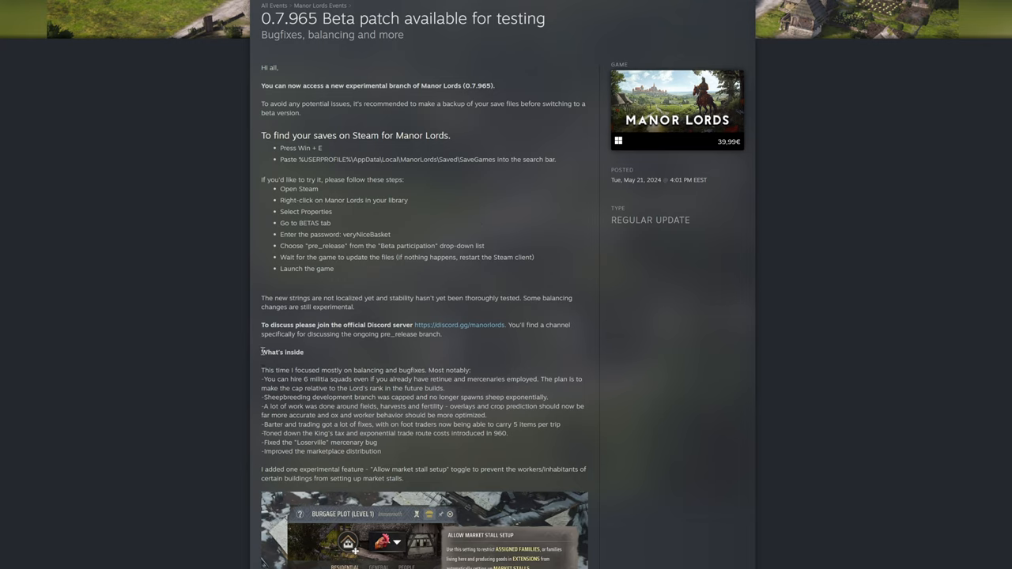
Highlight the What's inside heading and move down to its changelog bullets.
{"action": "left_click_drag", "start_coordinate": [262, 351], "coordinate": [335, 380]}
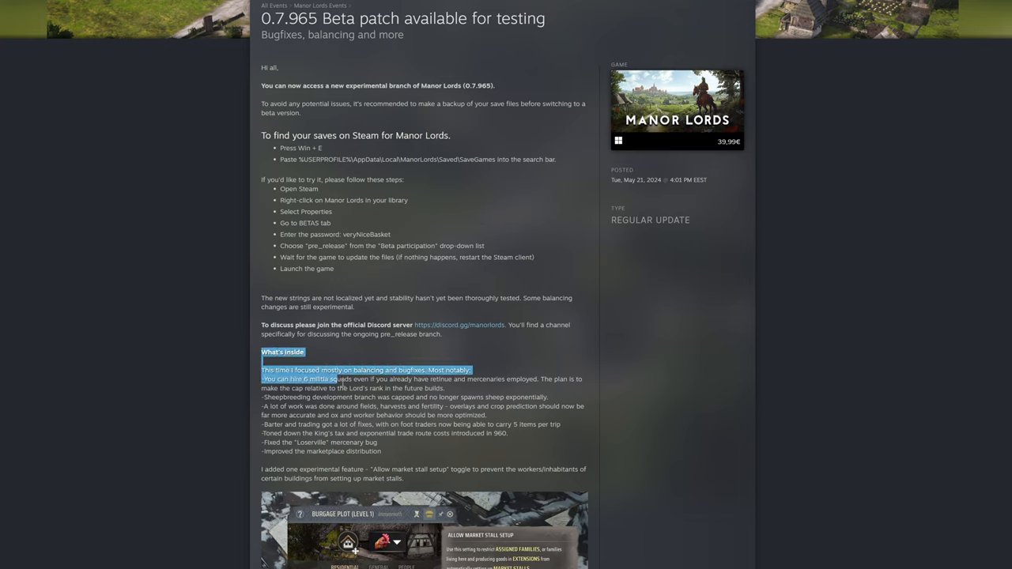
{"action": "scroll", "scroll_direction": "down", "scroll_amount": 3}
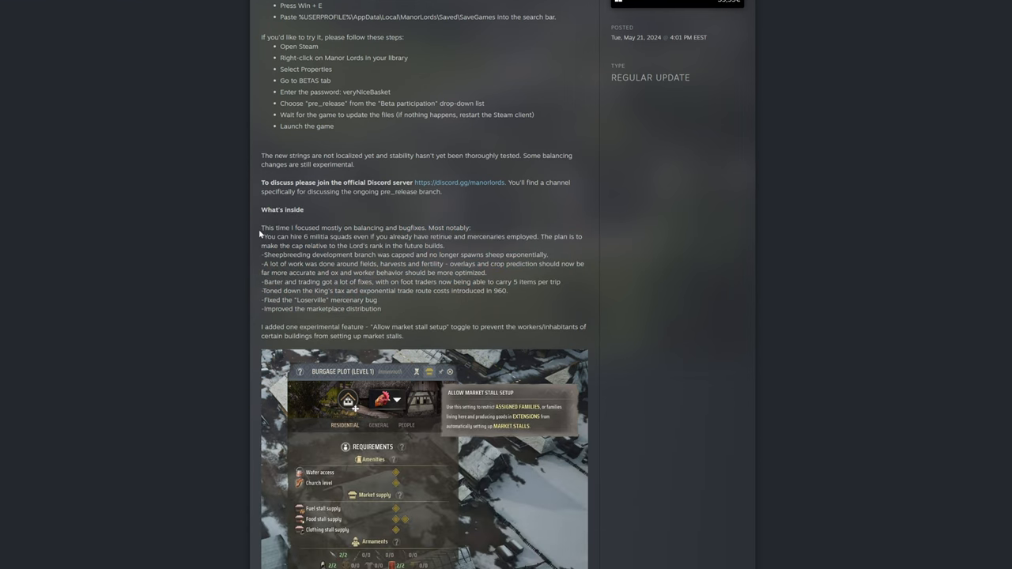
{"action": "left_click_drag", "start_coordinate": [262, 227], "coordinate": [343, 228]}
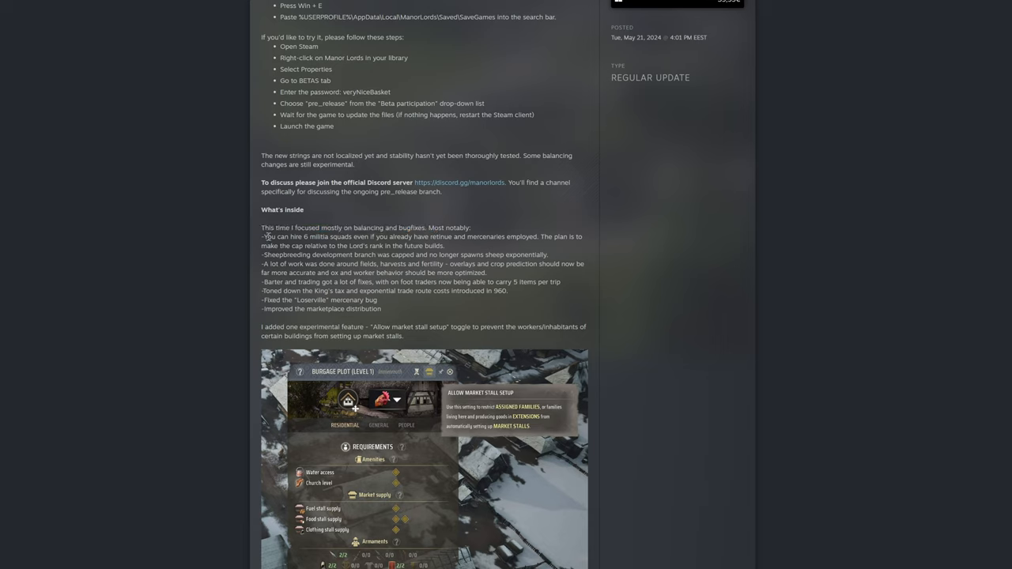
Highlight the first bullet about hiring militia squads, then clear the highlight.
{"action": "left_click_drag", "start_coordinate": [266, 237], "coordinate": [367, 238]}
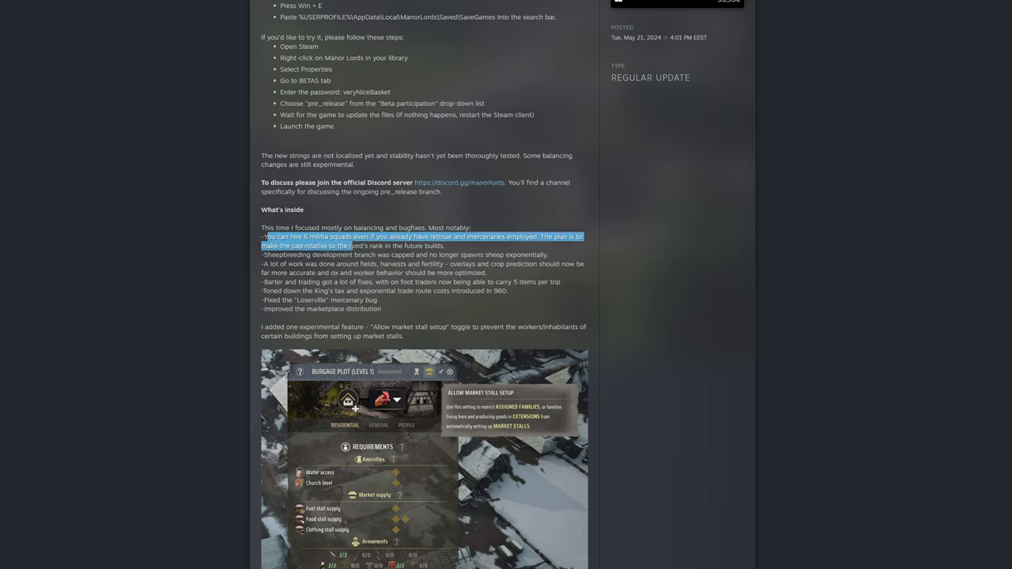
{"action": "left_click", "coordinate": [394, 245]}
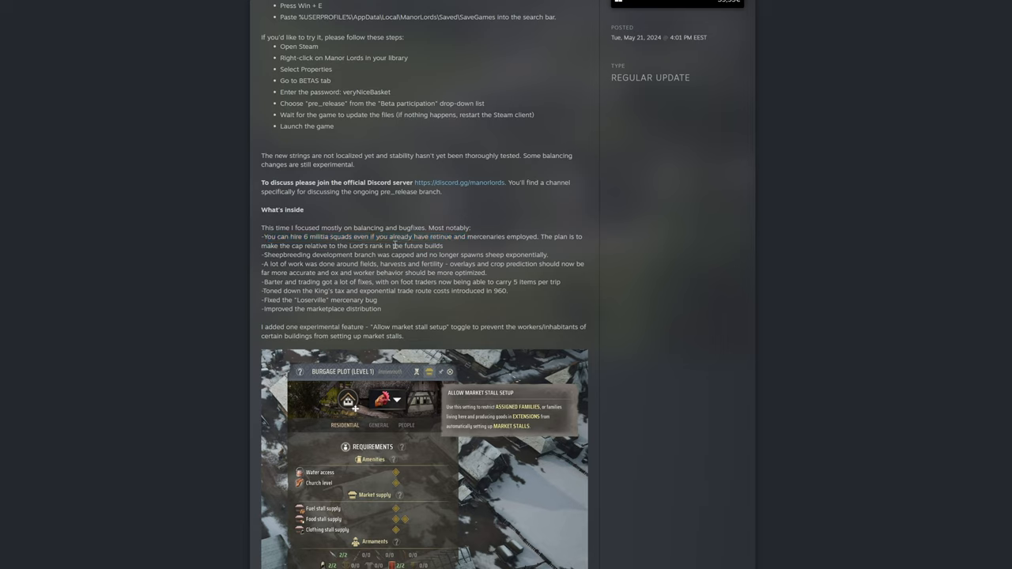
{"action": "left_click_drag", "start_coordinate": [262, 237], "coordinate": [445, 247]}
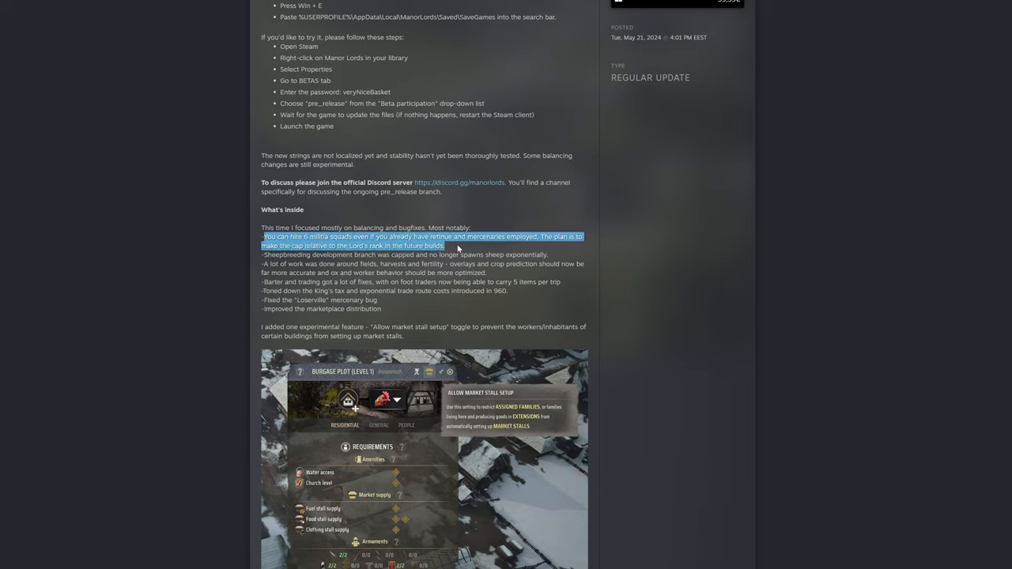
{"action": "left_click", "coordinate": [457, 248]}
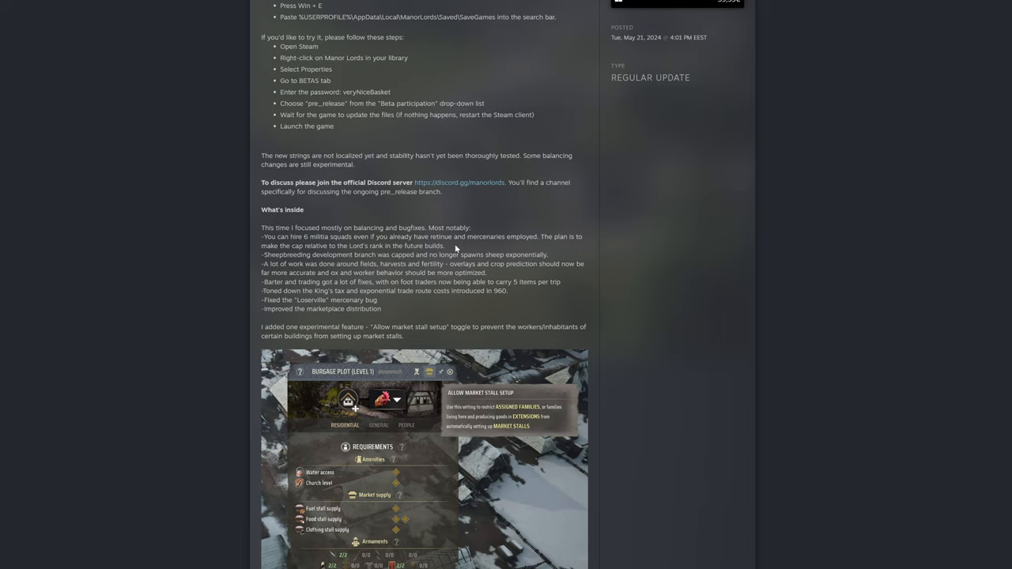
{"action": "left_click_drag", "start_coordinate": [263, 237], "coordinate": [443, 246]}
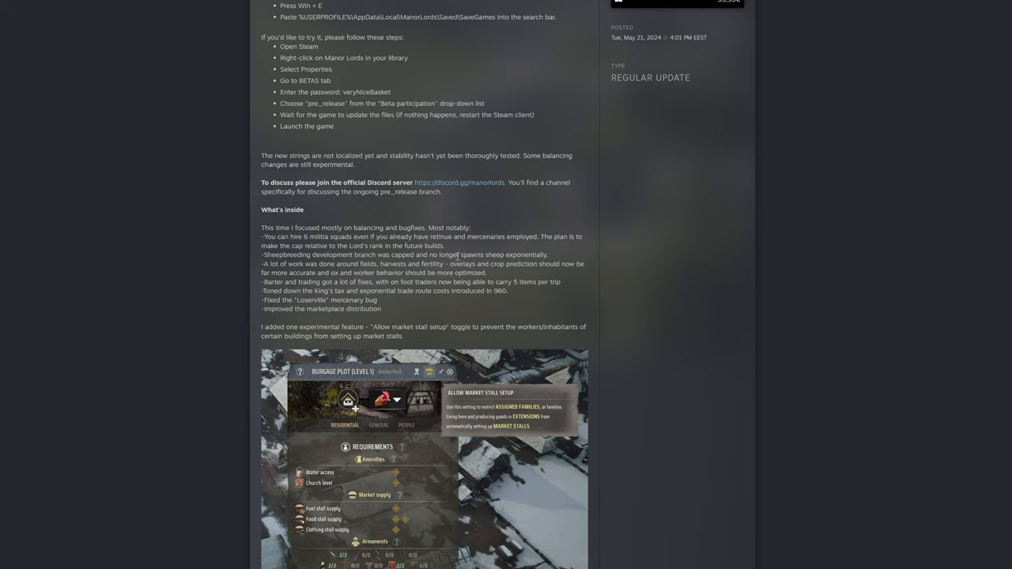
{"action": "left_click_drag", "start_coordinate": [262, 237], "coordinate": [403, 245]}
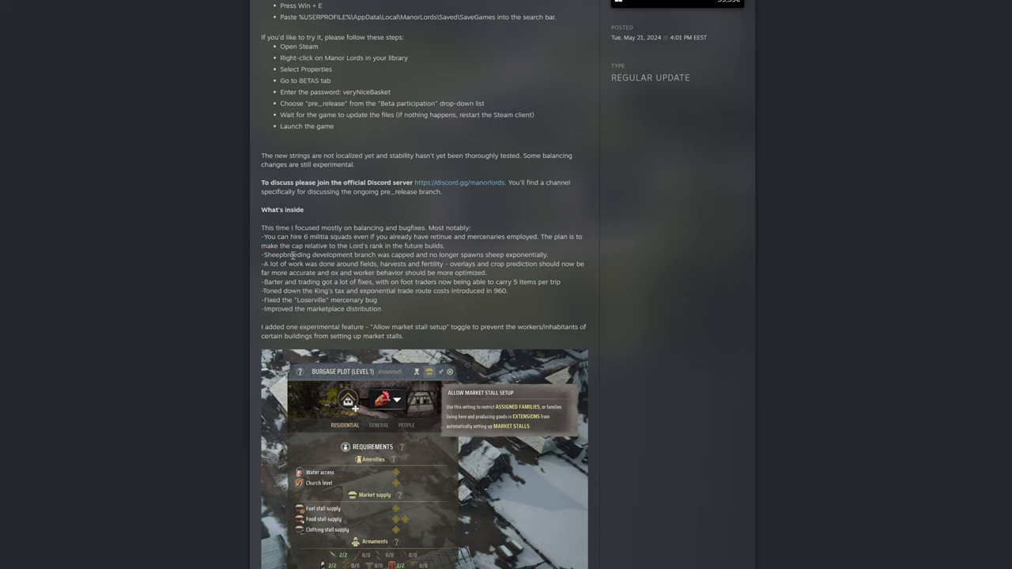
Highlight the sheepbreeding-capped bullet, clear it, then highlight it again.
{"action": "left_click_drag", "start_coordinate": [316, 255], "coordinate": [443, 254]}
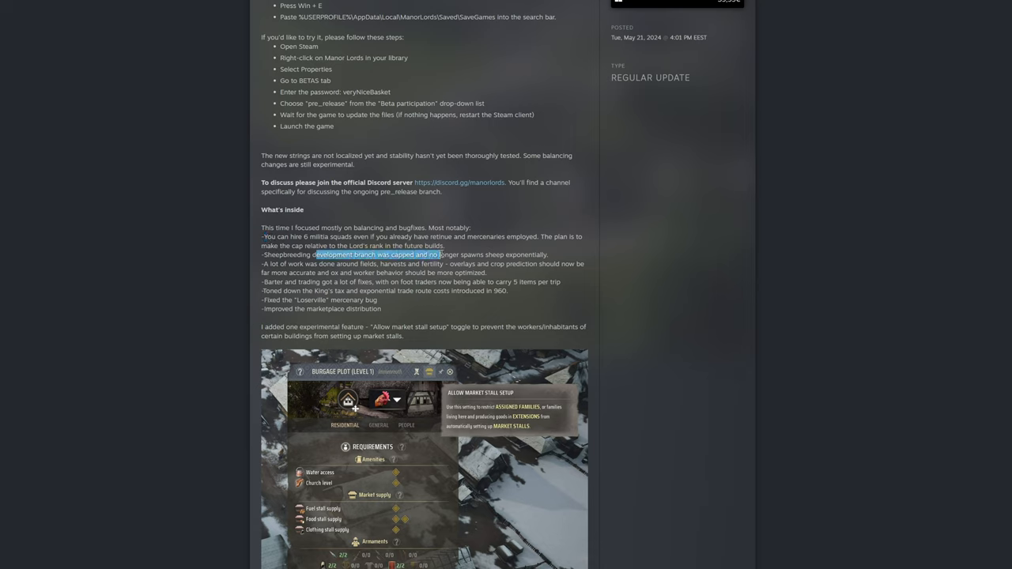
{"action": "left_click_drag", "start_coordinate": [315, 253], "coordinate": [547, 253]}
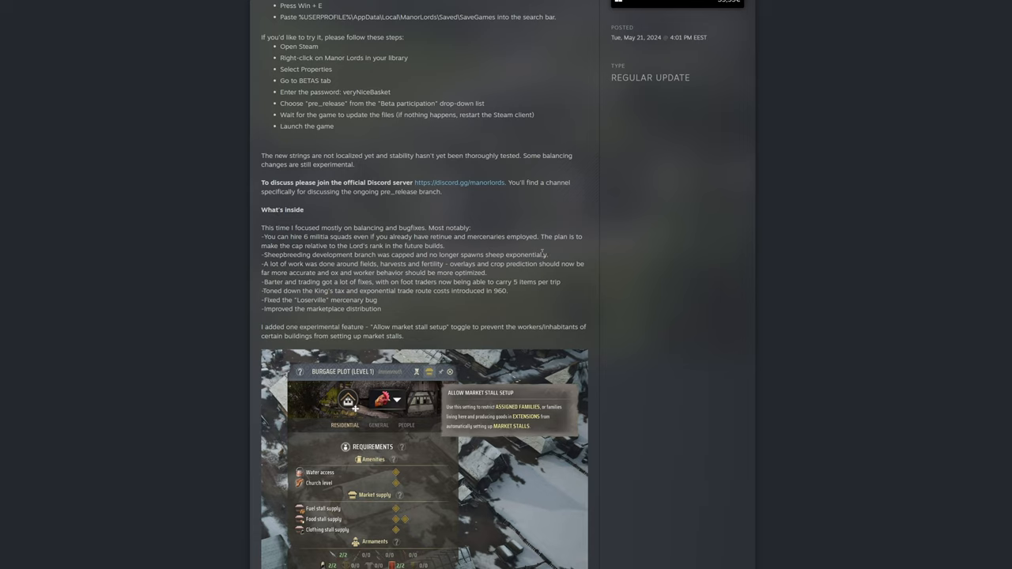
{"action": "left_click_drag", "start_coordinate": [263, 255], "coordinate": [465, 264]}
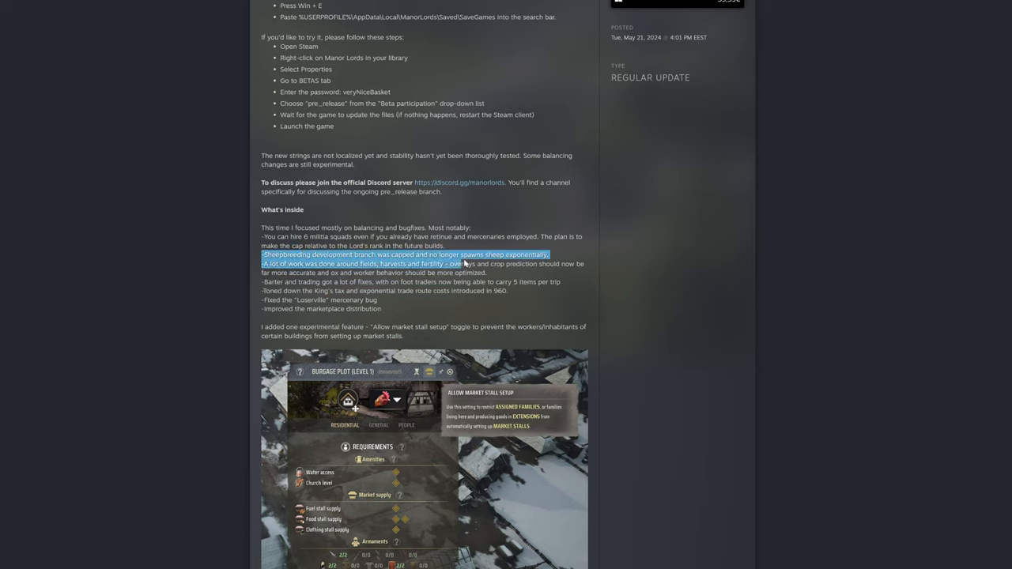
{"action": "left_click", "coordinate": [465, 264]}
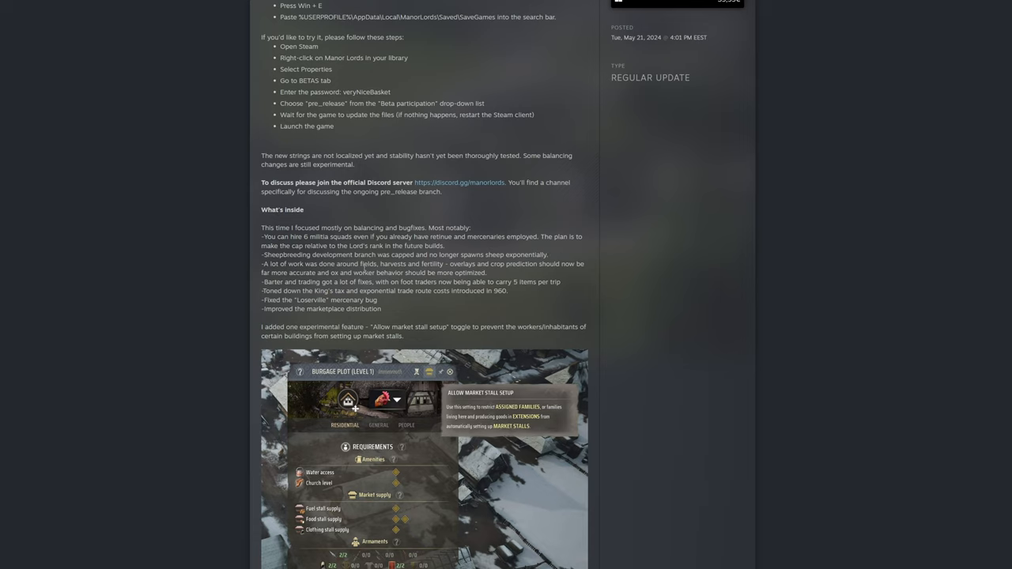
{"action": "mouse_move", "coordinate": [357, 266]}
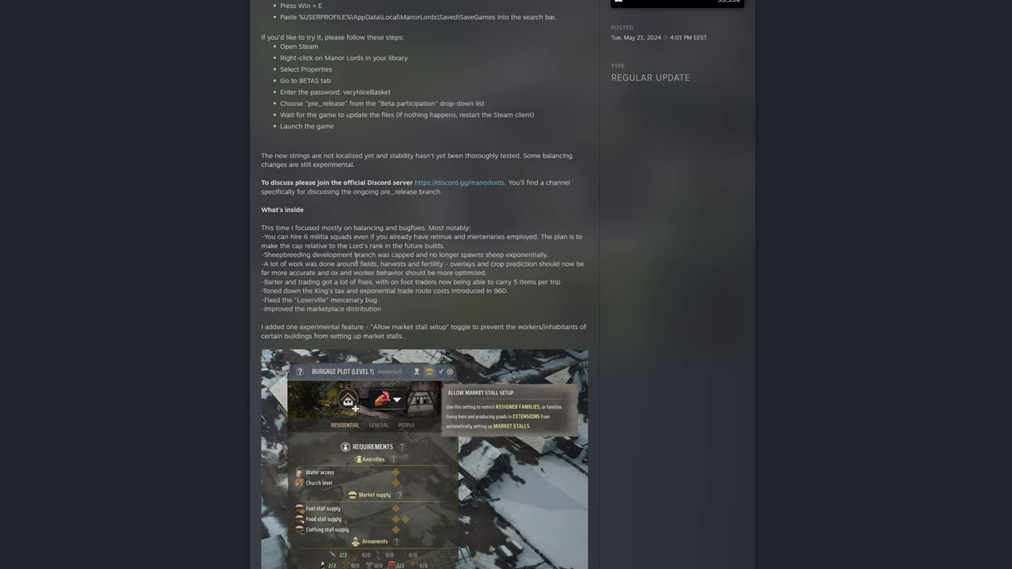
{"action": "left_click_drag", "start_coordinate": [262, 253], "coordinate": [546, 253]}
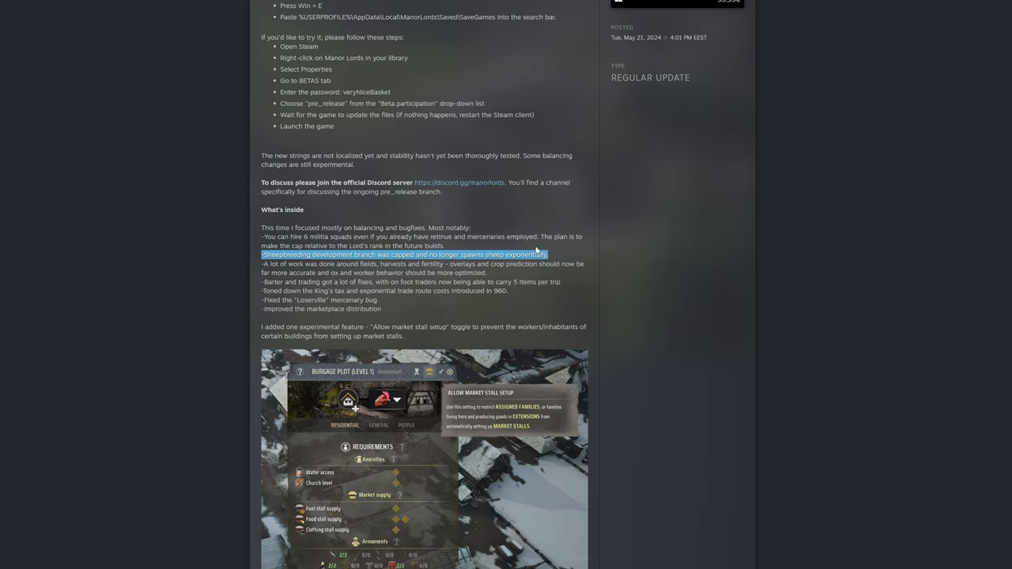
{"action": "mouse_move", "coordinate": [537, 251]}
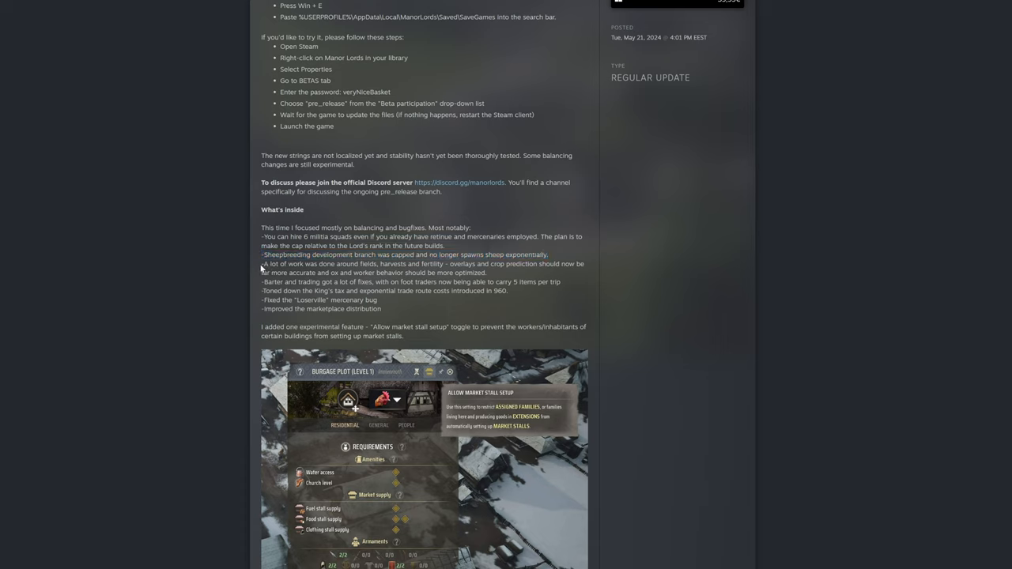
Highlight the whole fields, harvests and fertility bullet.
{"action": "left_click_drag", "start_coordinate": [262, 263], "coordinate": [357, 263]}
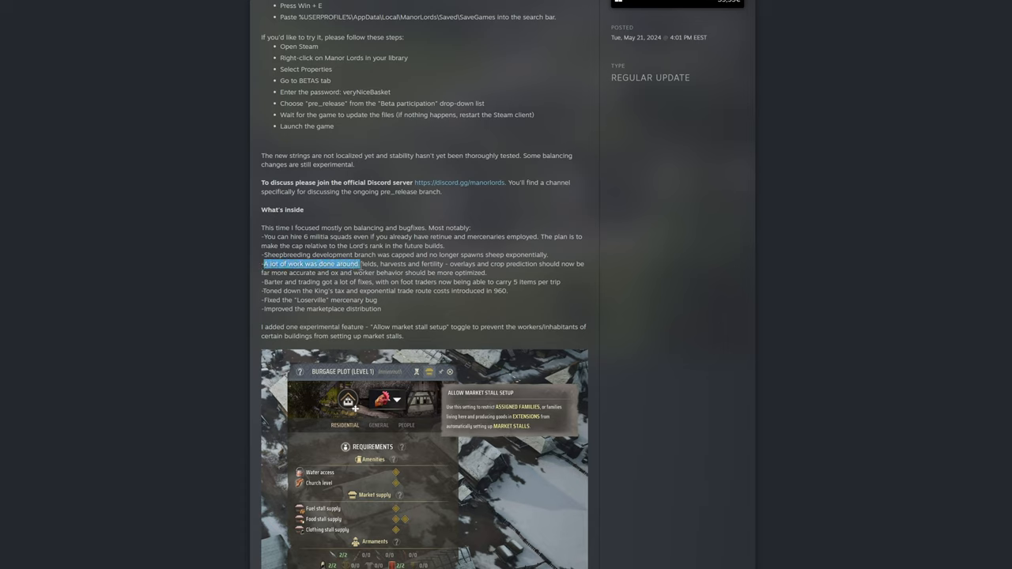
{"action": "left_click_drag", "start_coordinate": [357, 263], "coordinate": [449, 262]}
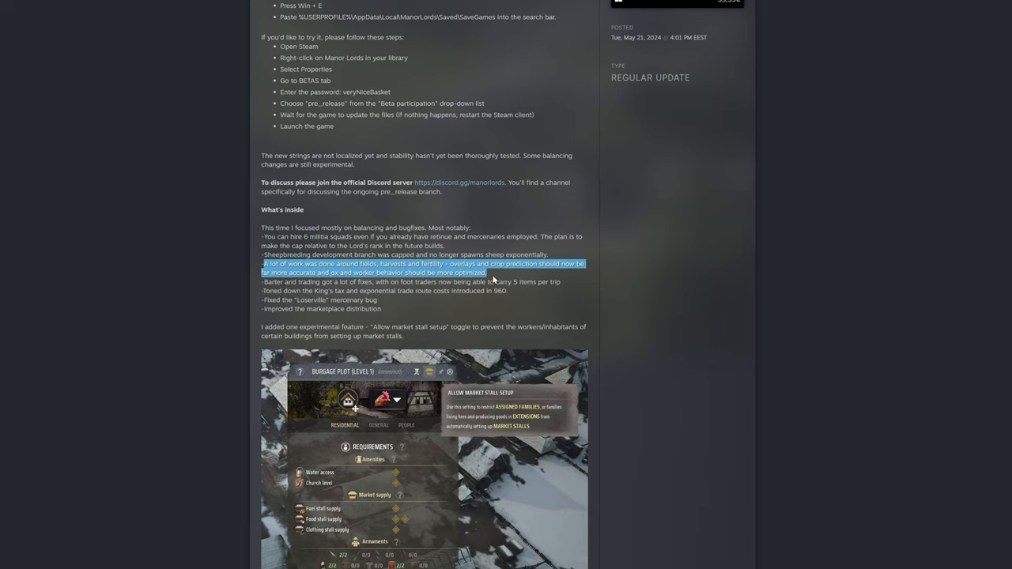
{"action": "mouse_move", "coordinate": [496, 278]}
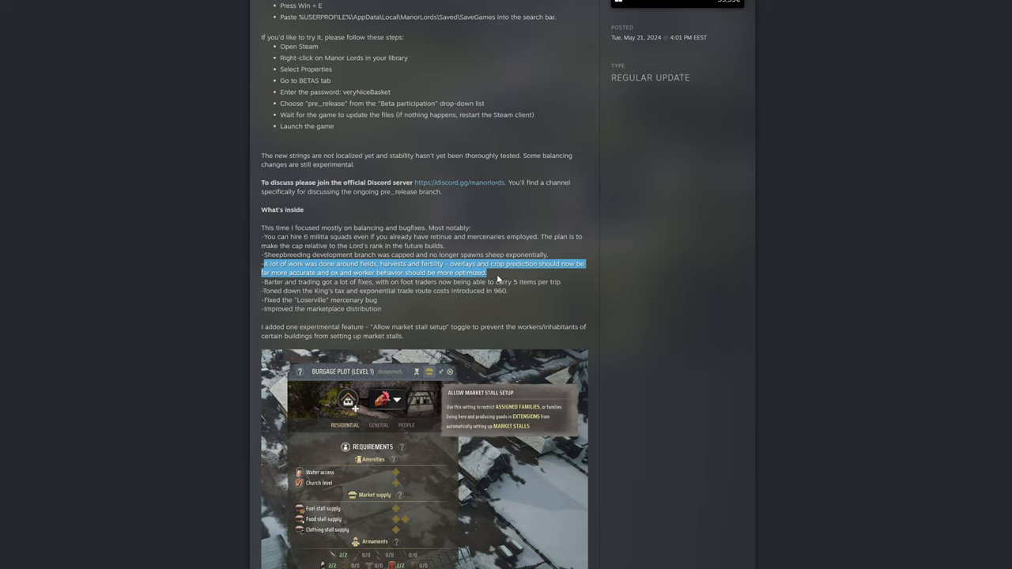
Clear the highlight on the fields bullet.
{"action": "left_click", "coordinate": [275, 291]}
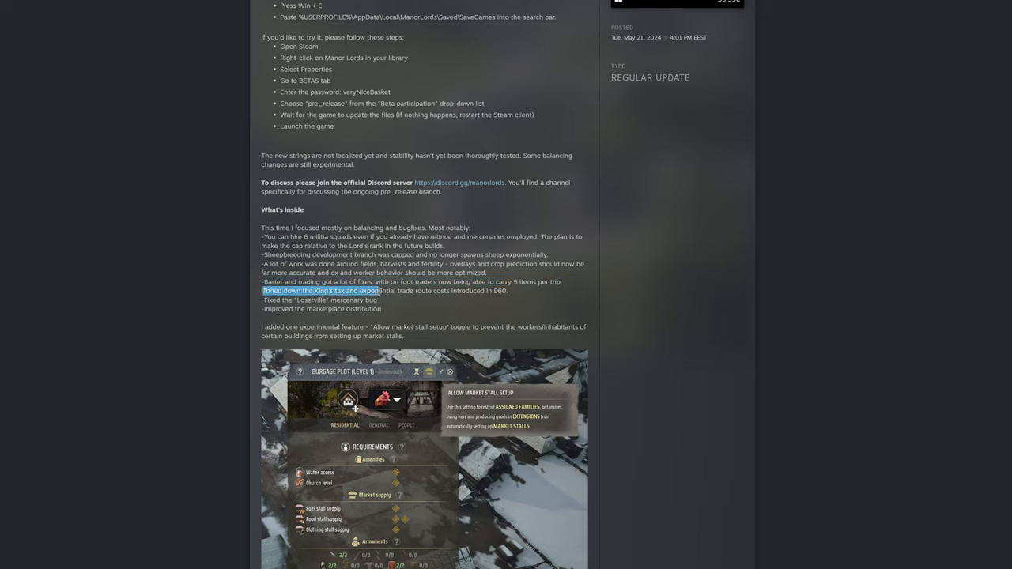
{"action": "left_click_drag", "start_coordinate": [378, 291], "coordinate": [452, 291]}
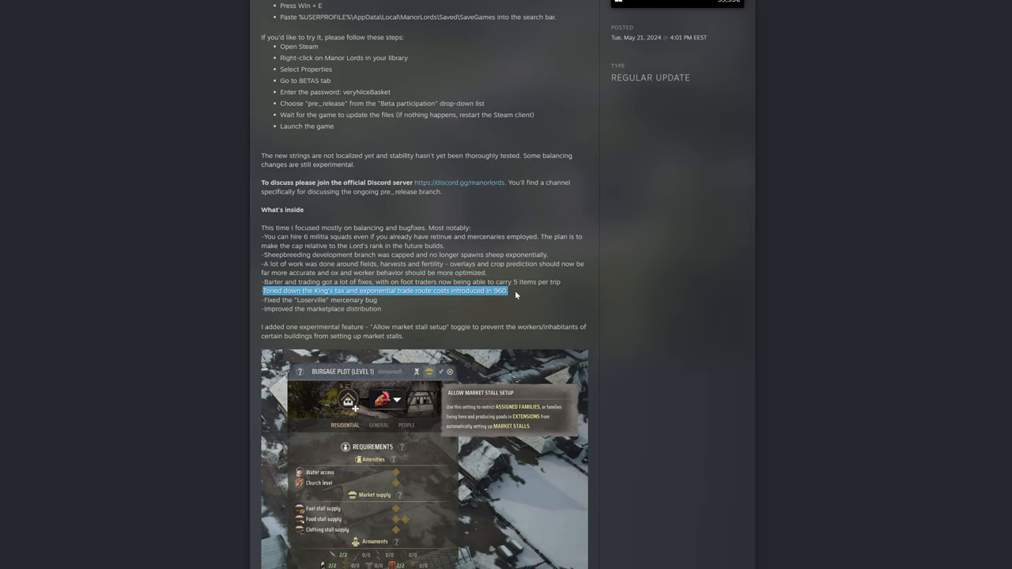
{"action": "mouse_move", "coordinate": [425, 300]}
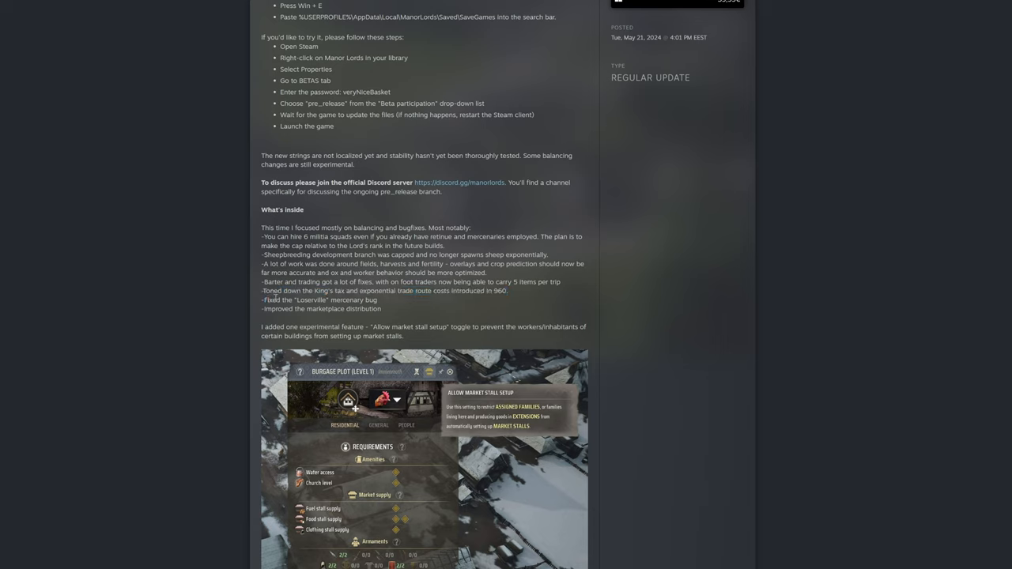
{"action": "left_click_drag", "start_coordinate": [262, 291], "coordinate": [505, 291]}
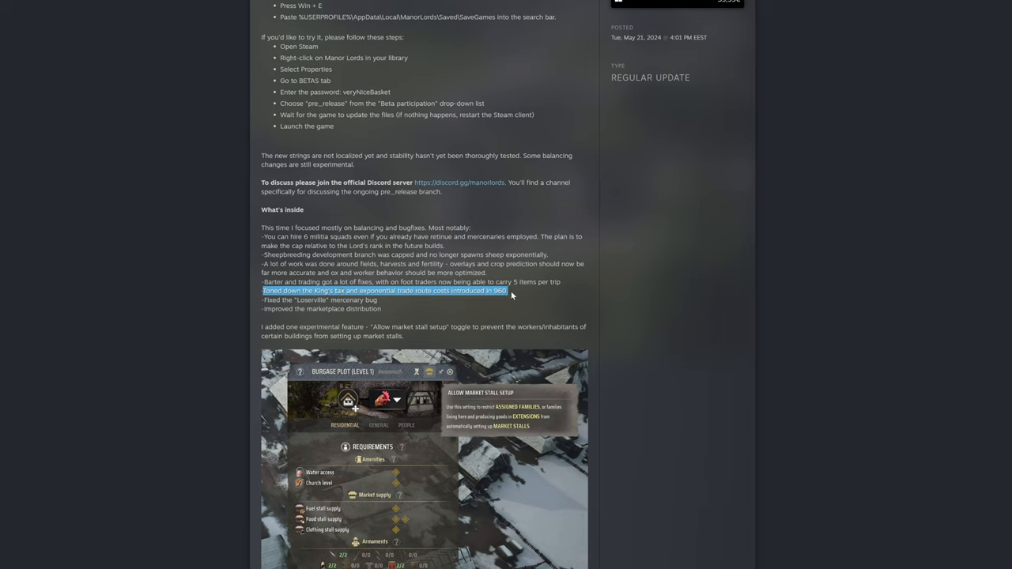
{"action": "left_click", "coordinate": [513, 300]}
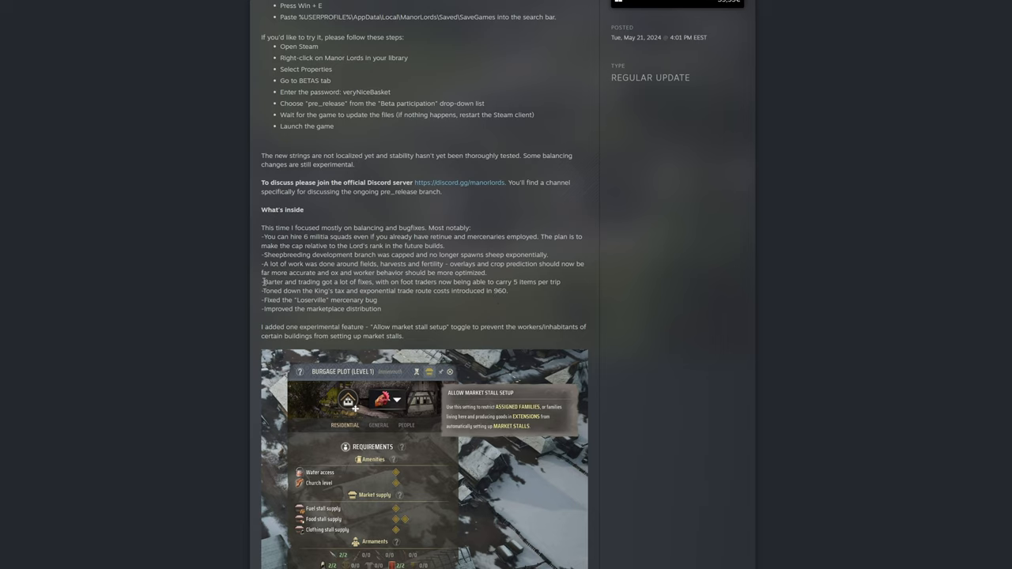
{"action": "left_click_drag", "start_coordinate": [262, 281], "coordinate": [509, 291]}
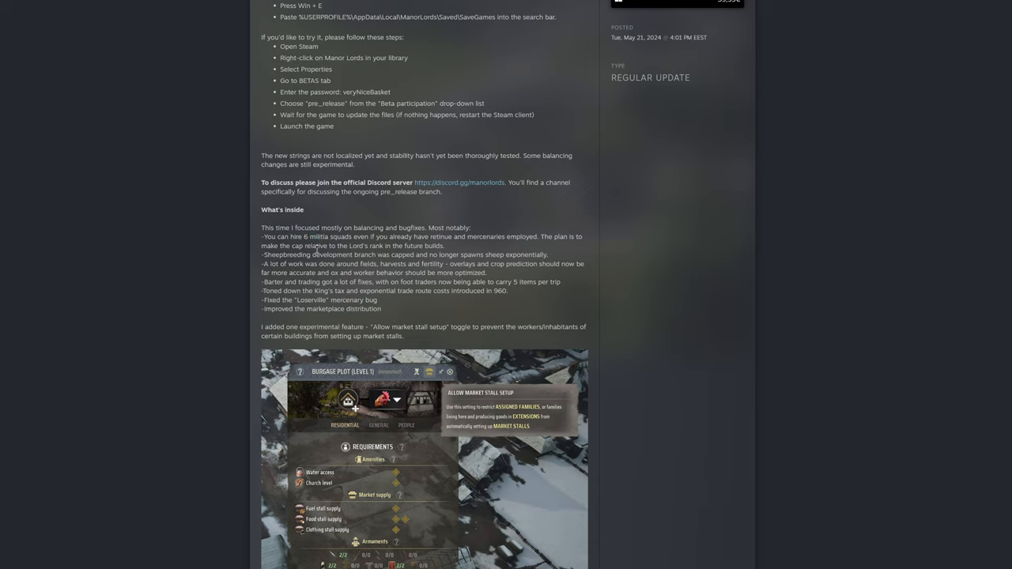
{"action": "mouse_move", "coordinate": [316, 249]}
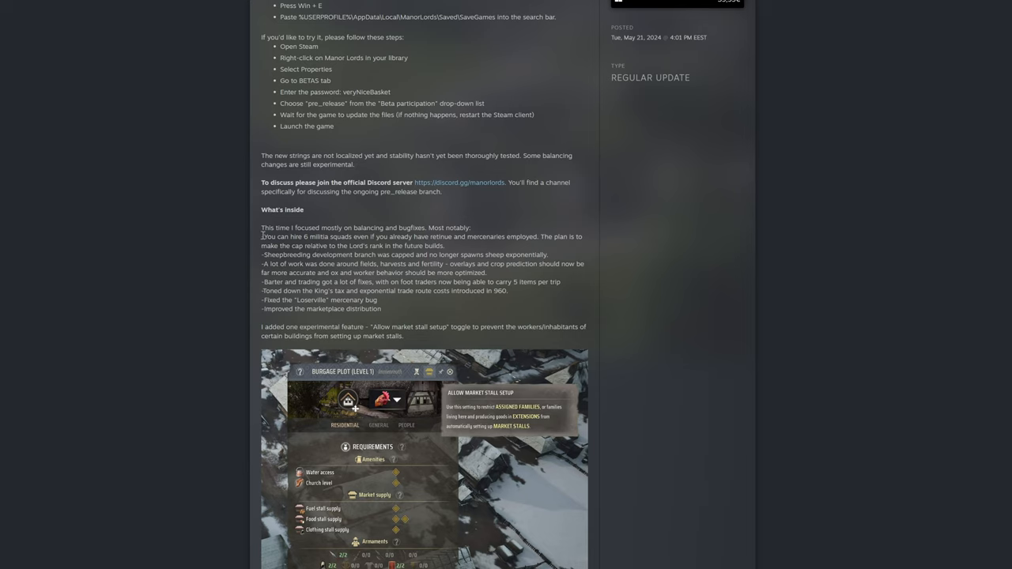
Highlight the sheepbreeding and fields lines, then clear the highlight.
{"action": "left_click_drag", "start_coordinate": [262, 237], "coordinate": [444, 245]}
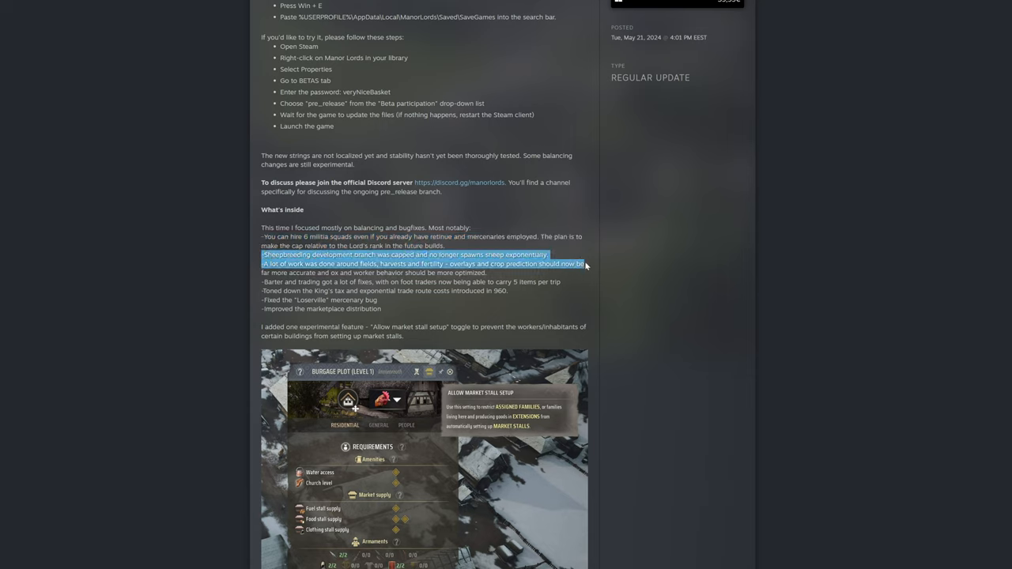
{"action": "left_click", "coordinate": [261, 260]}
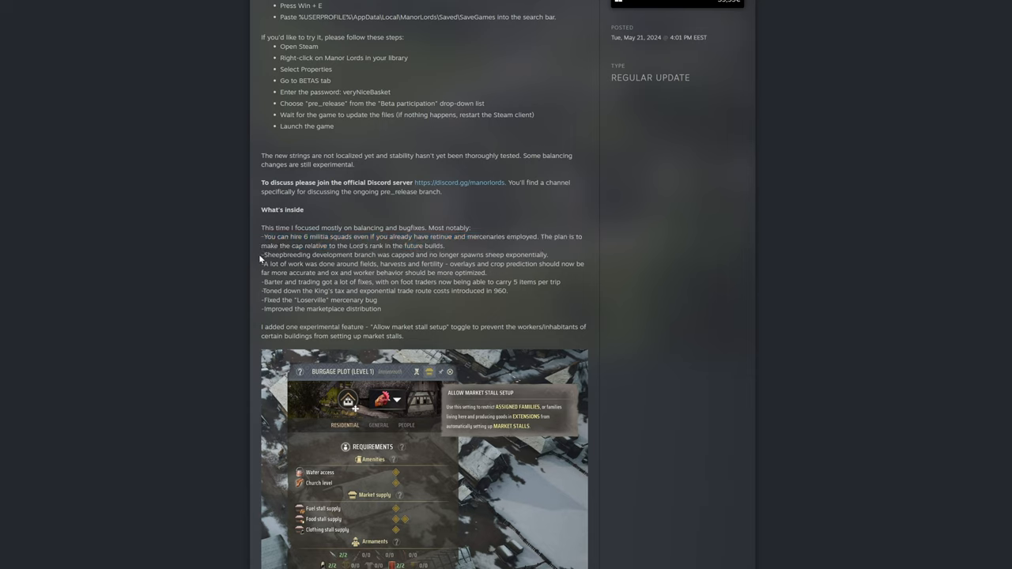
{"action": "mouse_move", "coordinate": [433, 289]}
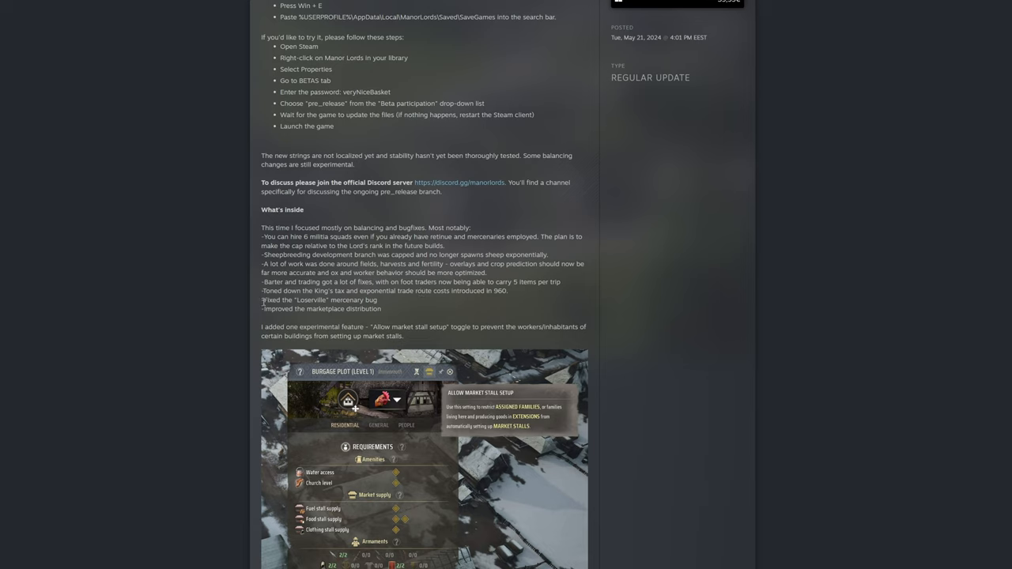
Highlight the Loserville mercenary bug fix line, clear it, then highlight it again.
{"action": "left_click_drag", "start_coordinate": [263, 300], "coordinate": [339, 300]}
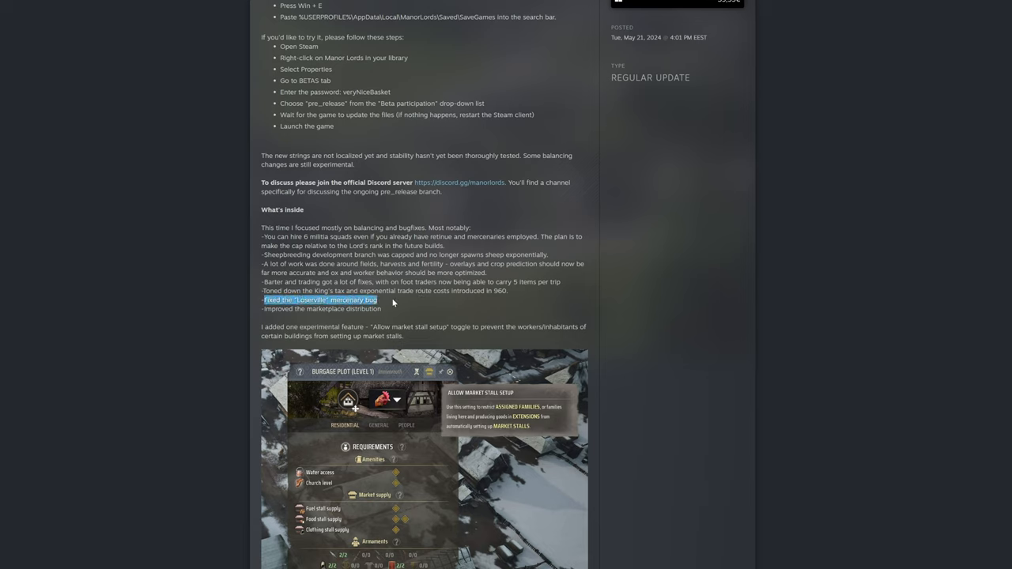
{"action": "left_click", "coordinate": [392, 304]}
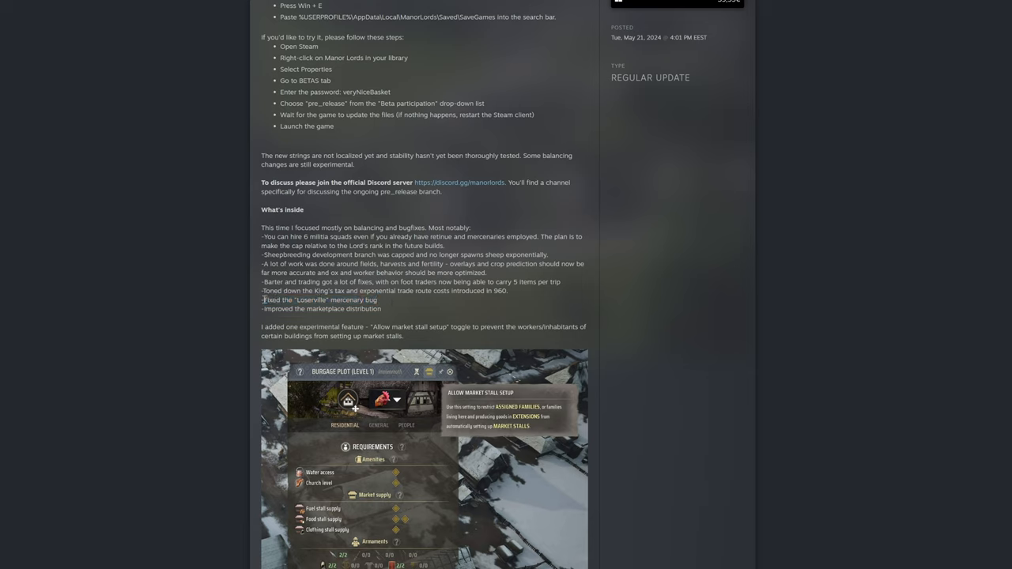
{"action": "left_click_drag", "start_coordinate": [262, 300], "coordinate": [377, 300]}
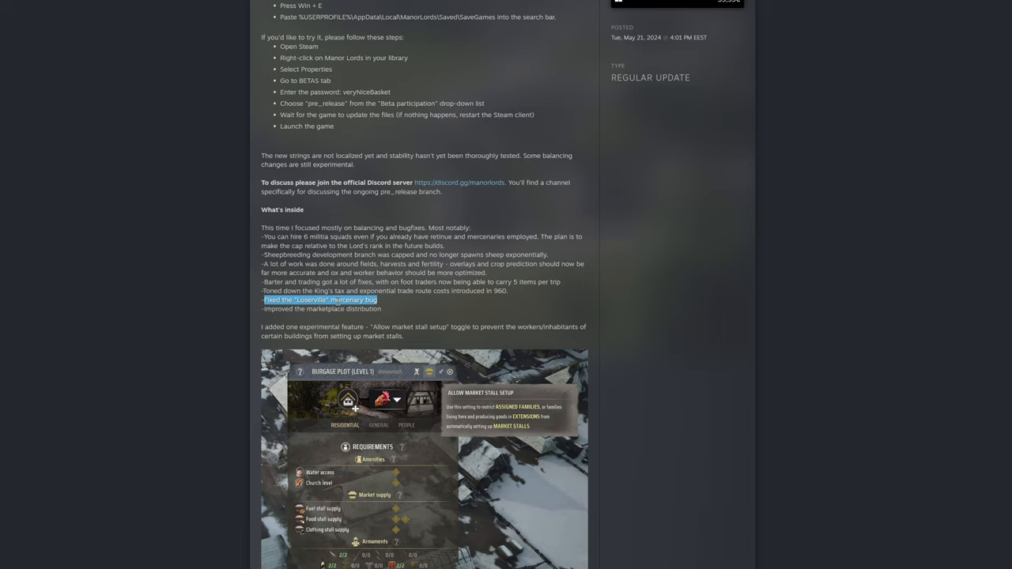
{"action": "mouse_move", "coordinate": [383, 305]}
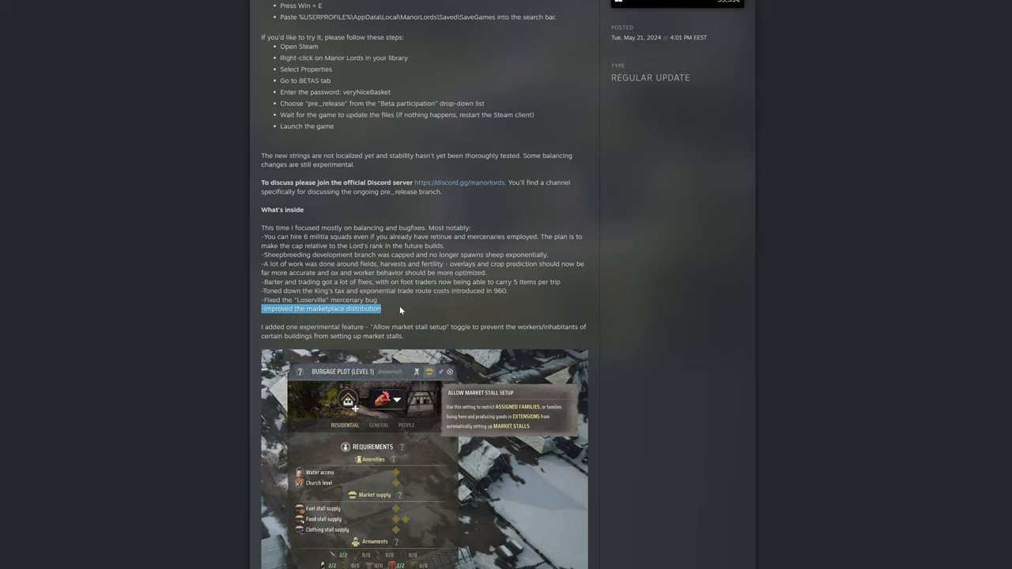
{"action": "mouse_move", "coordinate": [395, 308]}
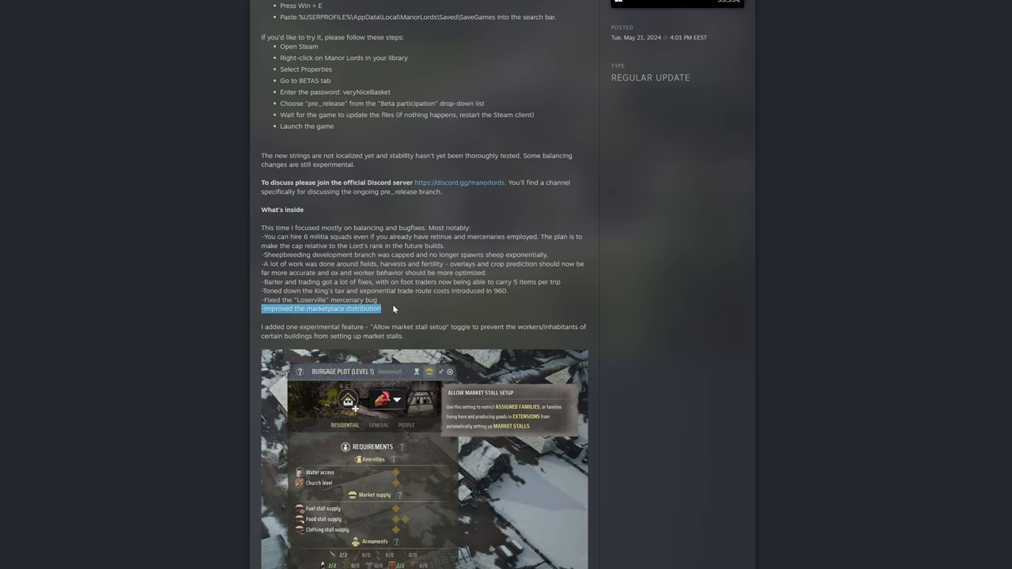
{"action": "mouse_move", "coordinate": [395, 313]}
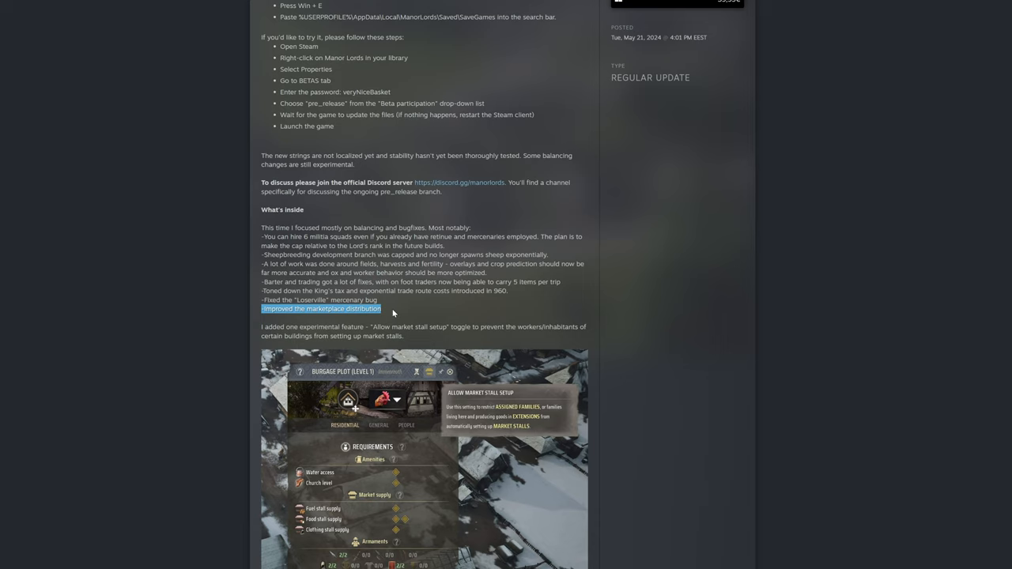
{"action": "mouse_move", "coordinate": [399, 317]}
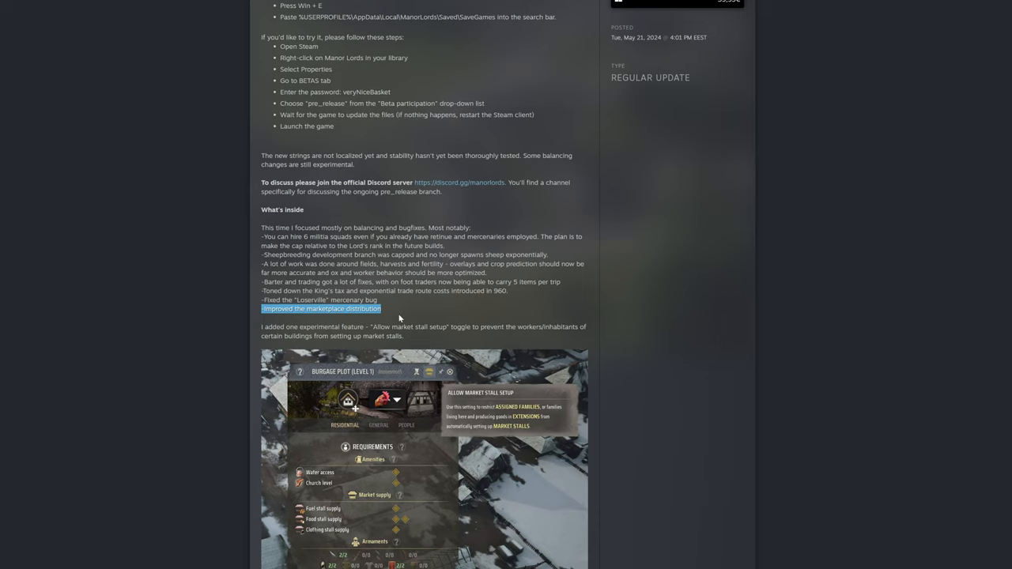
{"action": "mouse_move", "coordinate": [385, 313]}
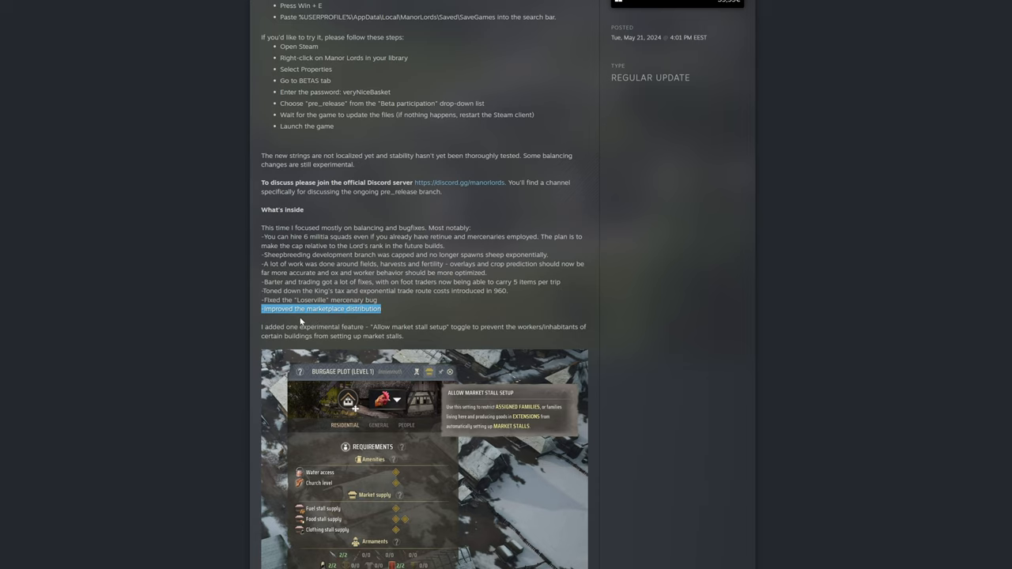
{"action": "mouse_move", "coordinate": [320, 319]}
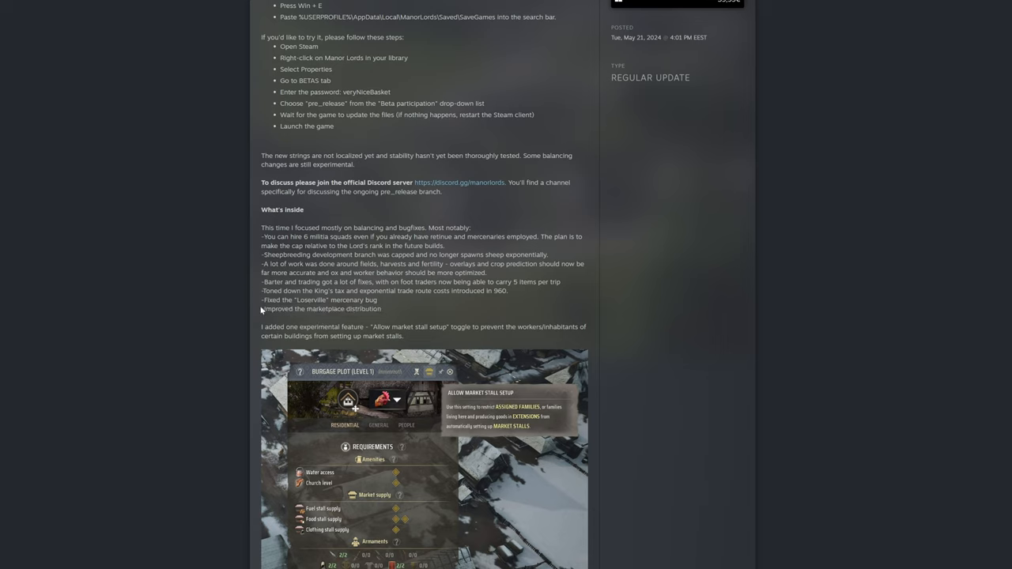
{"action": "mouse_move", "coordinate": [418, 291]}
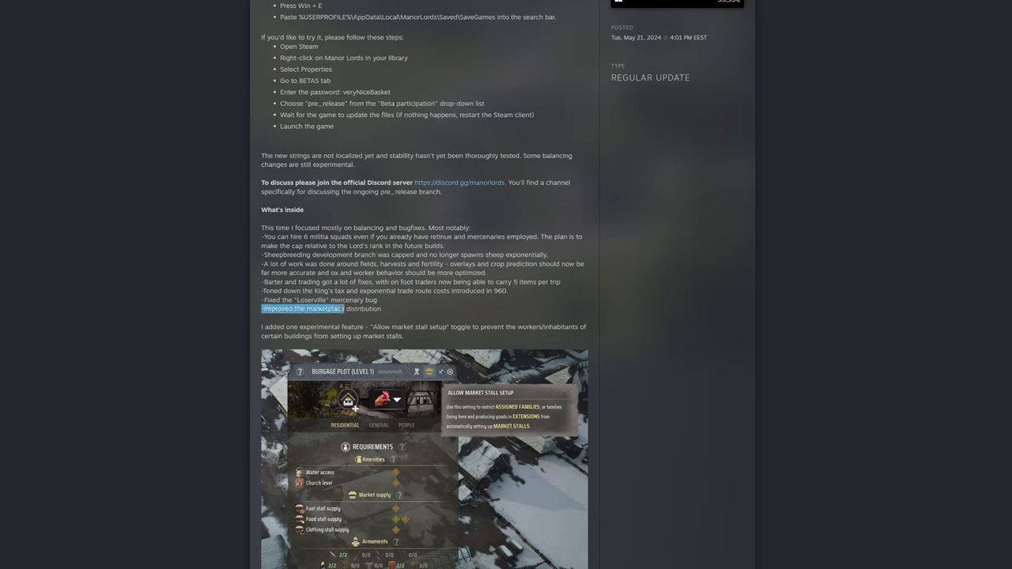
Clear the marketplace highlight and highlight the market stall toggle description further down.
{"action": "left_click", "coordinate": [417, 306]}
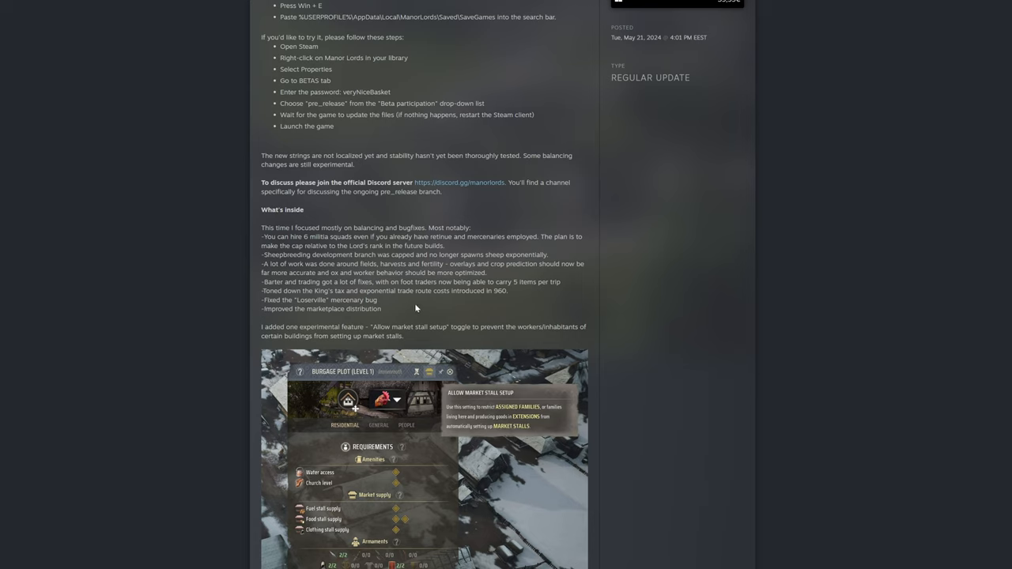
{"action": "mouse_move", "coordinate": [404, 304]}
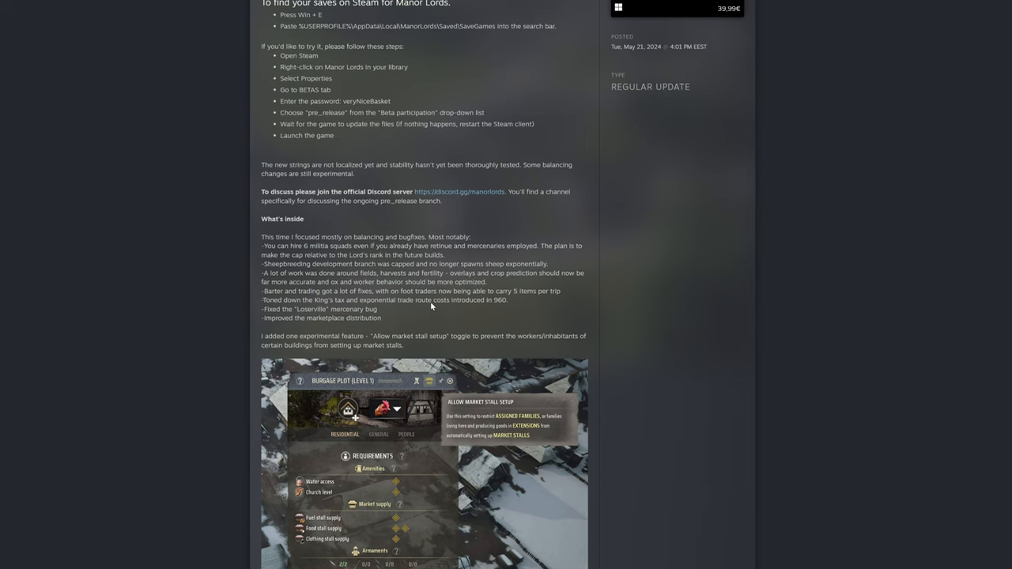
{"action": "scroll", "scroll_direction": "down", "scroll_amount": 3}
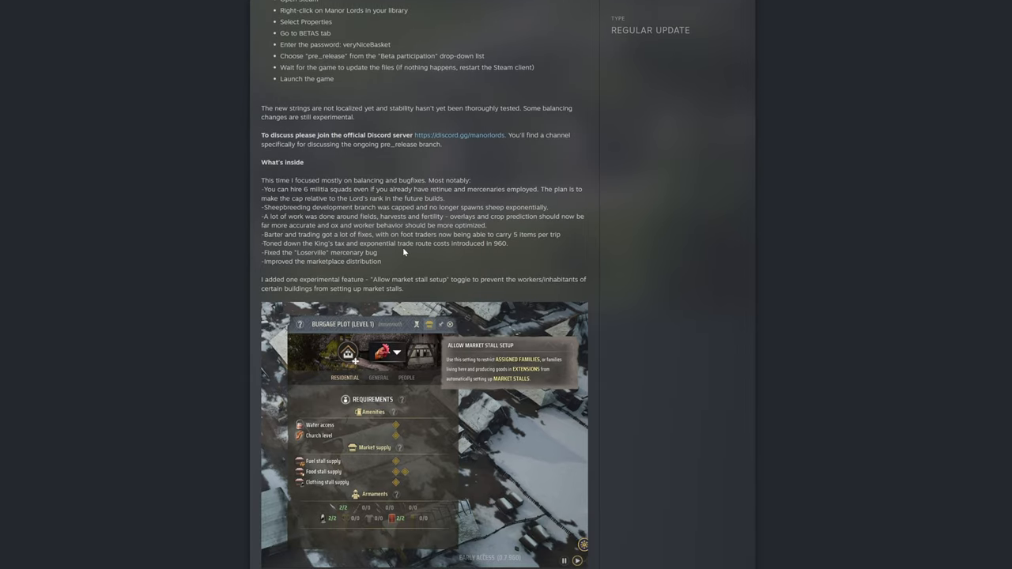
{"action": "scroll", "scroll_direction": "down", "scroll_amount": 3}
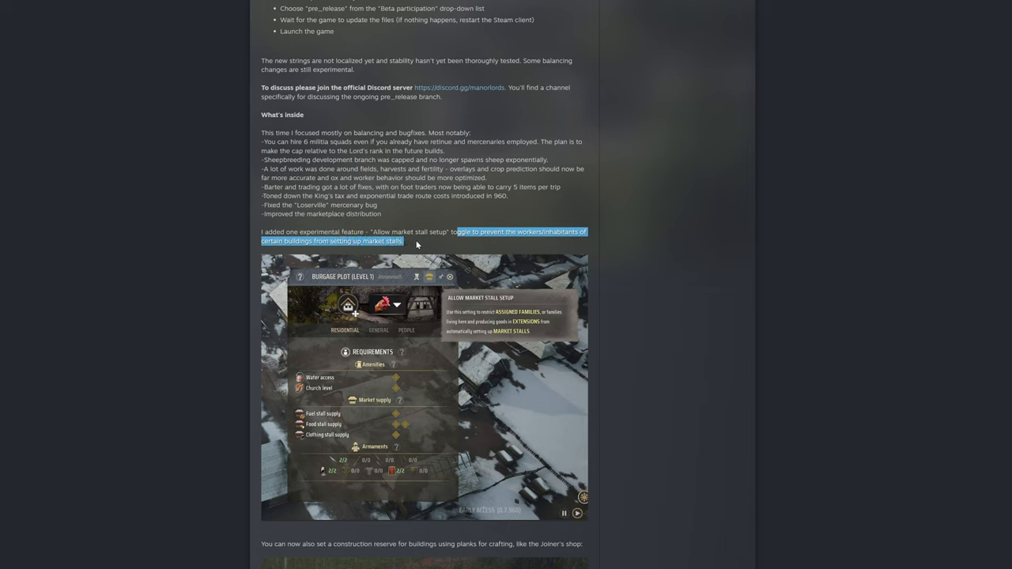
{"action": "mouse_move", "coordinate": [408, 243]}
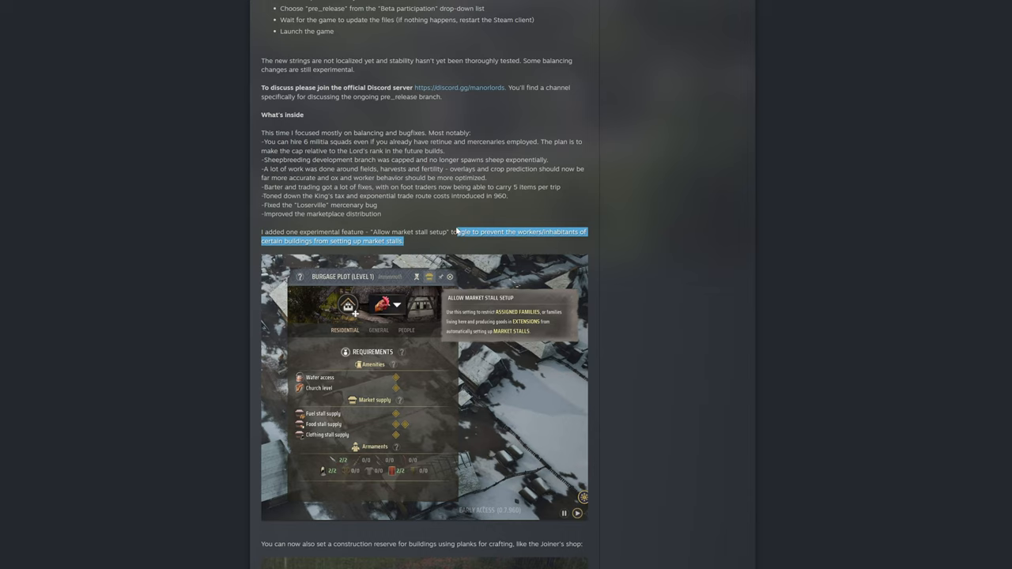
{"action": "left_click", "coordinate": [424, 247]}
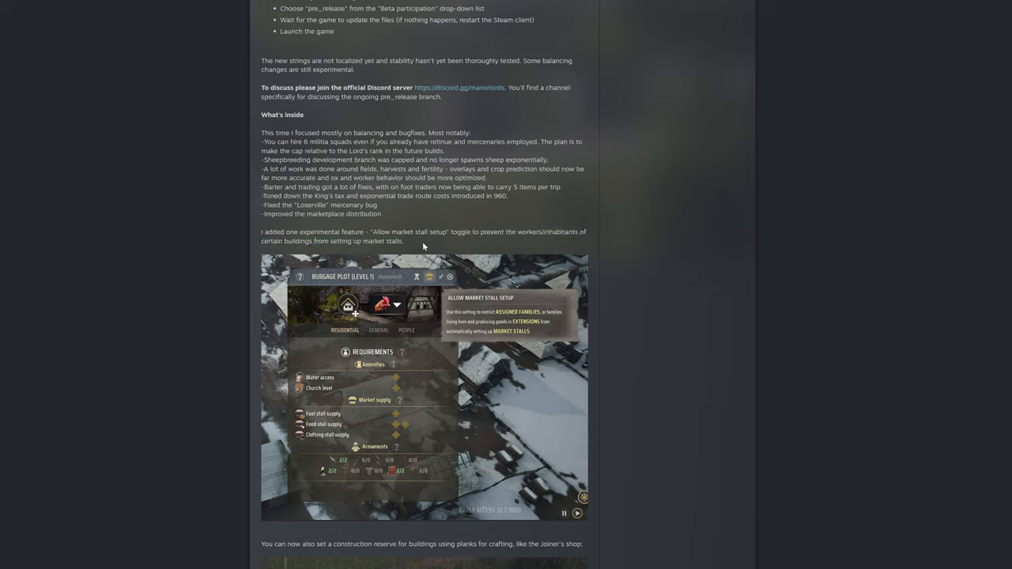
{"action": "mouse_move", "coordinate": [411, 247]}
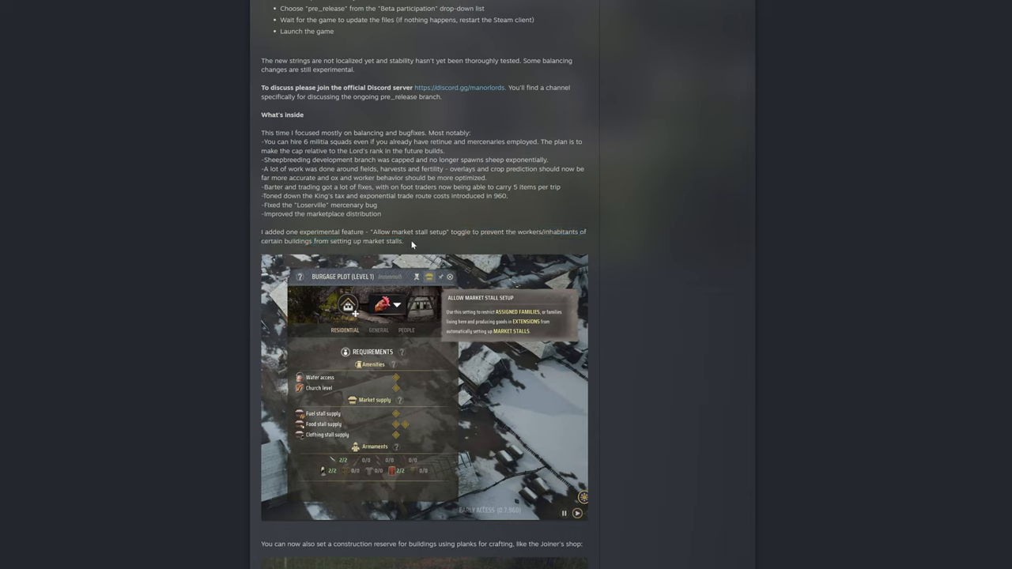
{"action": "left_click_drag", "start_coordinate": [449, 231], "coordinate": [403, 241]}
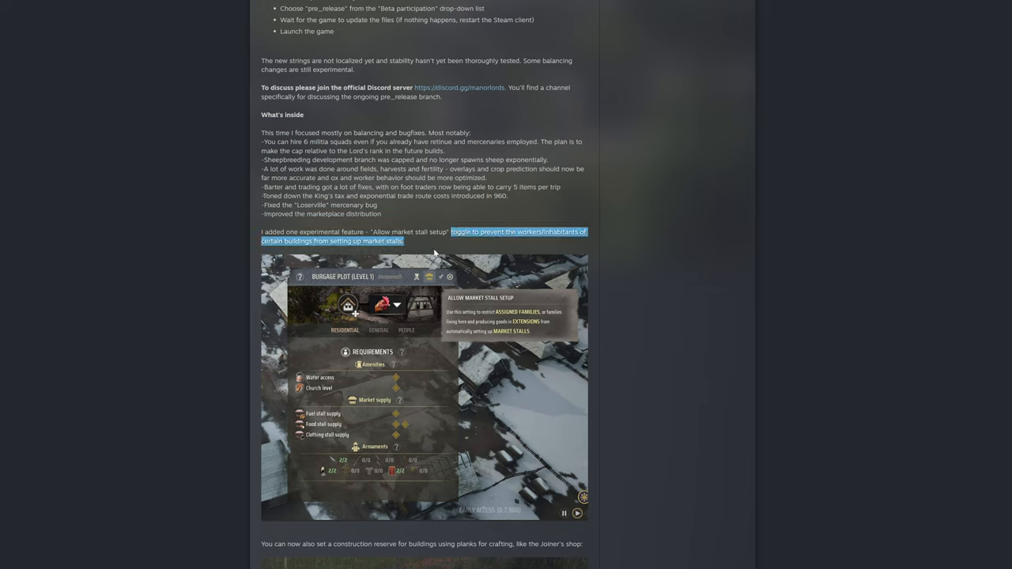
{"action": "mouse_move", "coordinate": [421, 250]}
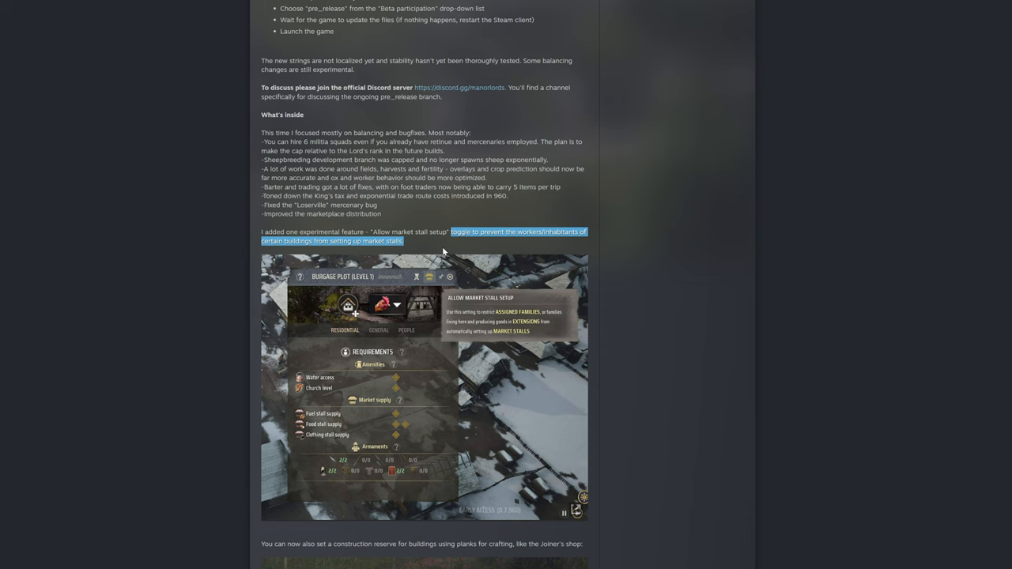
Scroll down past the construction reserve sentence toward the Joiner's Shop screenshot.
{"action": "scroll", "scroll_direction": "down", "scroll_amount": 3}
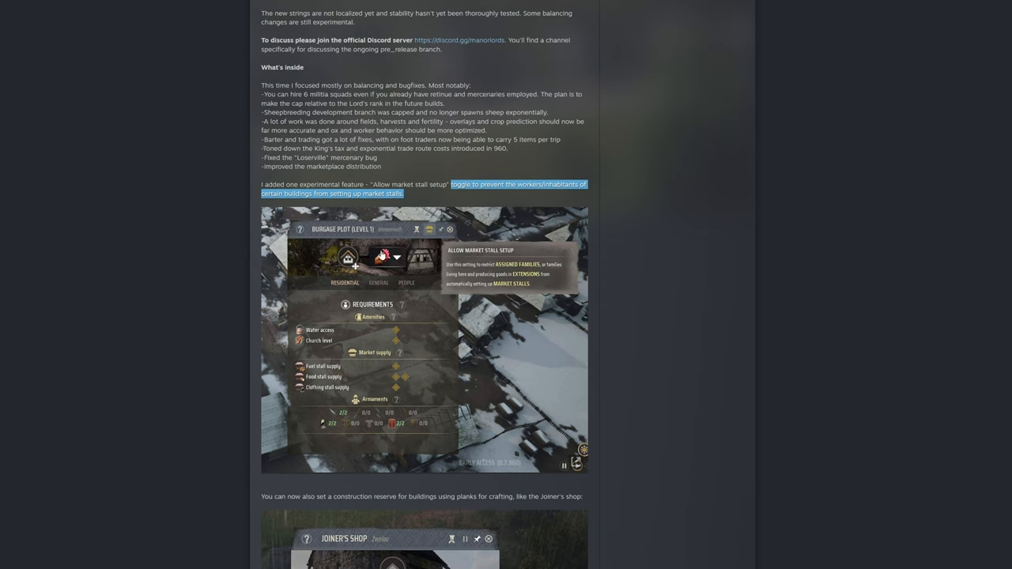
{"action": "scroll", "scroll_direction": "down", "scroll_amount": 3}
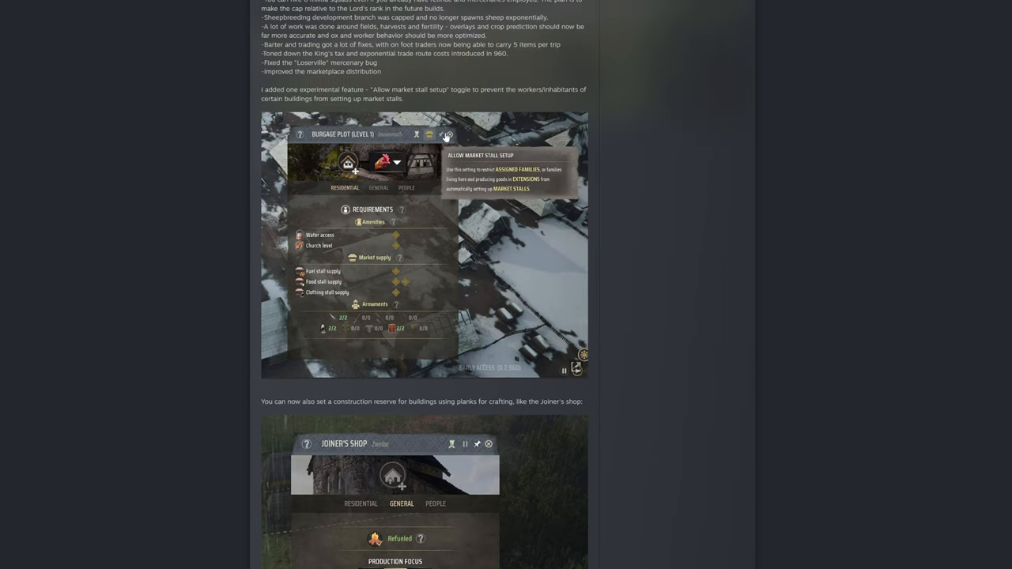
{"action": "scroll", "scroll_direction": "down", "scroll_amount": 3}
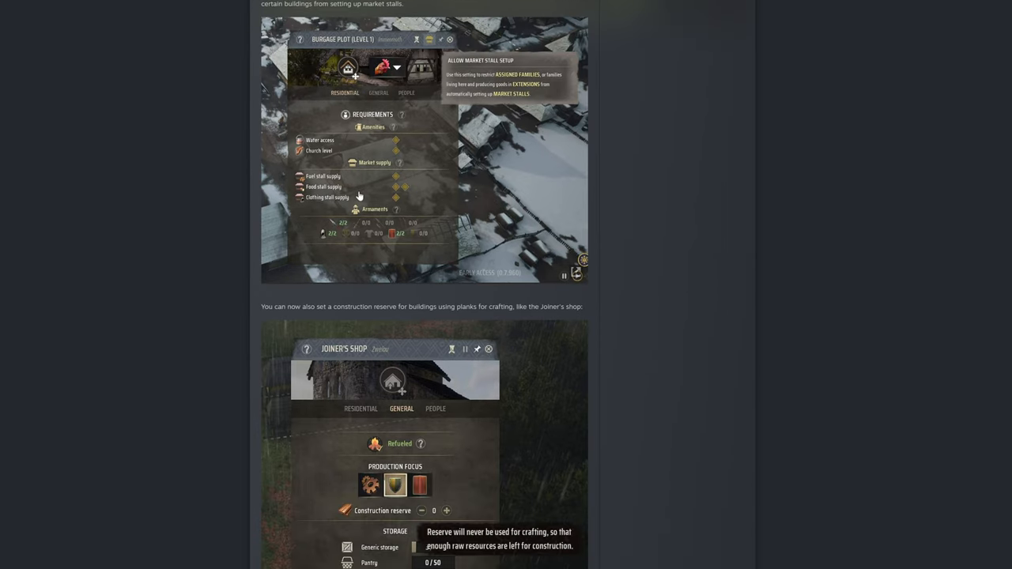
{"action": "scroll", "scroll_direction": "down", "scroll_amount": 3}
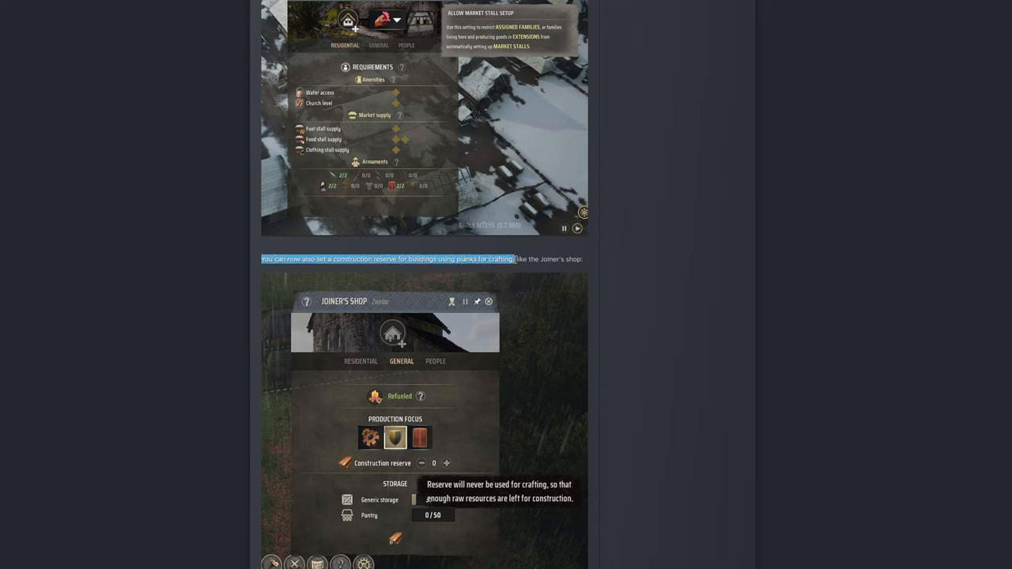
{"action": "scroll", "scroll_direction": "down", "scroll_amount": 3}
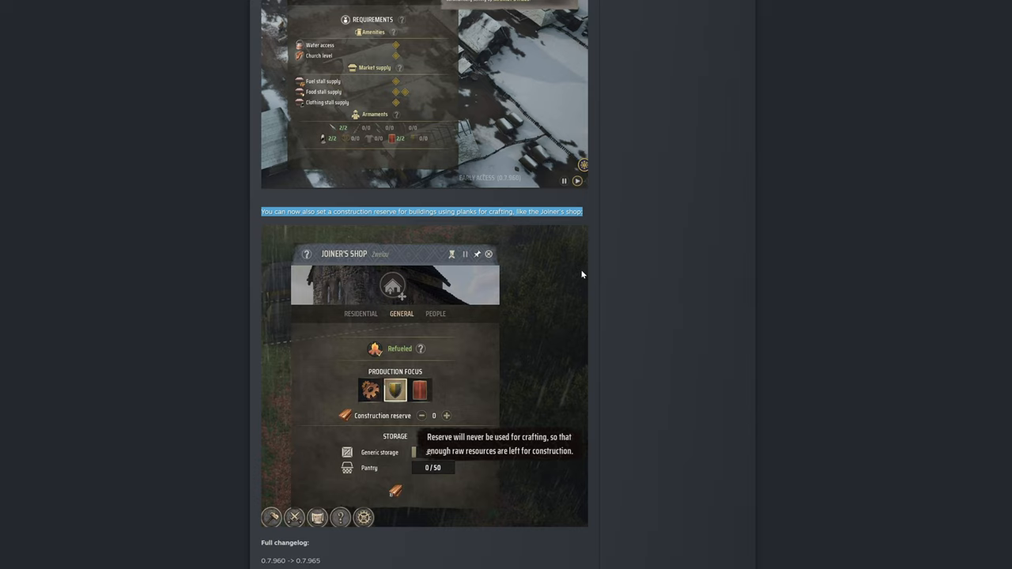
{"action": "mouse_move", "coordinate": [441, 392]}
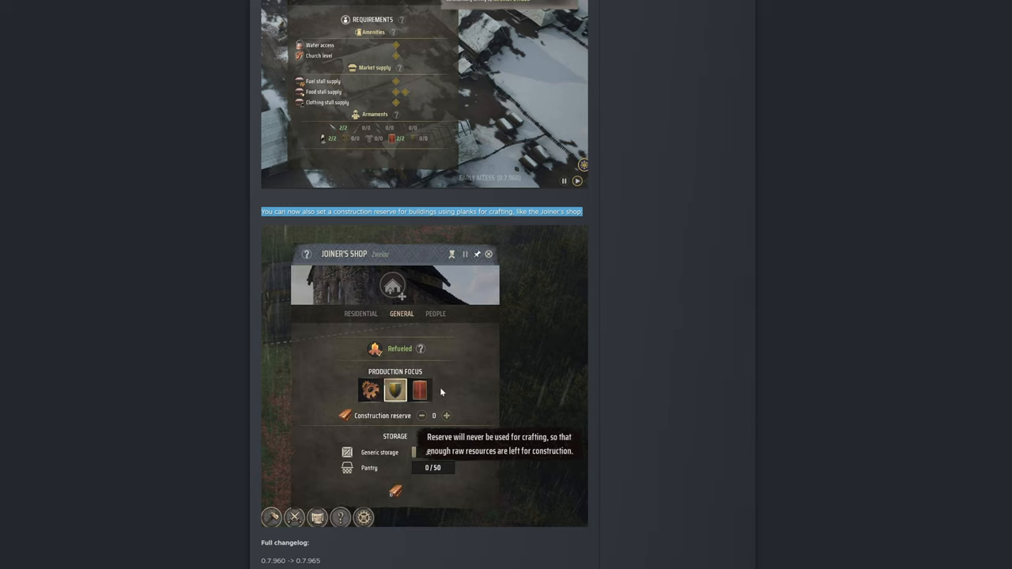
{"action": "mouse_move", "coordinate": [430, 381]}
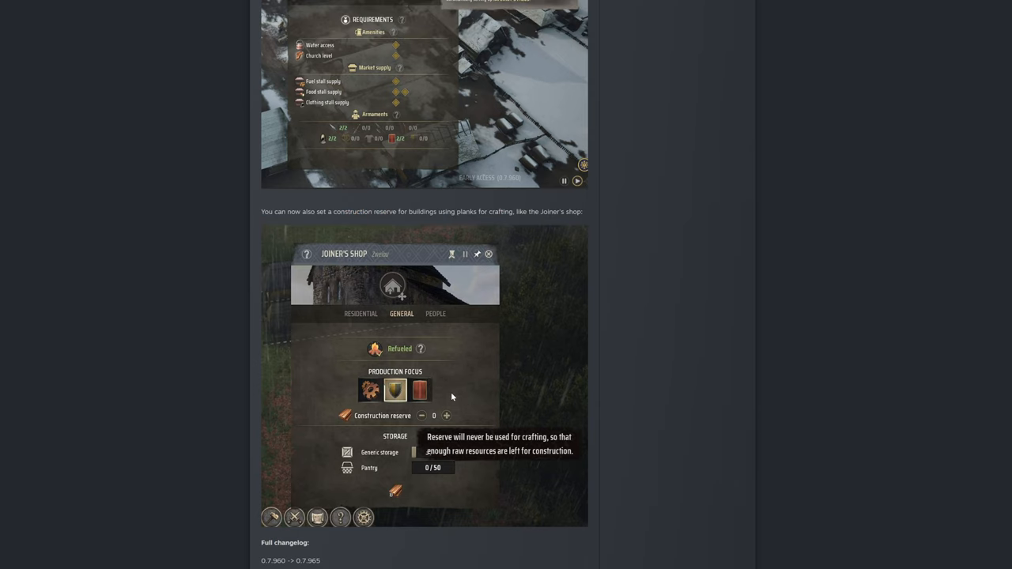
{"action": "mouse_move", "coordinate": [410, 418]}
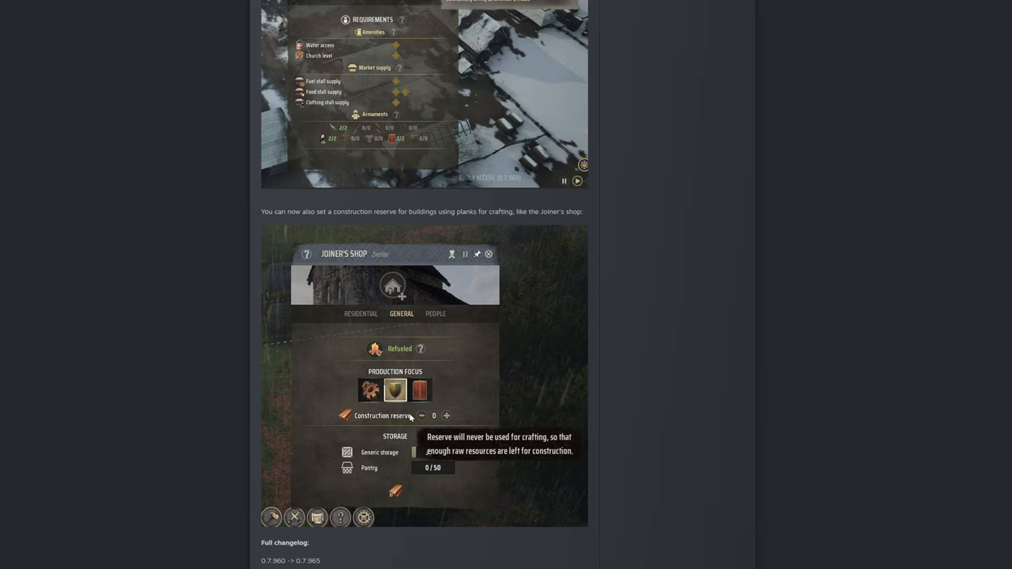
{"action": "mouse_move", "coordinate": [357, 420]}
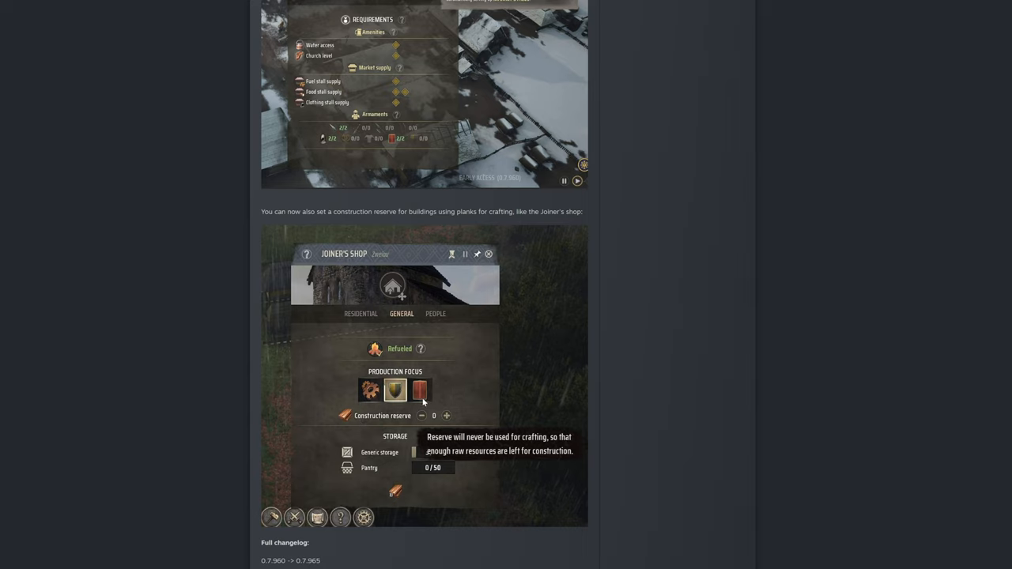
{"action": "mouse_move", "coordinate": [423, 405]}
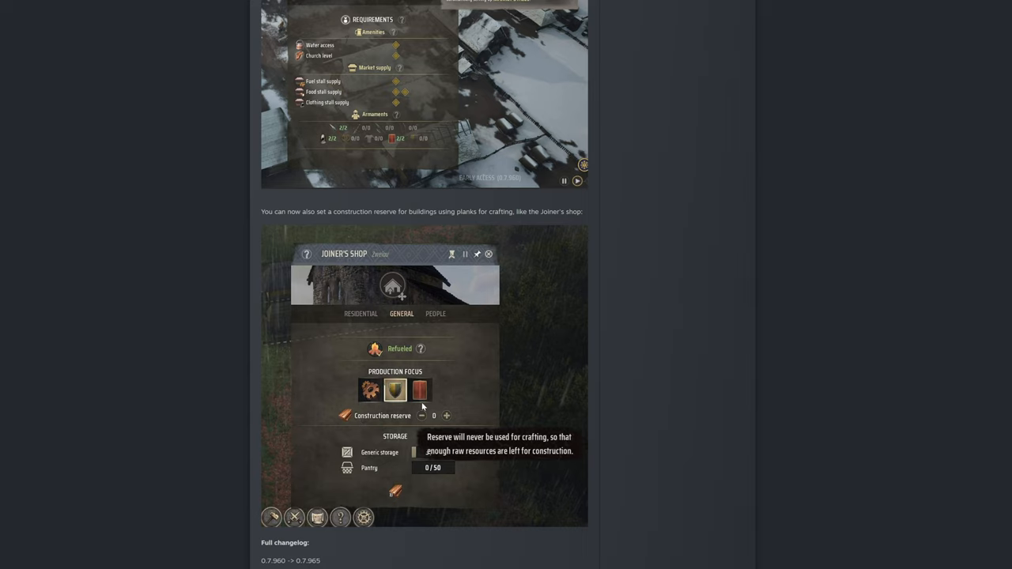
{"action": "mouse_move", "coordinate": [492, 422]}
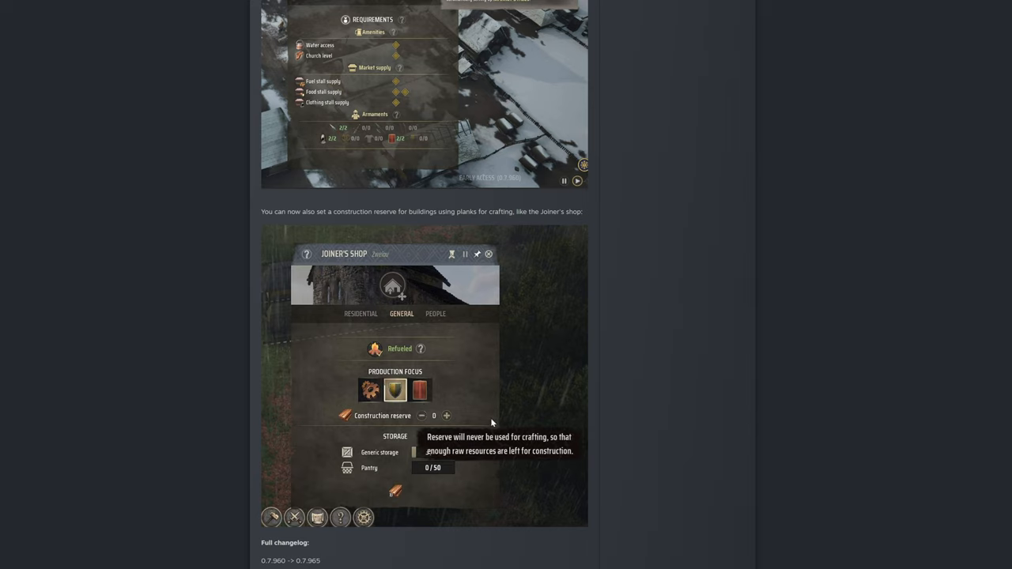
{"action": "mouse_move", "coordinate": [498, 430]}
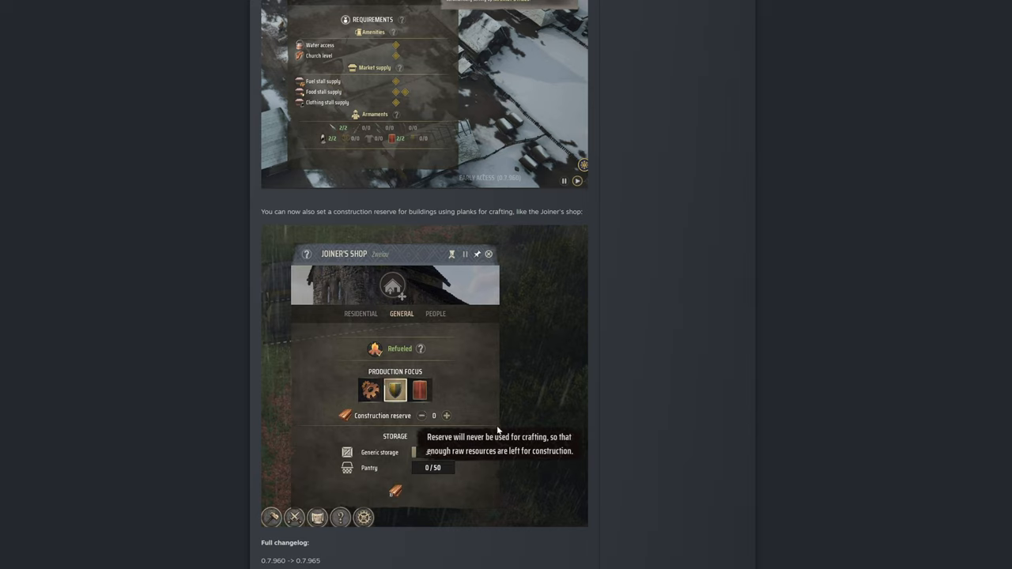
{"action": "mouse_move", "coordinate": [506, 388]}
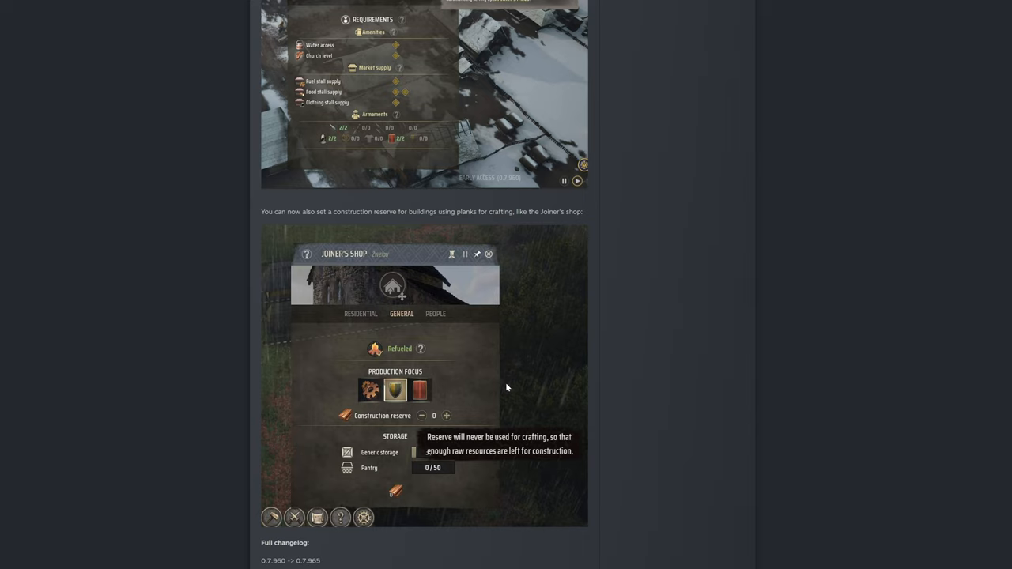
Scroll down until the Joiner's Shop image and Full changelog heading appear.
{"action": "scroll", "scroll_direction": "down", "scroll_amount": 3}
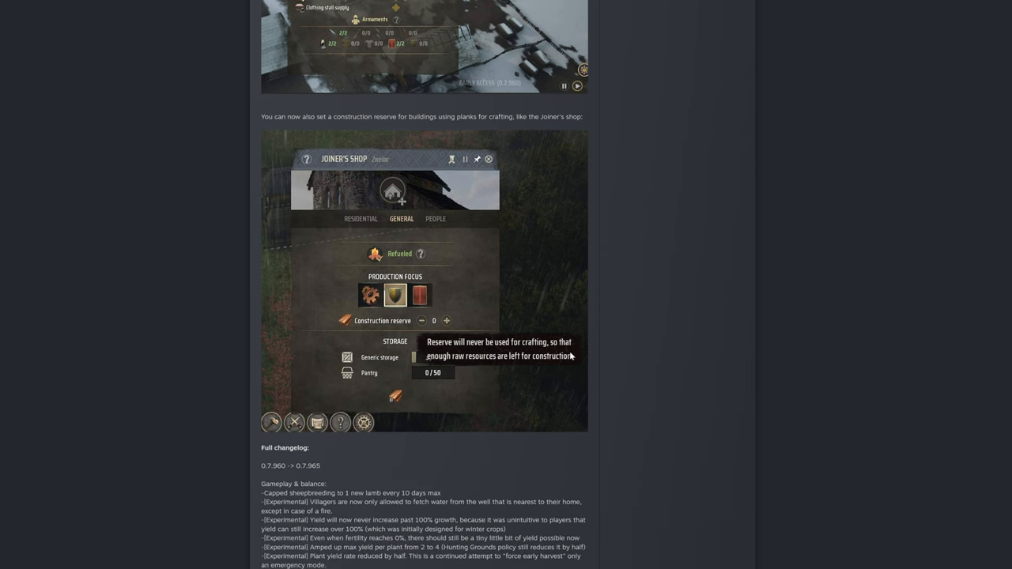
{"action": "scroll", "scroll_direction": "down", "scroll_amount": 3}
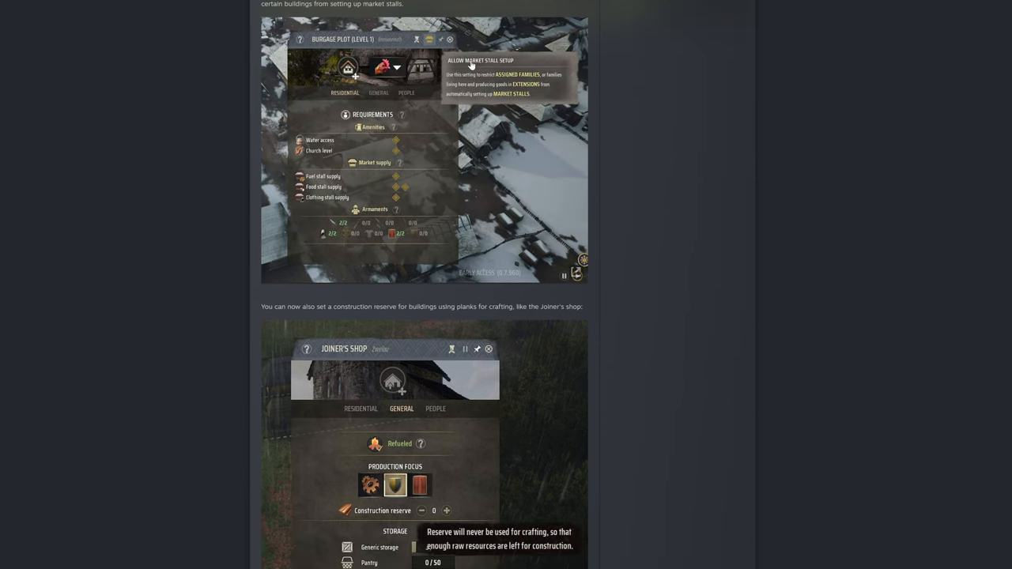
{"action": "mouse_move", "coordinate": [487, 76]}
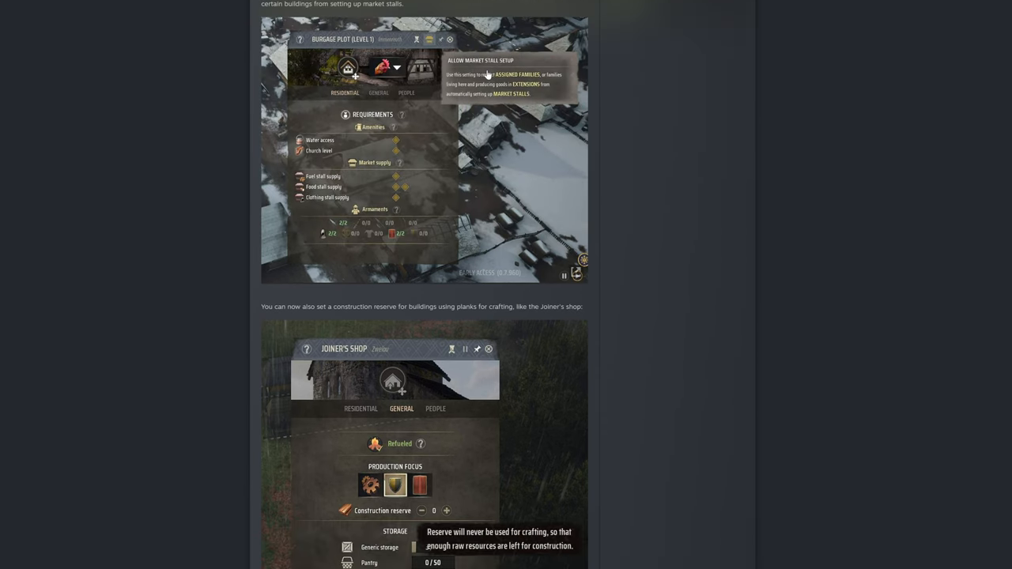
{"action": "mouse_move", "coordinate": [506, 130]}
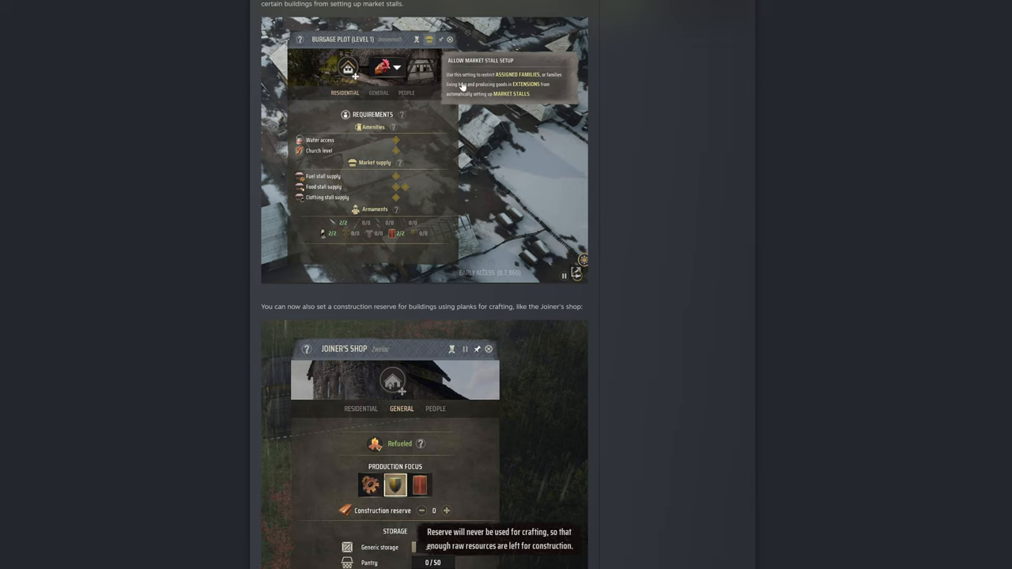
{"action": "scroll", "scroll_direction": "down", "scroll_amount": 3}
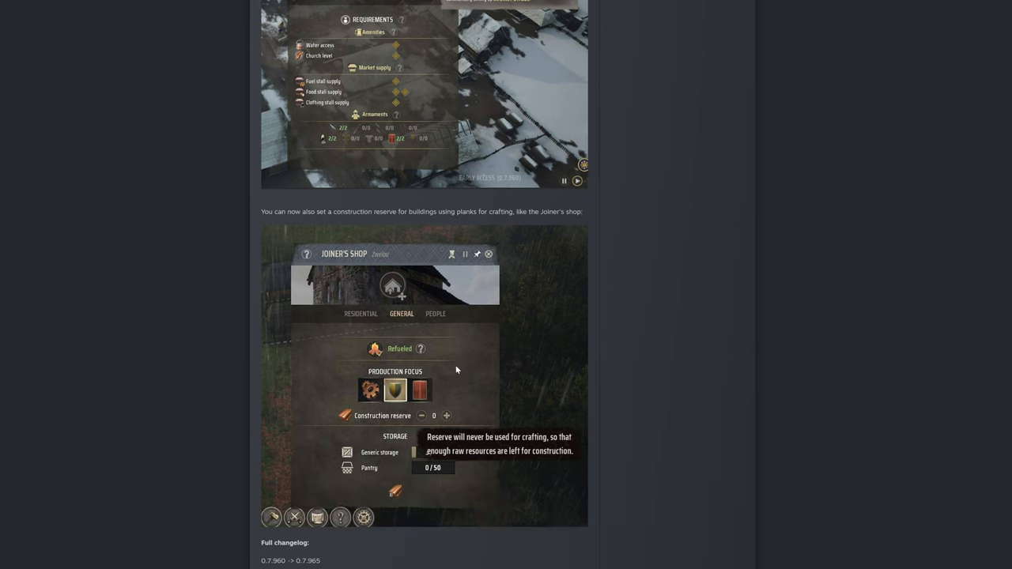
{"action": "mouse_move", "coordinate": [435, 395]}
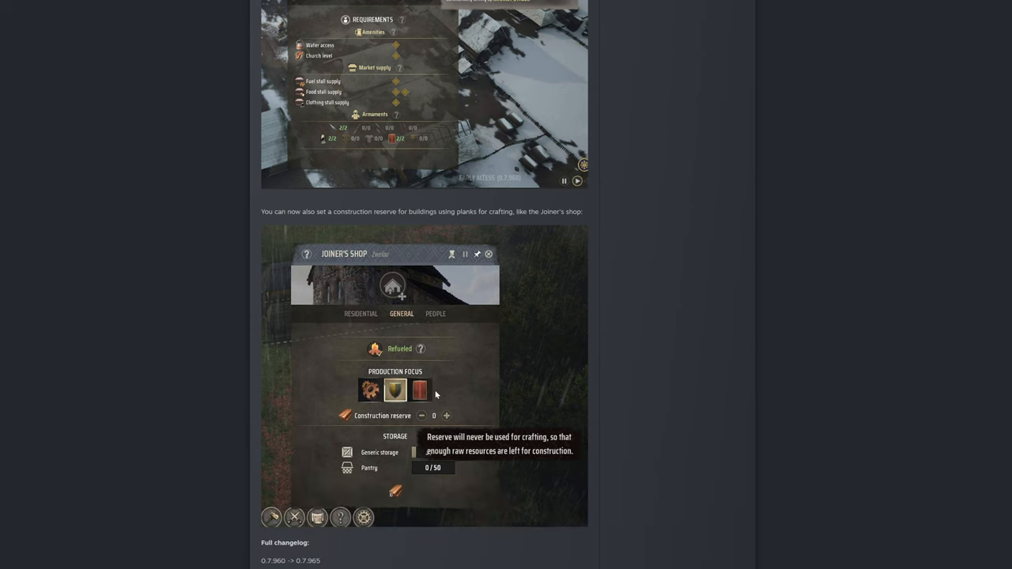
{"action": "mouse_move", "coordinate": [426, 430]}
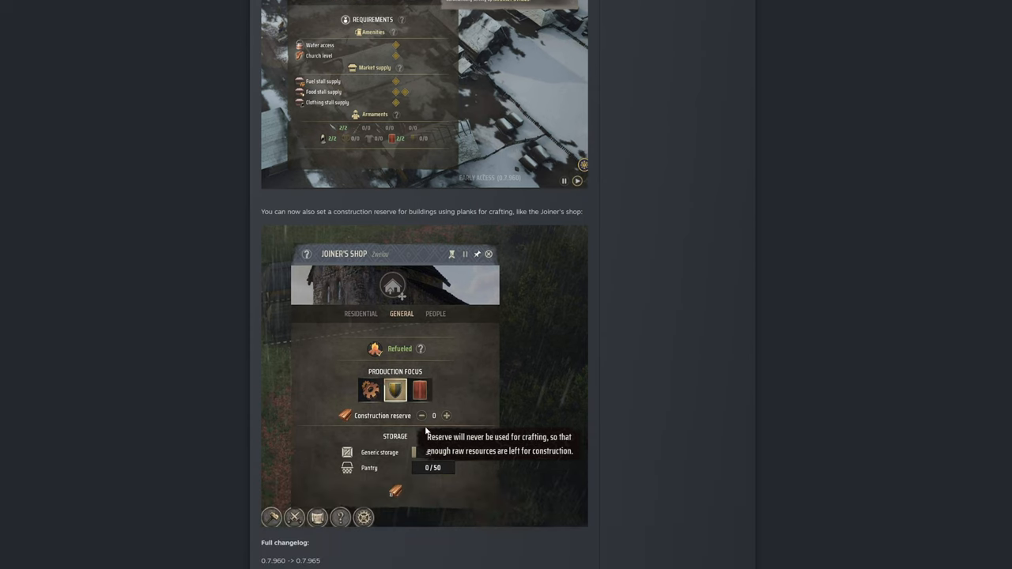
{"action": "mouse_move", "coordinate": [437, 430]}
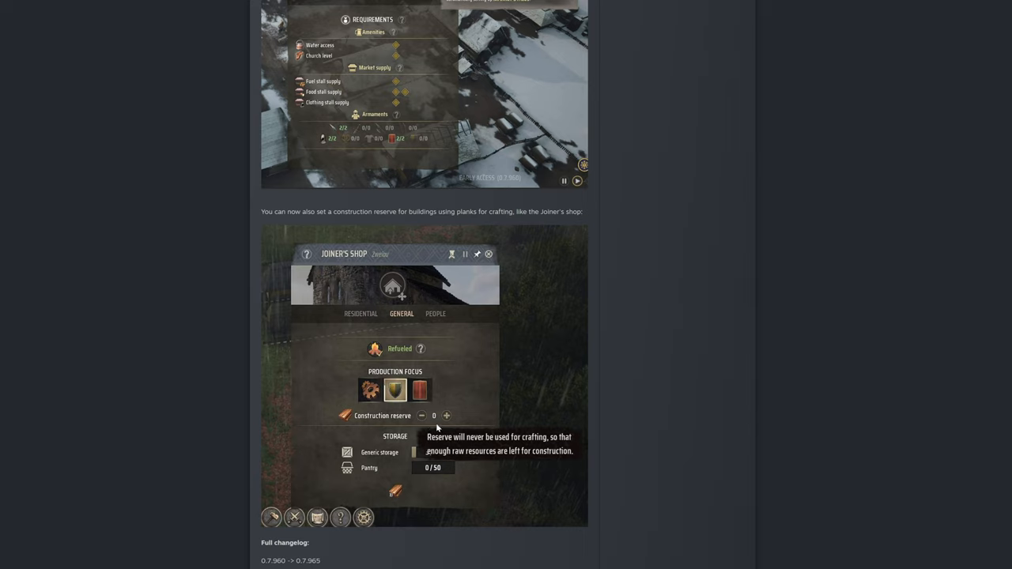
{"action": "mouse_move", "coordinate": [454, 418]}
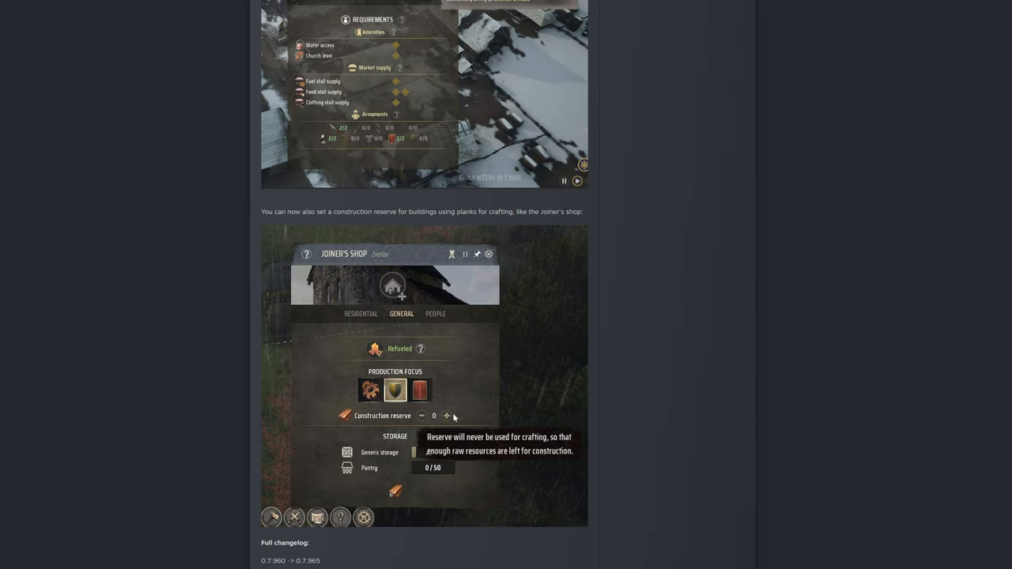
{"action": "mouse_move", "coordinate": [449, 501]}
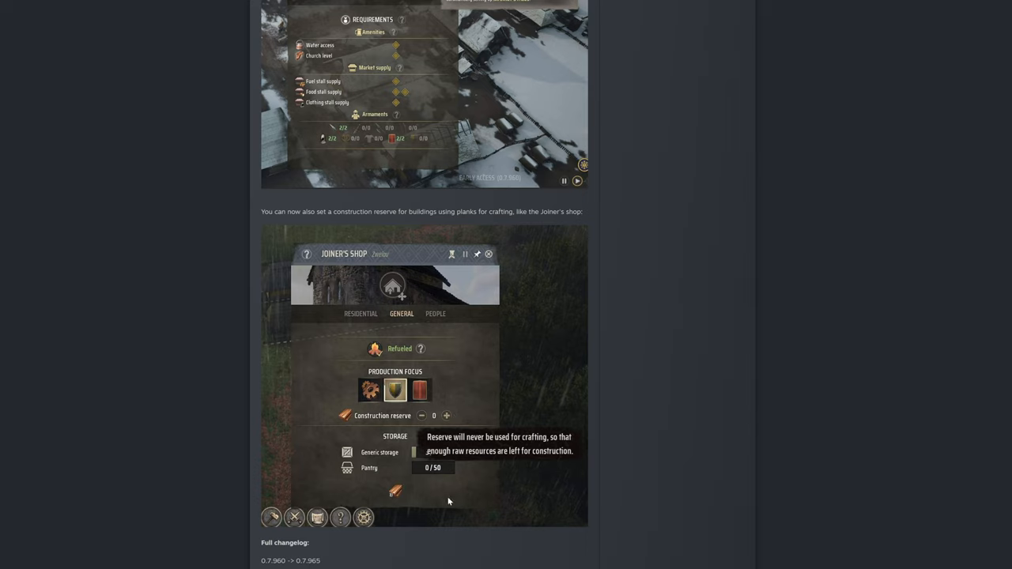
{"action": "mouse_move", "coordinate": [397, 496]}
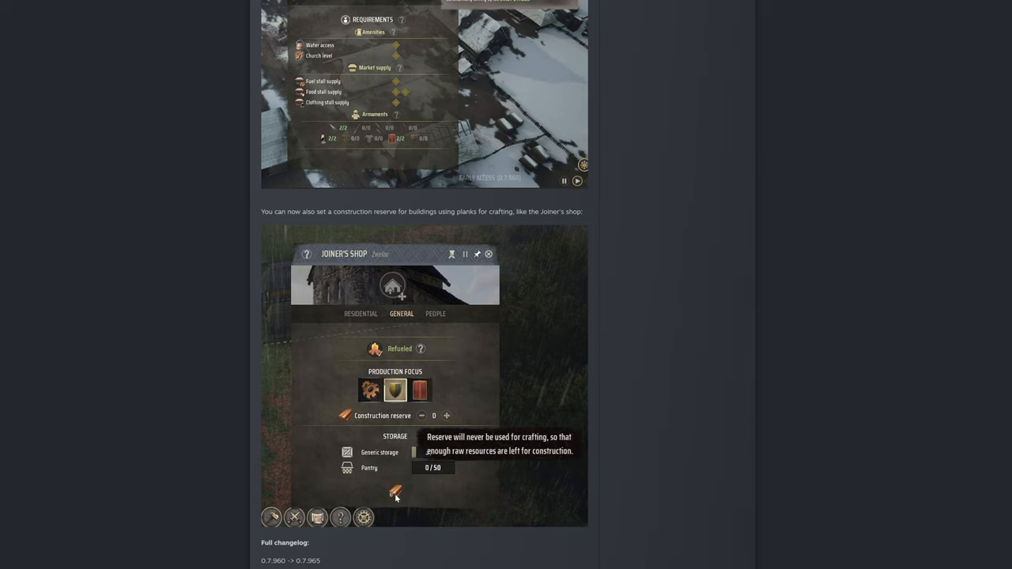
{"action": "mouse_move", "coordinate": [408, 502]}
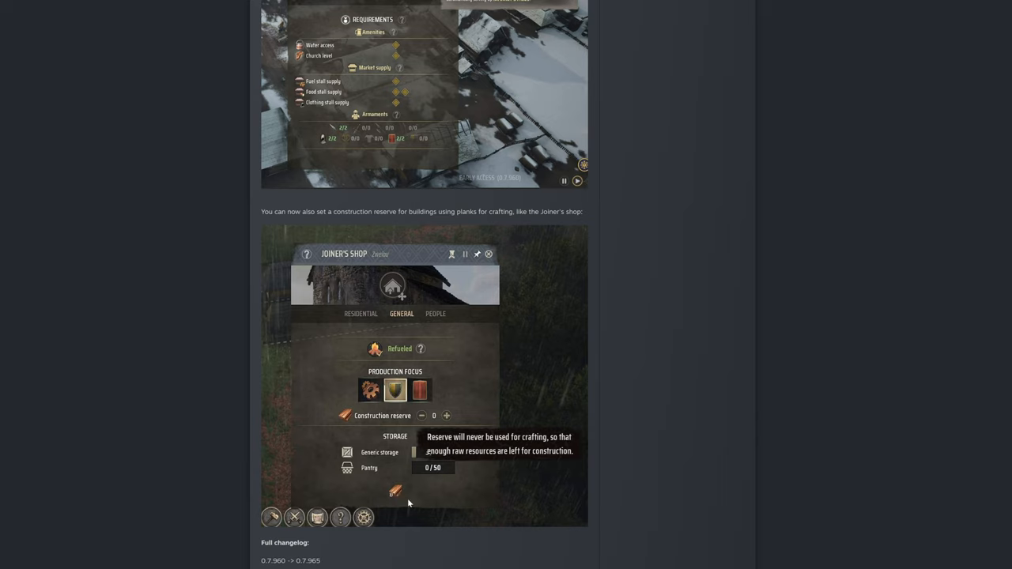
{"action": "mouse_move", "coordinate": [417, 498]}
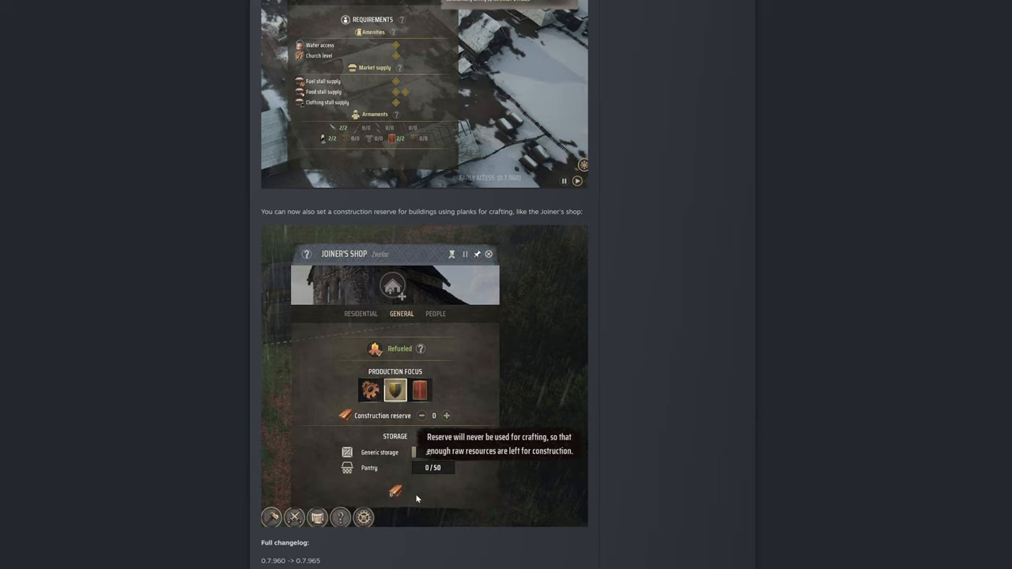
{"action": "mouse_move", "coordinate": [399, 493]}
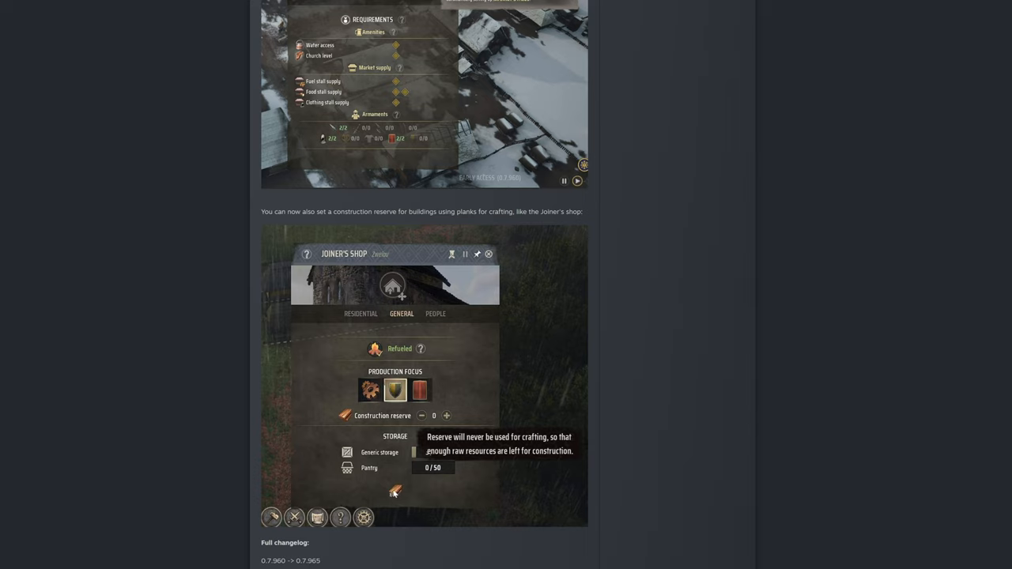
{"action": "mouse_move", "coordinate": [433, 493]}
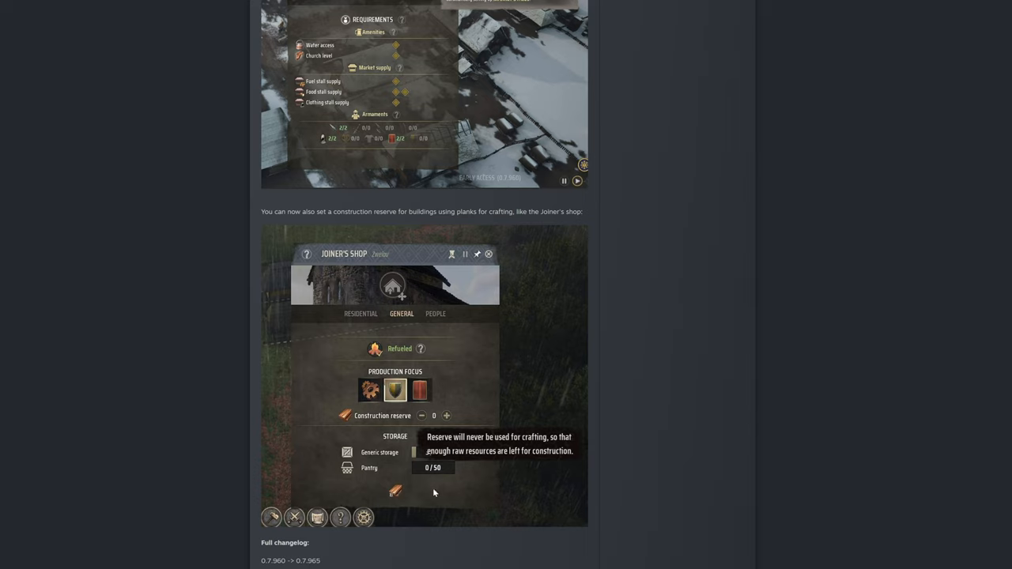
{"action": "mouse_move", "coordinate": [431, 493]}
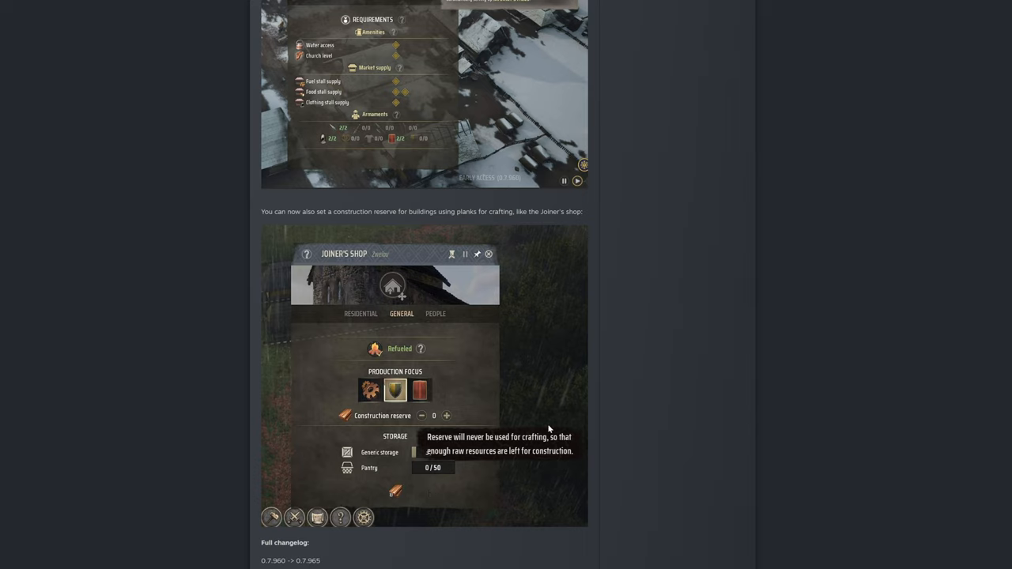
{"action": "mouse_move", "coordinate": [497, 500]}
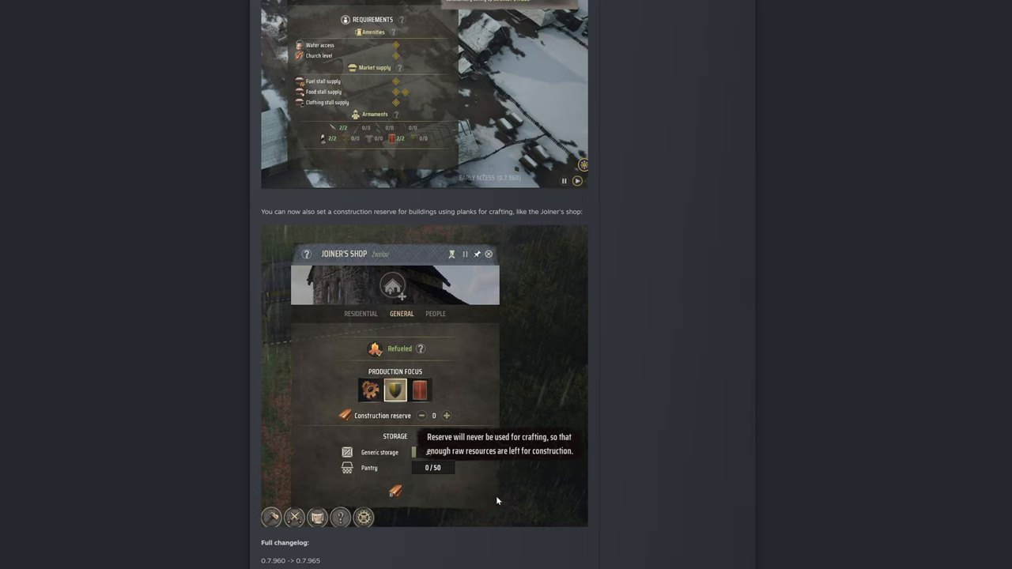
{"action": "mouse_move", "coordinate": [493, 480]}
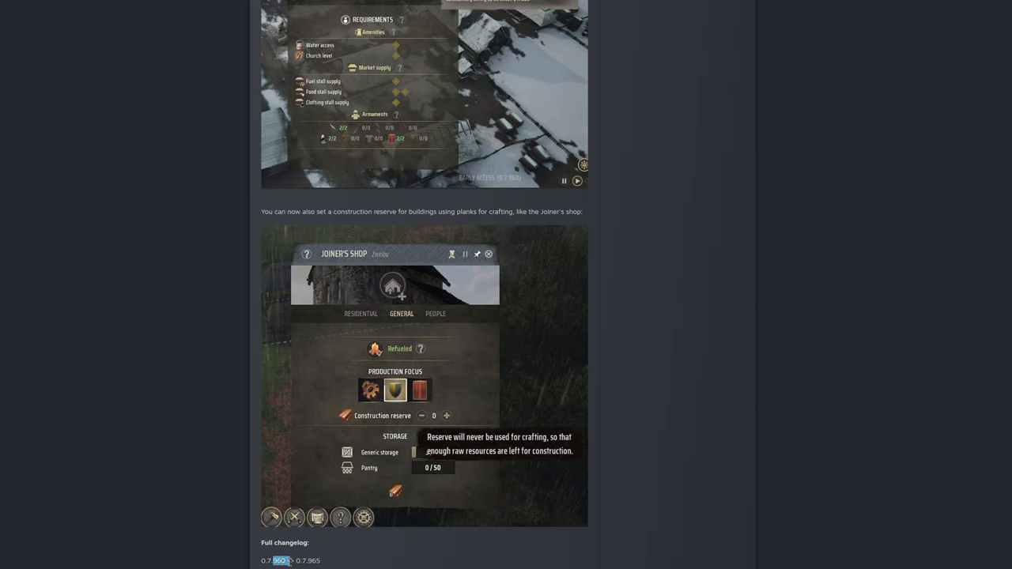
{"action": "mouse_move", "coordinate": [408, 547]}
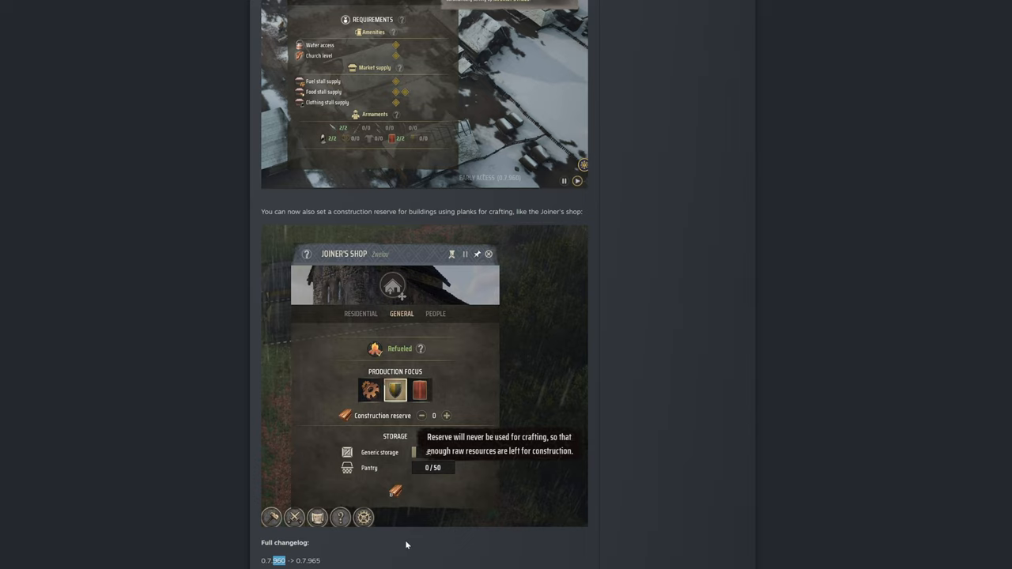
{"action": "mouse_move", "coordinate": [398, 547]}
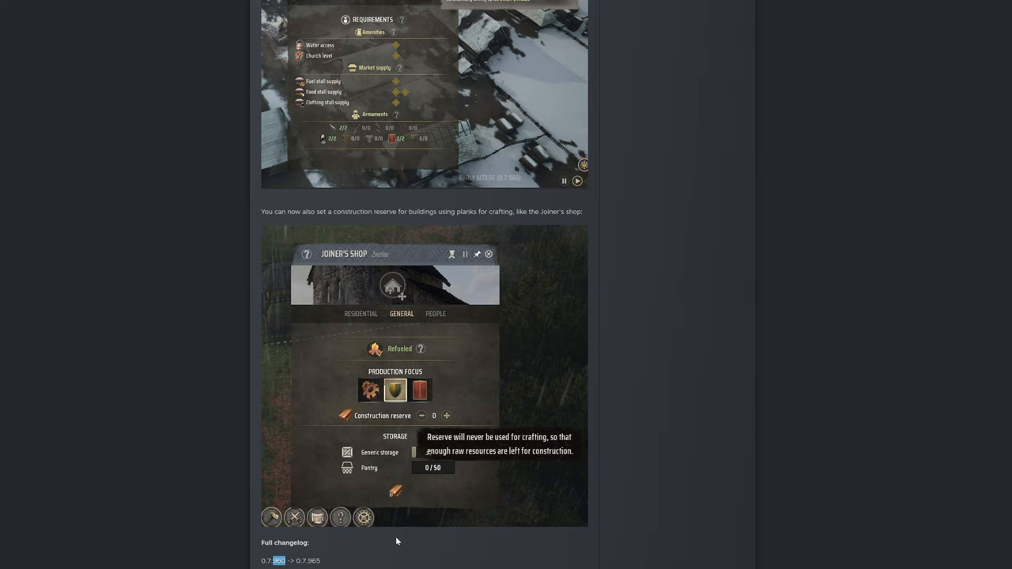
{"action": "mouse_move", "coordinate": [411, 525]}
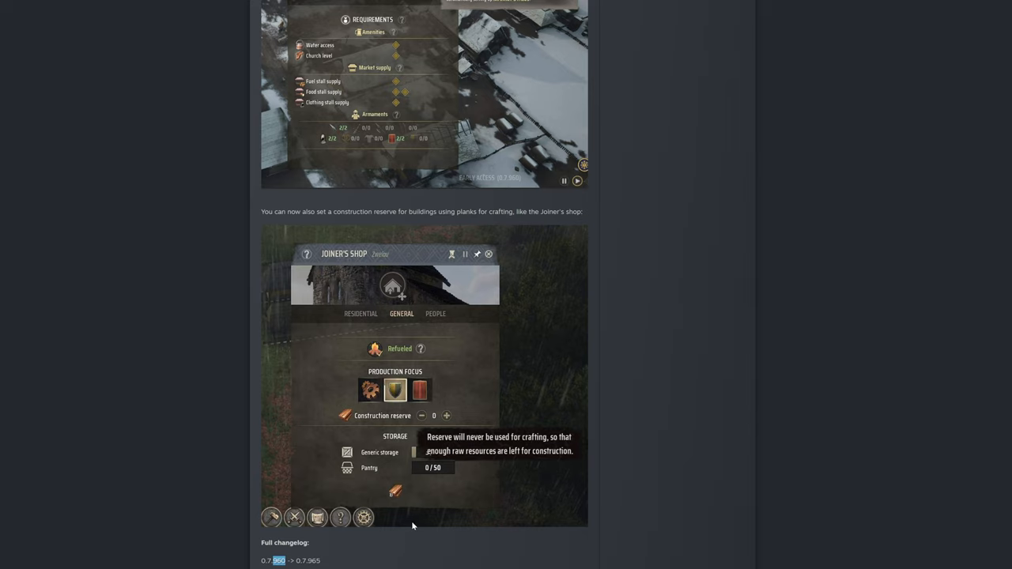
{"action": "mouse_move", "coordinate": [411, 521]}
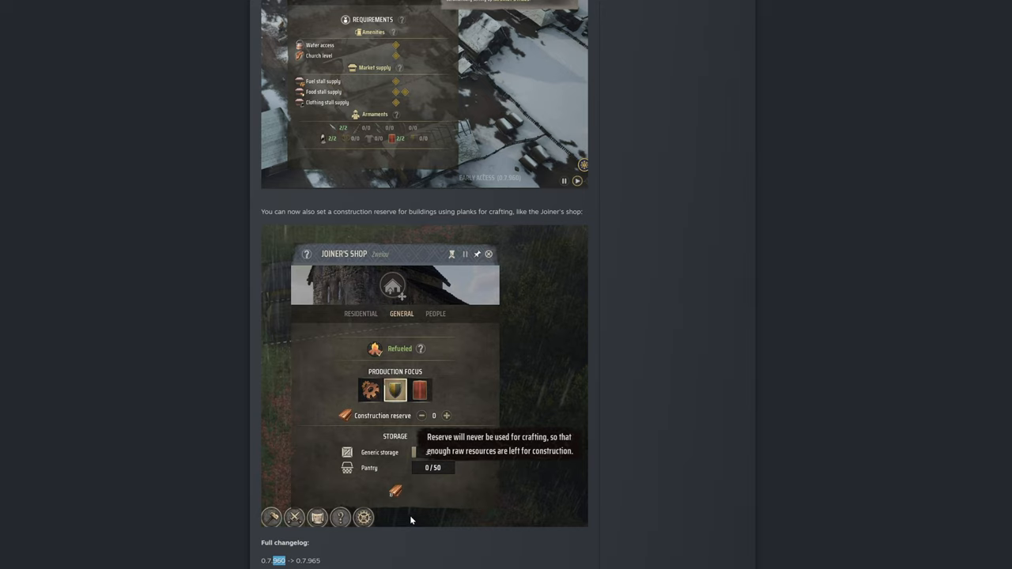
{"action": "mouse_move", "coordinate": [620, 404]}
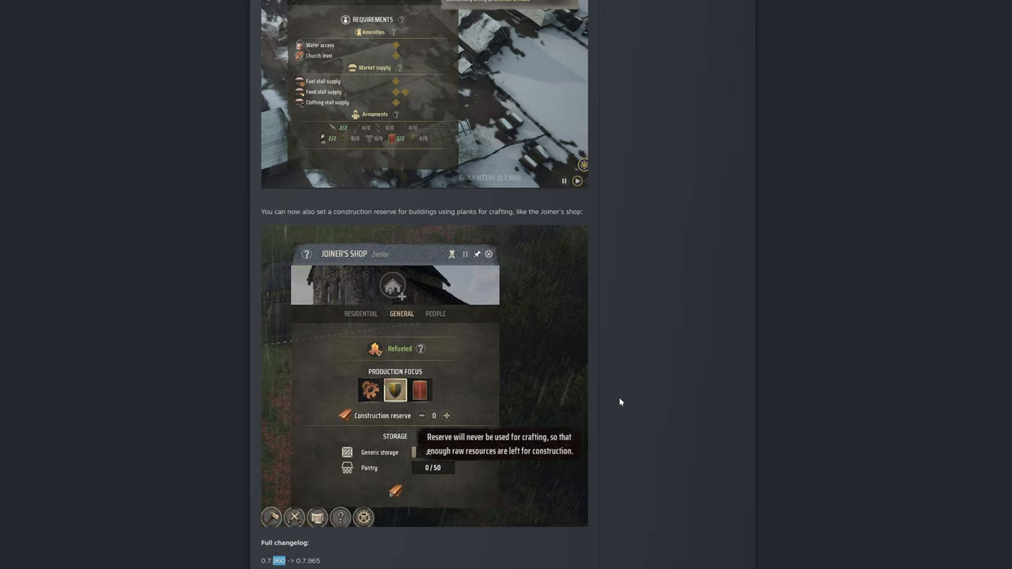
{"action": "mouse_move", "coordinate": [572, 433]}
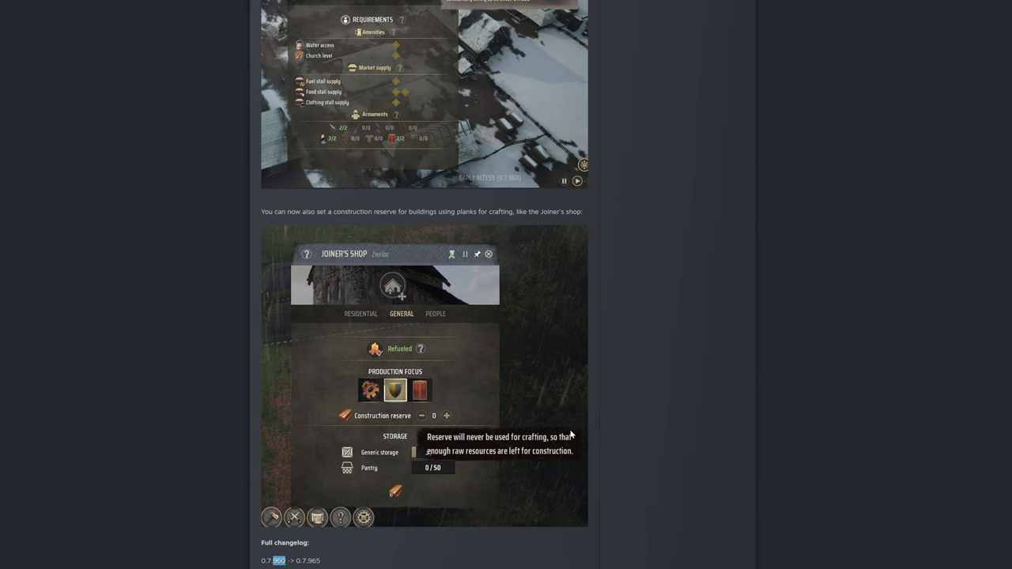
{"action": "scroll", "scroll_direction": "down", "scroll_amount": 3}
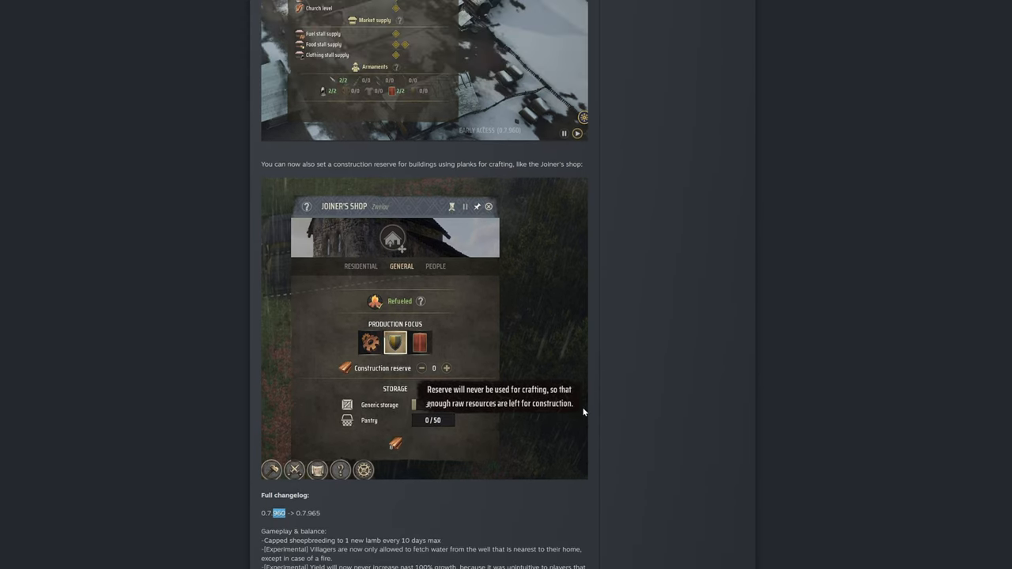
Scroll down into the Full changelog's Gameplay & balance and Minor changes lists.
{"action": "scroll", "scroll_direction": "down", "scroll_amount": 3}
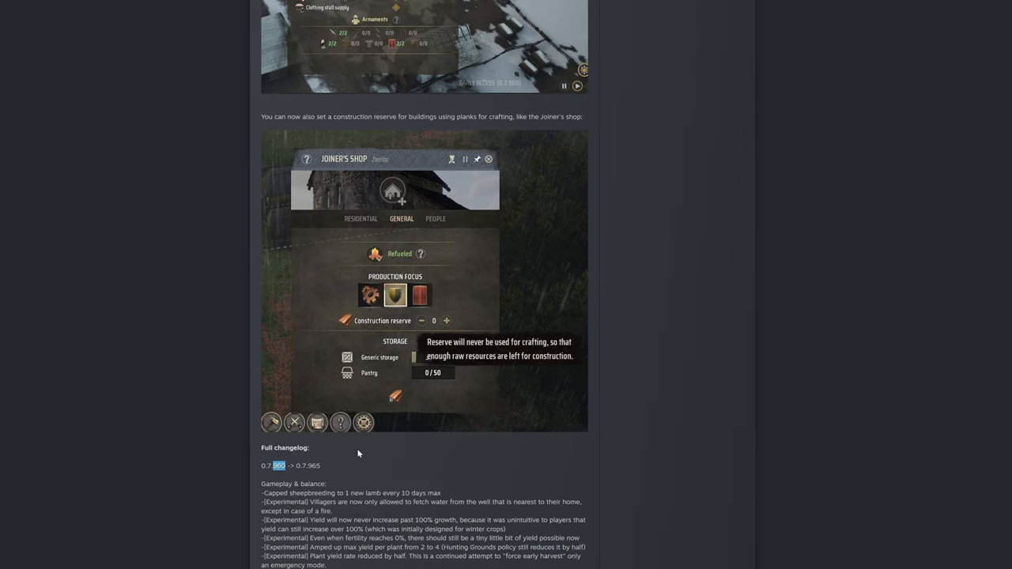
{"action": "scroll", "scroll_direction": "down", "scroll_amount": 3}
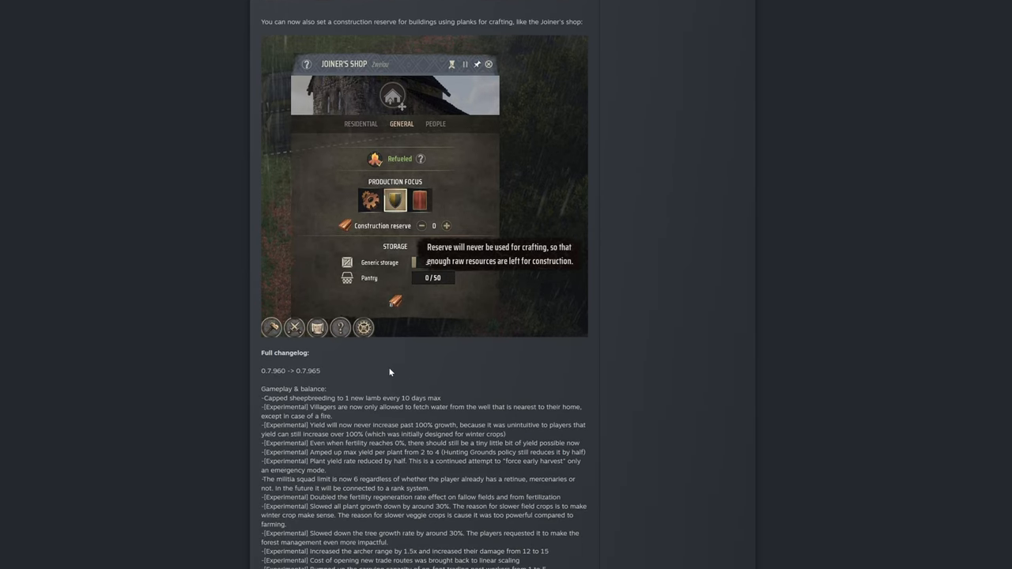
{"action": "scroll", "scroll_direction": "down", "scroll_amount": 3}
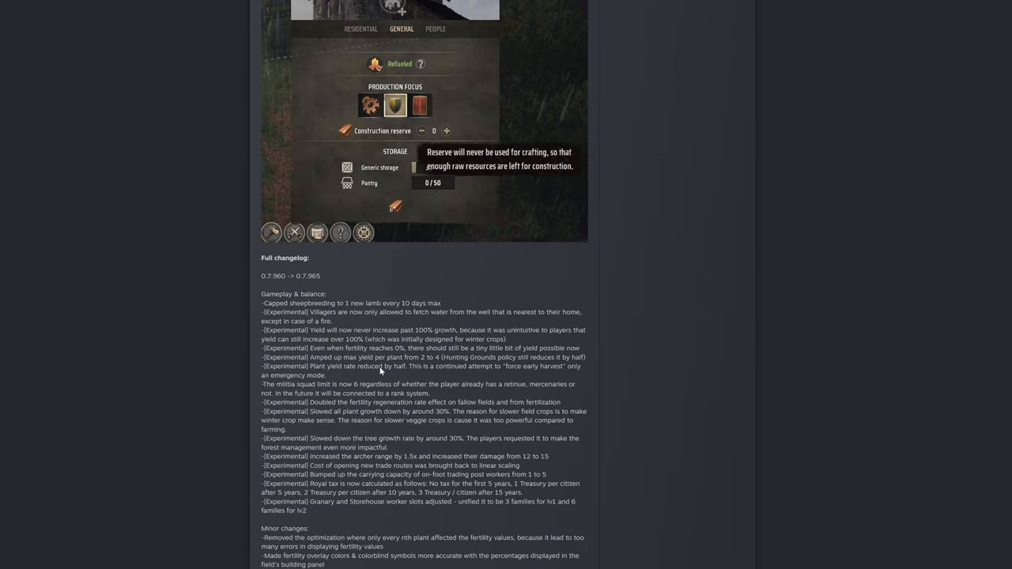
{"action": "scroll", "scroll_direction": "down", "scroll_amount": 3}
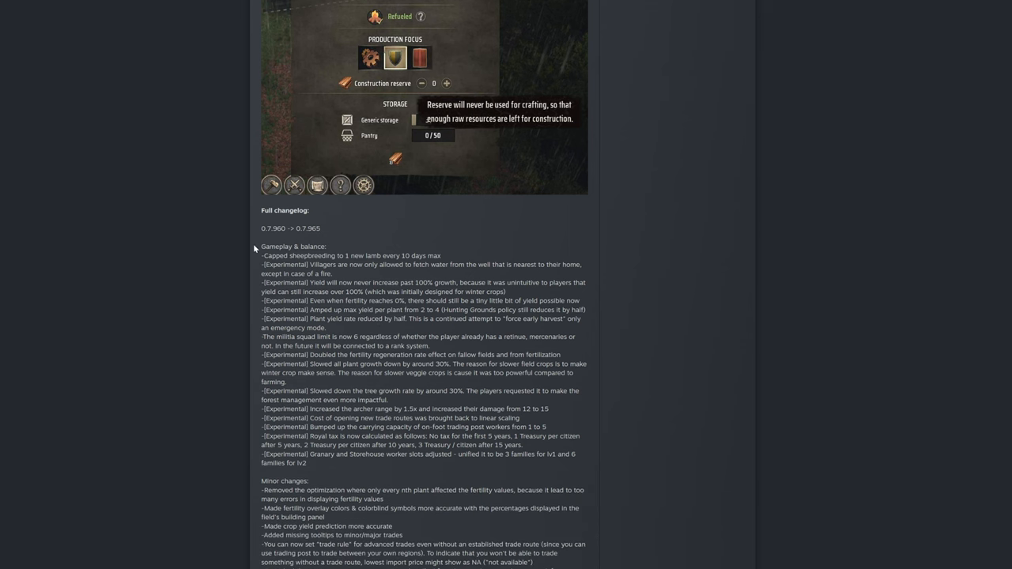
{"action": "mouse_move", "coordinate": [254, 249]}
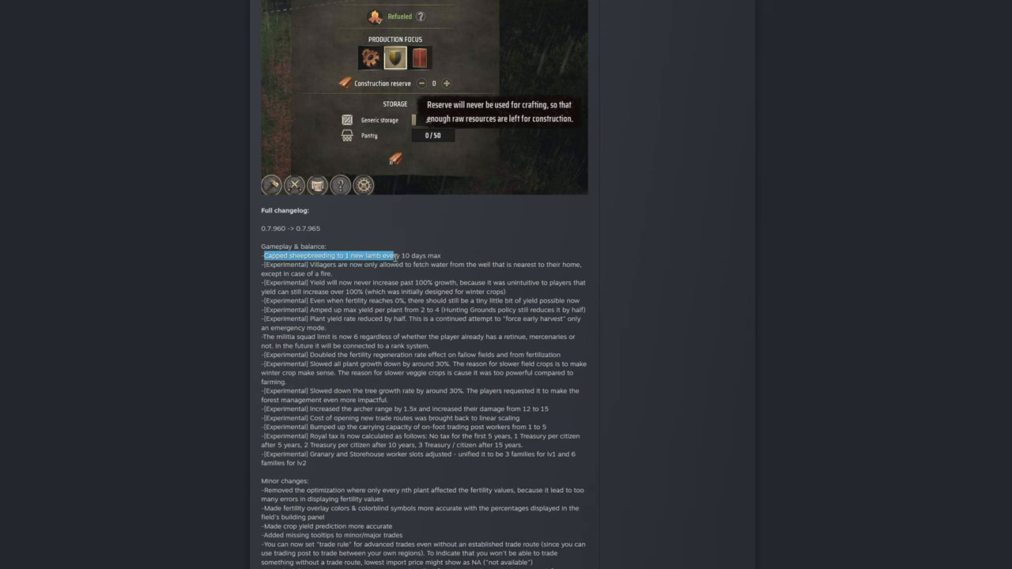
{"action": "scroll", "scroll_direction": "down", "scroll_amount": 3}
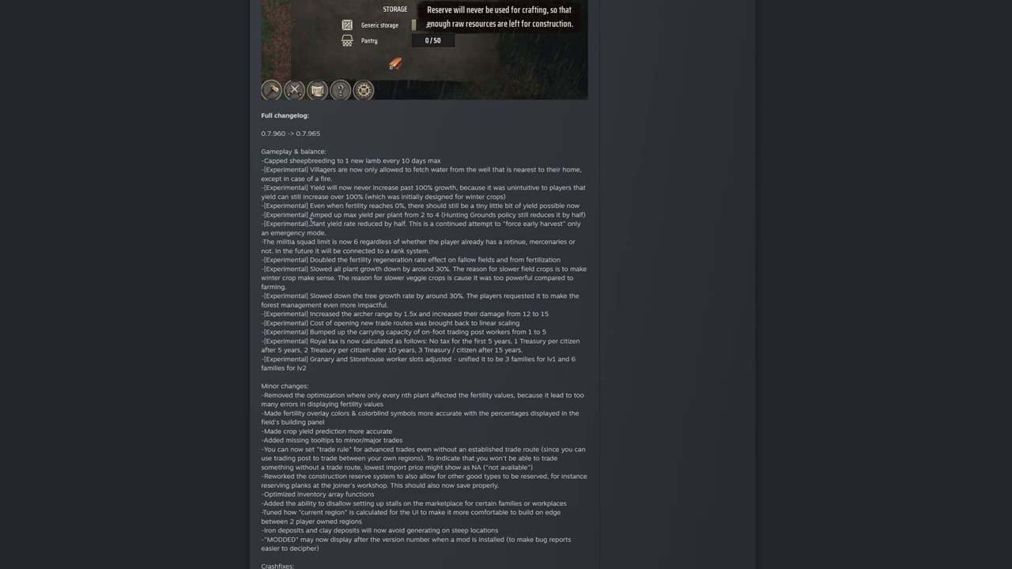
Highlight the villagers water-fetching note in the Gameplay & balance list.
{"action": "double_click", "coordinate": [287, 169]}
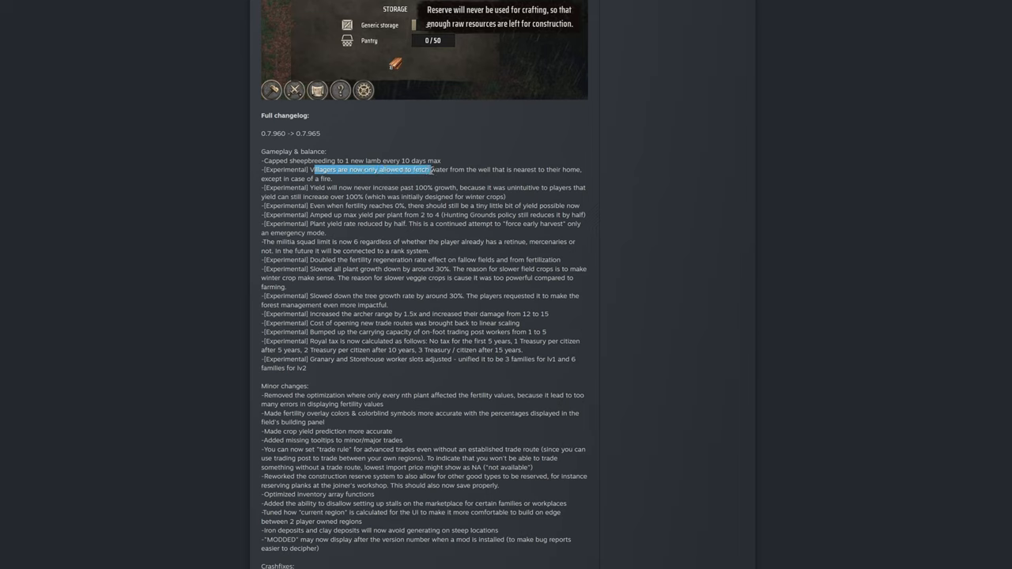
{"action": "left_click_drag", "start_coordinate": [430, 169], "coordinate": [545, 169]}
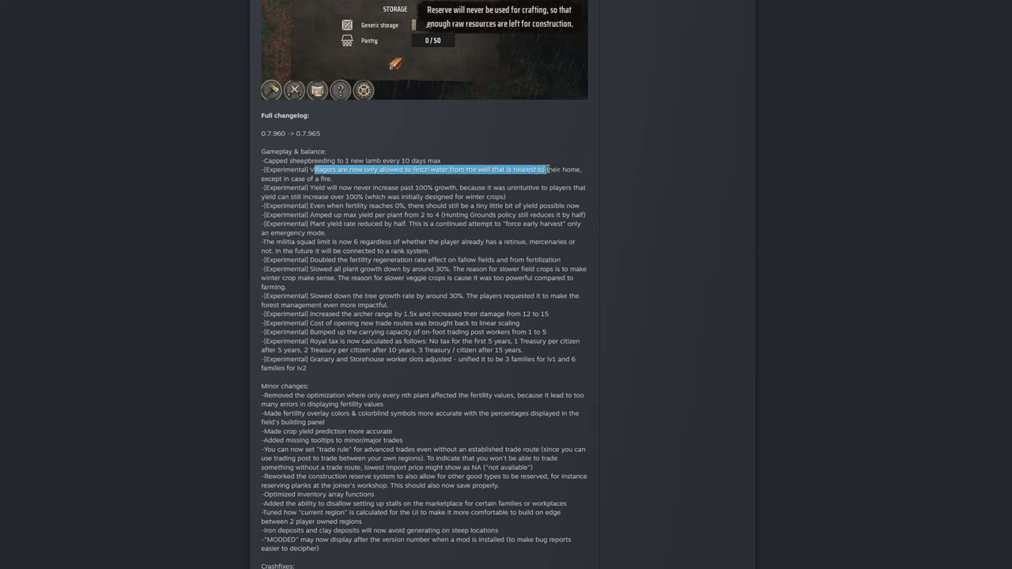
{"action": "left_click_drag", "start_coordinate": [545, 169], "coordinate": [332, 179]}
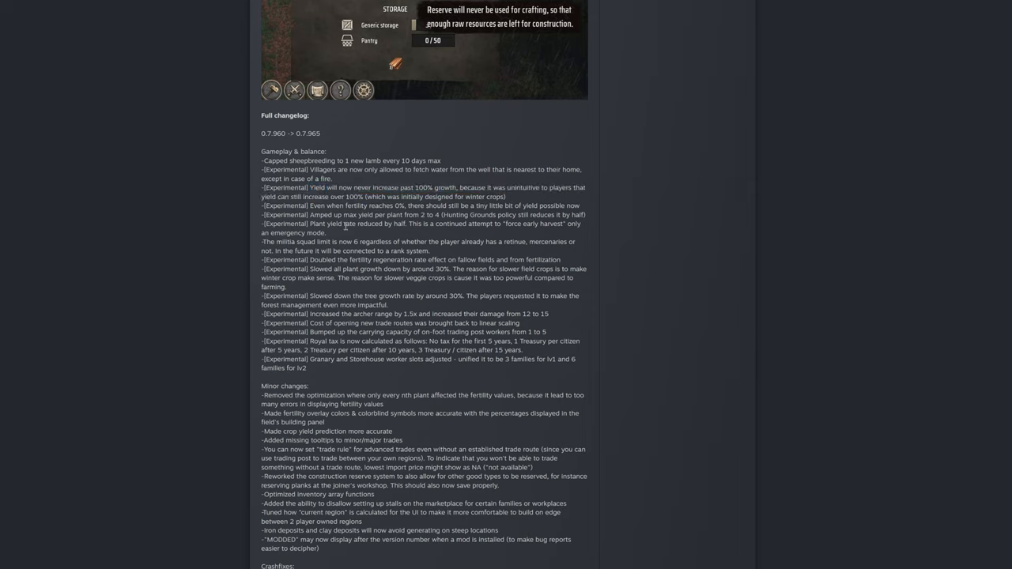
{"action": "left_click_drag", "start_coordinate": [310, 205], "coordinate": [376, 205]}
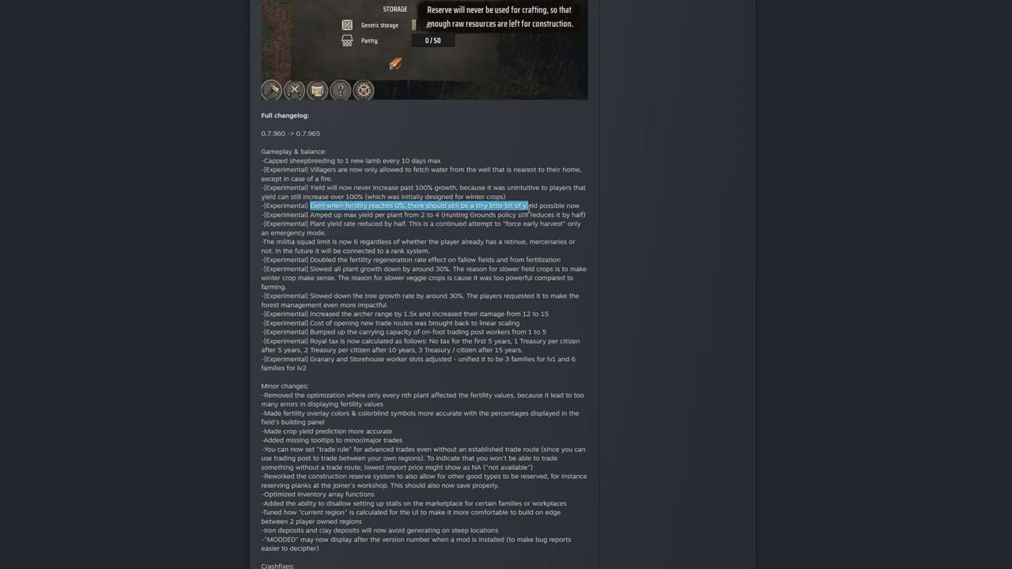
{"action": "left_click", "coordinate": [419, 218]}
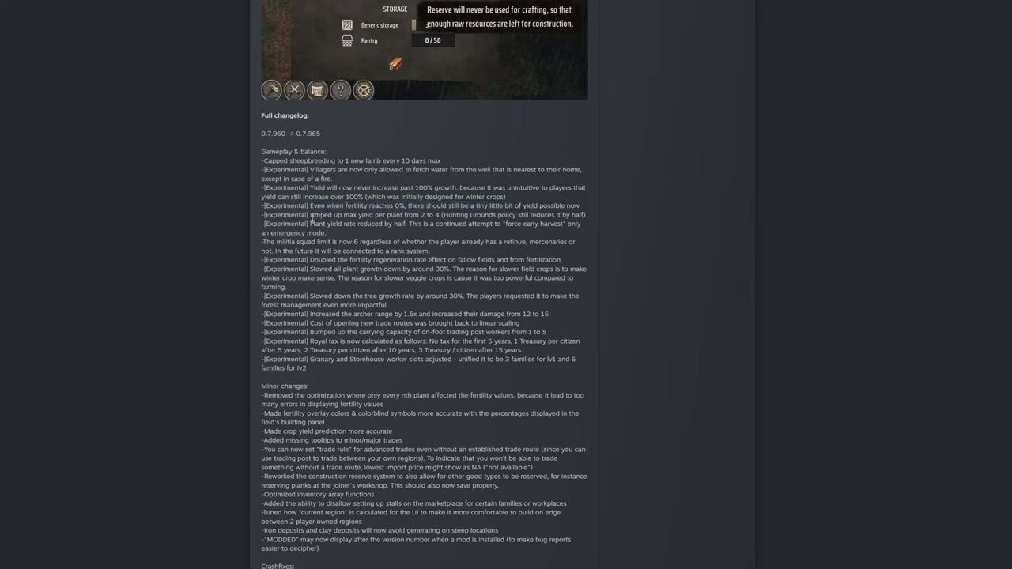
{"action": "double_click", "coordinate": [355, 215]}
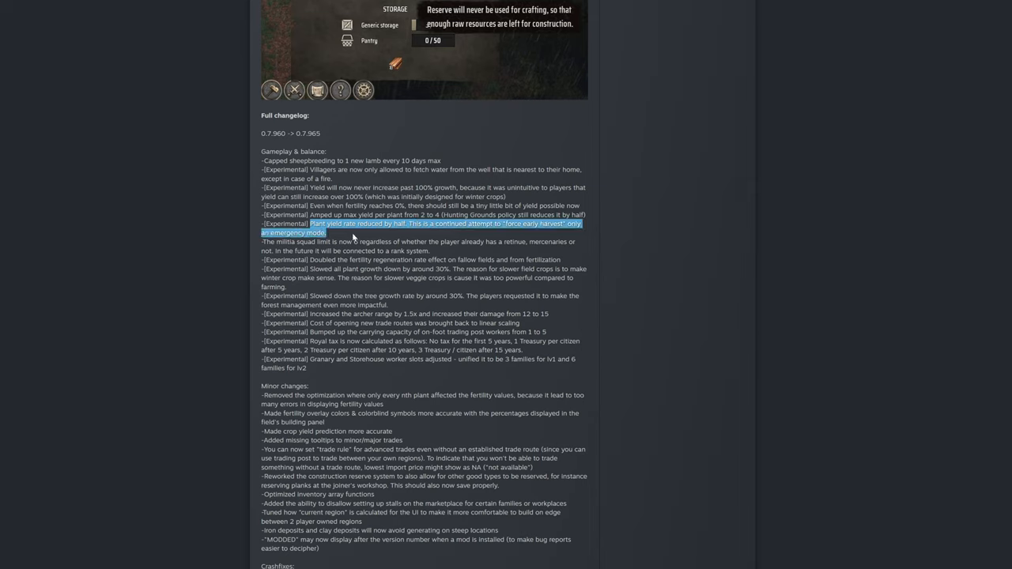
{"action": "left_click", "coordinate": [351, 237]}
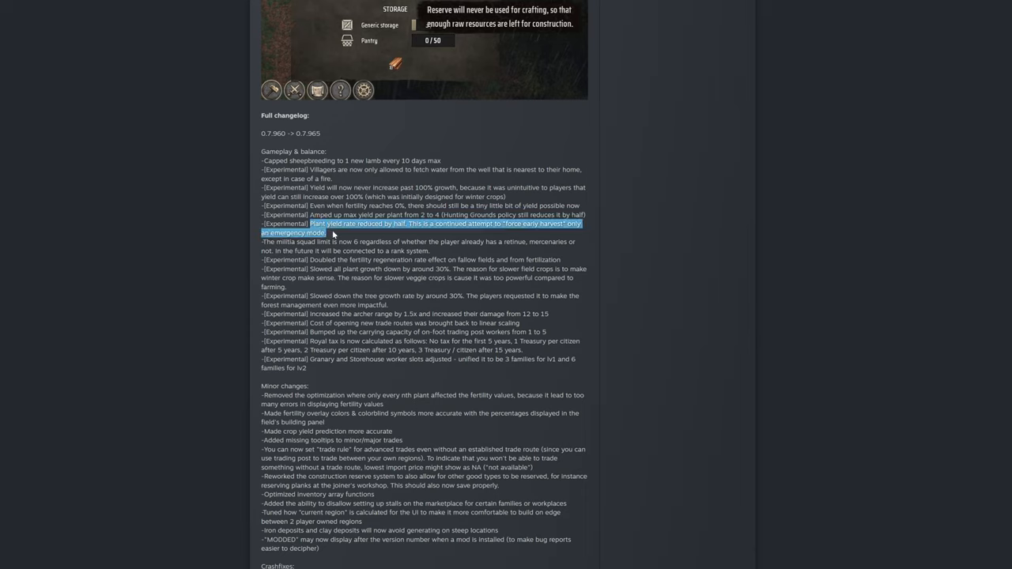
{"action": "mouse_move", "coordinate": [344, 238]}
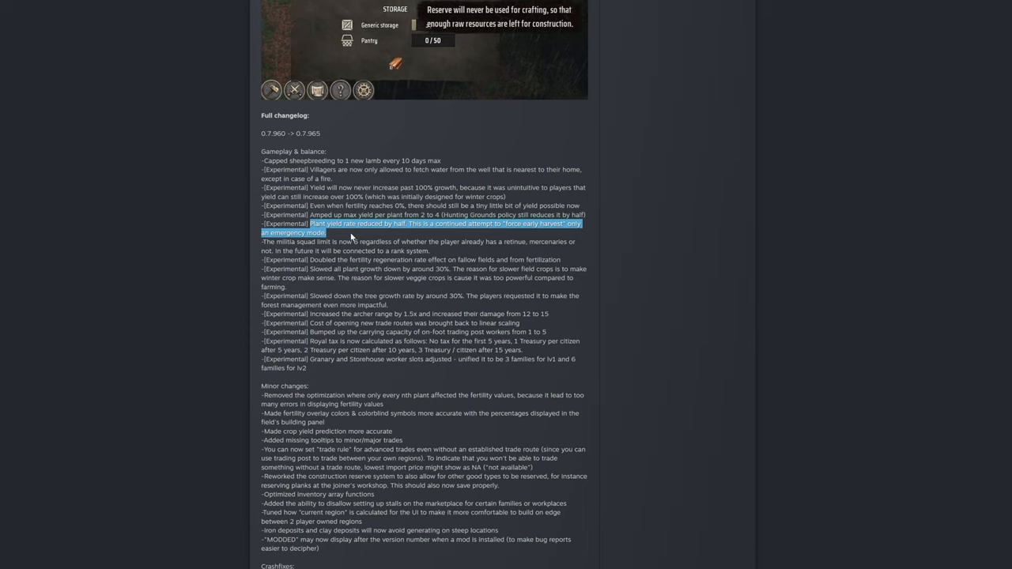
{"action": "mouse_move", "coordinate": [379, 230]}
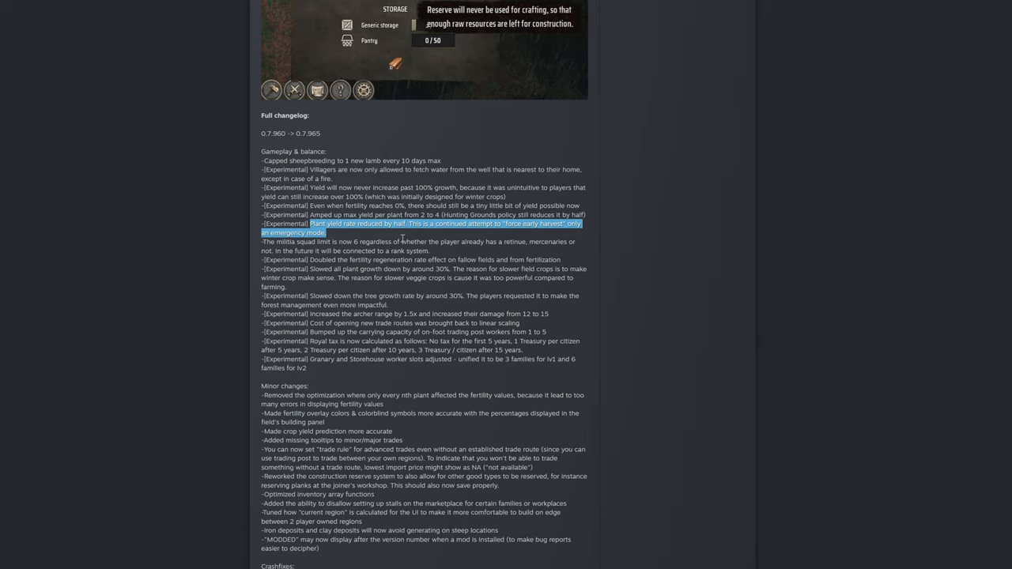
{"action": "mouse_move", "coordinate": [351, 237]}
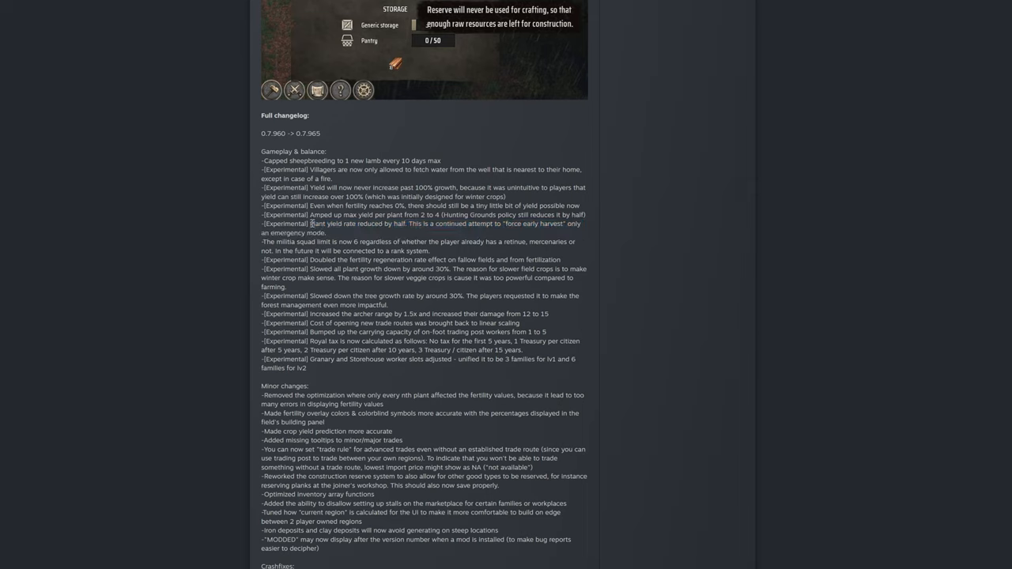
{"action": "mouse_move", "coordinate": [340, 235]}
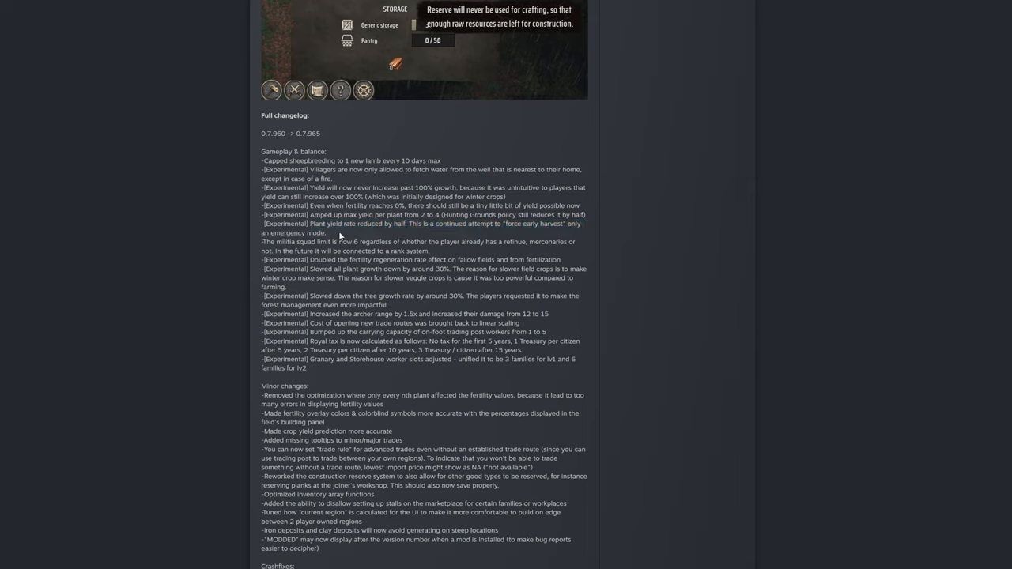
{"action": "mouse_move", "coordinate": [331, 244]}
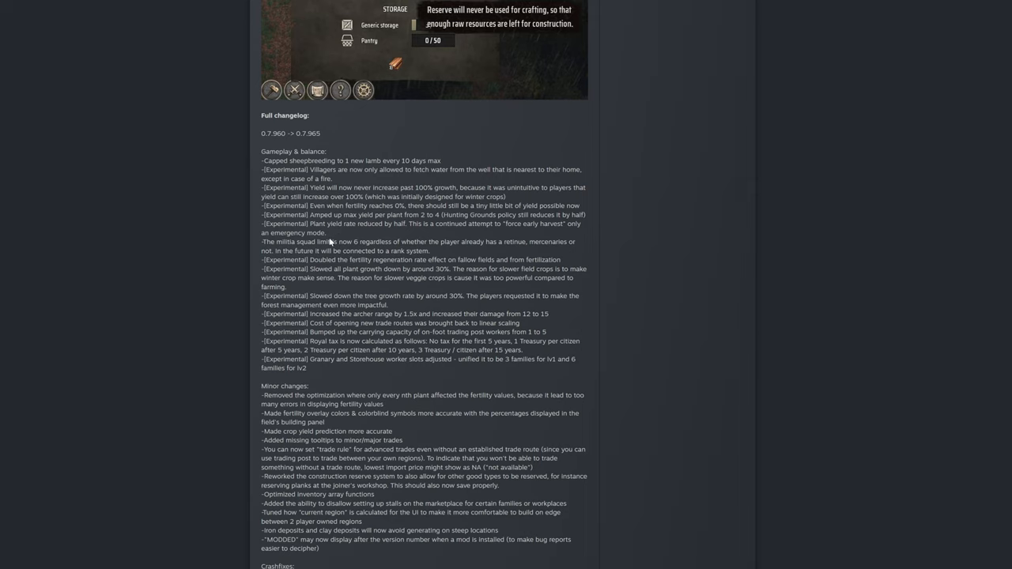
{"action": "mouse_move", "coordinate": [348, 245]}
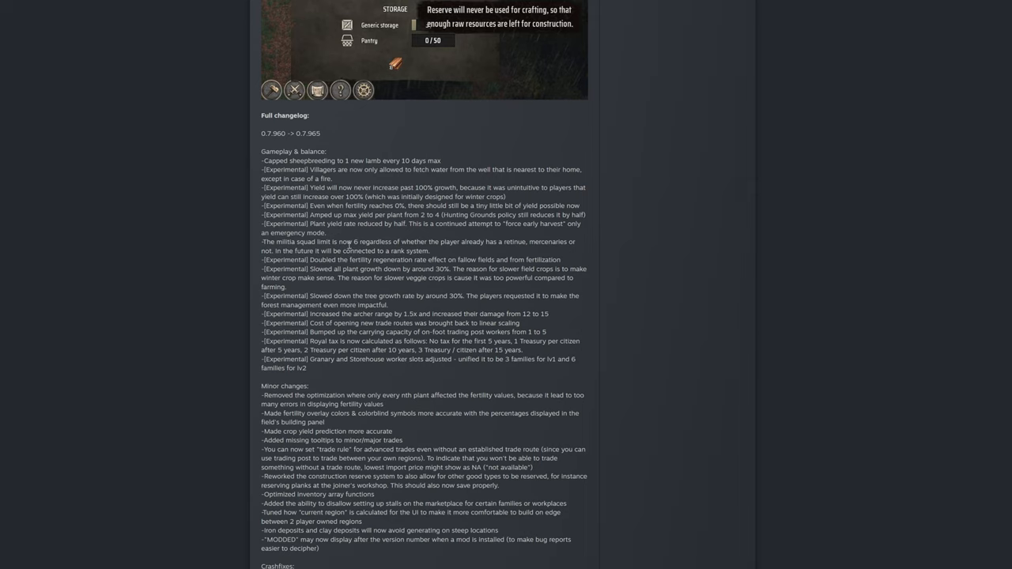
Highlight the militia squad limit at six note twice, ending with it unhighlighted.
{"action": "left_click_drag", "start_coordinate": [351, 240], "coordinate": [430, 250]}
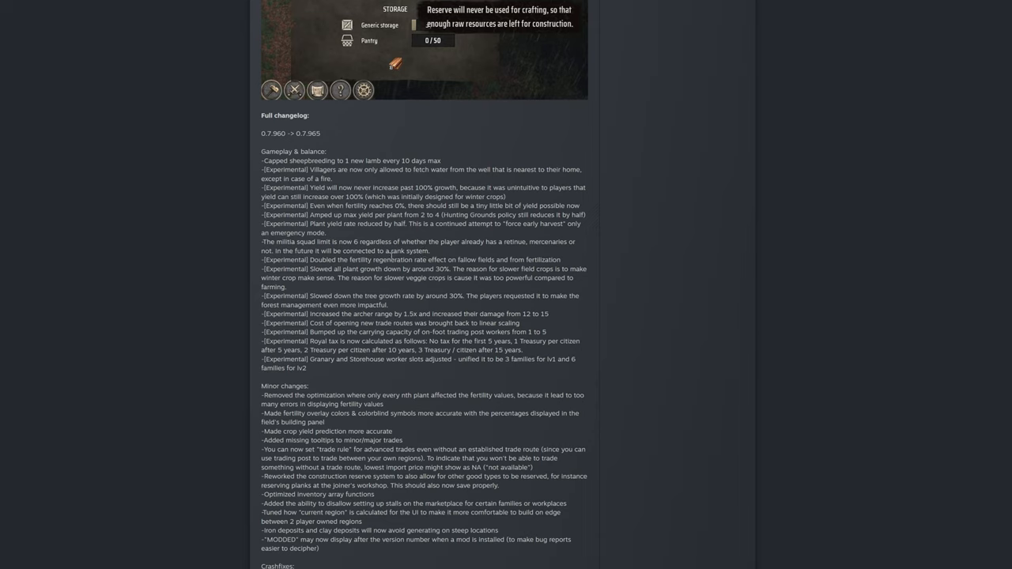
{"action": "left_click_drag", "start_coordinate": [262, 240], "coordinate": [430, 250]}
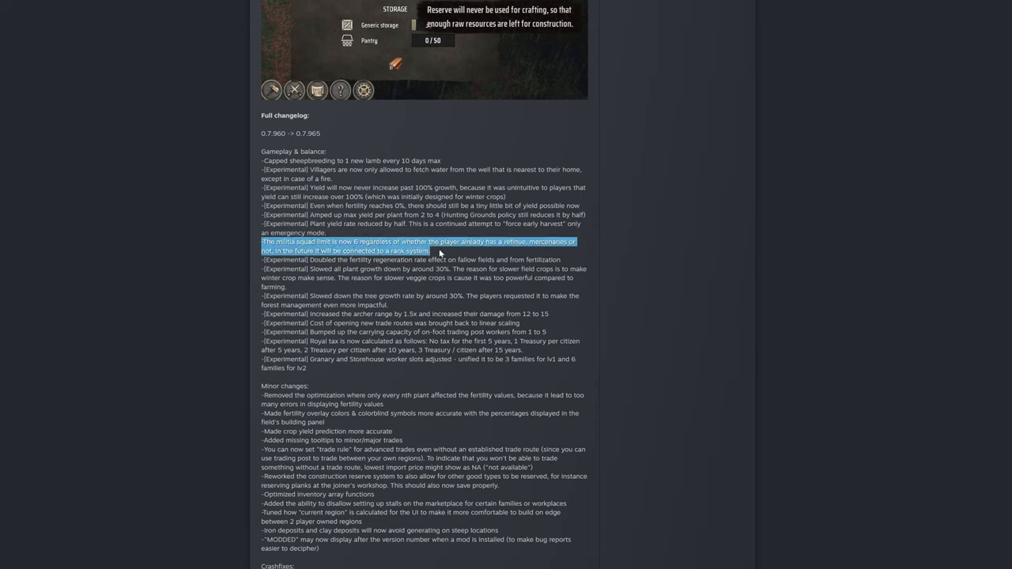
{"action": "left_click", "coordinate": [419, 246]}
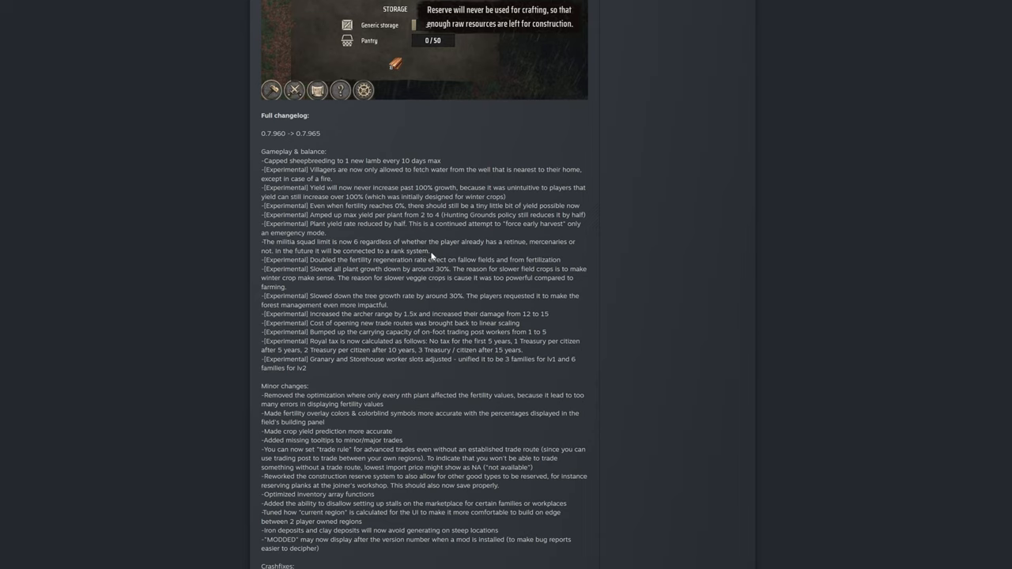
{"action": "mouse_move", "coordinate": [262, 240]}
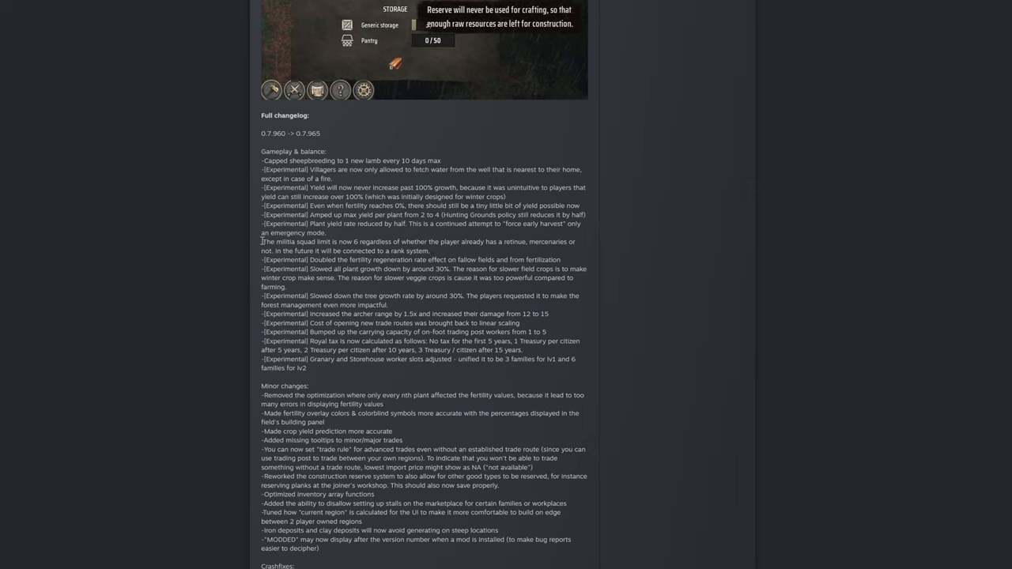
{"action": "left_click_drag", "start_coordinate": [262, 242], "coordinate": [430, 250]}
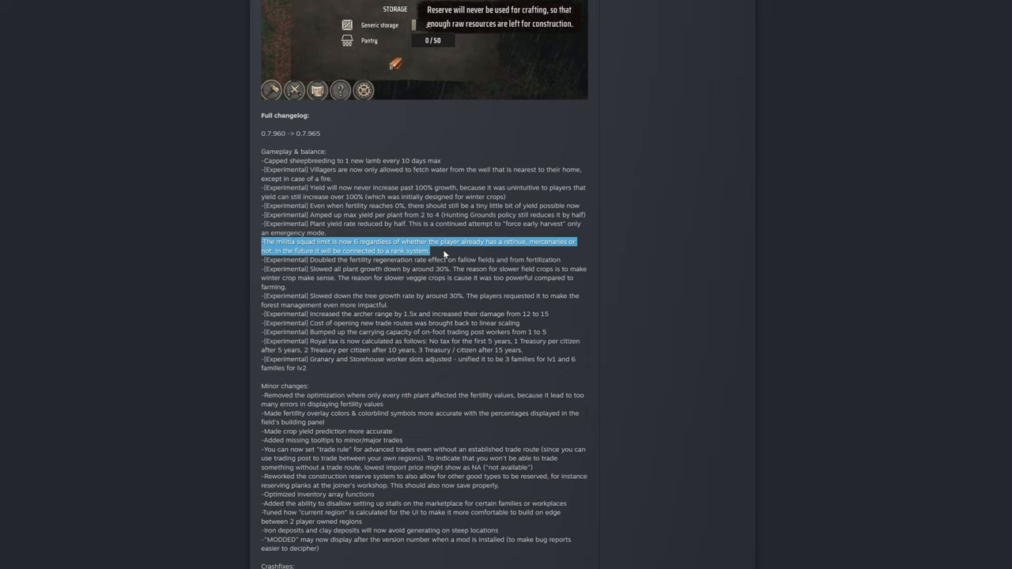
{"action": "mouse_move", "coordinate": [434, 256]}
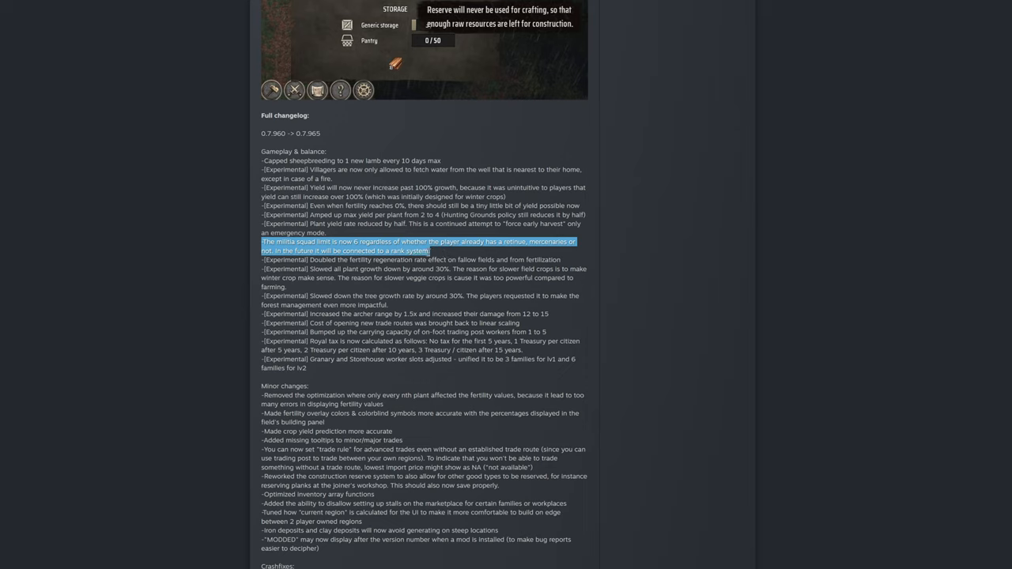
{"action": "mouse_move", "coordinate": [436, 256]}
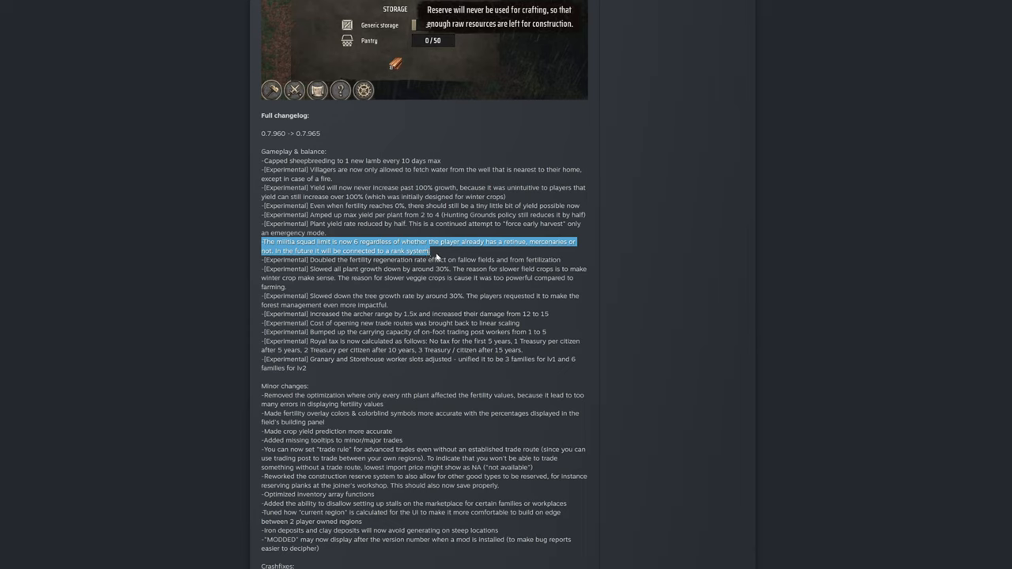
{"action": "mouse_move", "coordinate": [436, 258]}
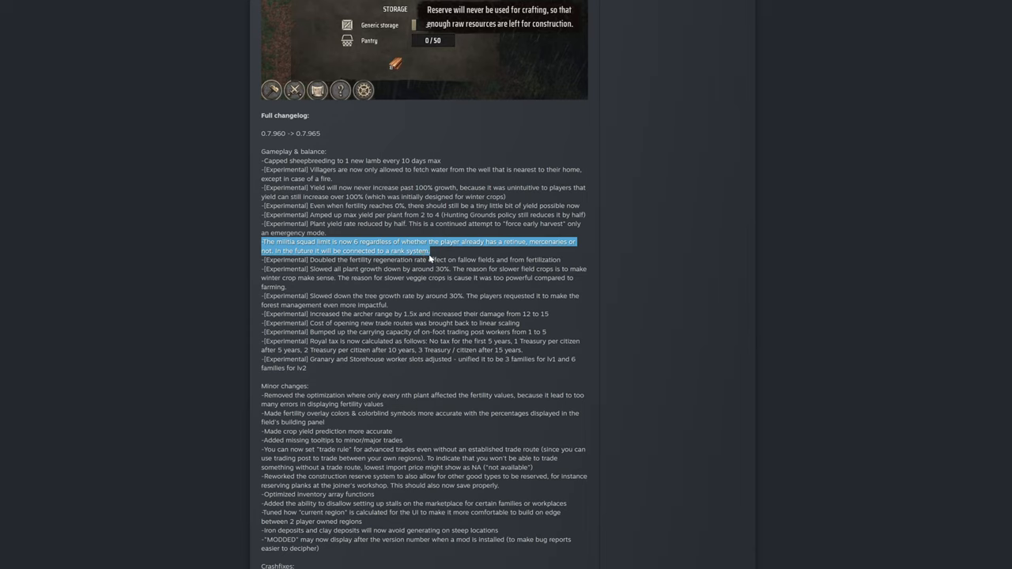
{"action": "mouse_move", "coordinate": [440, 257]}
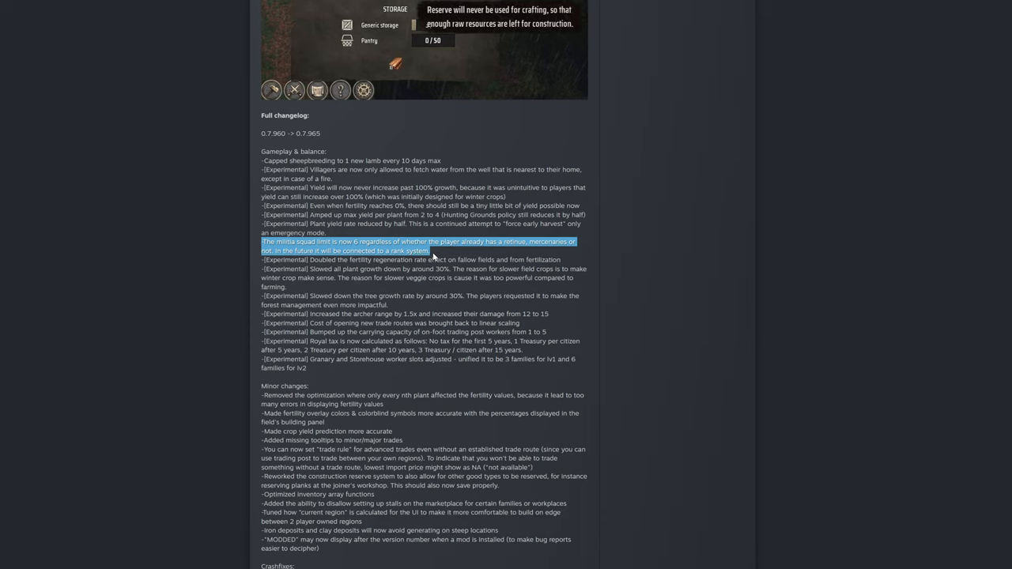
{"action": "left_click", "coordinate": [433, 255]}
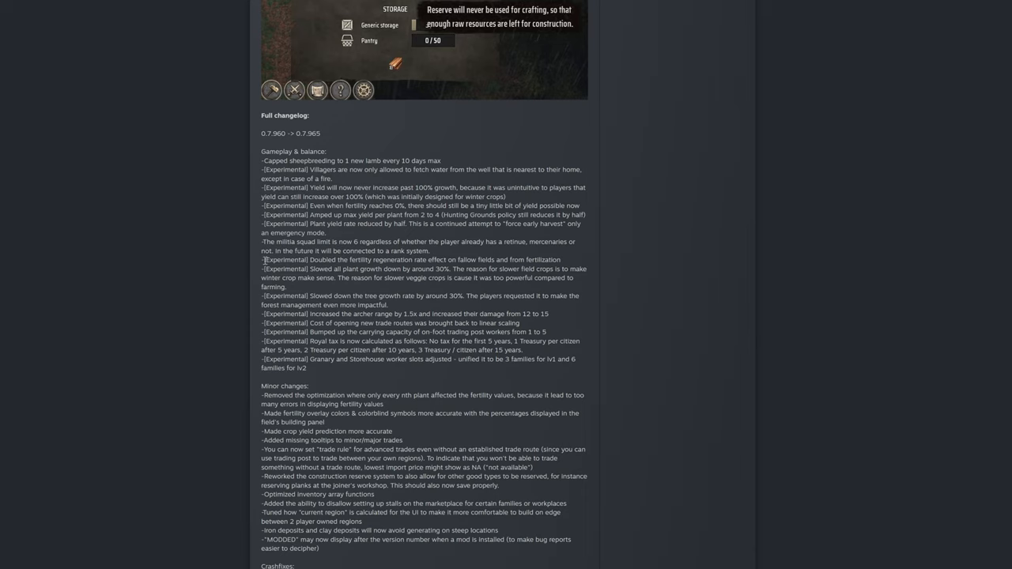
Select single words such as 'Doubled', then highlight the start of the veggie crops reason sentence.
{"action": "double_click", "coordinate": [297, 259]}
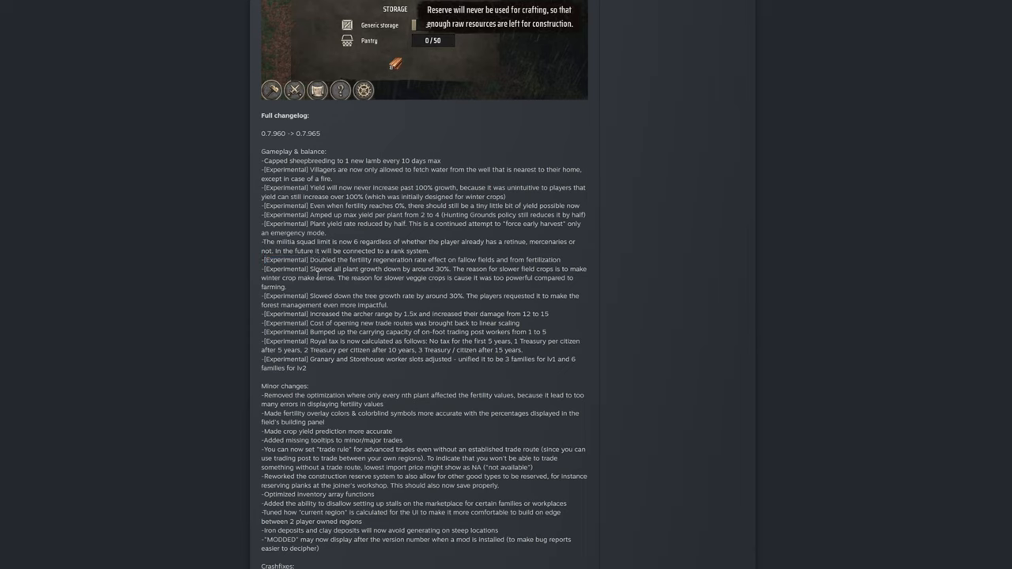
{"action": "double_click", "coordinate": [286, 259]}
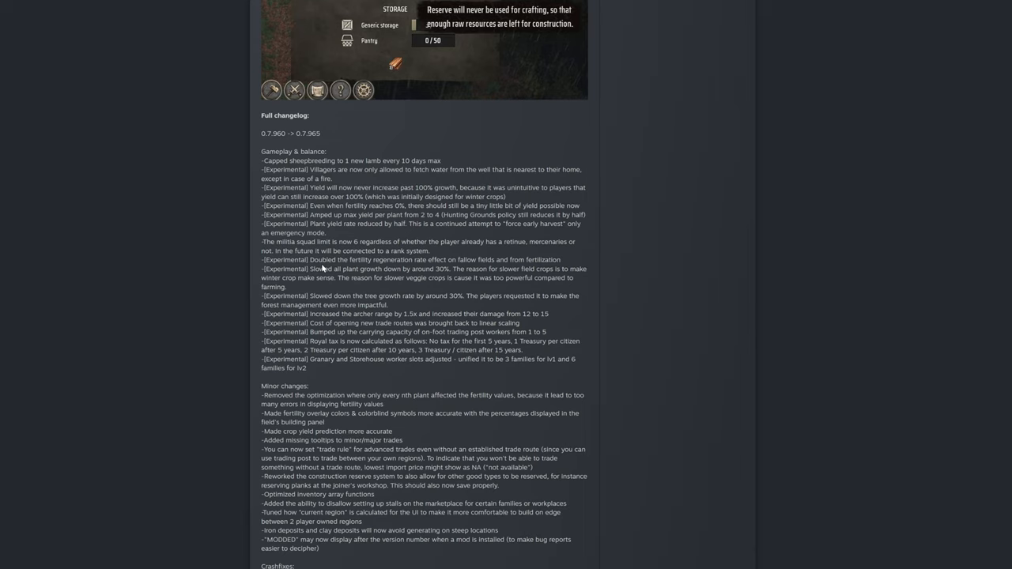
{"action": "mouse_move", "coordinate": [320, 269]}
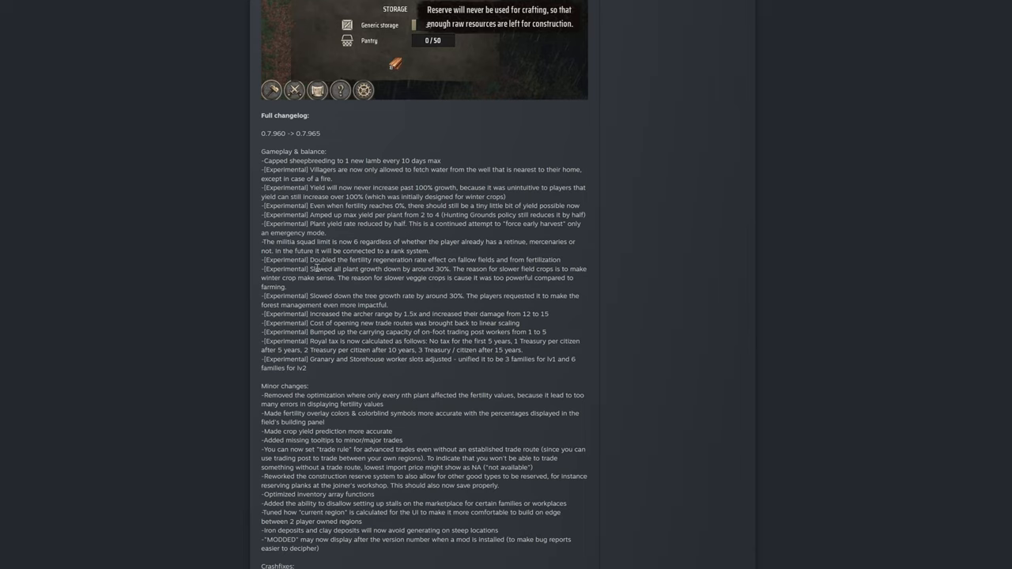
{"action": "mouse_move", "coordinate": [329, 281]}
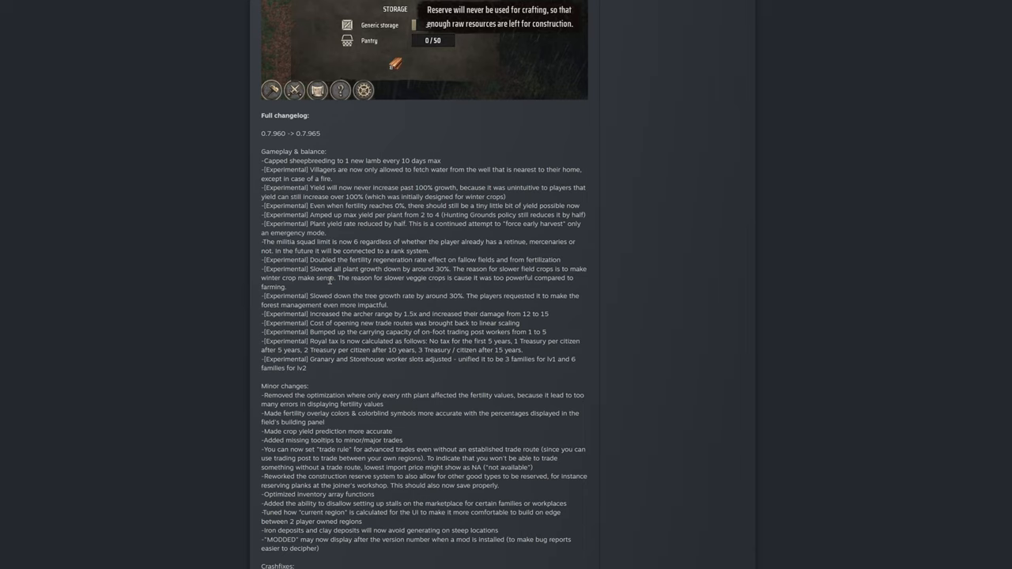
{"action": "mouse_move", "coordinate": [322, 279]}
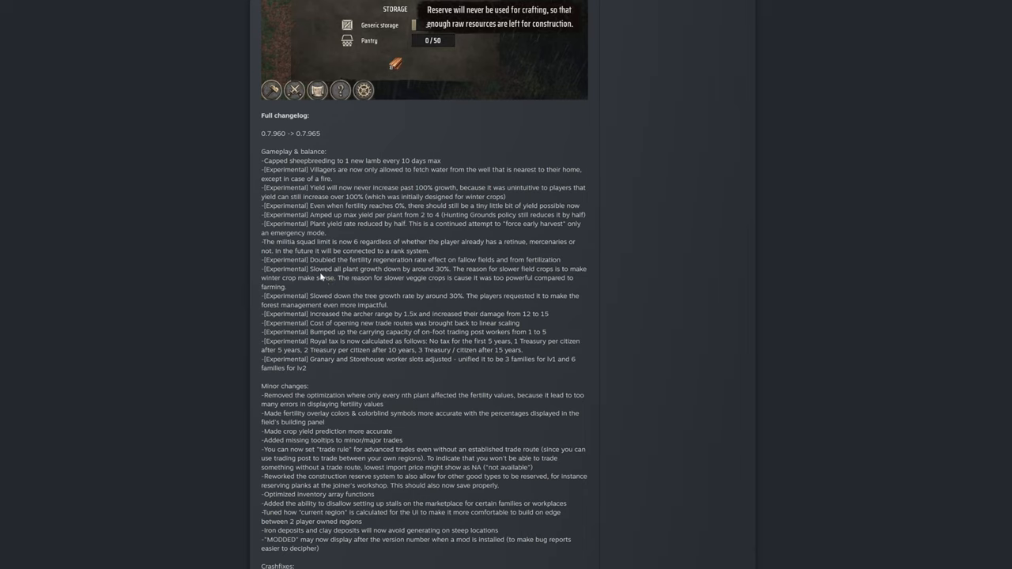
{"action": "double_click", "coordinate": [316, 259]}
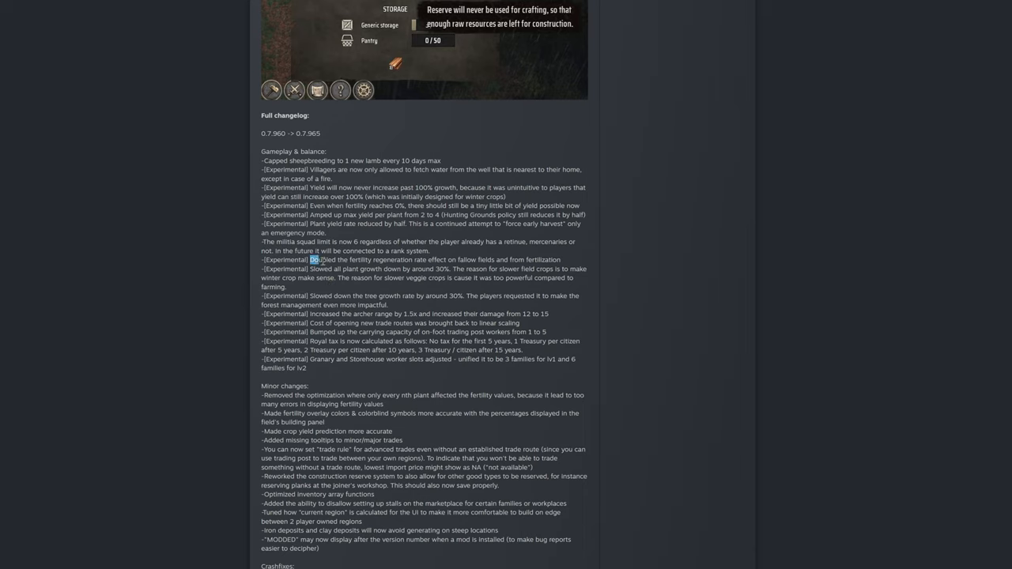
{"action": "left_click_drag", "start_coordinate": [309, 259], "coordinate": [446, 260]}
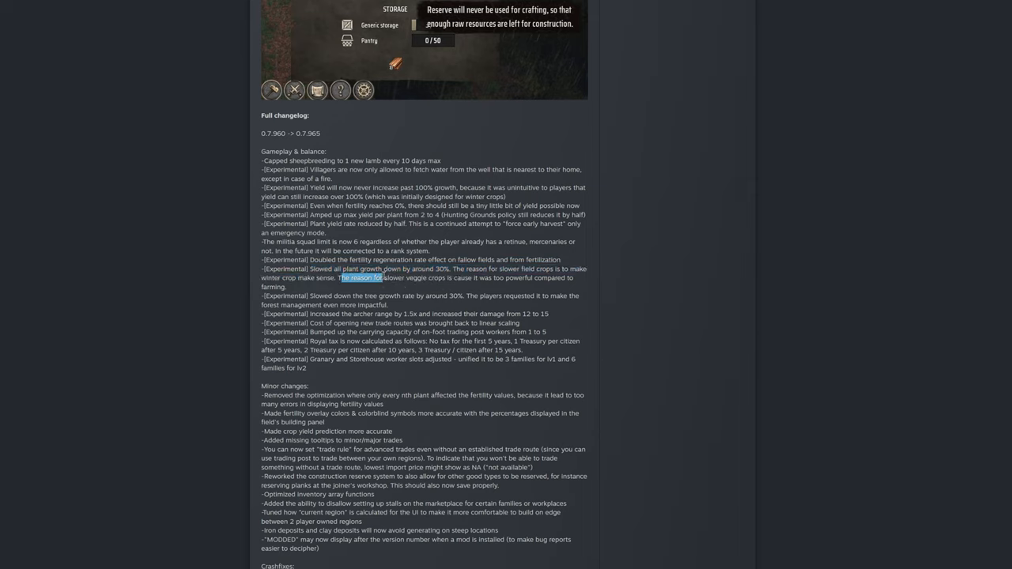
Highlight the whole sentence explaining veggie crops were slowed for being too powerful versus farming.
{"action": "left_click_drag", "start_coordinate": [340, 278], "coordinate": [475, 278]}
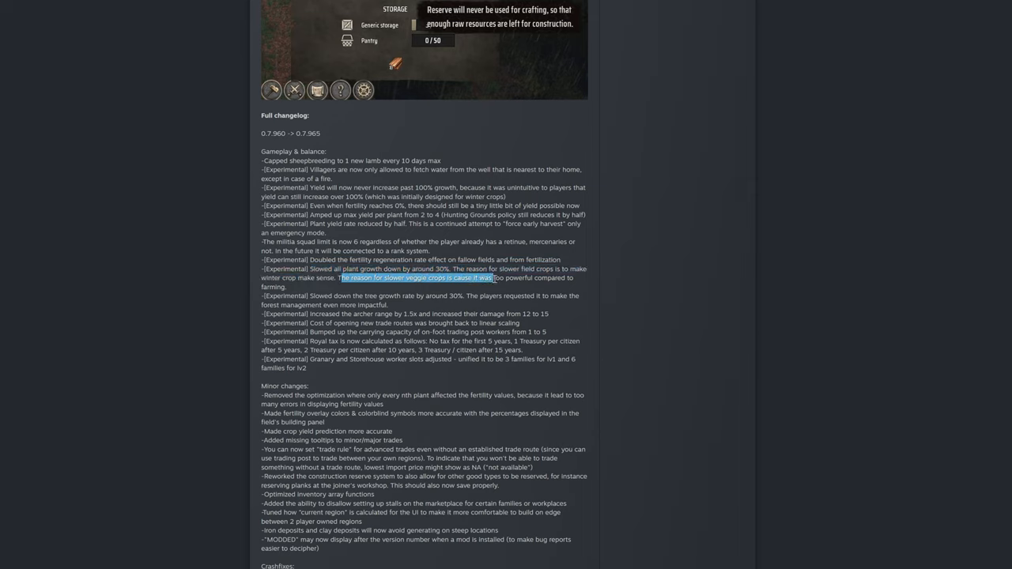
{"action": "left_click_drag", "start_coordinate": [490, 278], "coordinate": [286, 287]}
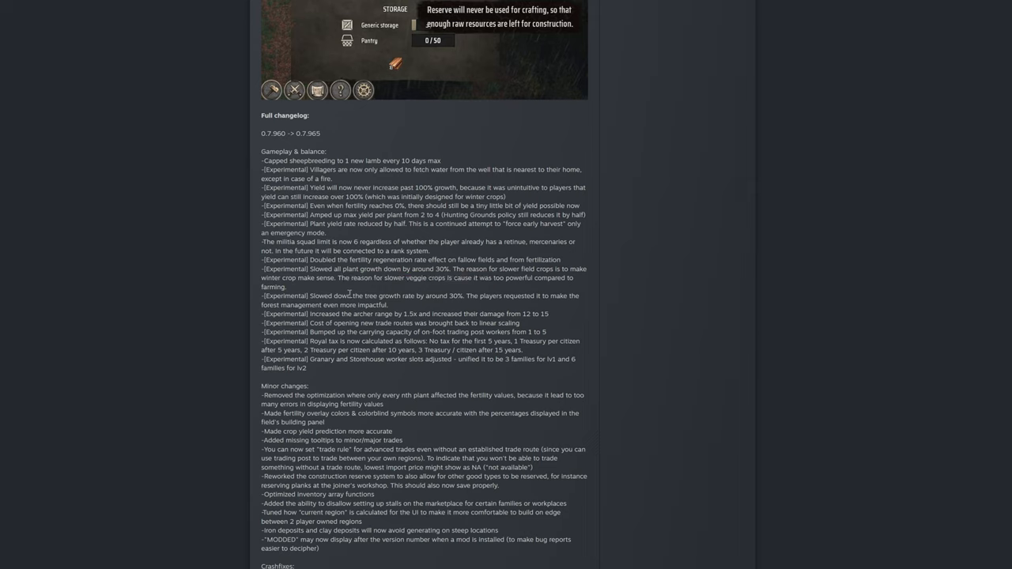
{"action": "mouse_move", "coordinate": [392, 293]}
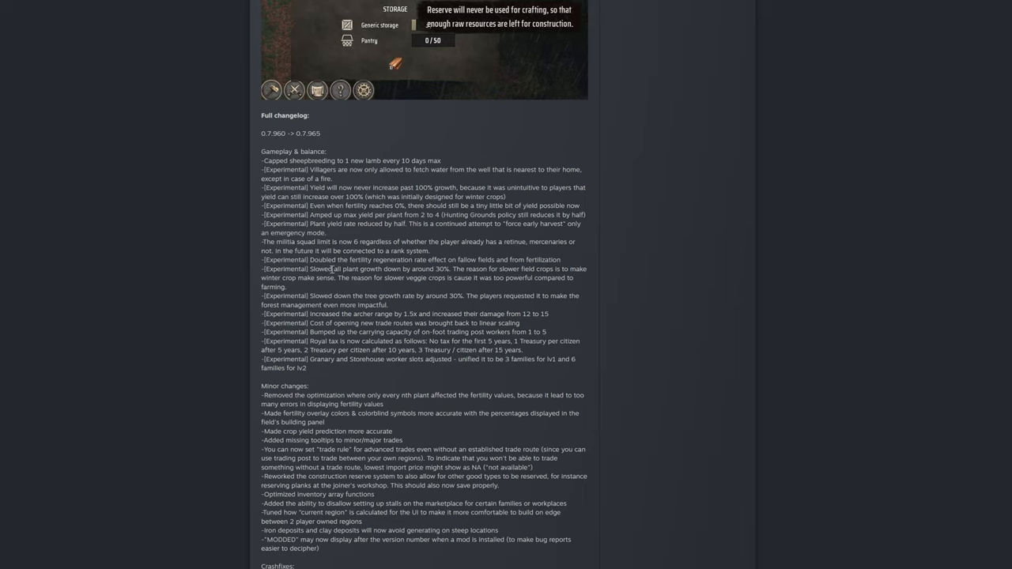
{"action": "double_click", "coordinate": [363, 278]}
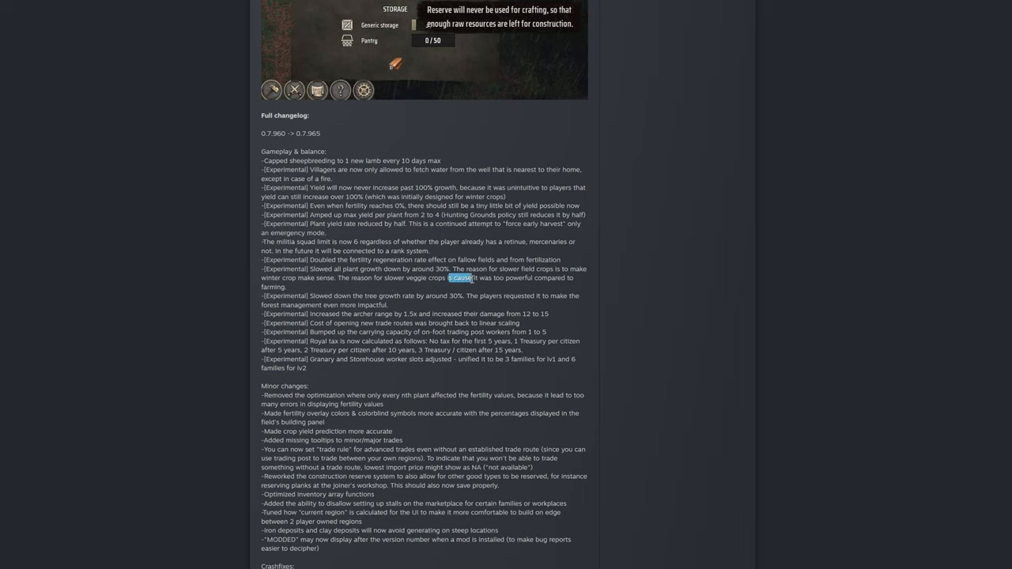
{"action": "left_click_drag", "start_coordinate": [459, 278], "coordinate": [288, 286]}
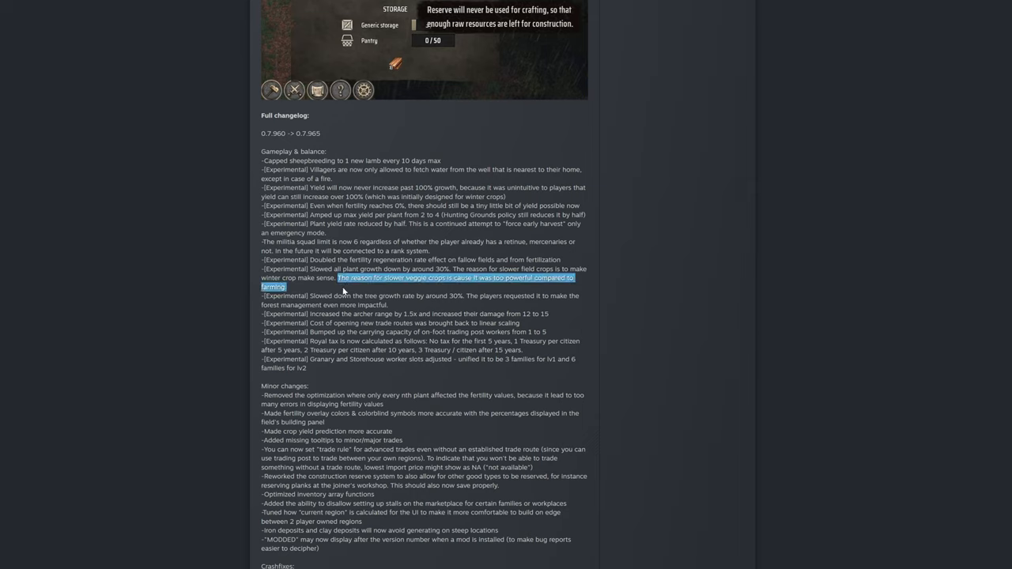
{"action": "mouse_move", "coordinate": [342, 291]}
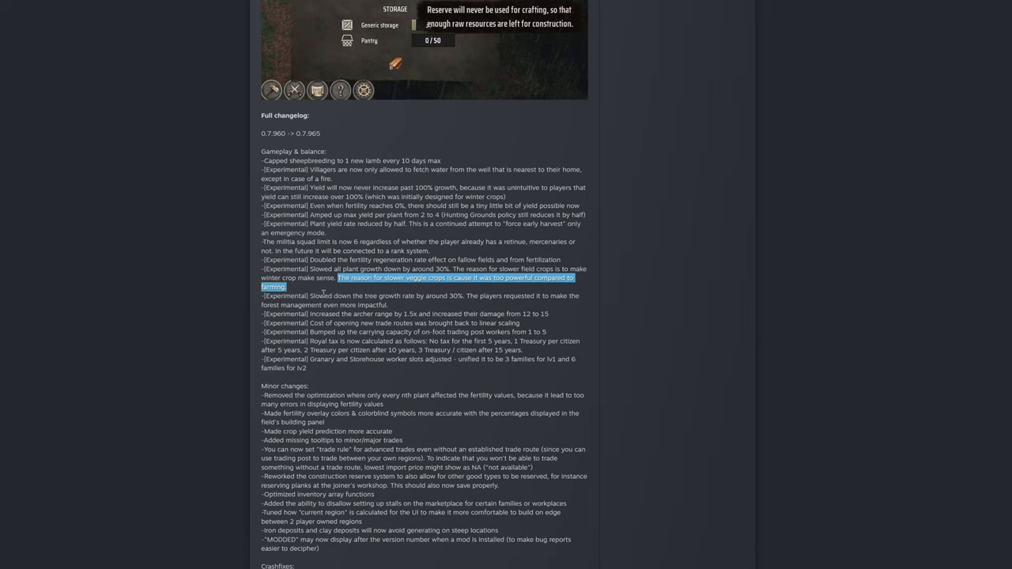
{"action": "mouse_move", "coordinate": [316, 296]}
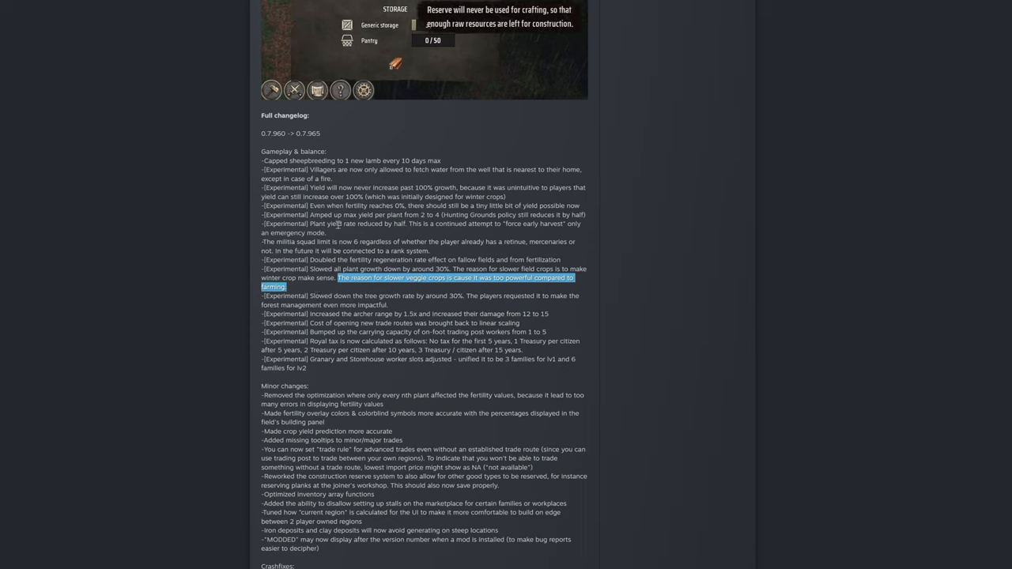
{"action": "mouse_move", "coordinate": [354, 268]}
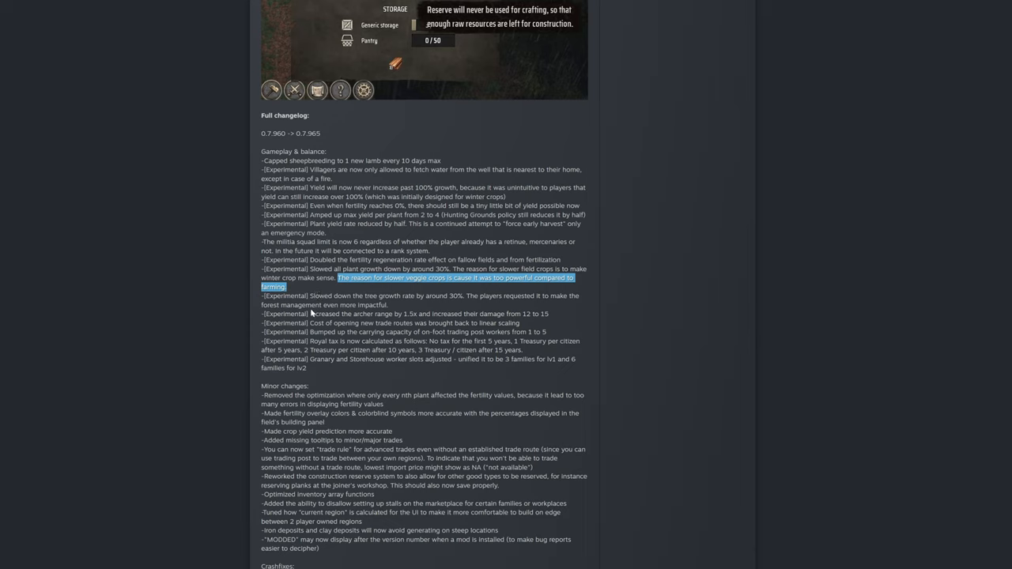
{"action": "mouse_move", "coordinate": [311, 313]}
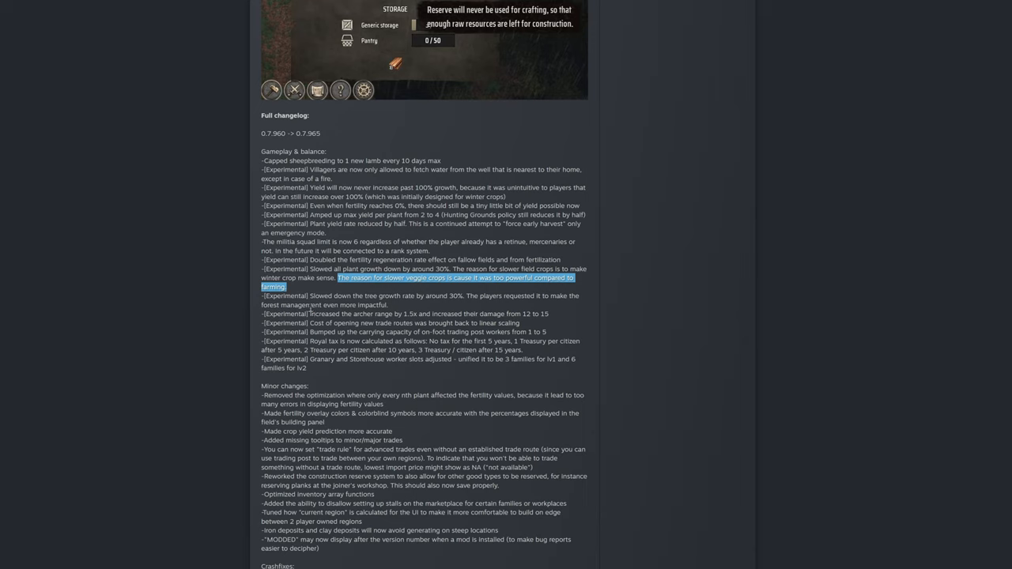
{"action": "mouse_move", "coordinate": [308, 306]}
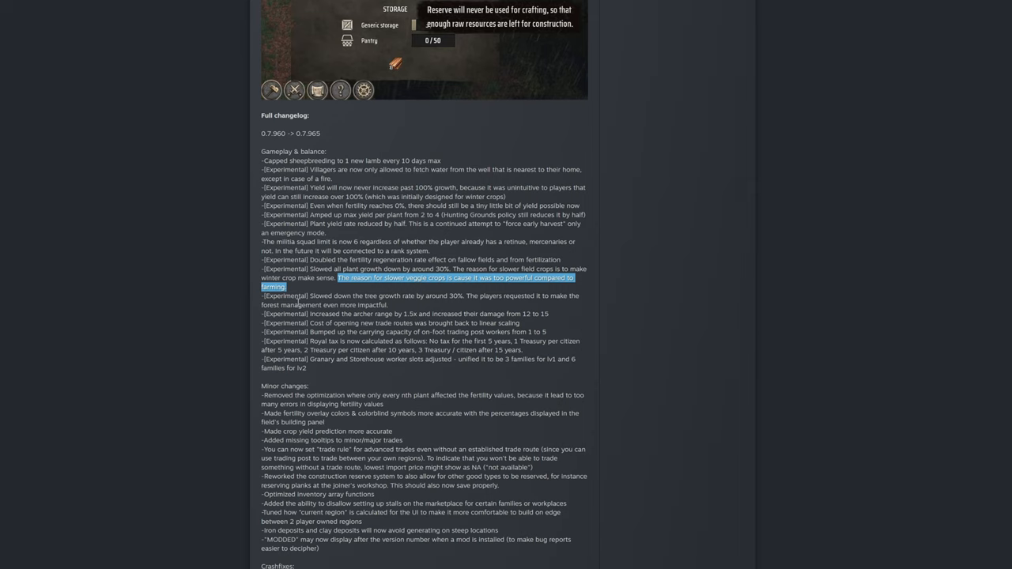
{"action": "mouse_move", "coordinate": [310, 294]}
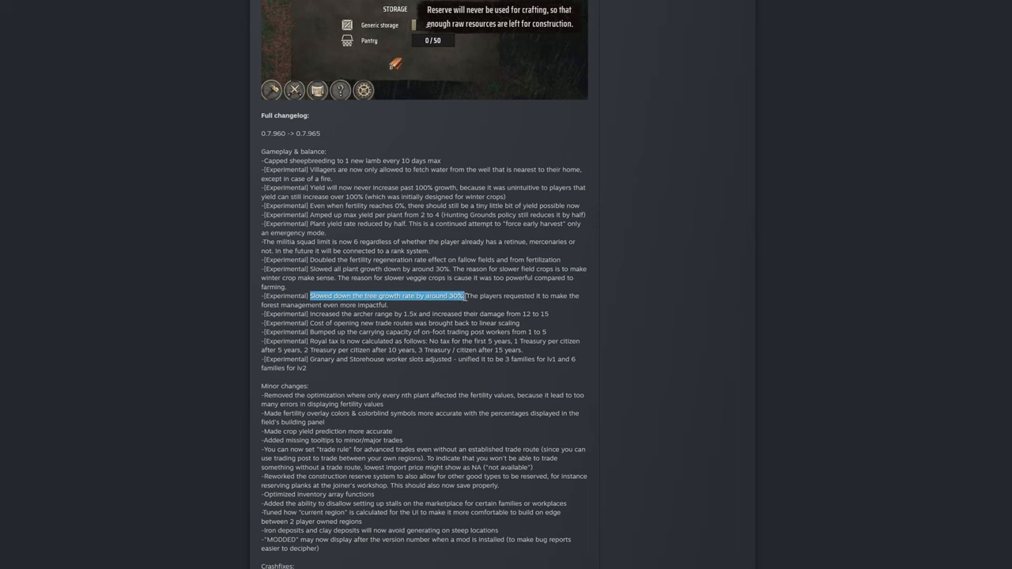
Shorten and clear the highlight on the 30% tree growth slowdown line, reselecting briefly.
{"action": "left_click_drag", "start_coordinate": [462, 296], "coordinate": [409, 296]}
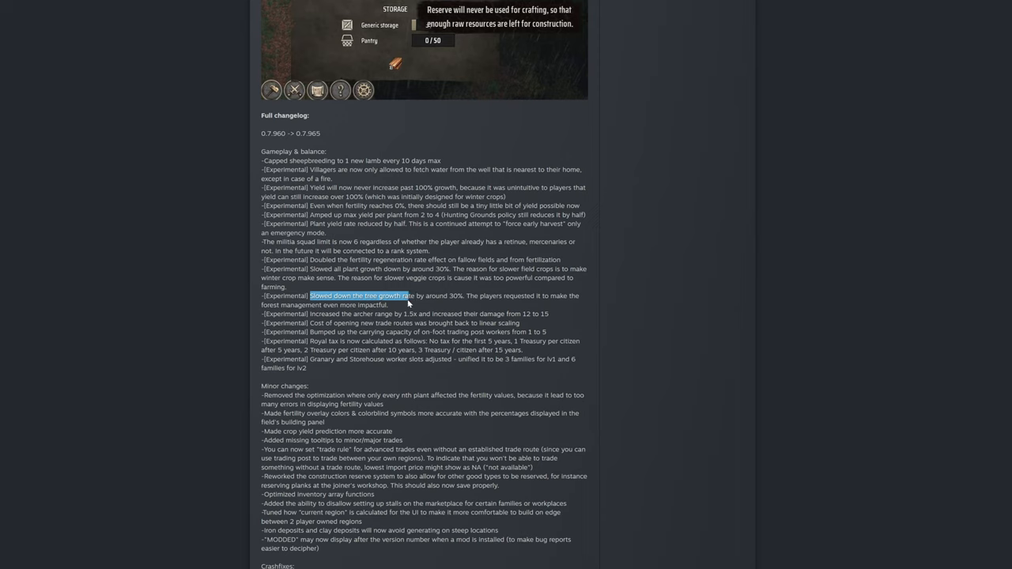
{"action": "left_click_drag", "start_coordinate": [309, 296], "coordinate": [387, 304]}
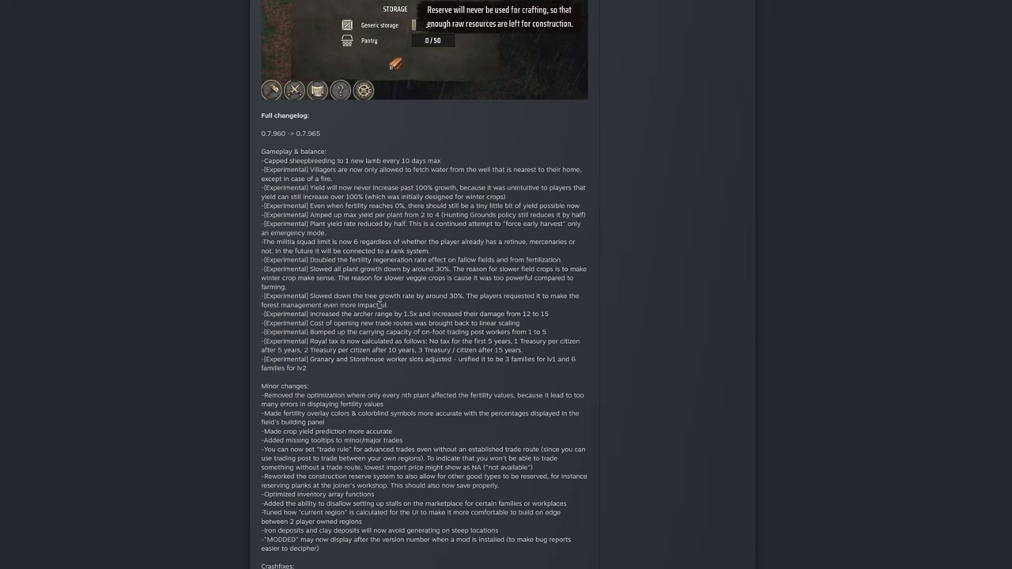
{"action": "mouse_move", "coordinate": [392, 310]}
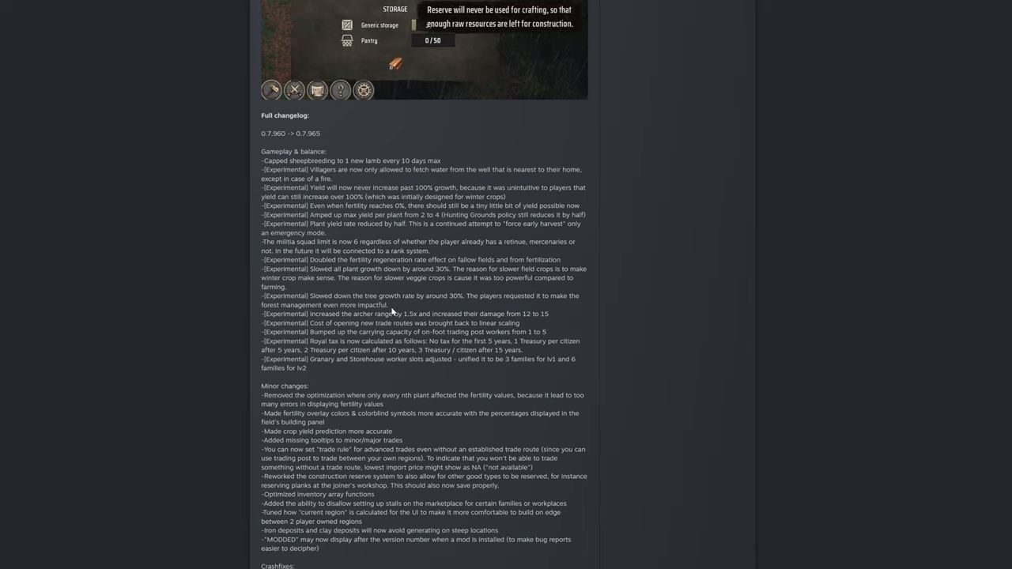
{"action": "mouse_move", "coordinate": [370, 297]}
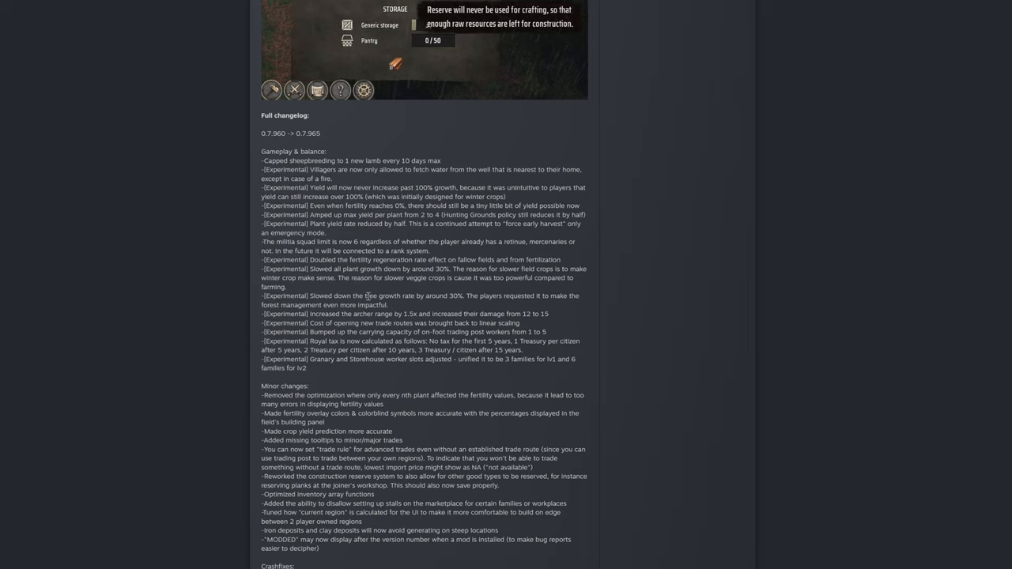
{"action": "mouse_move", "coordinate": [411, 310]}
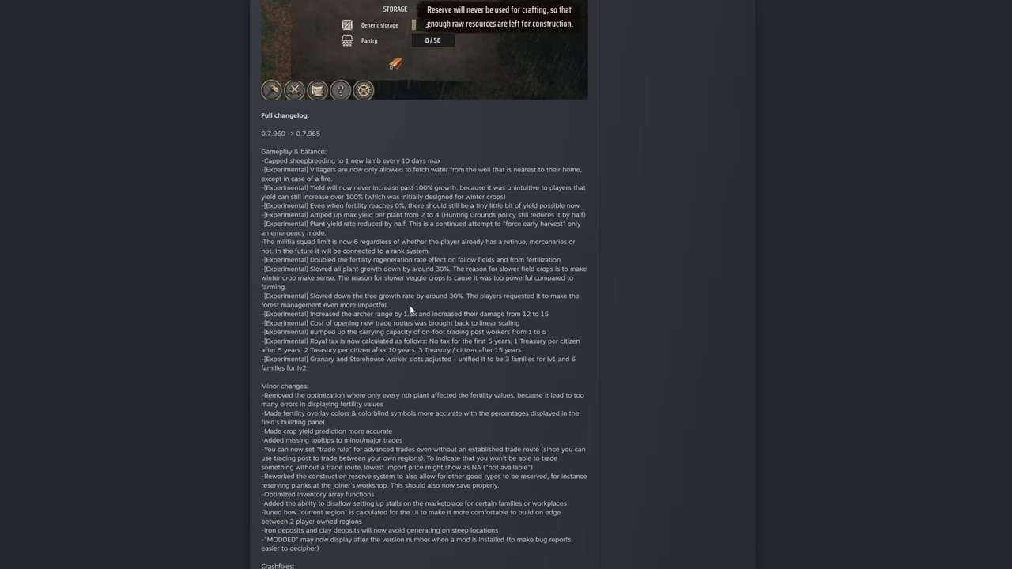
{"action": "mouse_move", "coordinate": [452, 301]}
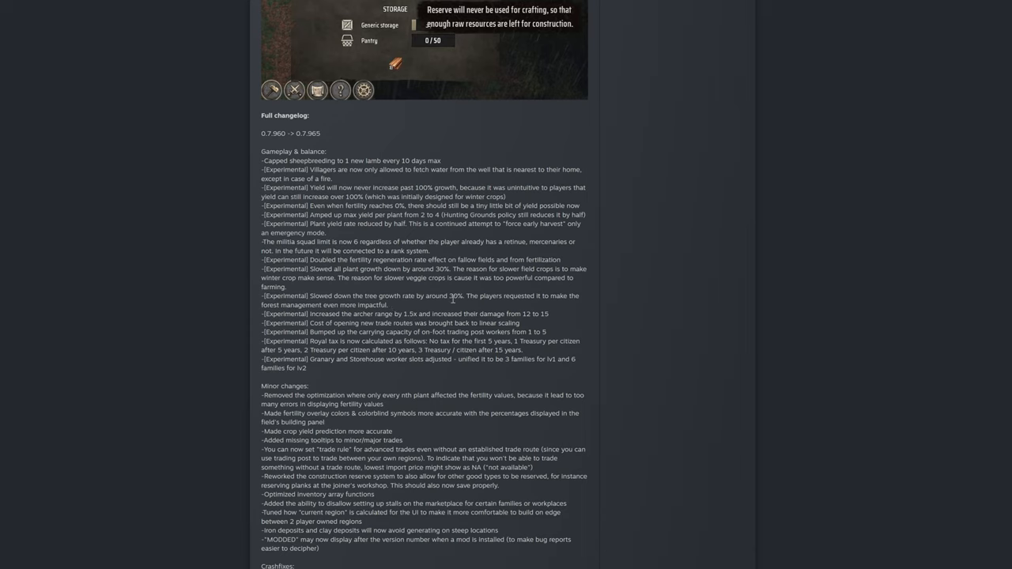
{"action": "double_click", "coordinate": [449, 296]}
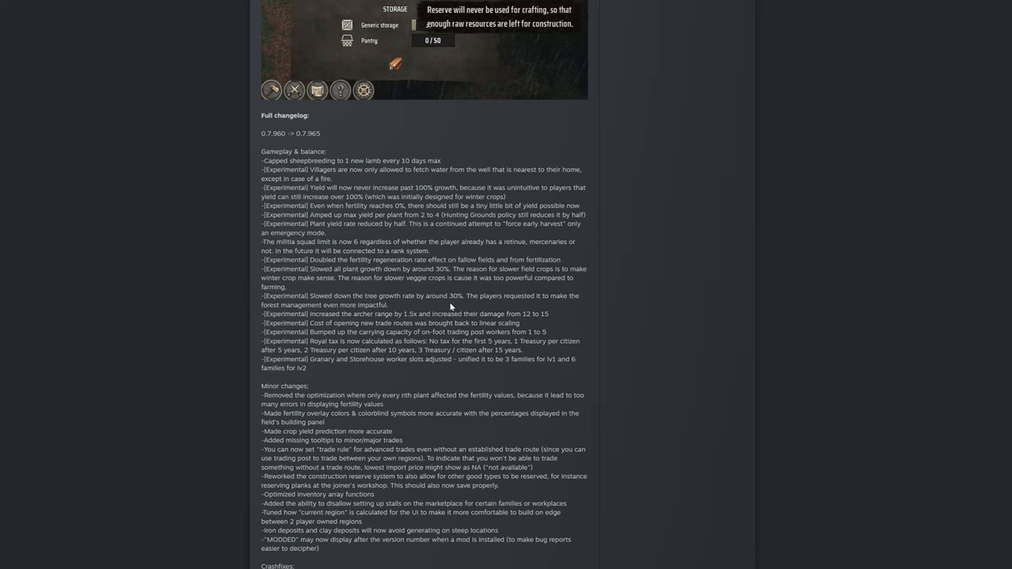
{"action": "mouse_move", "coordinate": [461, 304]}
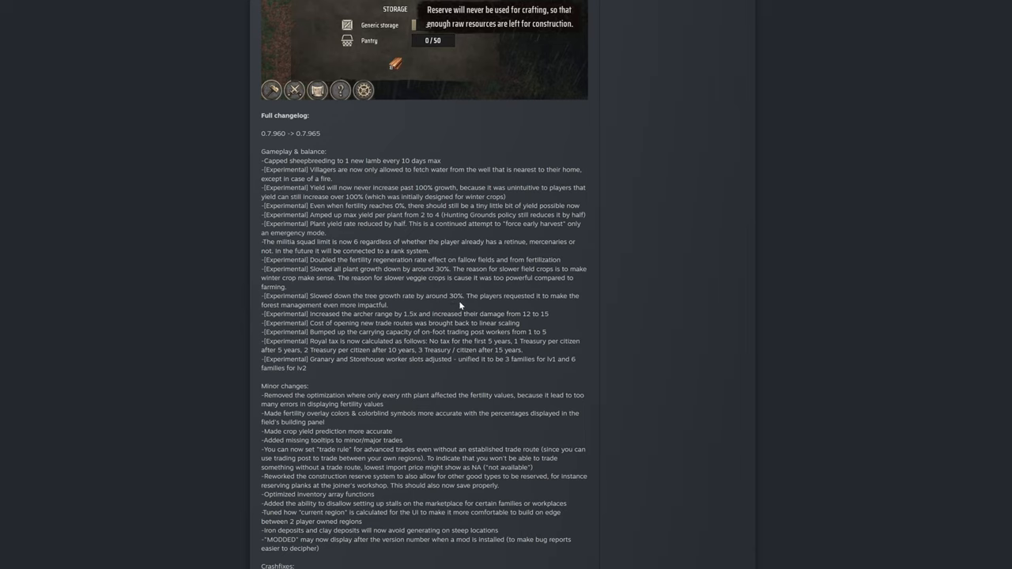
{"action": "left_click_drag", "start_coordinate": [425, 295], "coordinate": [458, 296]}
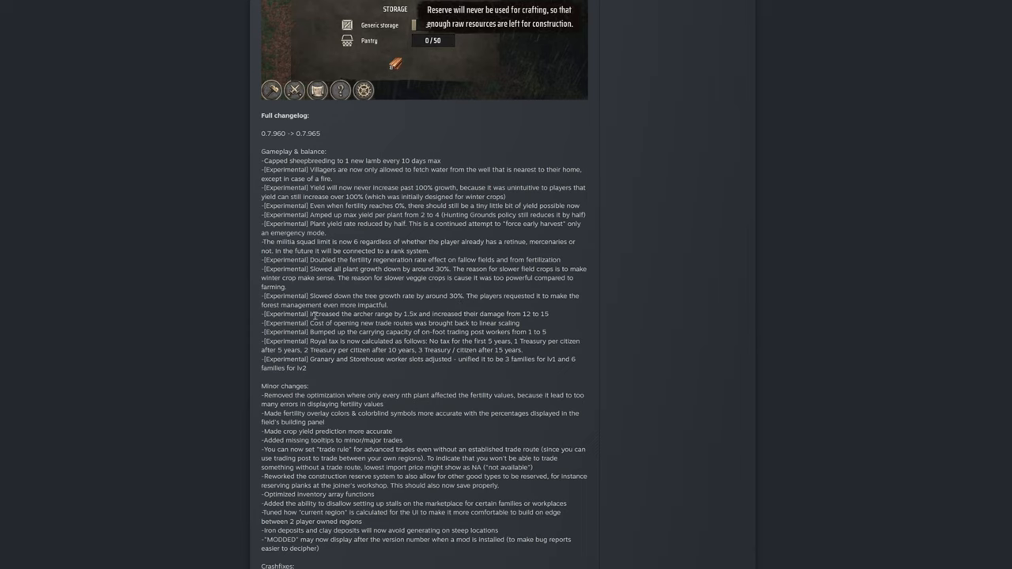
{"action": "double_click", "coordinate": [347, 313]}
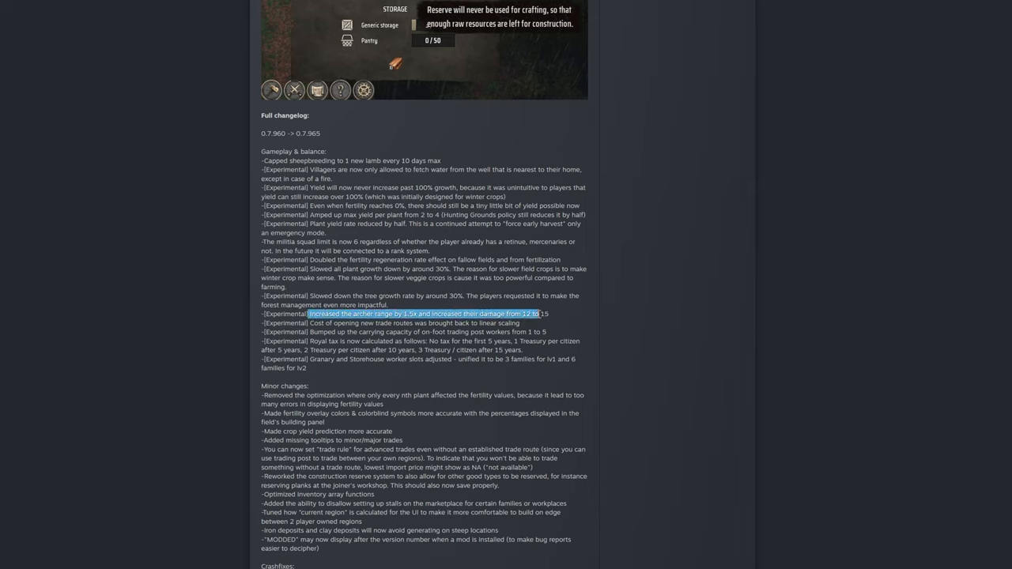
{"action": "left_click", "coordinate": [521, 314]}
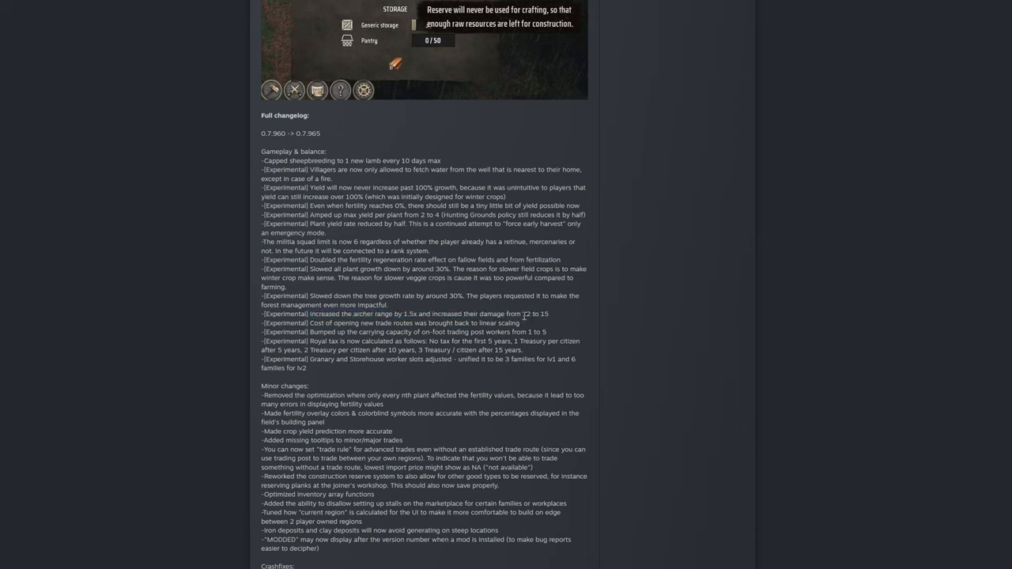
{"action": "mouse_move", "coordinate": [537, 313]}
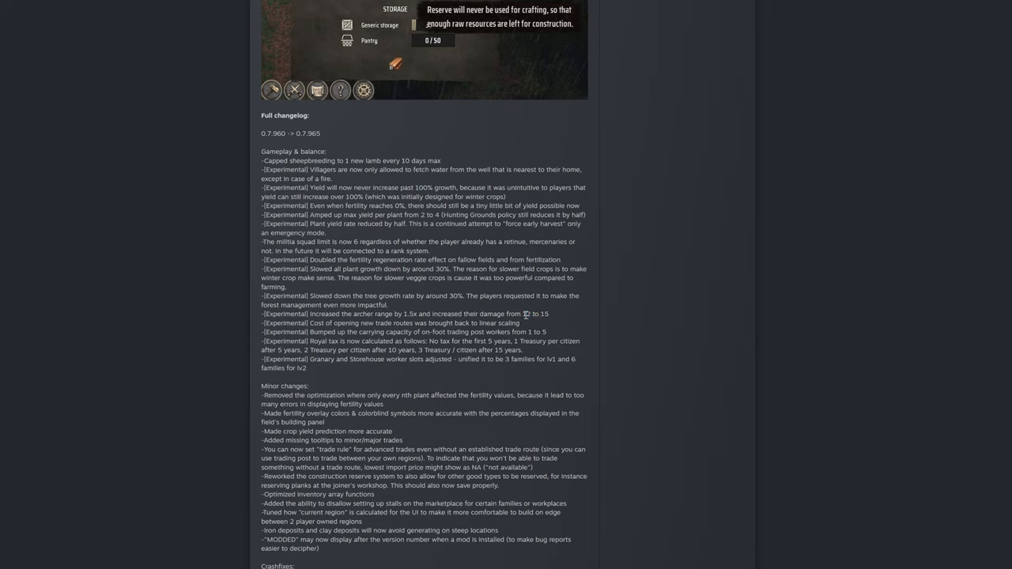
{"action": "double_click", "coordinate": [528, 313]}
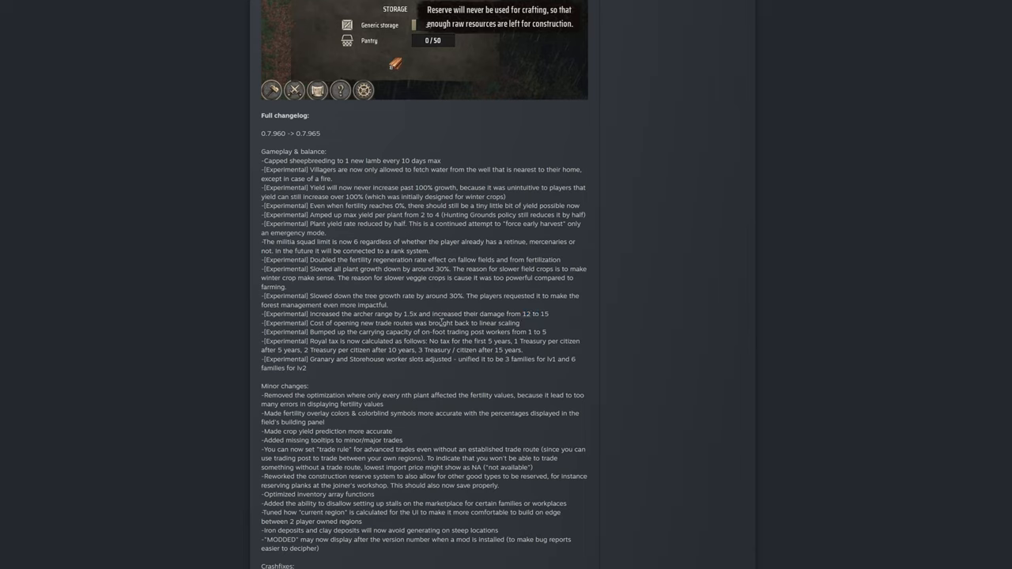
{"action": "double_click", "coordinate": [362, 313]}
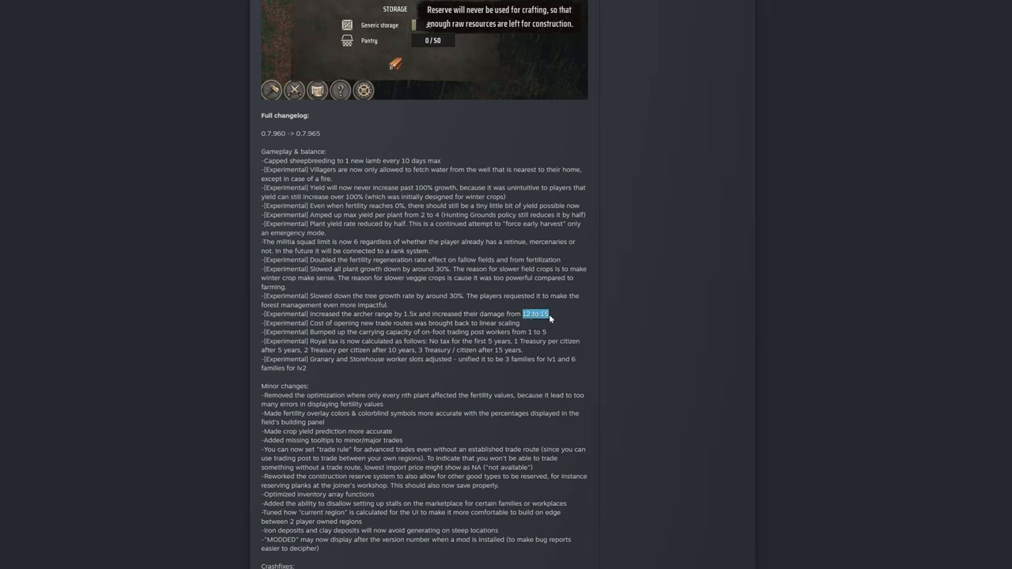
{"action": "left_click", "coordinate": [525, 313]}
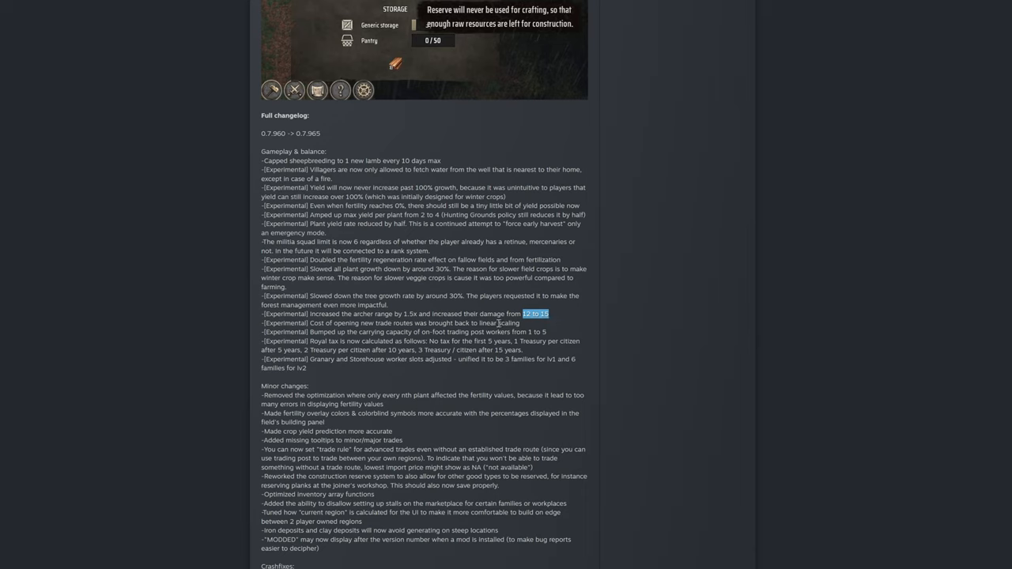
{"action": "mouse_move", "coordinate": [557, 318]}
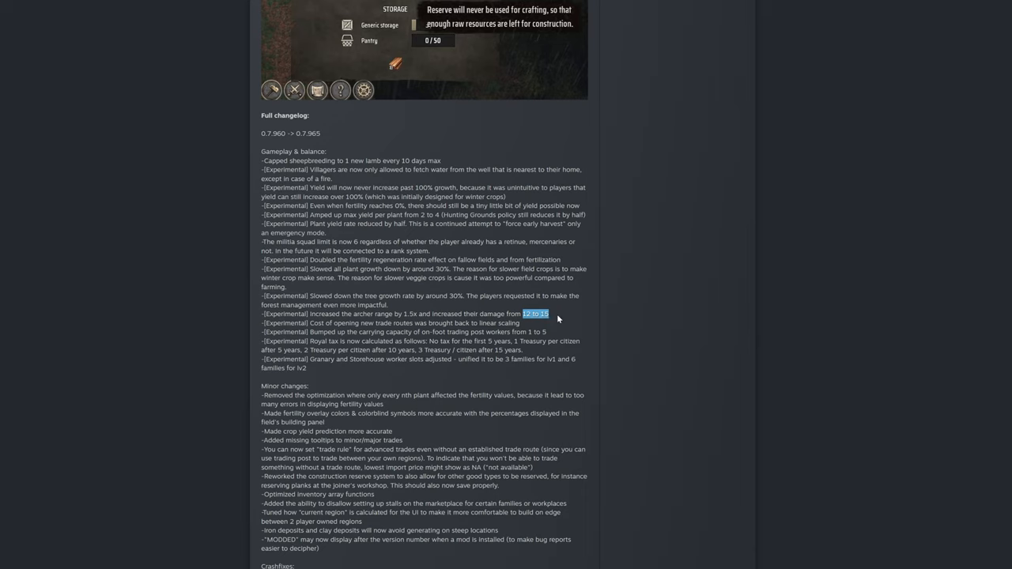
{"action": "mouse_move", "coordinate": [490, 320]}
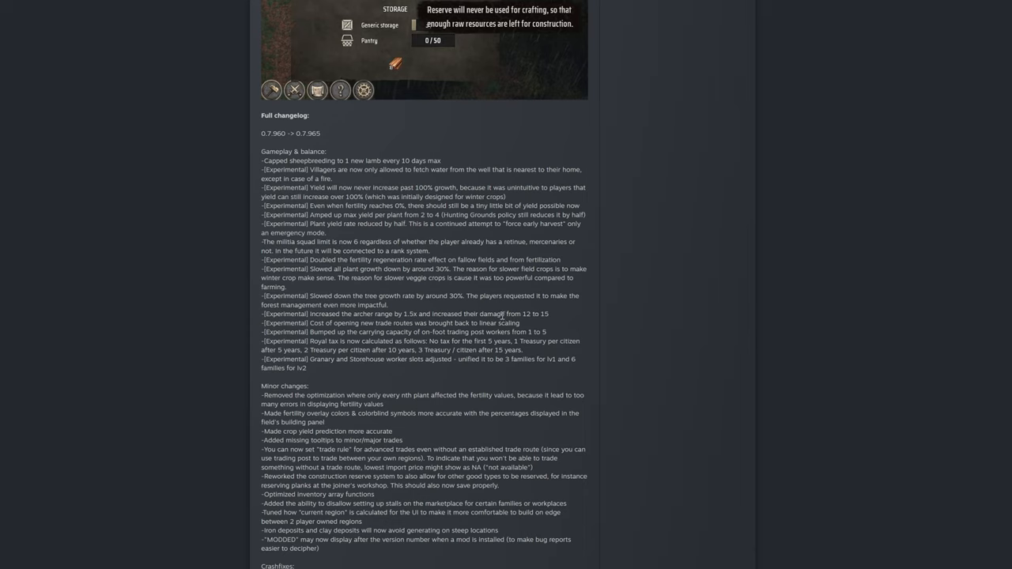
{"action": "mouse_move", "coordinate": [398, 315]}
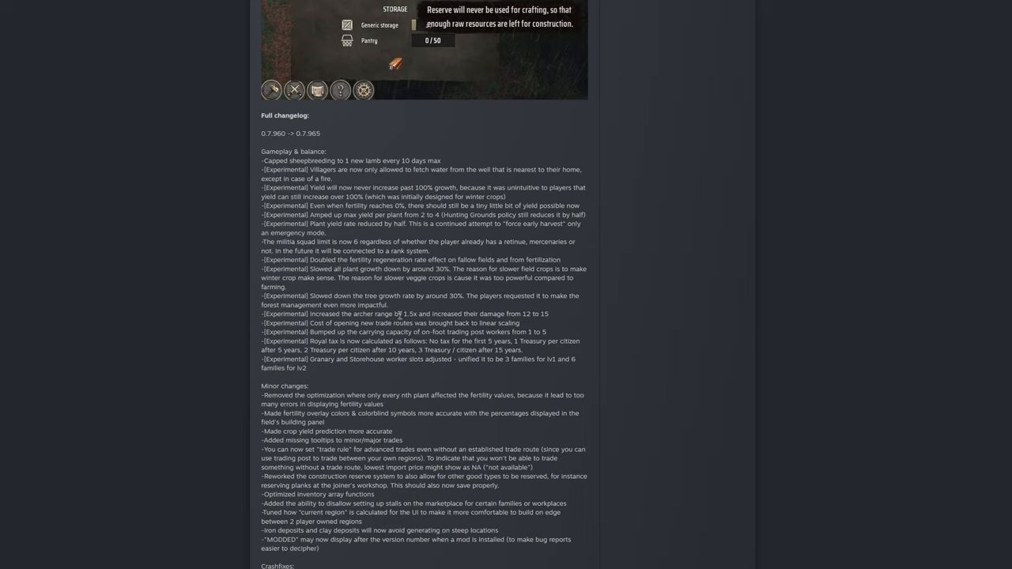
{"action": "mouse_move", "coordinate": [525, 313]}
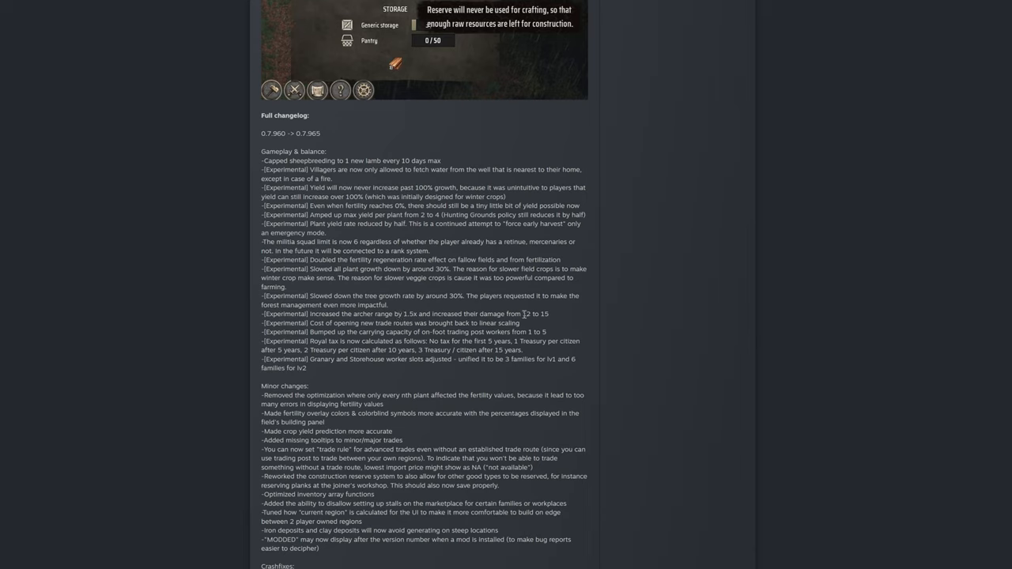
{"action": "mouse_move", "coordinate": [556, 319]}
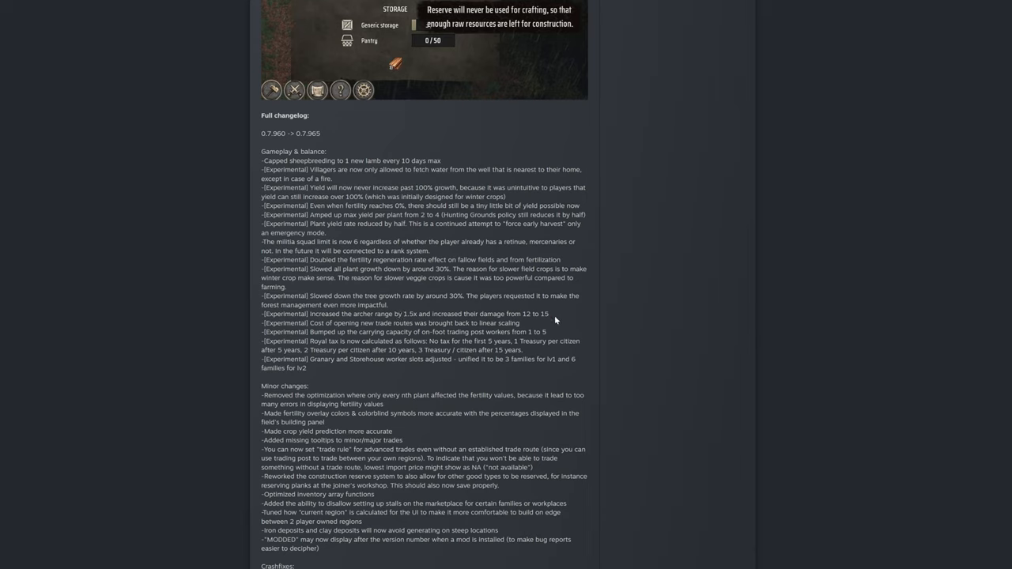
{"action": "mouse_move", "coordinate": [538, 316]}
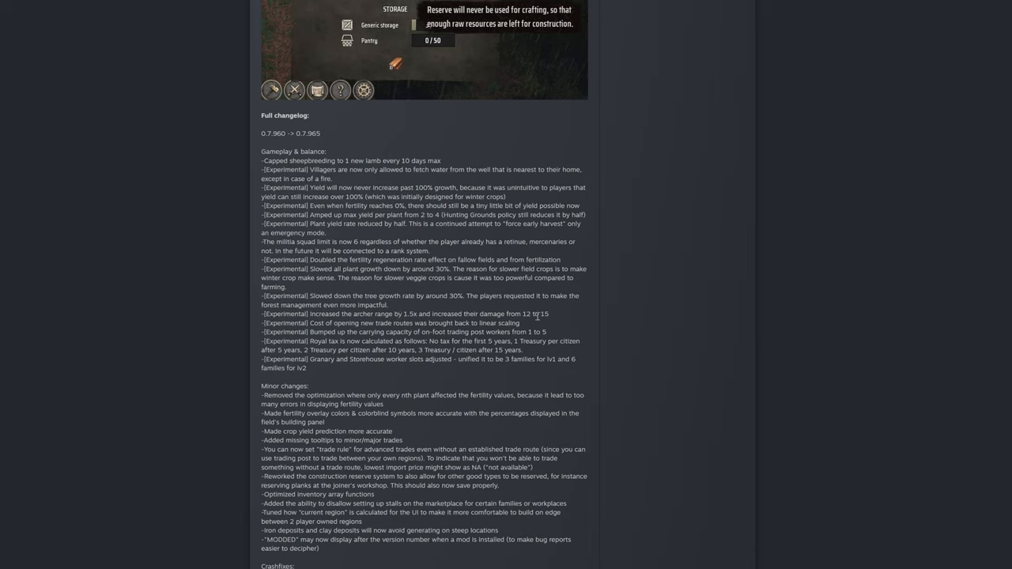
{"action": "mouse_move", "coordinate": [573, 315]}
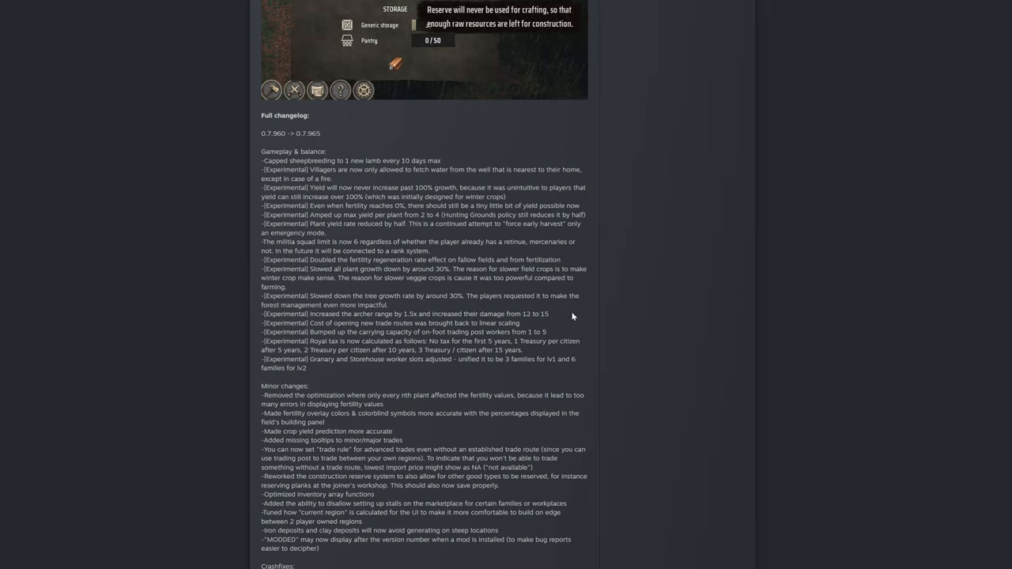
{"action": "mouse_move", "coordinate": [570, 319]}
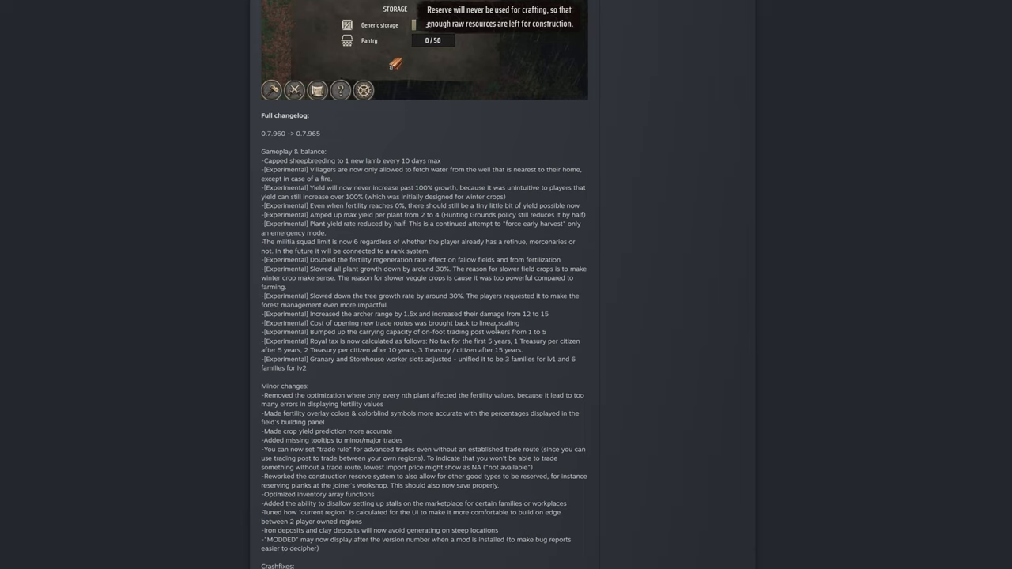
{"action": "mouse_move", "coordinate": [579, 323]}
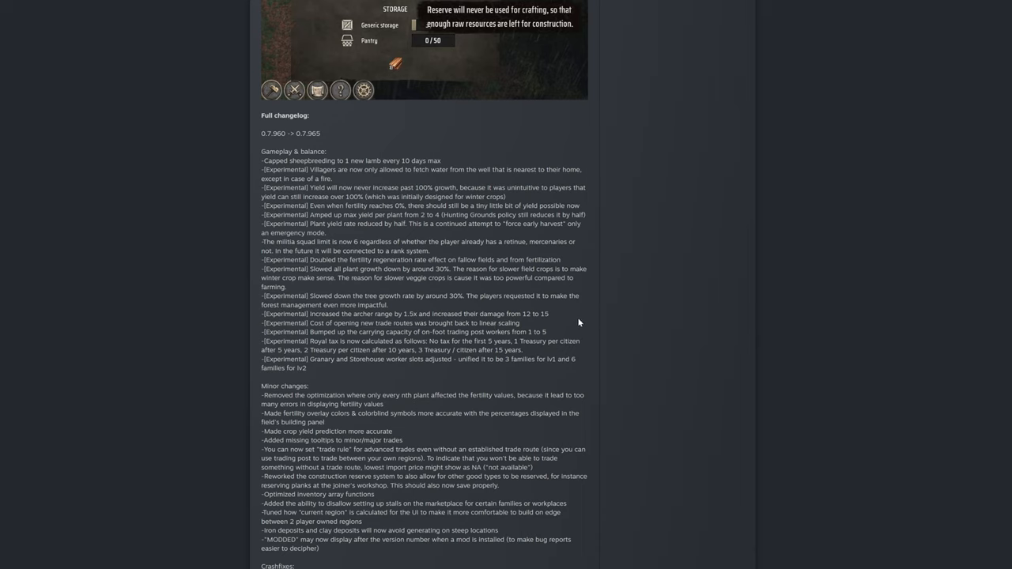
{"action": "mouse_move", "coordinate": [585, 331]}
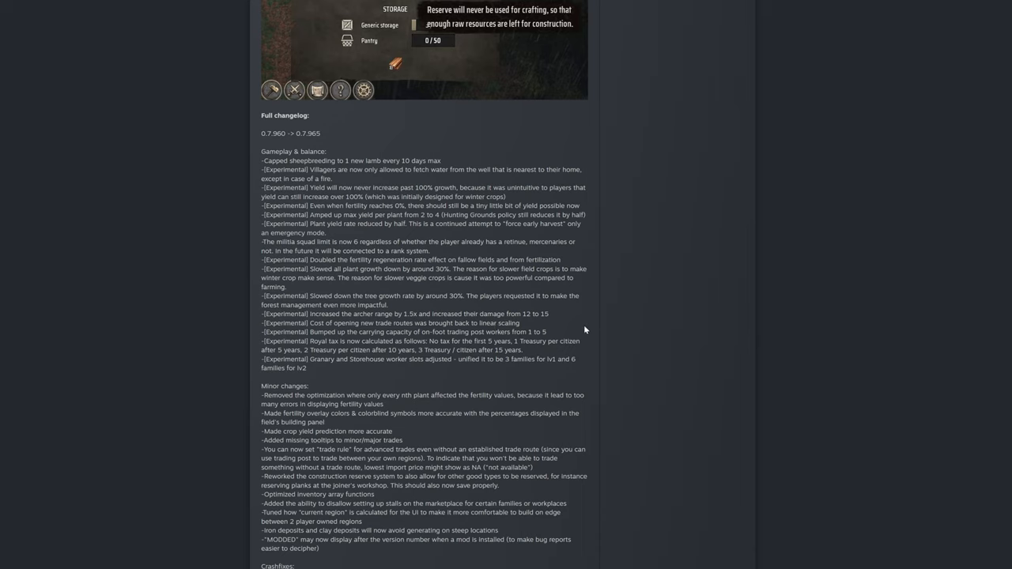
{"action": "mouse_move", "coordinate": [557, 319]}
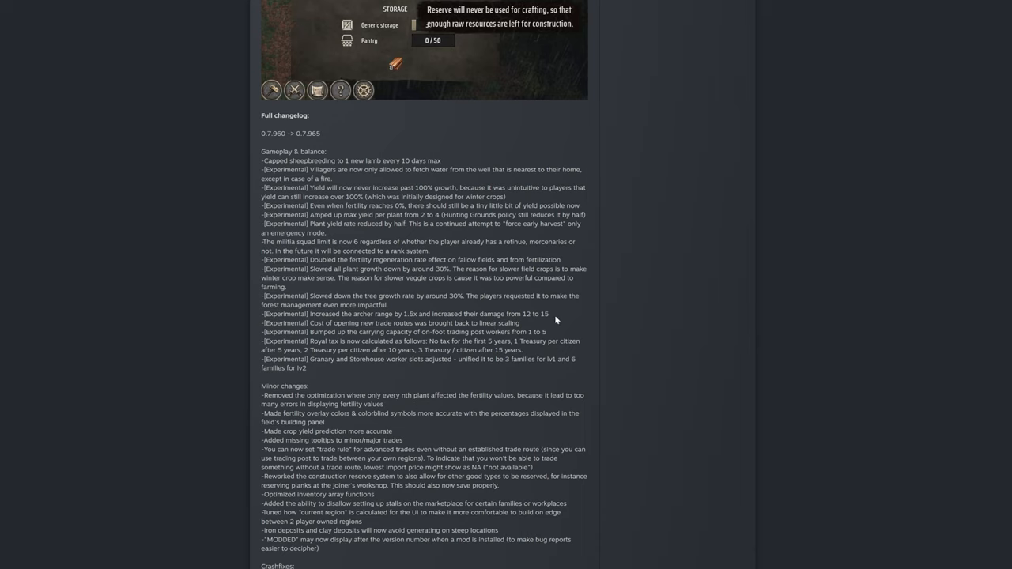
{"action": "mouse_move", "coordinate": [553, 323]}
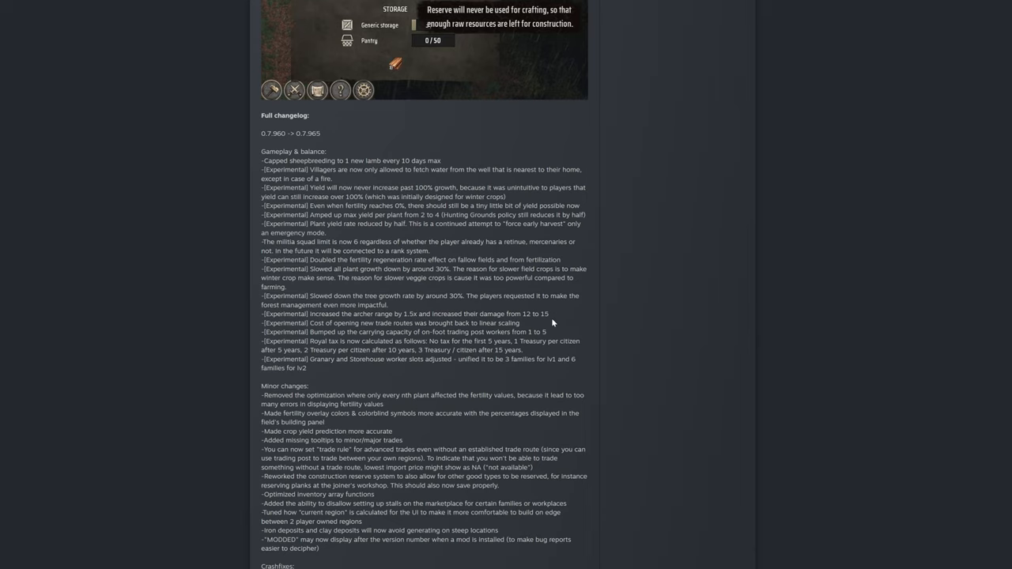
{"action": "mouse_move", "coordinate": [553, 324]}
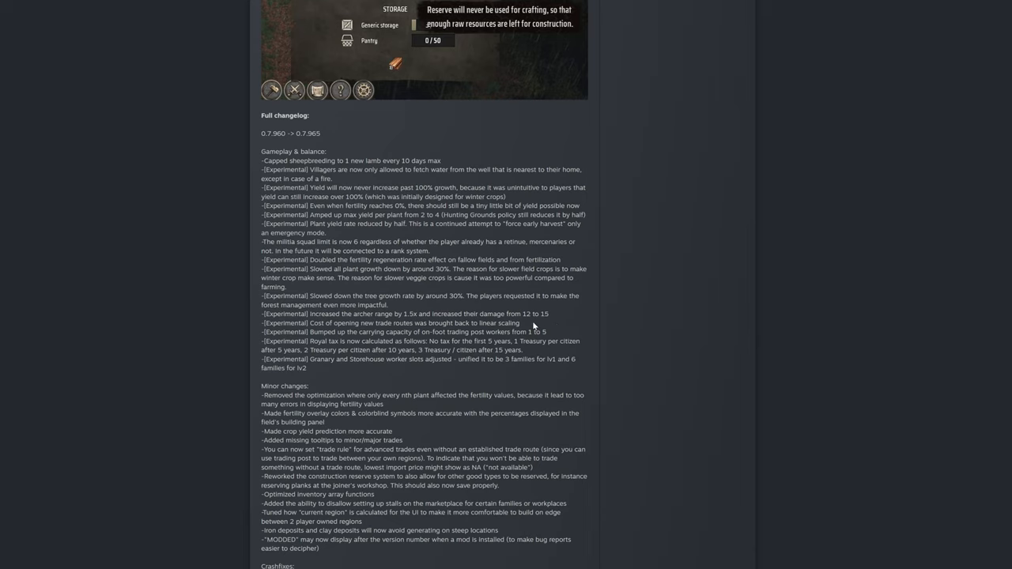
Highlight the whole trade-route cost line, then the on-foot carrying capacity line.
{"action": "double_click", "coordinate": [319, 323]}
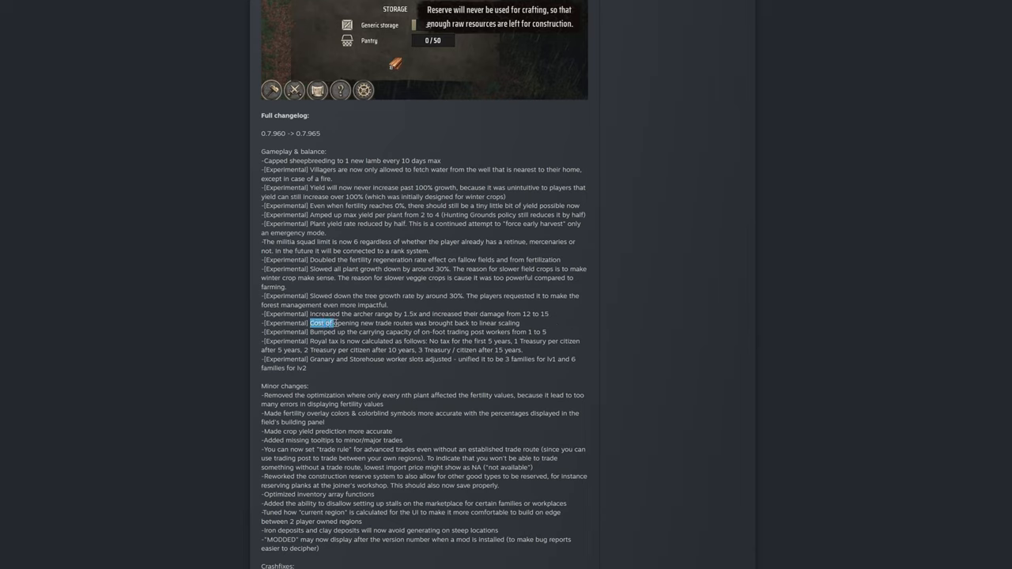
{"action": "left_click_drag", "start_coordinate": [312, 322], "coordinate": [436, 322]}
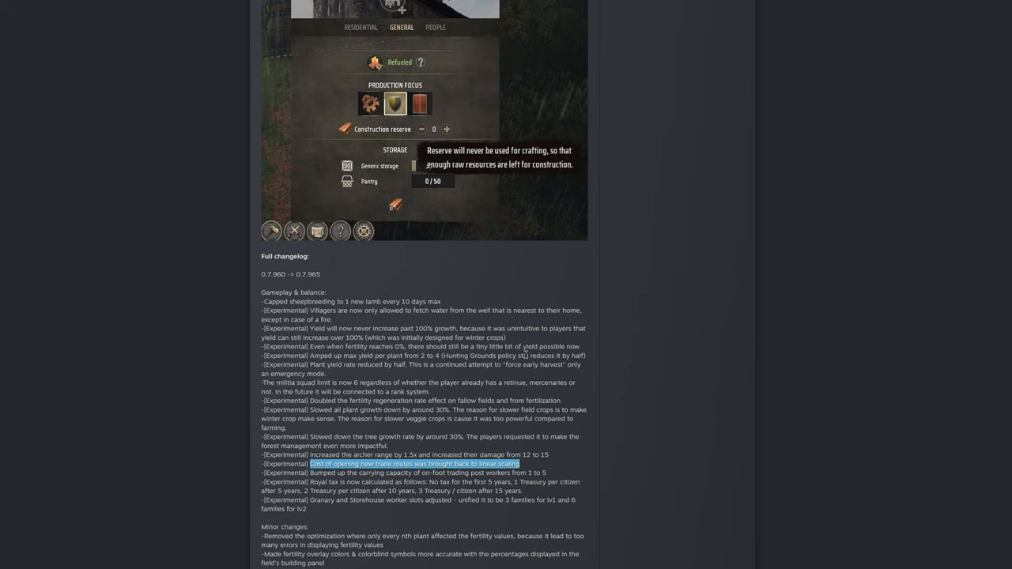
{"action": "scroll", "scroll_direction": "down", "scroll_amount": 3}
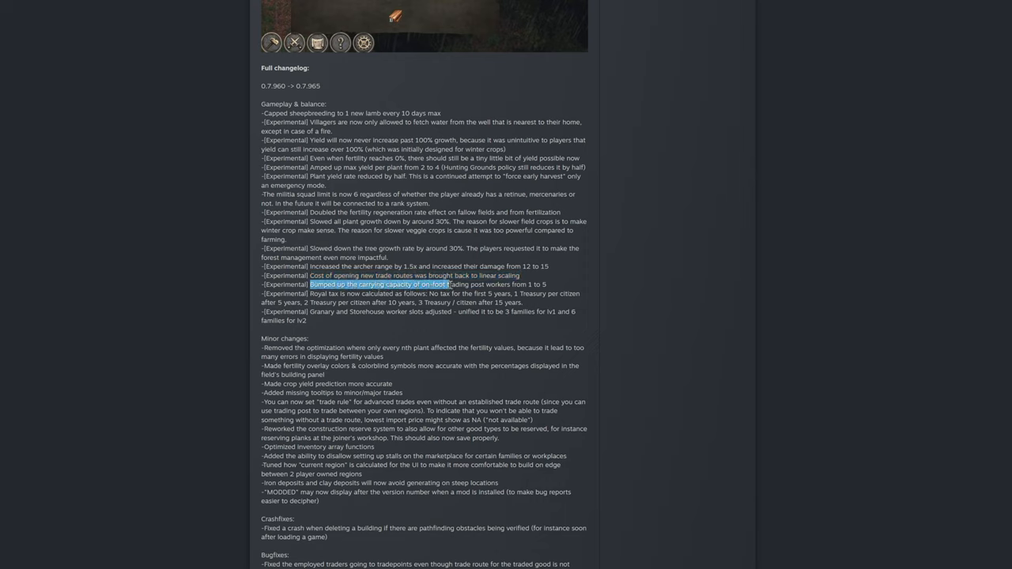
{"action": "left_click_drag", "start_coordinate": [449, 284], "coordinate": [525, 285]}
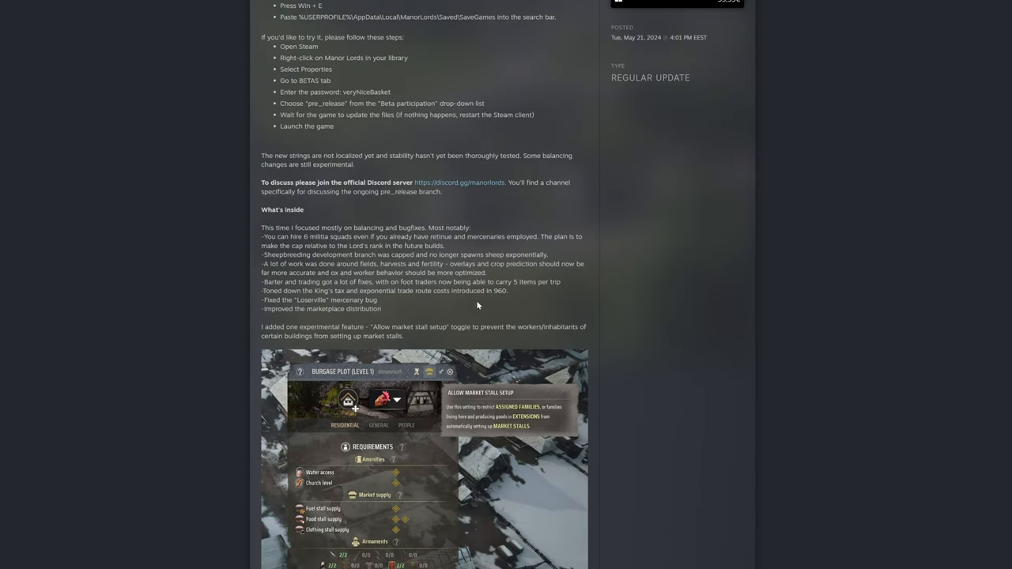
Scroll past the screenshots back to the Full changelog gameplay balance list.
{"action": "scroll", "scroll_direction": "down", "scroll_amount": 3}
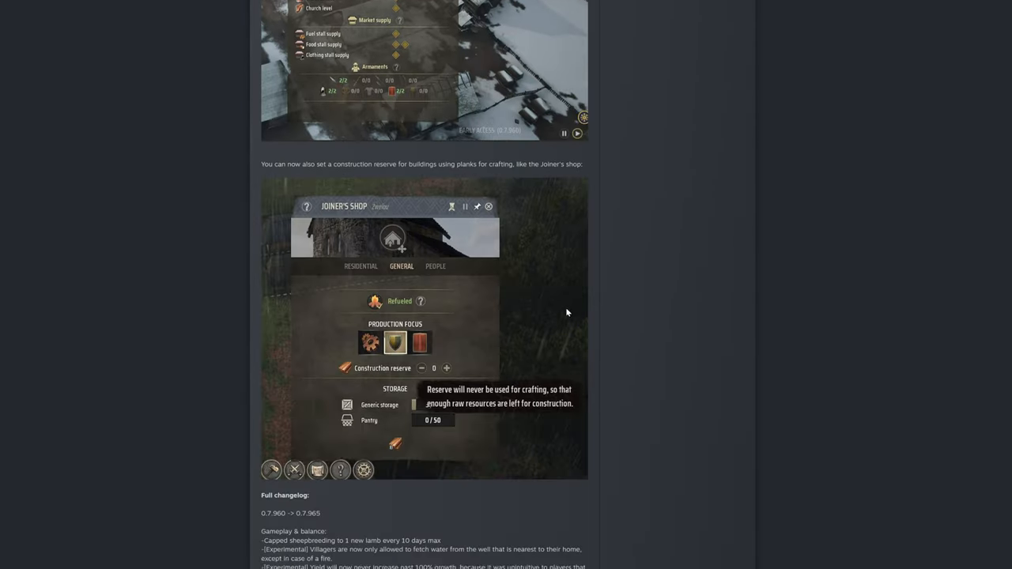
{"action": "scroll", "scroll_direction": "down", "scroll_amount": 3}
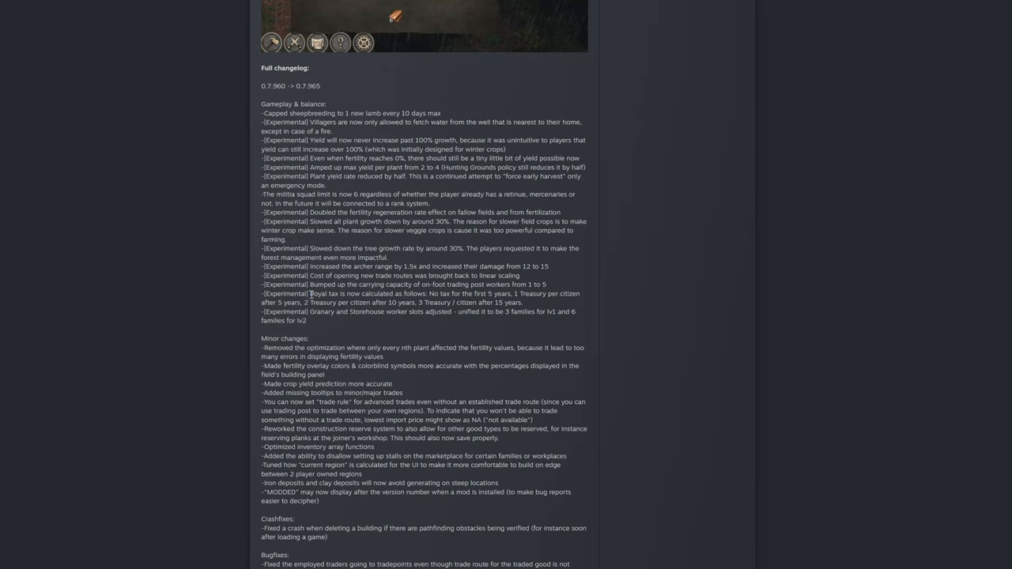
Highlight the royal tax line progressively until it spans both rows.
{"action": "left_click_drag", "start_coordinate": [310, 293], "coordinate": [401, 293]}
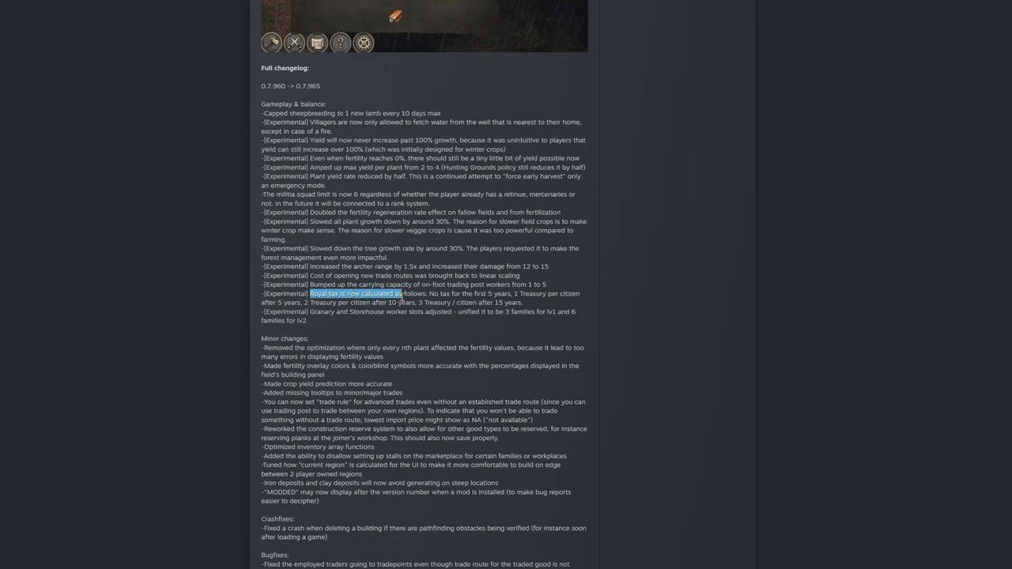
{"action": "left_click_drag", "start_coordinate": [401, 293], "coordinate": [478, 293]}
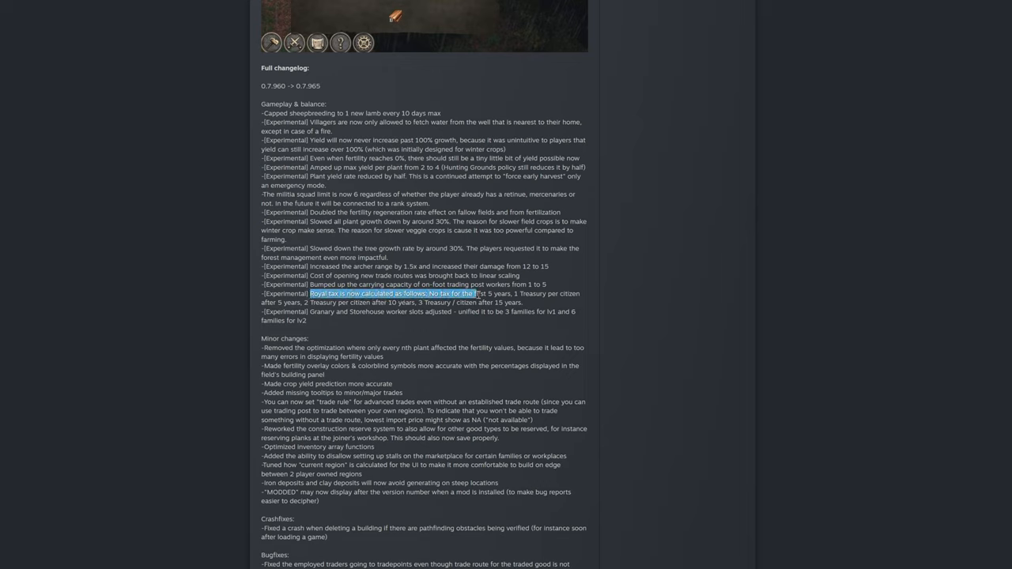
{"action": "left_click_drag", "start_coordinate": [474, 292], "coordinate": [557, 293]}
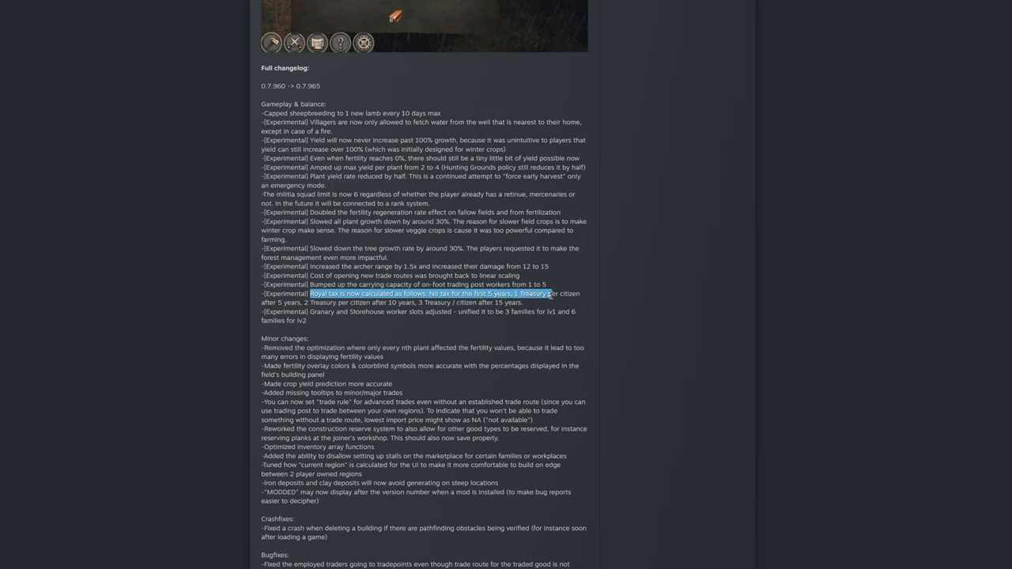
{"action": "left_click_drag", "start_coordinate": [554, 293], "coordinate": [300, 302]}
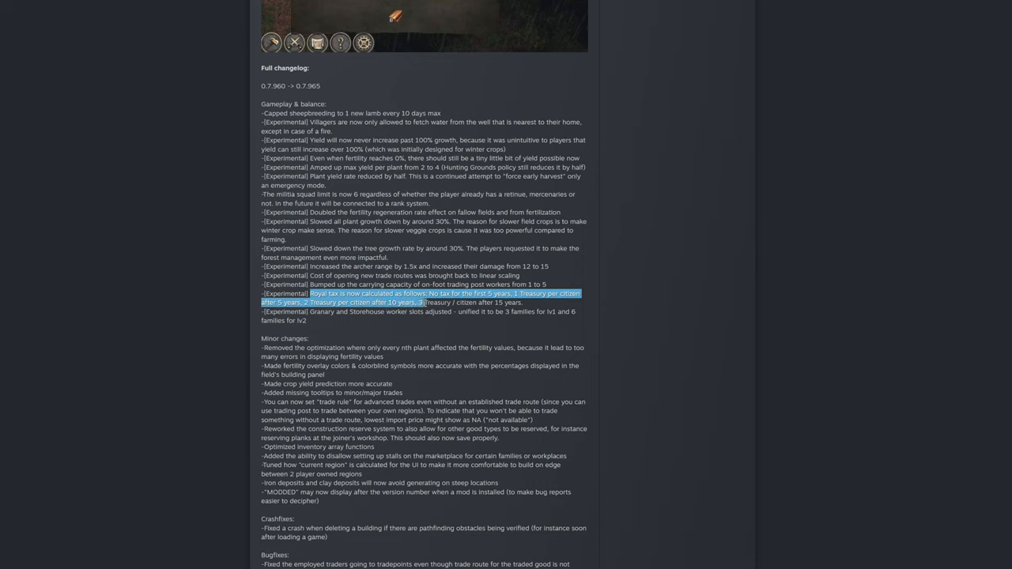
Clear that highlight, then mark the 'no tax for the first 5 years' phrase.
{"action": "left_click_drag", "start_coordinate": [427, 302], "coordinate": [509, 301]}
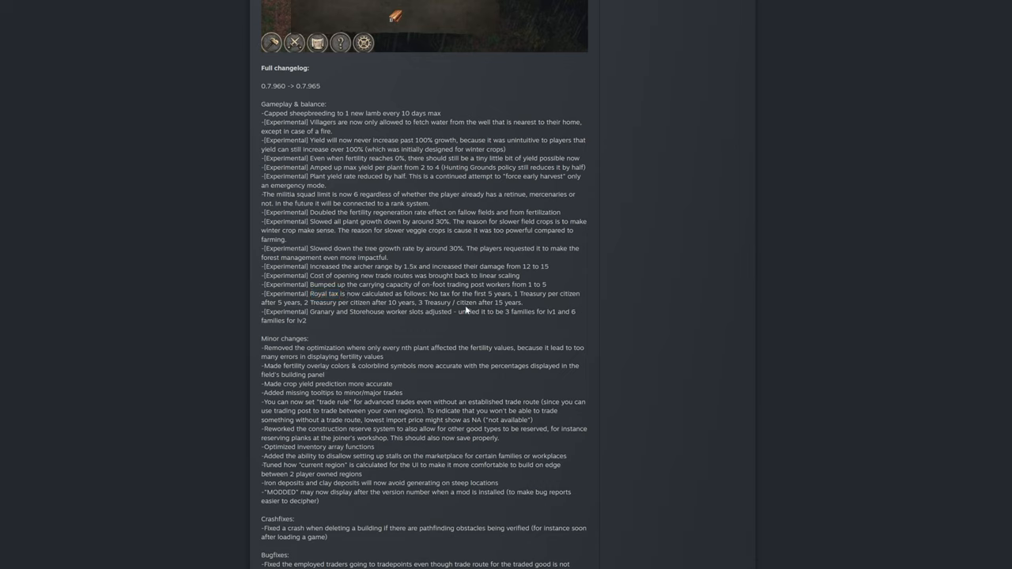
{"action": "mouse_move", "coordinate": [466, 308]}
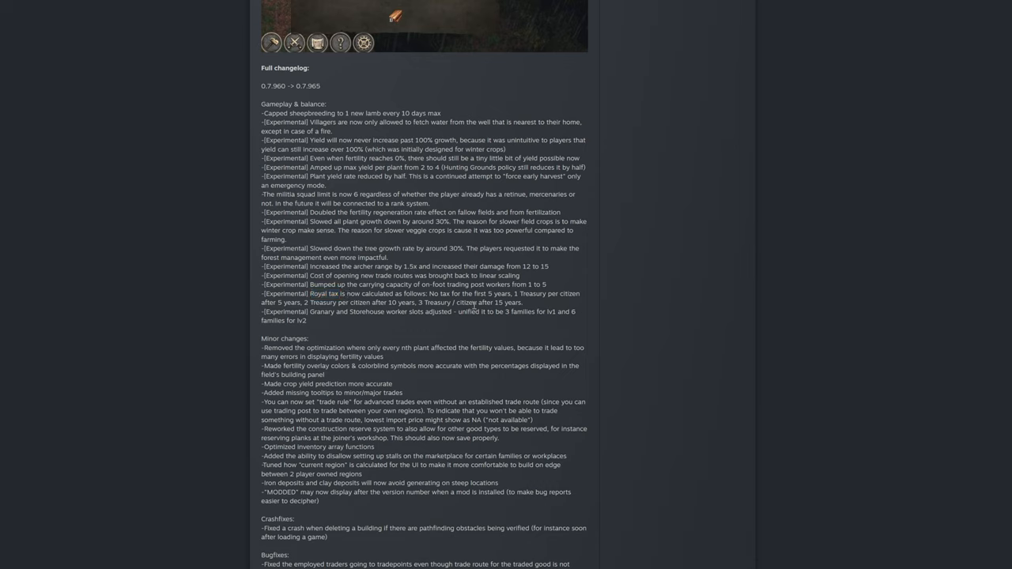
{"action": "double_click", "coordinate": [420, 302]}
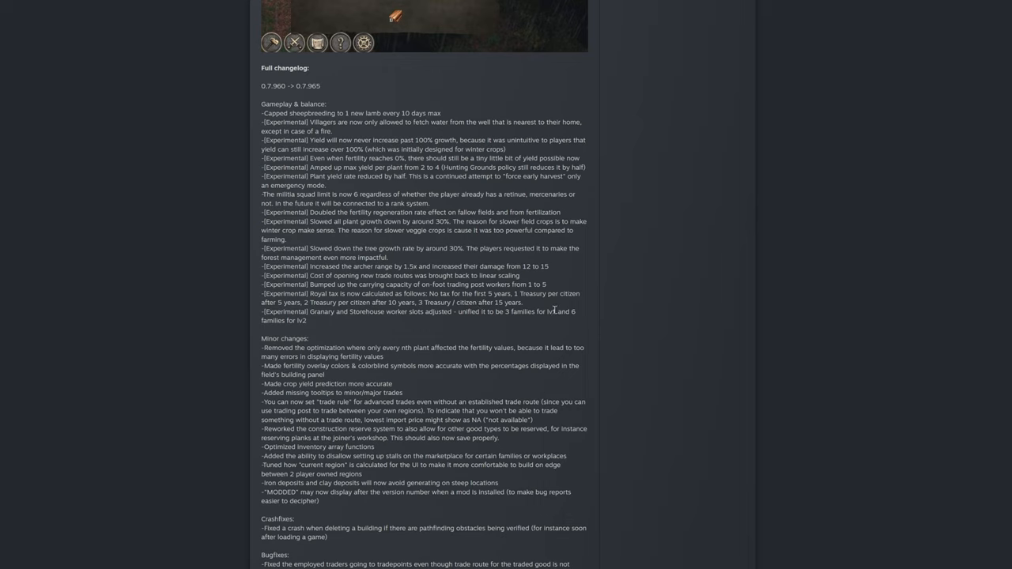
{"action": "mouse_move", "coordinate": [434, 293]}
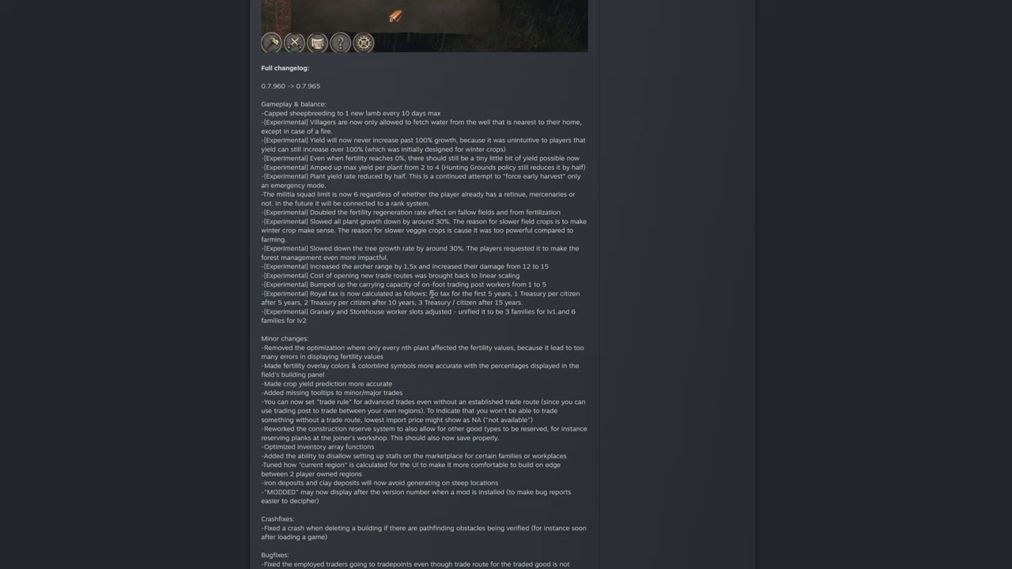
{"action": "mouse_move", "coordinate": [439, 294]}
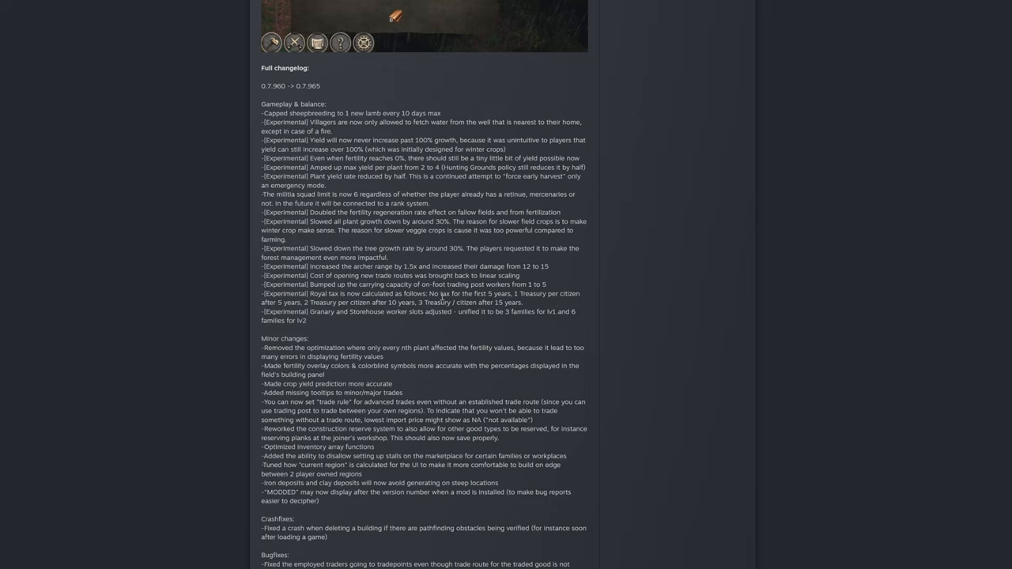
{"action": "left_click_drag", "start_coordinate": [430, 292], "coordinate": [512, 293]}
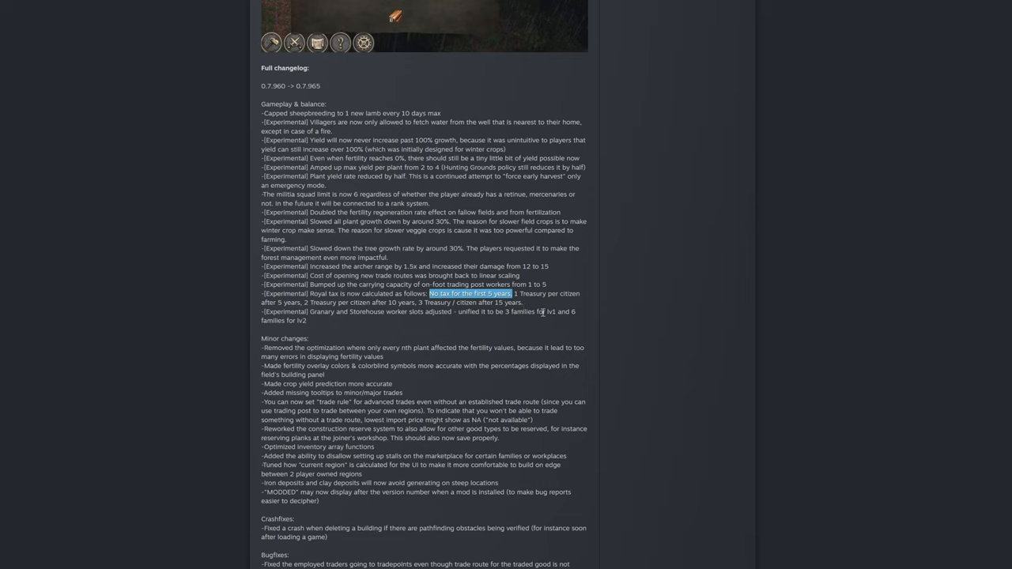
{"action": "mouse_move", "coordinate": [521, 301]}
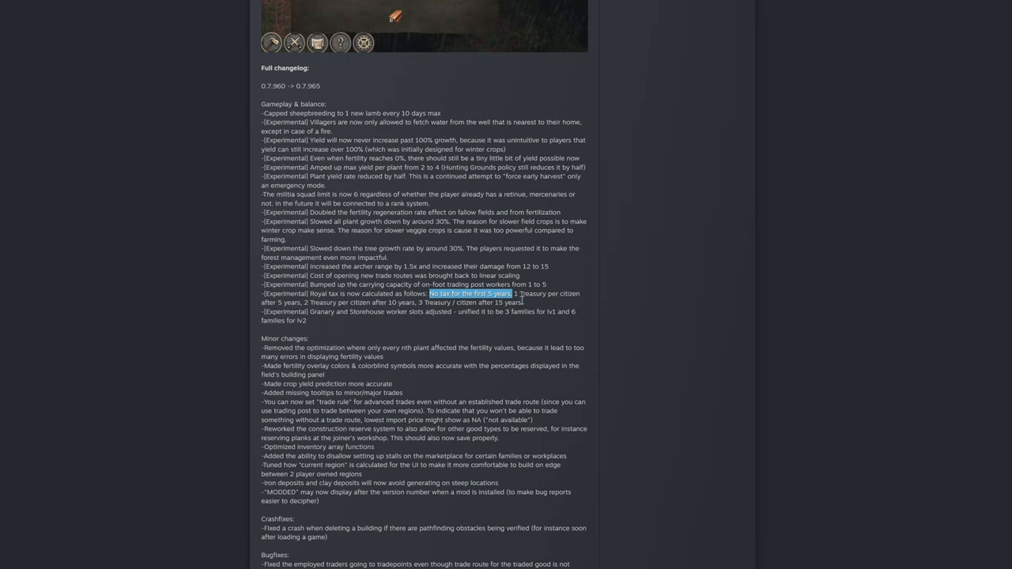
{"action": "mouse_move", "coordinate": [552, 310]}
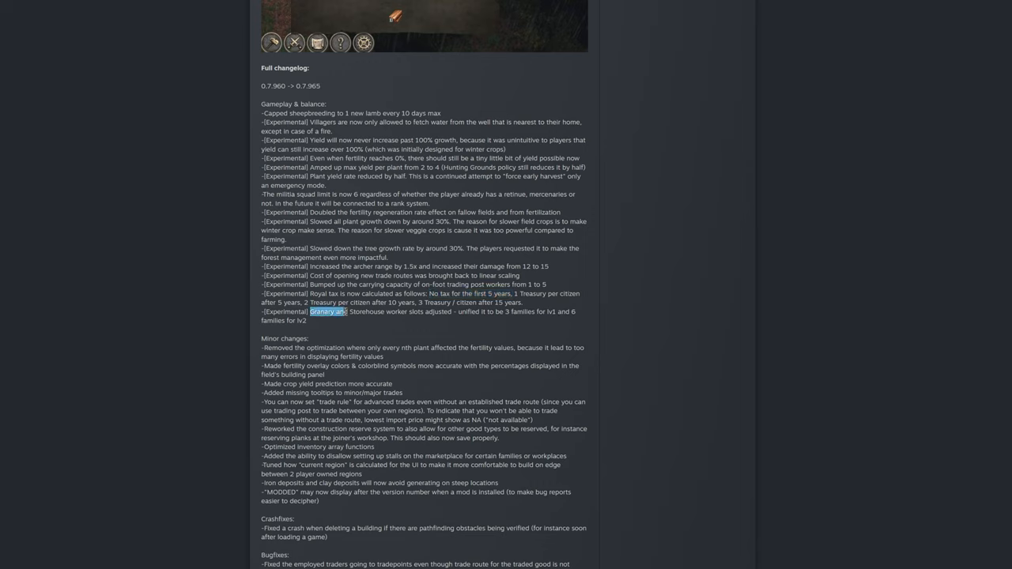
Mark the worker slots wording across the Granary and Storehouse line, then clear it.
{"action": "left_click_drag", "start_coordinate": [311, 311], "coordinate": [430, 311]}
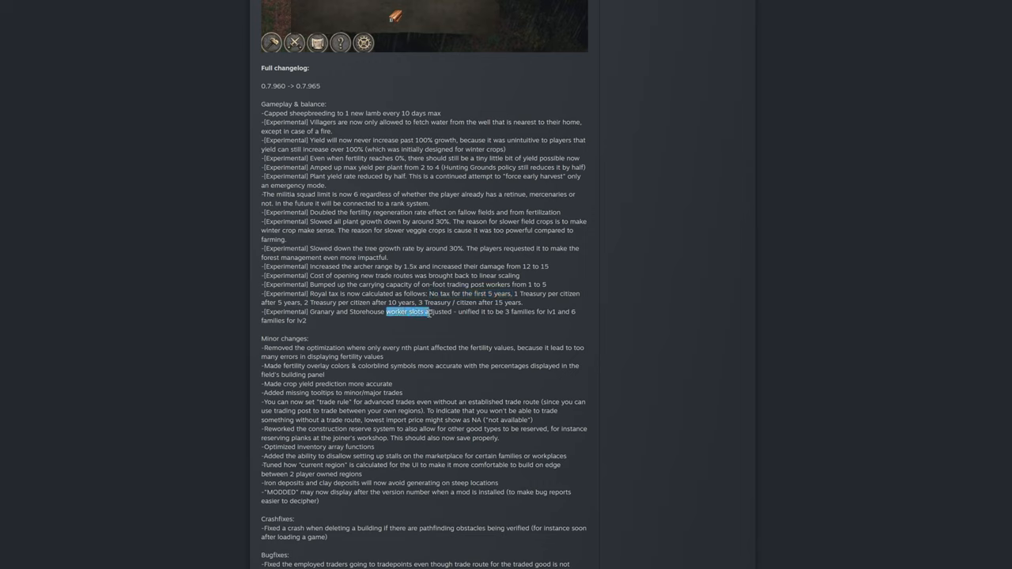
{"action": "left_click_drag", "start_coordinate": [387, 312], "coordinate": [545, 311]}
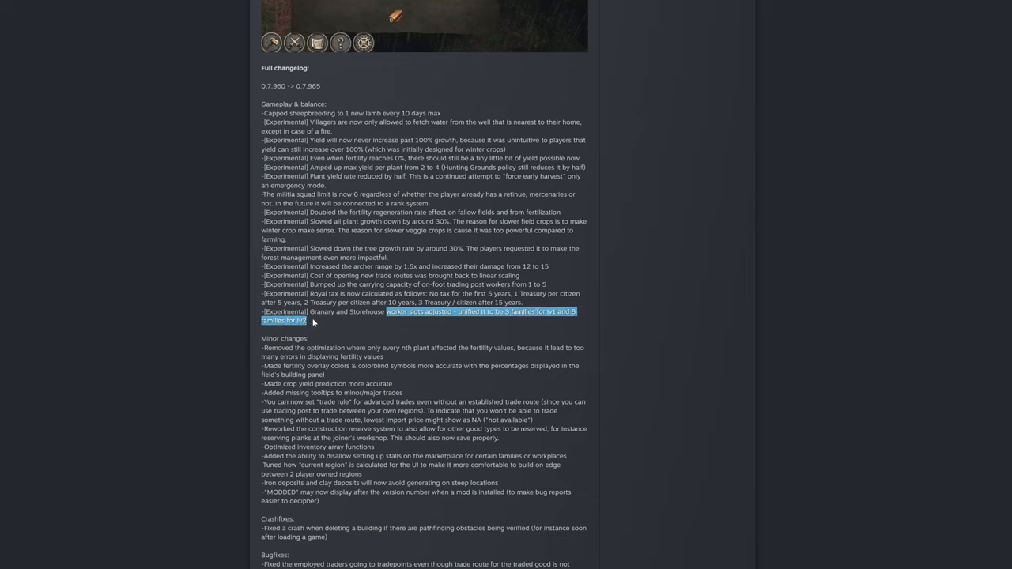
{"action": "left_click", "coordinate": [318, 325]}
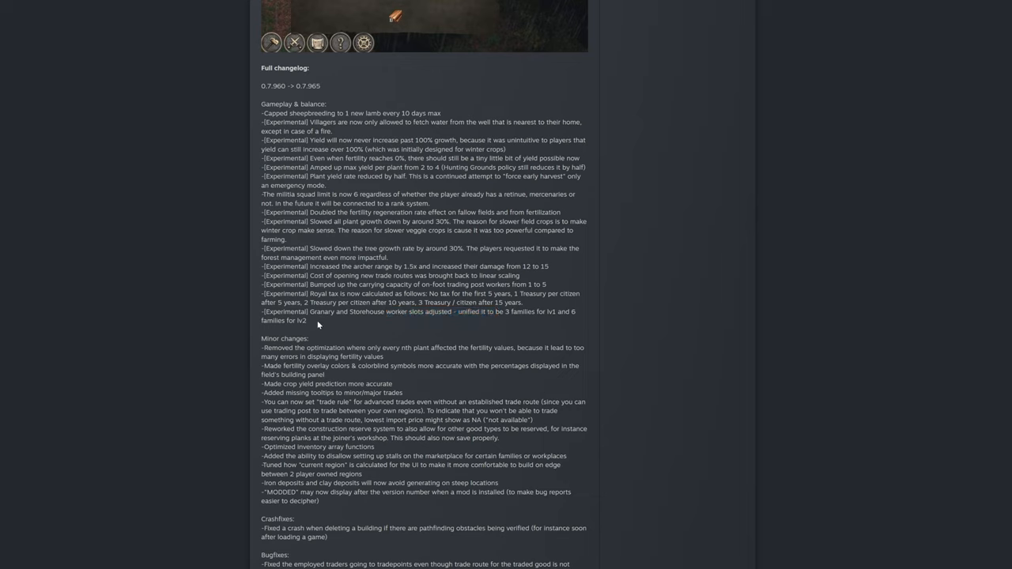
Mark 'Granary' and the families wording in turn, leaving the line unmarked afterwards.
{"action": "double_click", "coordinate": [313, 312]}
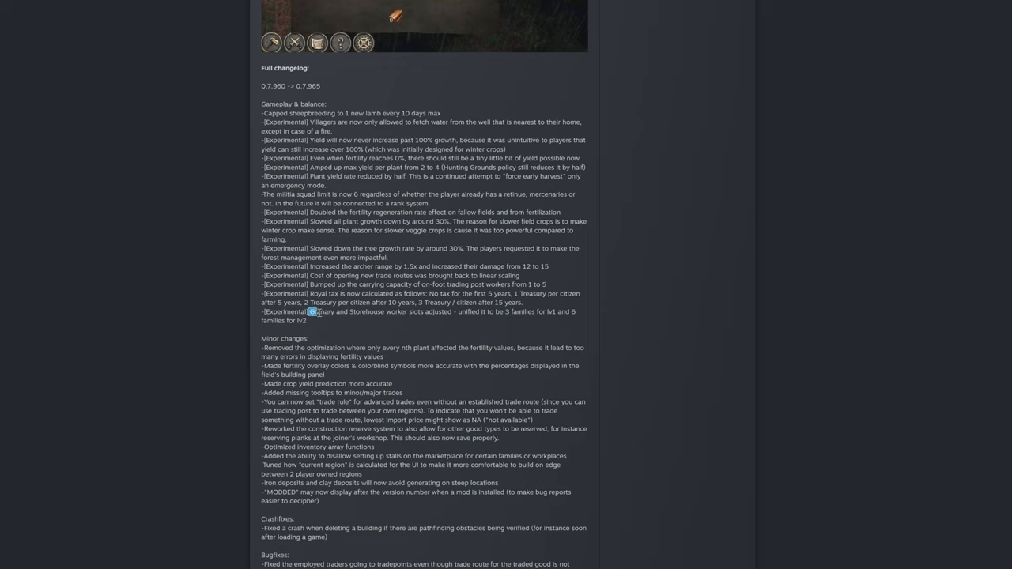
{"action": "left_click_drag", "start_coordinate": [309, 311], "coordinate": [442, 311]}
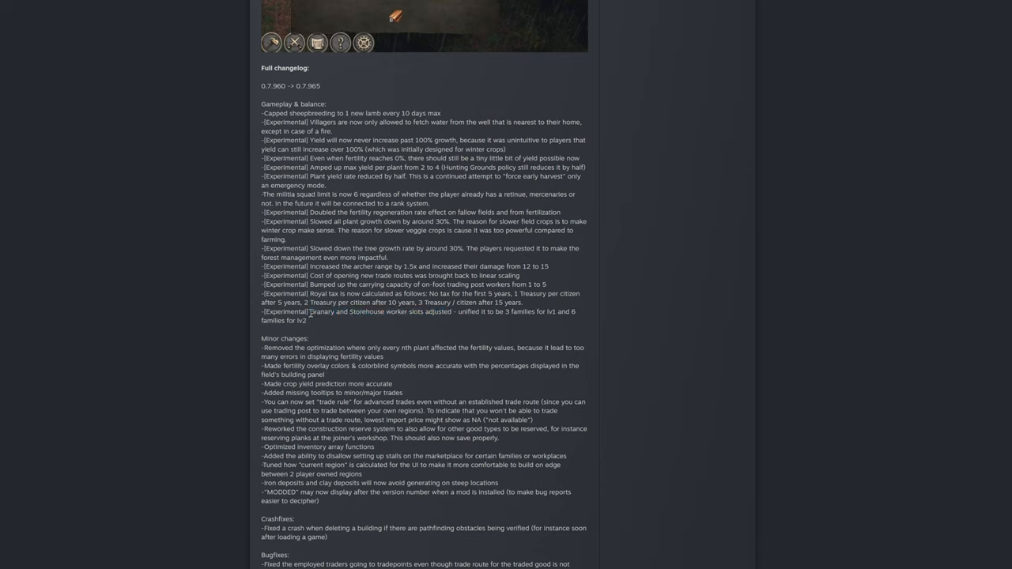
{"action": "double_click", "coordinate": [519, 311]}
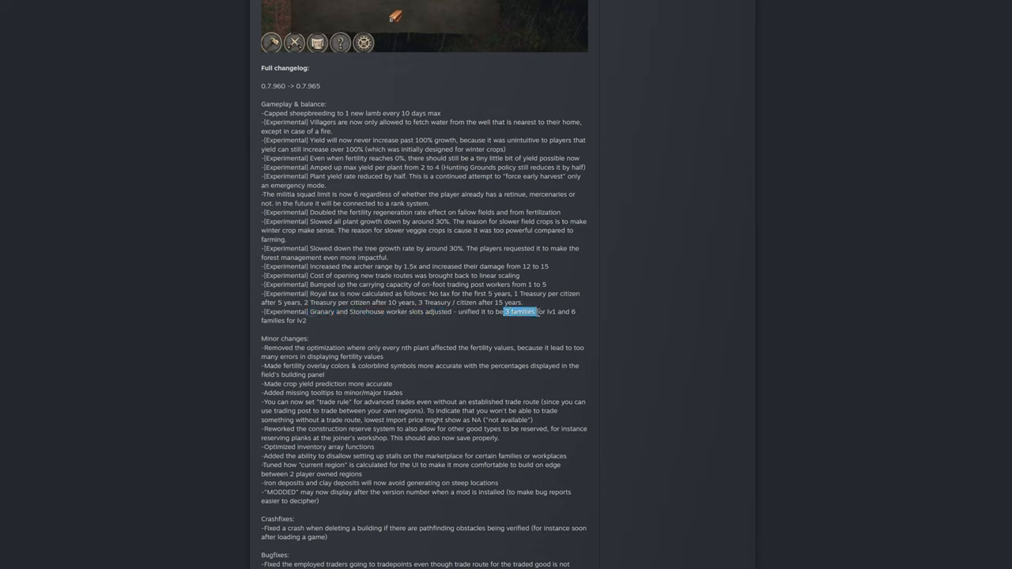
{"action": "mouse_move", "coordinate": [536, 322]}
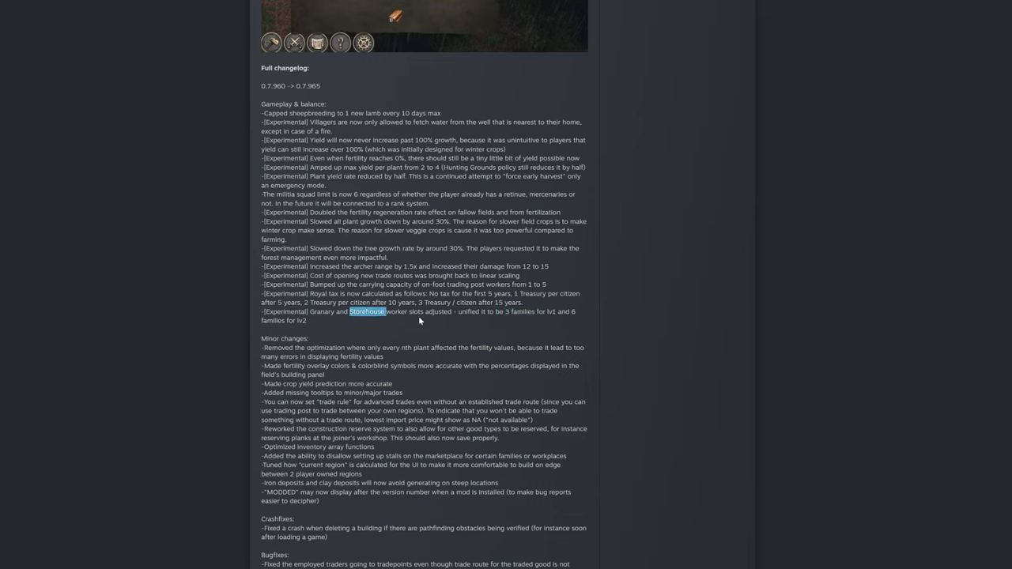
{"action": "mouse_move", "coordinate": [509, 311]}
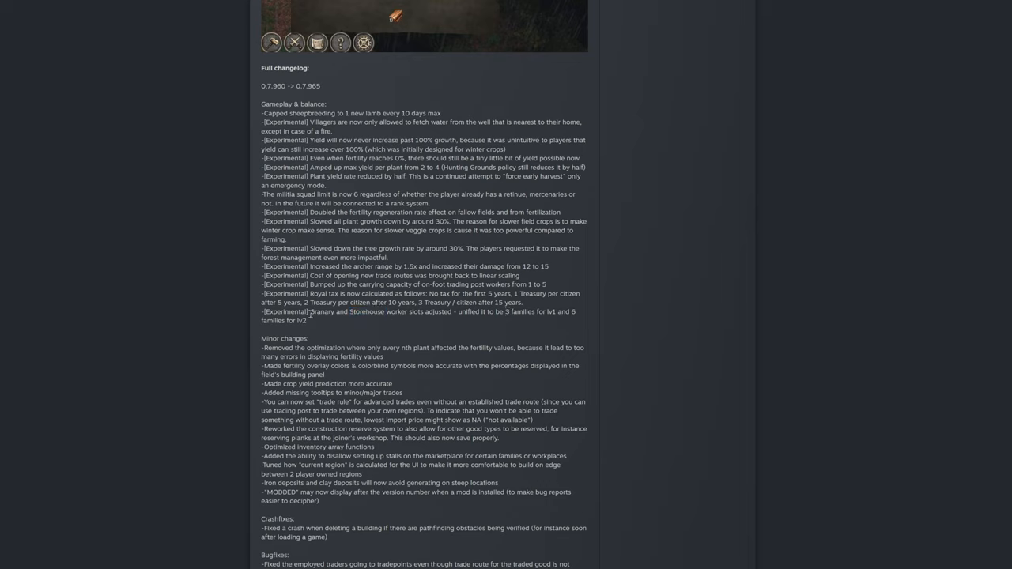
{"action": "double_click", "coordinate": [322, 311]}
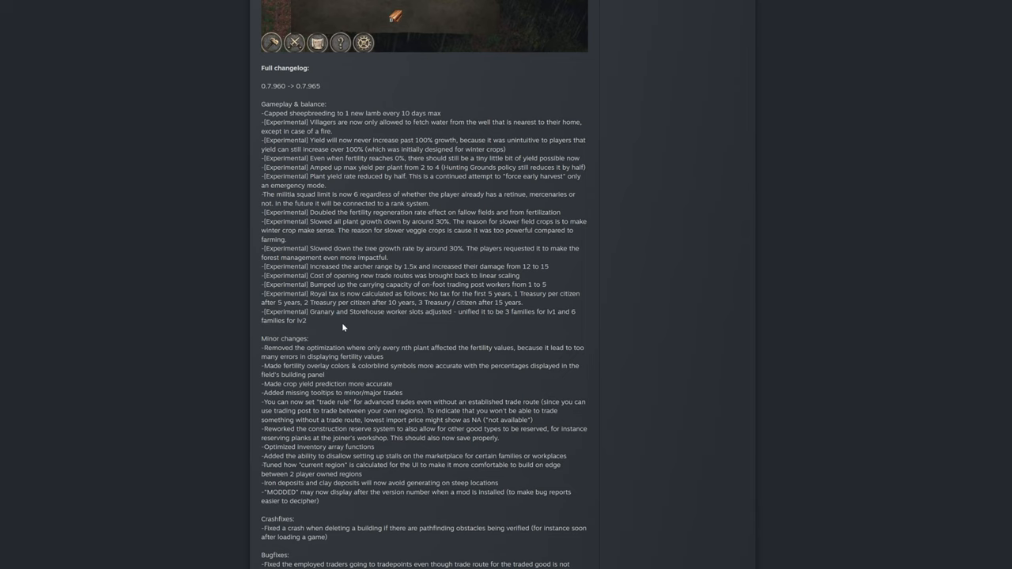
{"action": "mouse_move", "coordinate": [347, 329]}
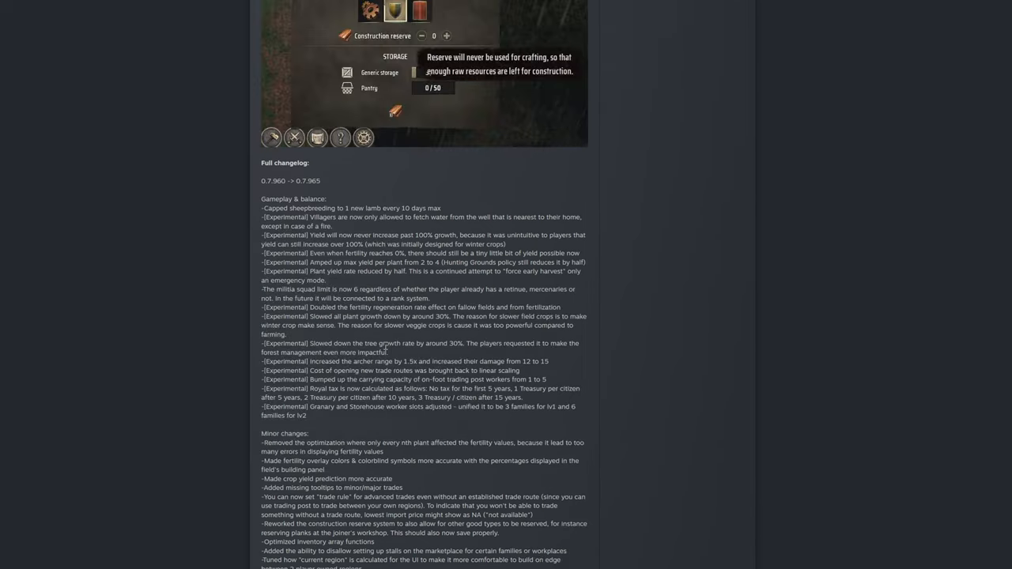
{"action": "scroll", "scroll_direction": "down", "scroll_amount": 3}
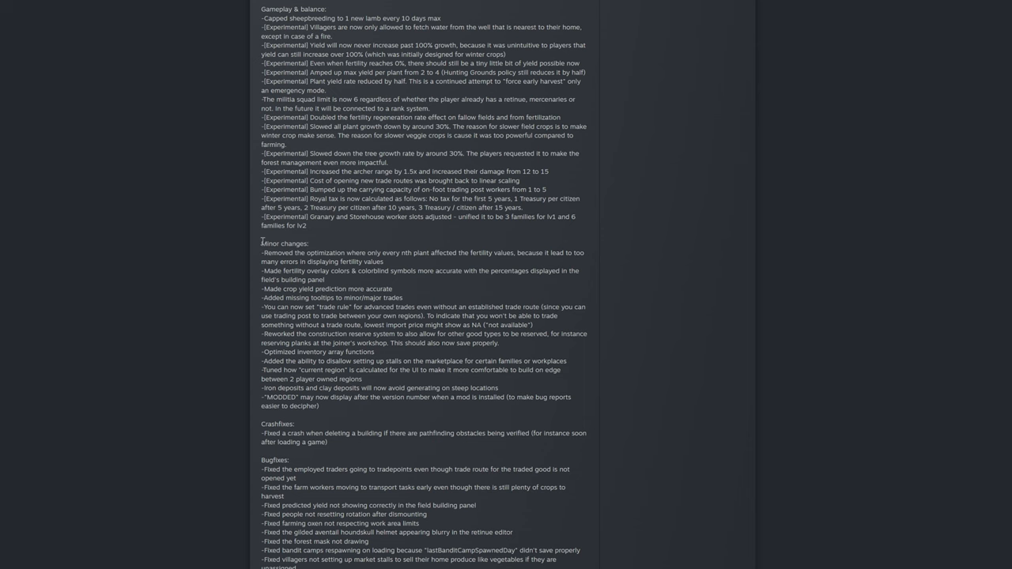
Mark part of the first Minor changes line and the fertility overlay colours line, scrolling onward.
{"action": "scroll", "scroll_direction": "down", "scroll_amount": 3}
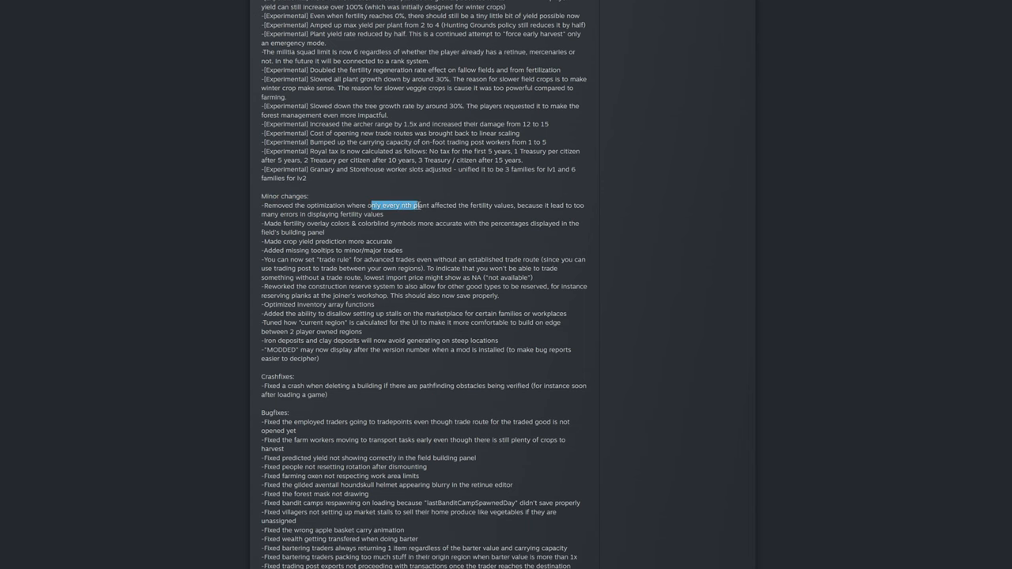
{"action": "left_click_drag", "start_coordinate": [368, 206], "coordinate": [468, 206]}
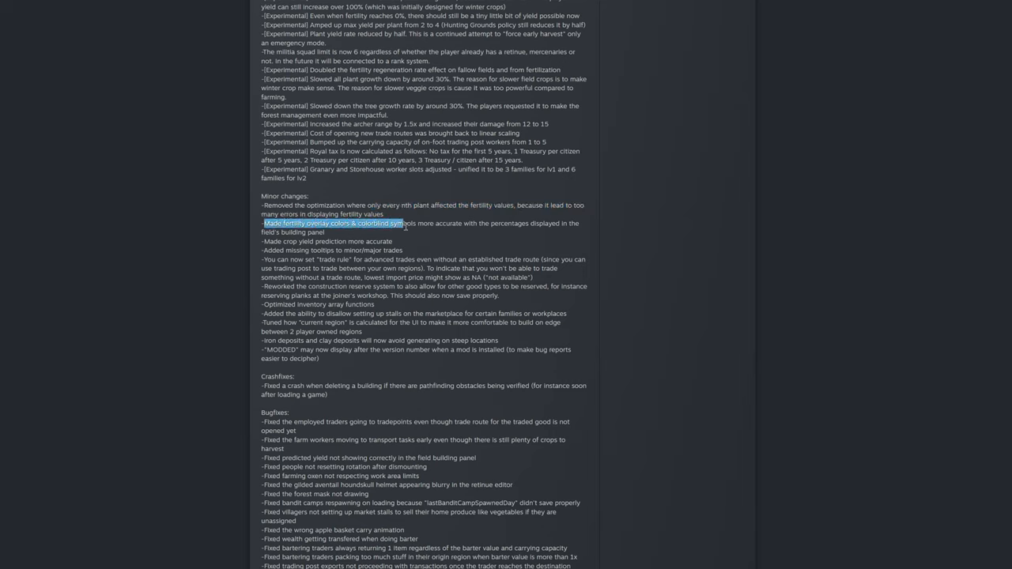
{"action": "left_click_drag", "start_coordinate": [402, 223], "coordinate": [549, 223]}
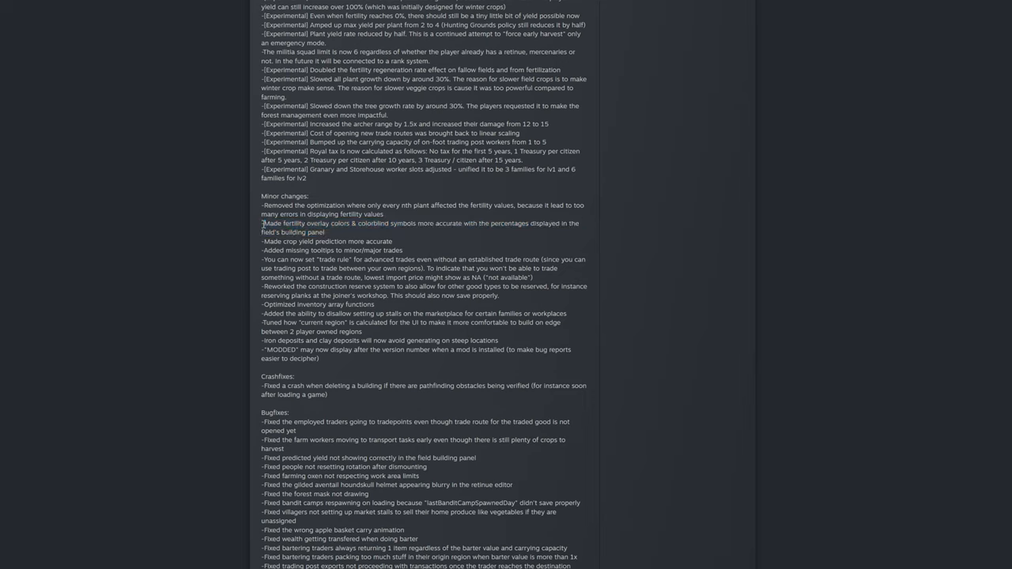
{"action": "scroll", "scroll_direction": "down", "scroll_amount": 3}
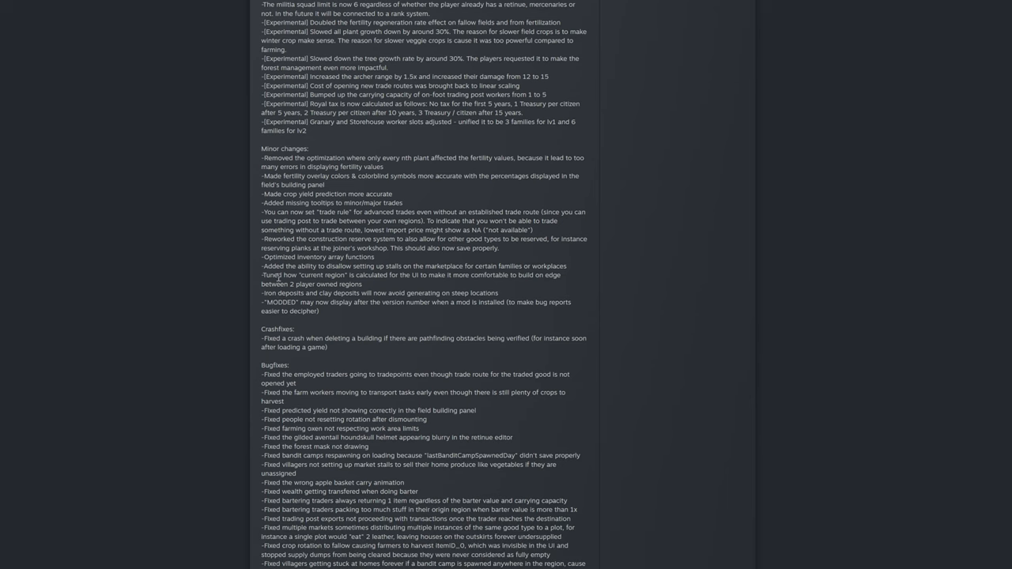
{"action": "scroll", "scroll_direction": "down", "scroll_amount": 3}
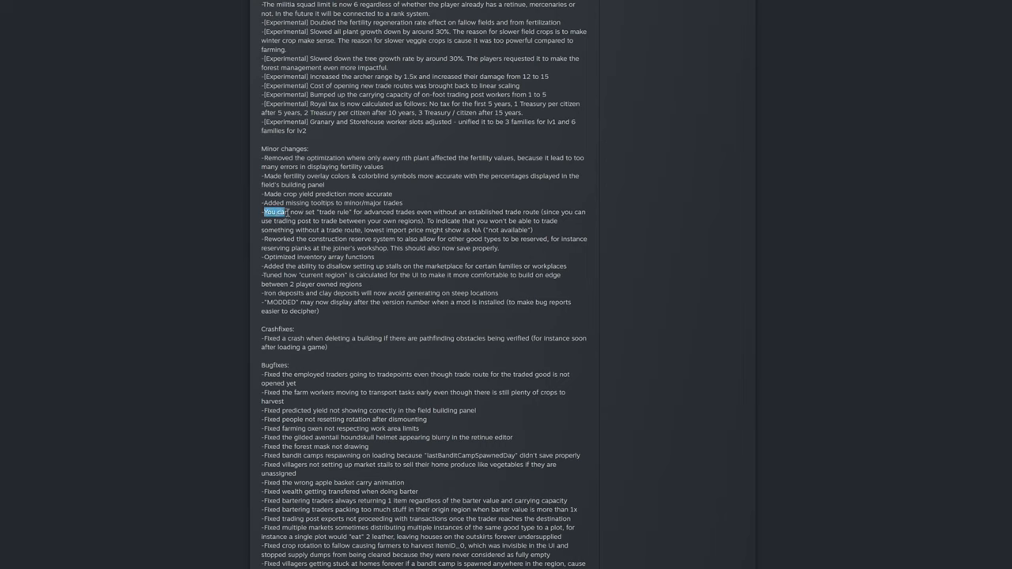
Mark the 'You can now set trade rule' entry across its several lines.
{"action": "left_click_drag", "start_coordinate": [265, 211], "coordinate": [364, 212]}
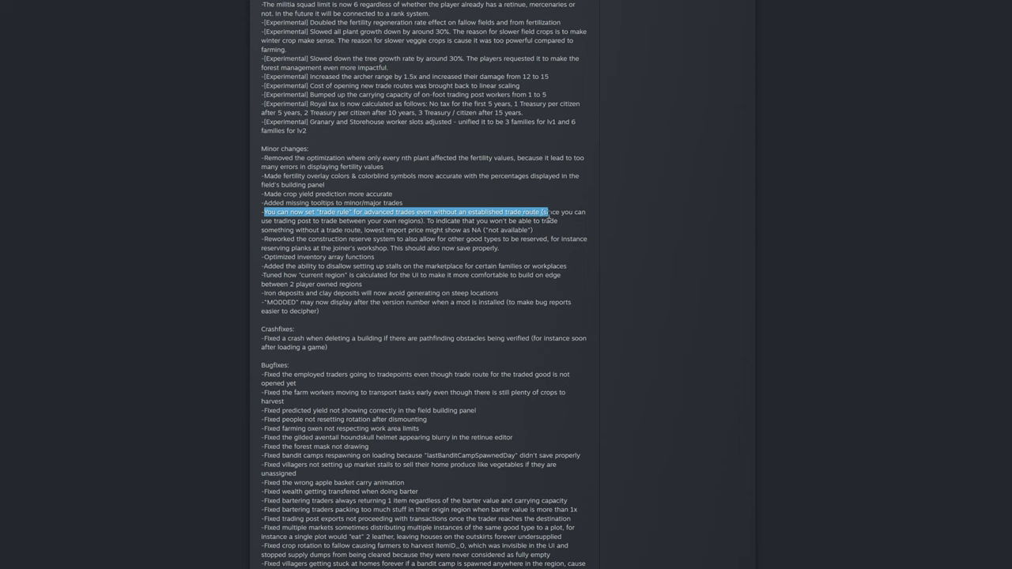
{"action": "left_click_drag", "start_coordinate": [543, 212], "coordinate": [335, 221]}
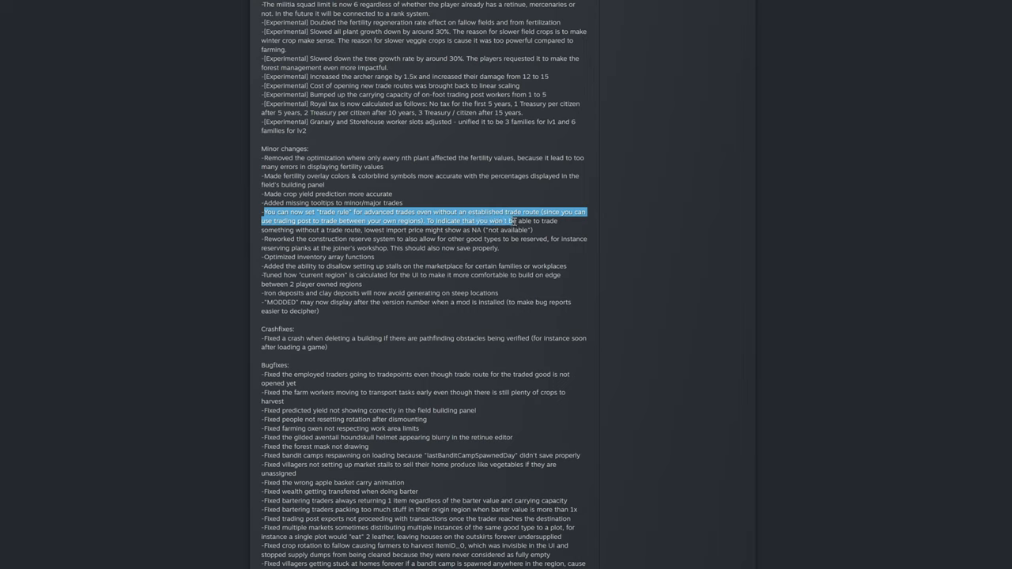
{"action": "left_click_drag", "start_coordinate": [512, 221], "coordinate": [334, 231]}
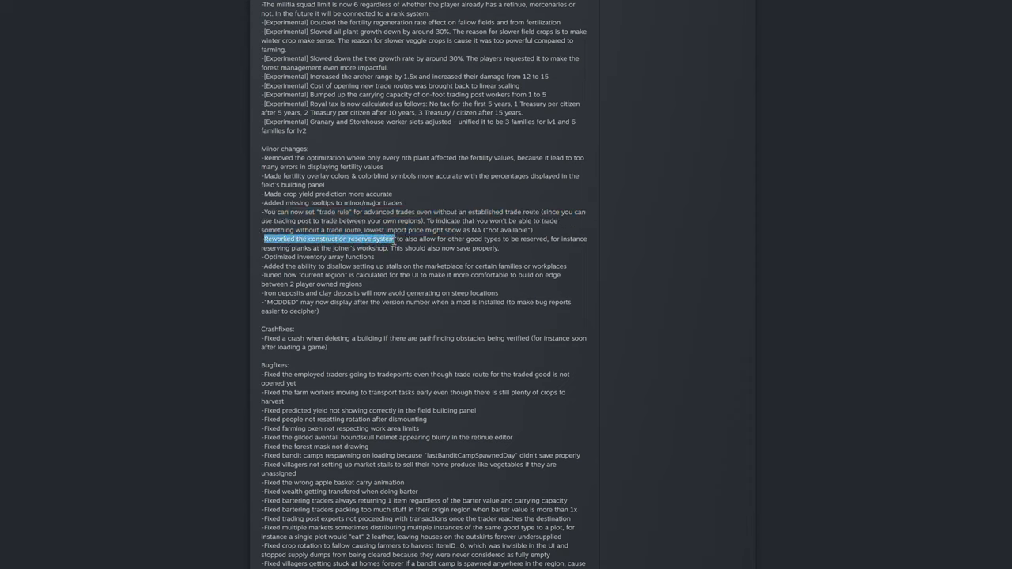
Mark the entire construction reserve rework entry, including reserving planks at the joiner's workshop.
{"action": "left_click_drag", "start_coordinate": [376, 239], "coordinate": [471, 239]}
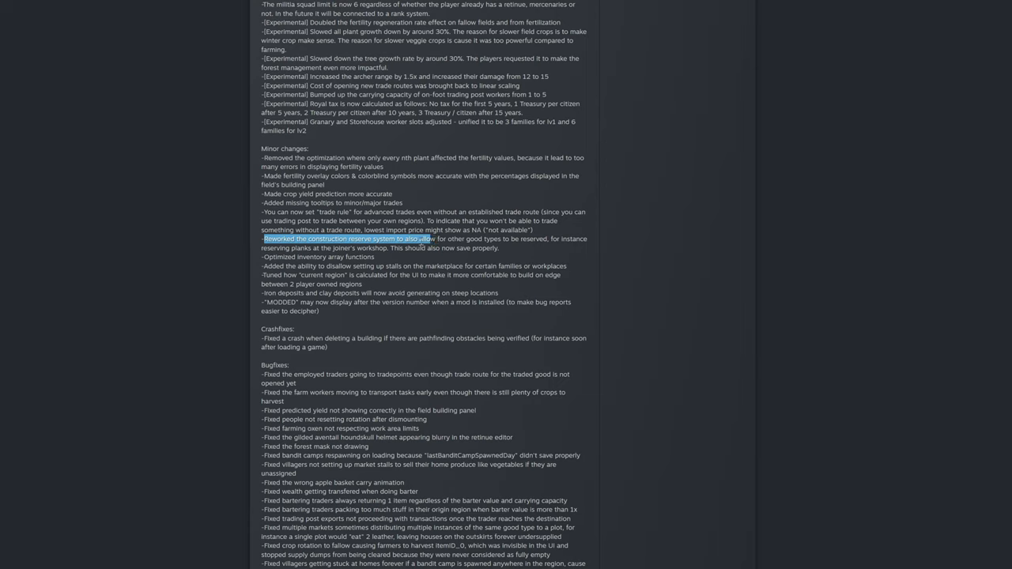
{"action": "left_click_drag", "start_coordinate": [418, 237], "coordinate": [357, 246]}
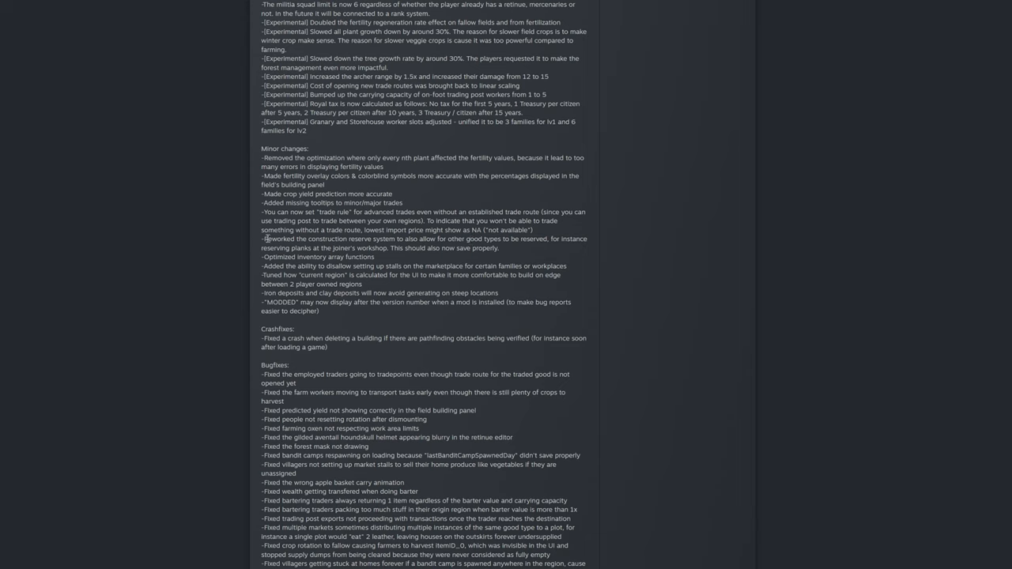
{"action": "mouse_move", "coordinate": [261, 246]}
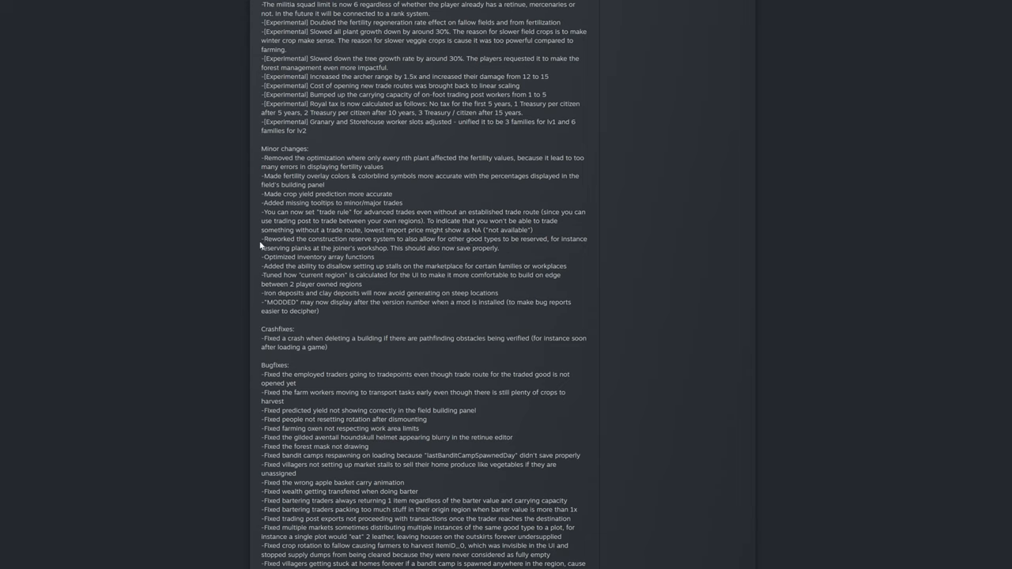
{"action": "left_click_drag", "start_coordinate": [261, 237], "coordinate": [498, 247]}
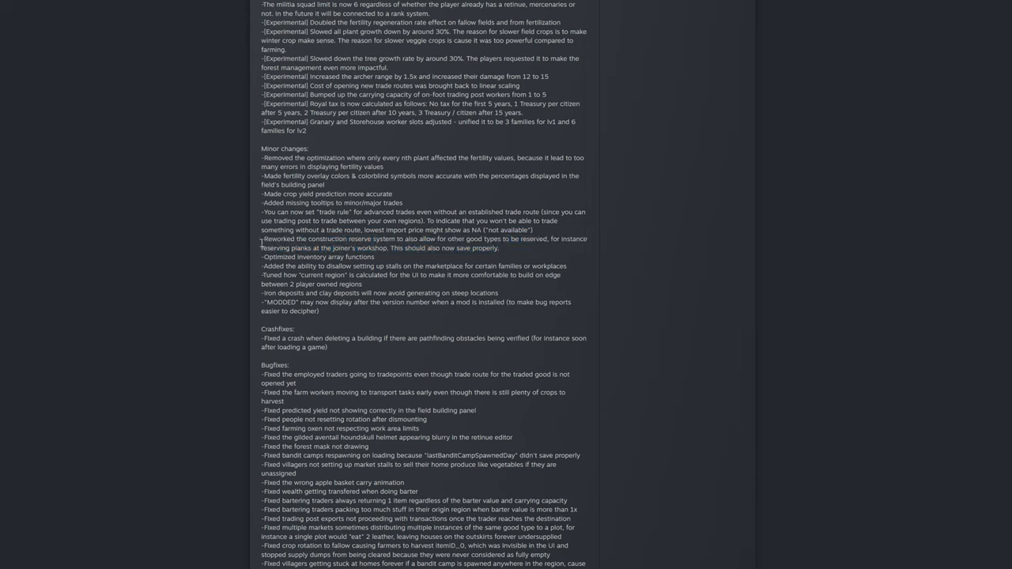
{"action": "left_click_drag", "start_coordinate": [261, 238], "coordinate": [519, 247]}
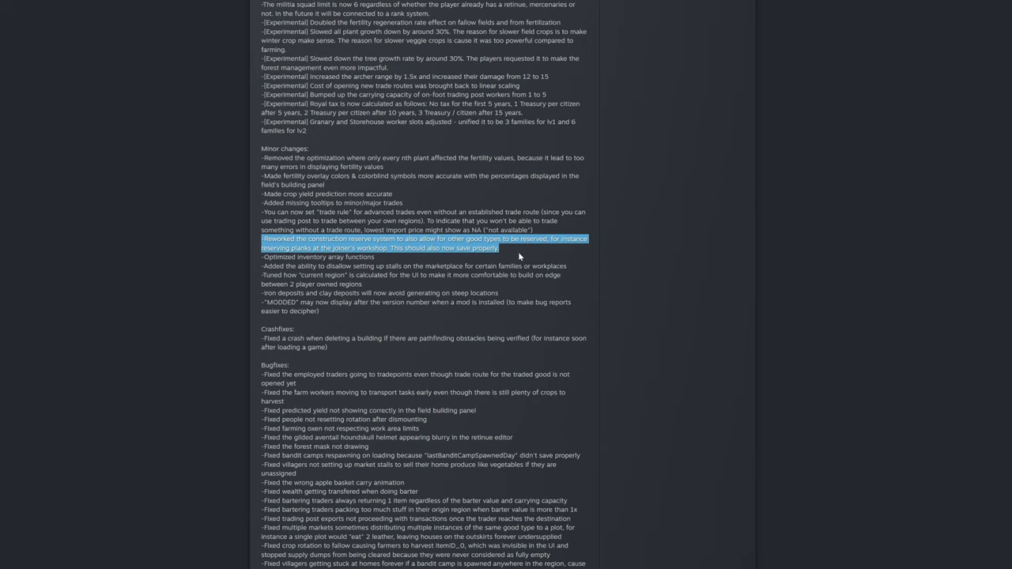
{"action": "mouse_move", "coordinate": [503, 260]}
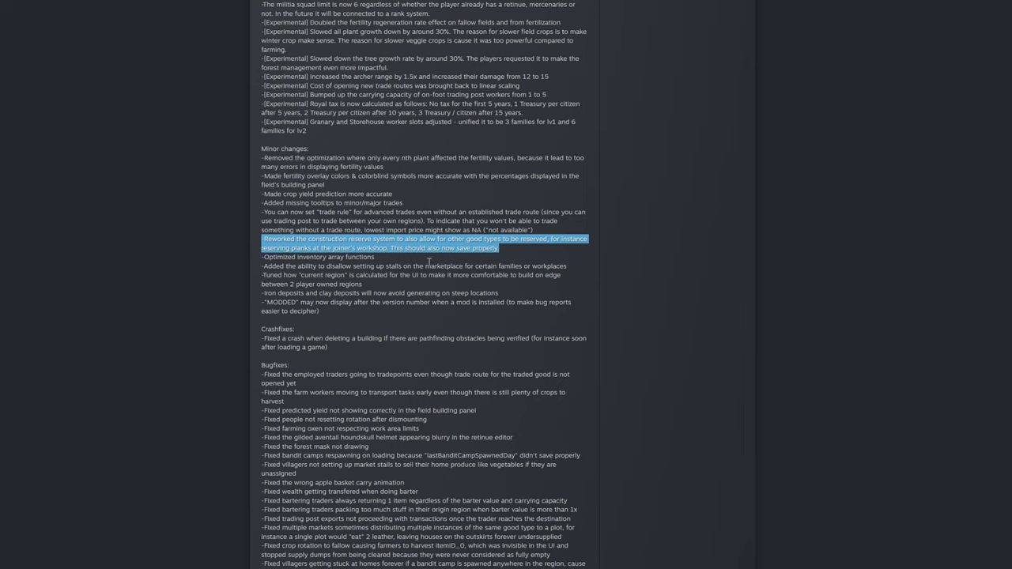
{"action": "mouse_move", "coordinate": [433, 262]}
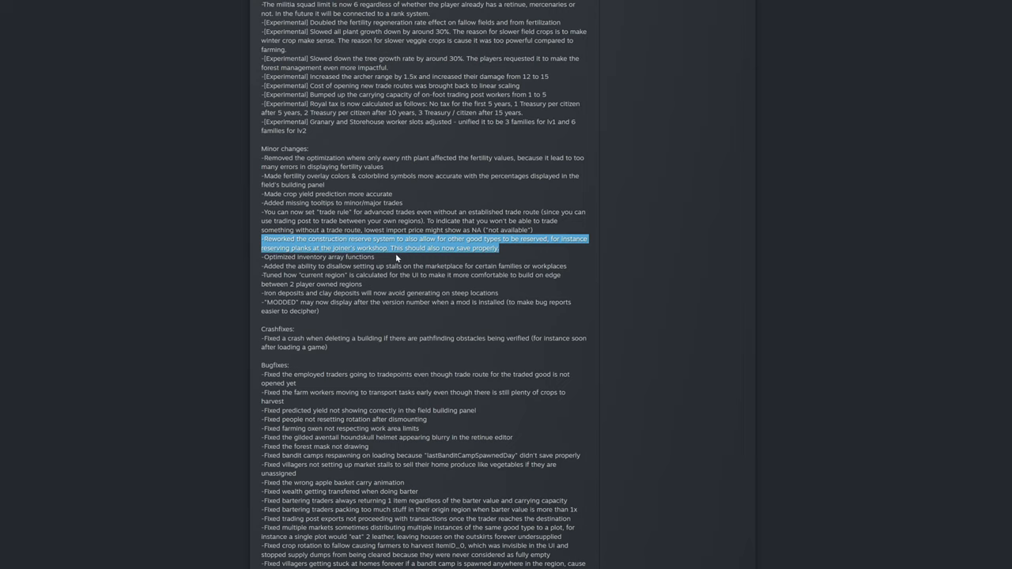
{"action": "mouse_move", "coordinate": [392, 263]}
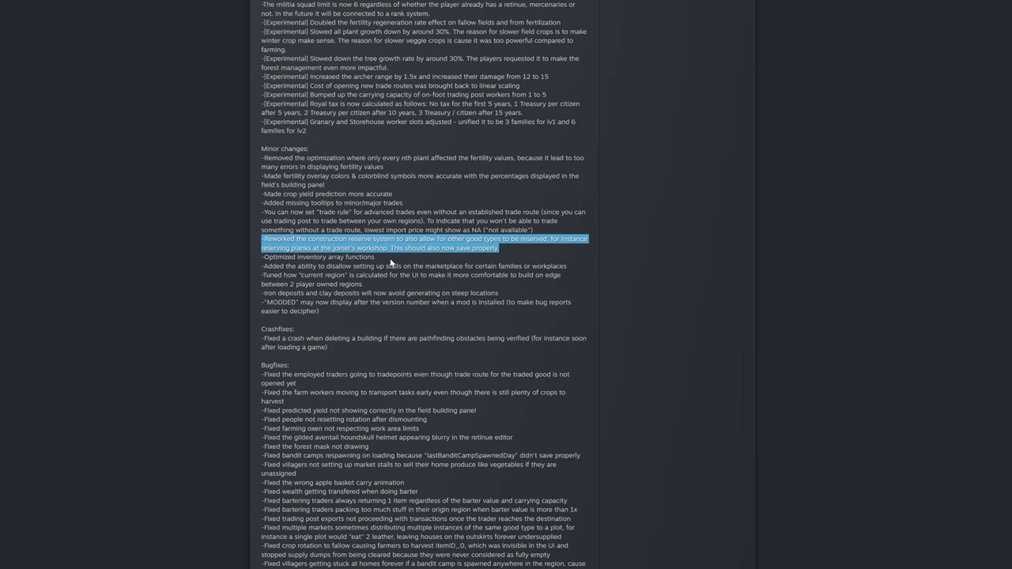
{"action": "mouse_move", "coordinate": [385, 269]}
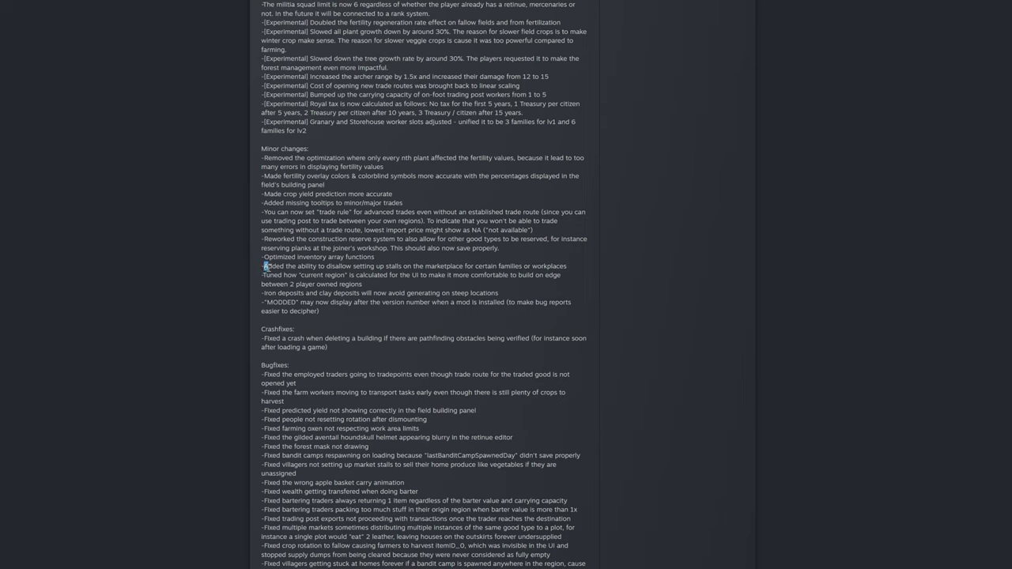
Highlight the Minor changes notes on disallowing marketplace stalls and current region calculation, then clear the selection.
{"action": "double_click", "coordinate": [272, 265]}
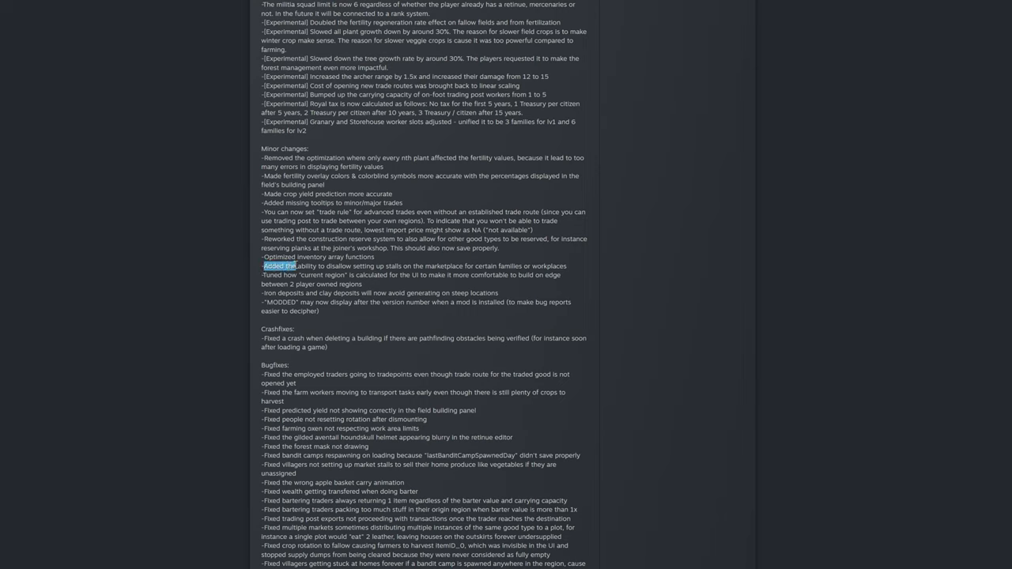
{"action": "left_click_drag", "start_coordinate": [295, 266], "coordinate": [383, 265]}
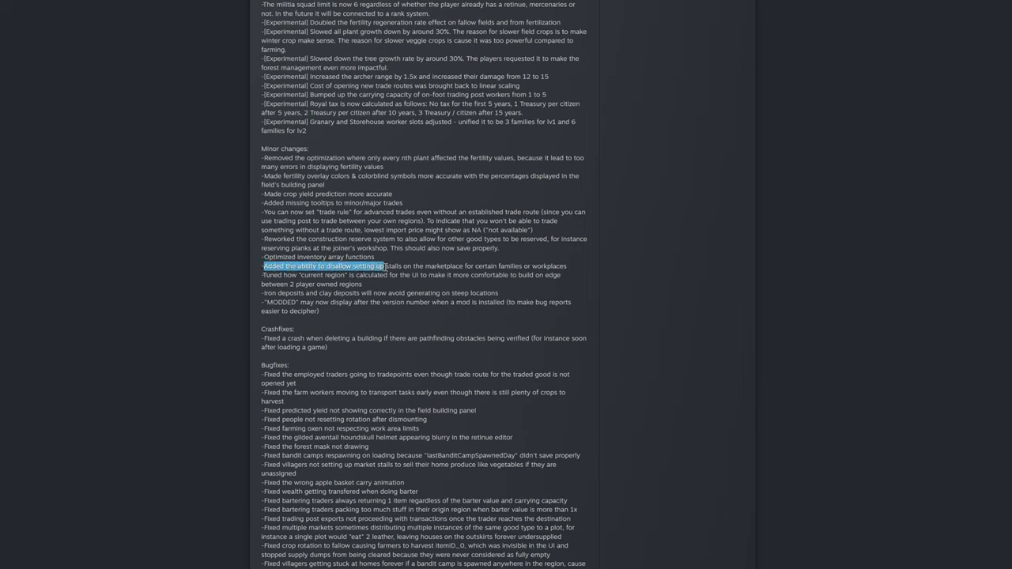
{"action": "left_click_drag", "start_coordinate": [383, 266], "coordinate": [477, 266]}
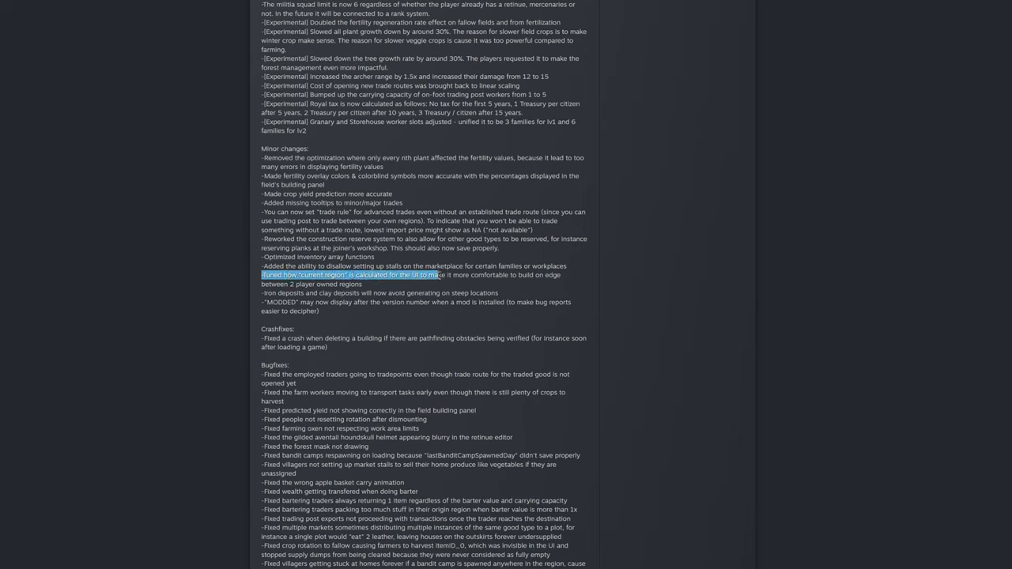
{"action": "left_click_drag", "start_coordinate": [437, 275], "coordinate": [559, 276]}
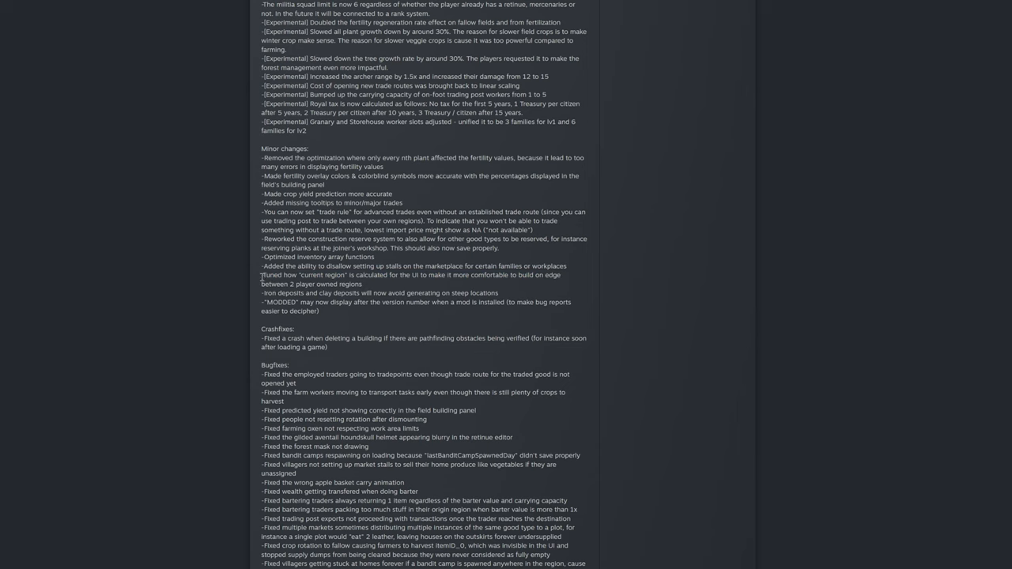
Highlight the note that "MODDED" now shows after the version number, then clear it.
{"action": "scroll", "scroll_direction": "down", "scroll_amount": 3}
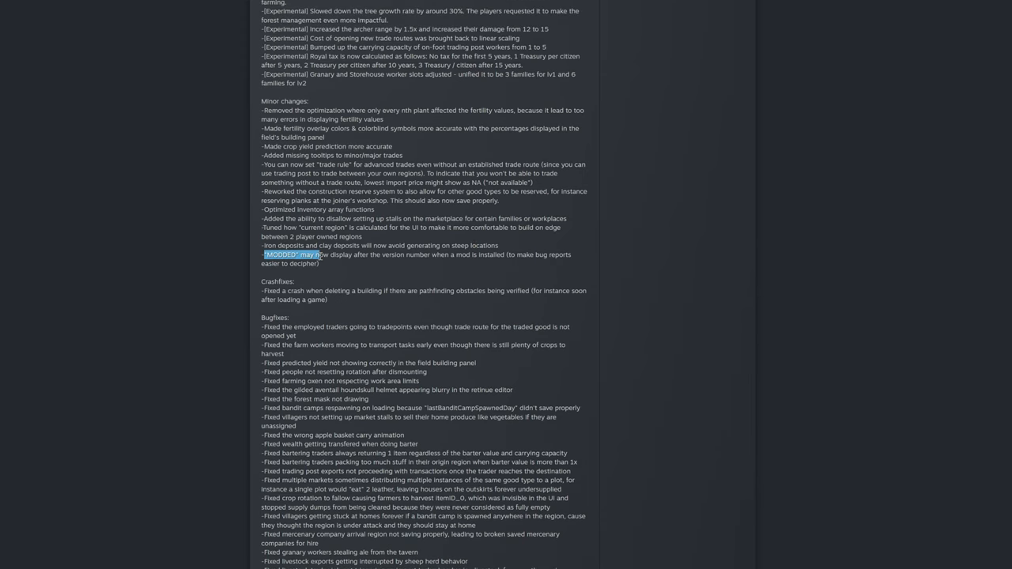
{"action": "left_click_drag", "start_coordinate": [316, 255], "coordinate": [435, 254]}
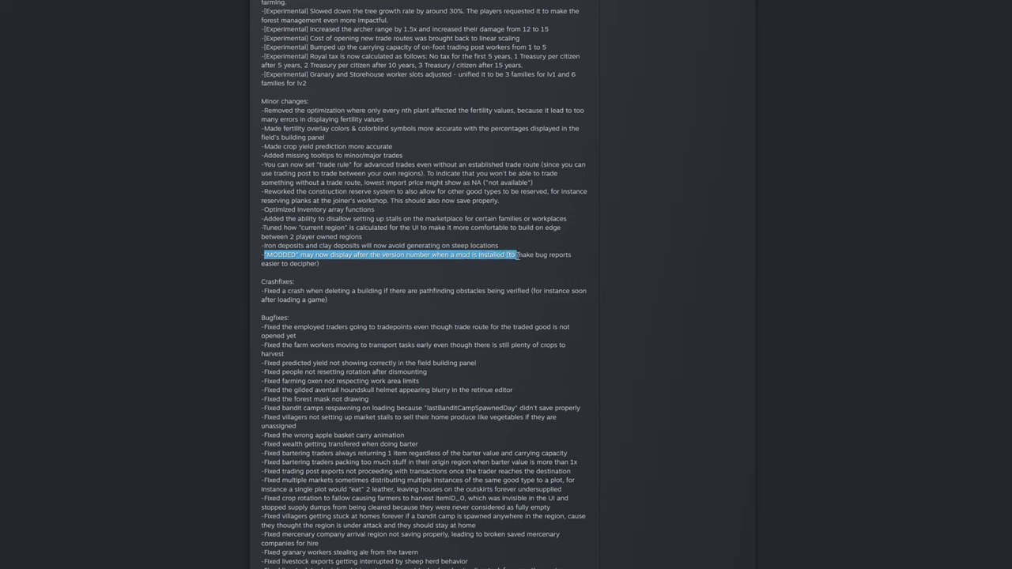
{"action": "left_click_drag", "start_coordinate": [534, 255], "coordinate": [282, 264]}
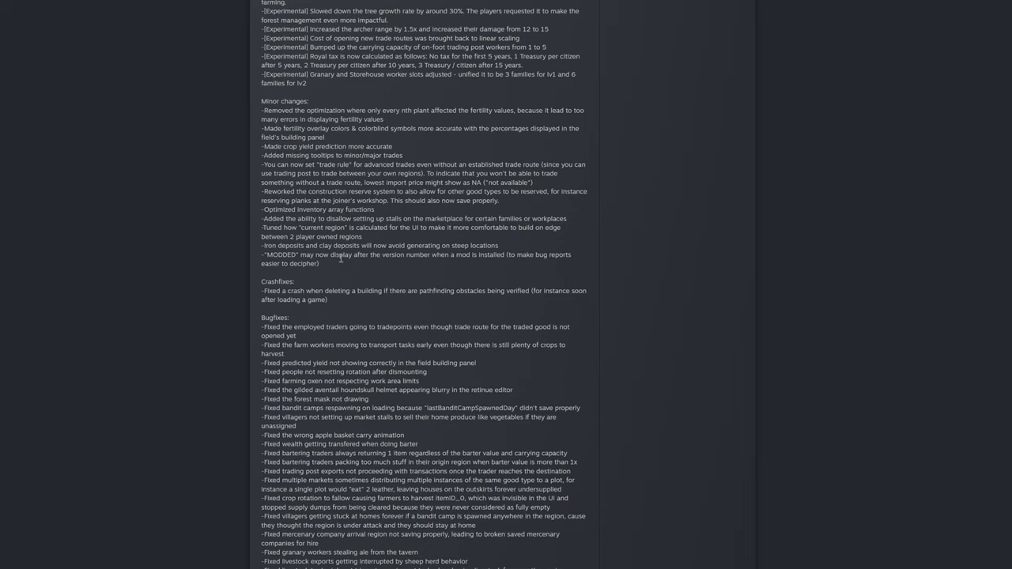
{"action": "mouse_move", "coordinate": [263, 284]}
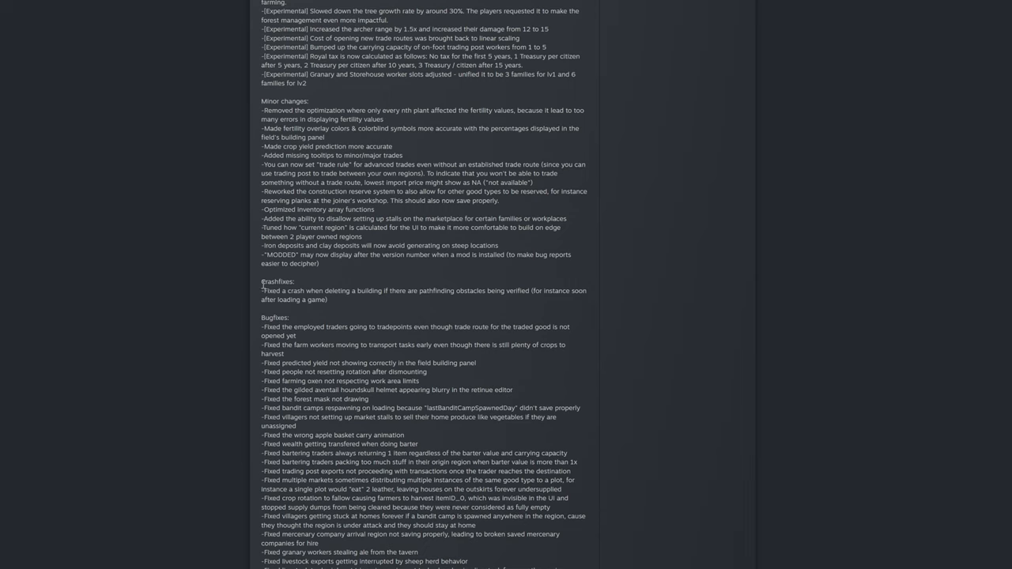
Highlight the Crashfixes parenthetical, then select down through the Bugfixes list.
{"action": "left_click_drag", "start_coordinate": [262, 291], "coordinate": [330, 291]}
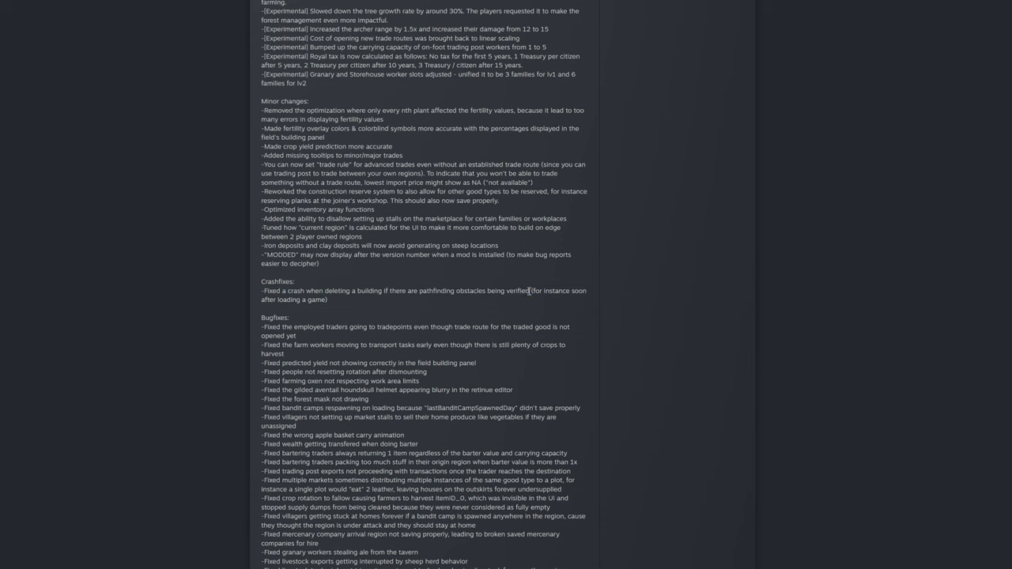
{"action": "left_click_drag", "start_coordinate": [528, 291], "coordinate": [325, 300]}
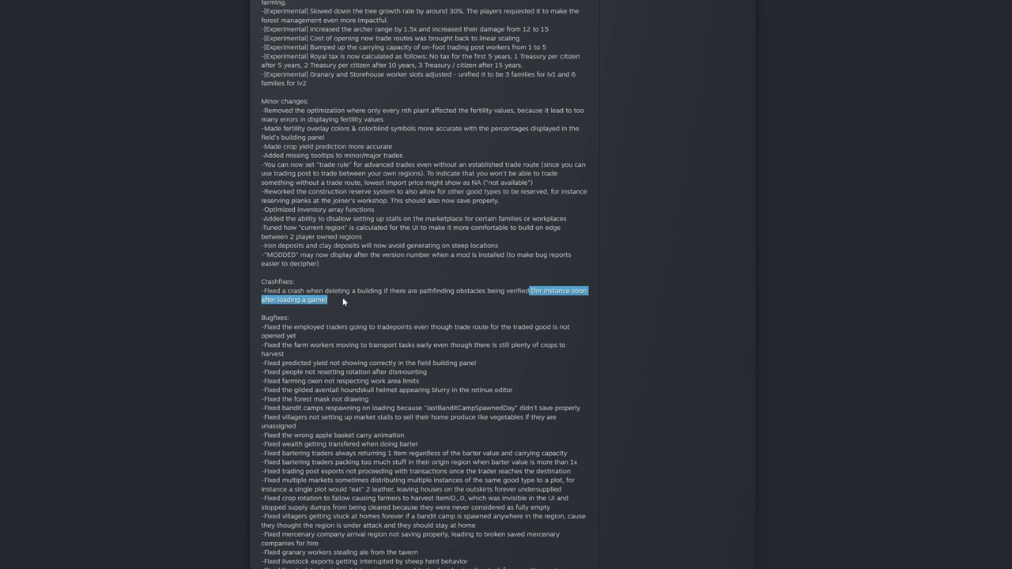
{"action": "scroll", "scroll_direction": "down", "scroll_amount": 3}
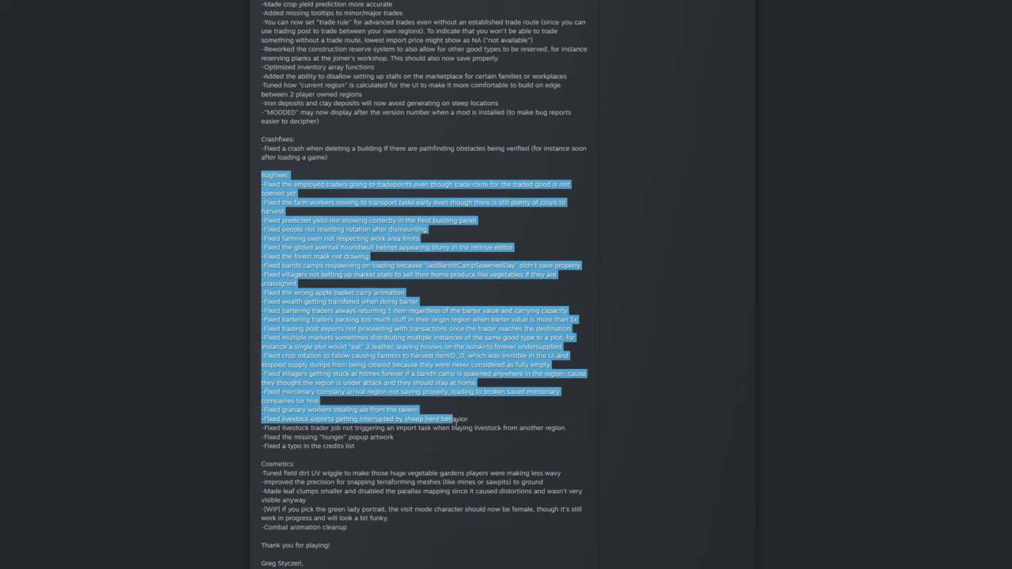
Highlight the first Bugfixes line and part of the farming oxen fix, then clear the selection.
{"action": "scroll", "scroll_direction": "down", "scroll_amount": 3}
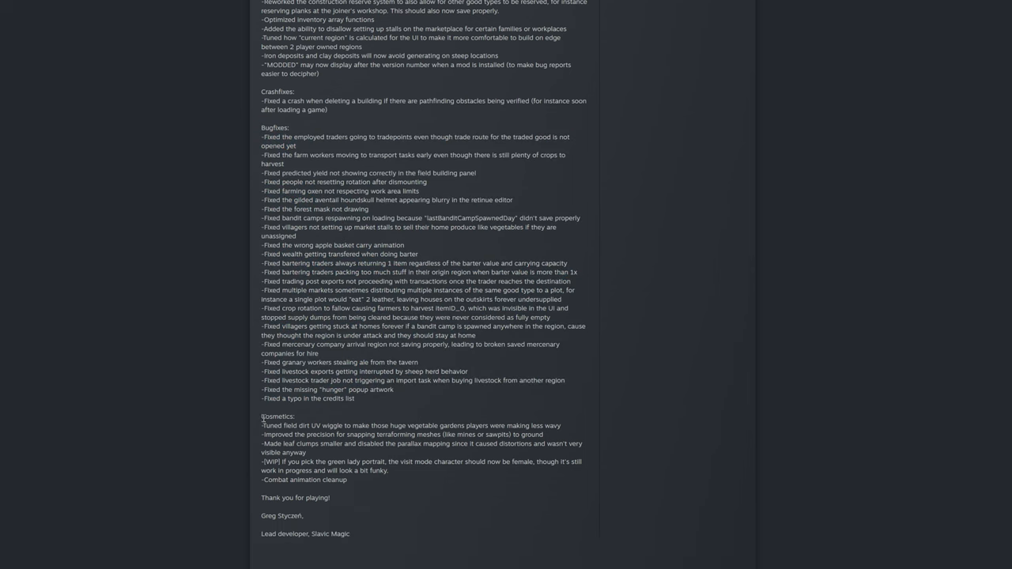
{"action": "scroll", "scroll_direction": "down", "scroll_amount": 3}
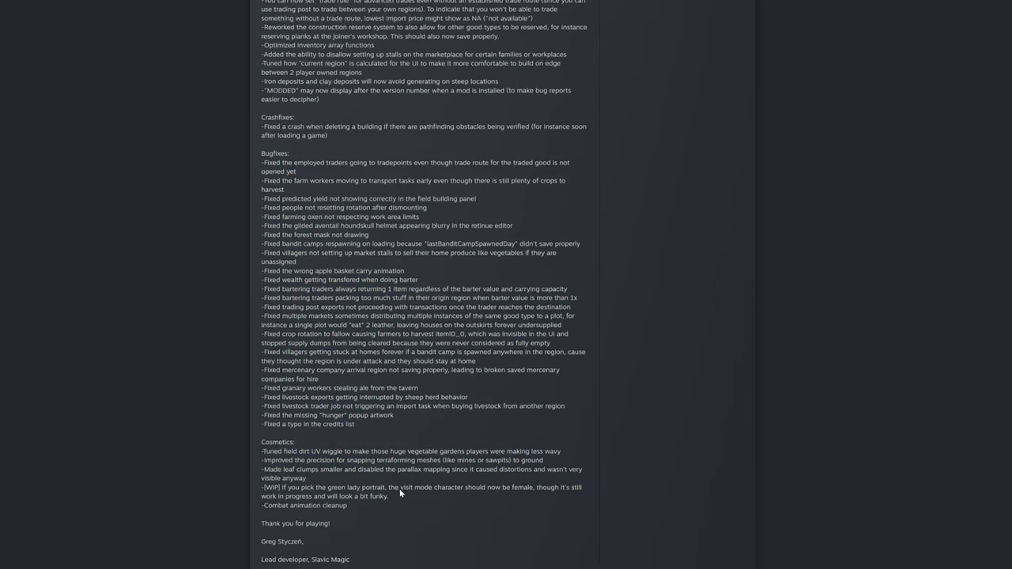
{"action": "scroll", "scroll_direction": "down", "scroll_amount": 3}
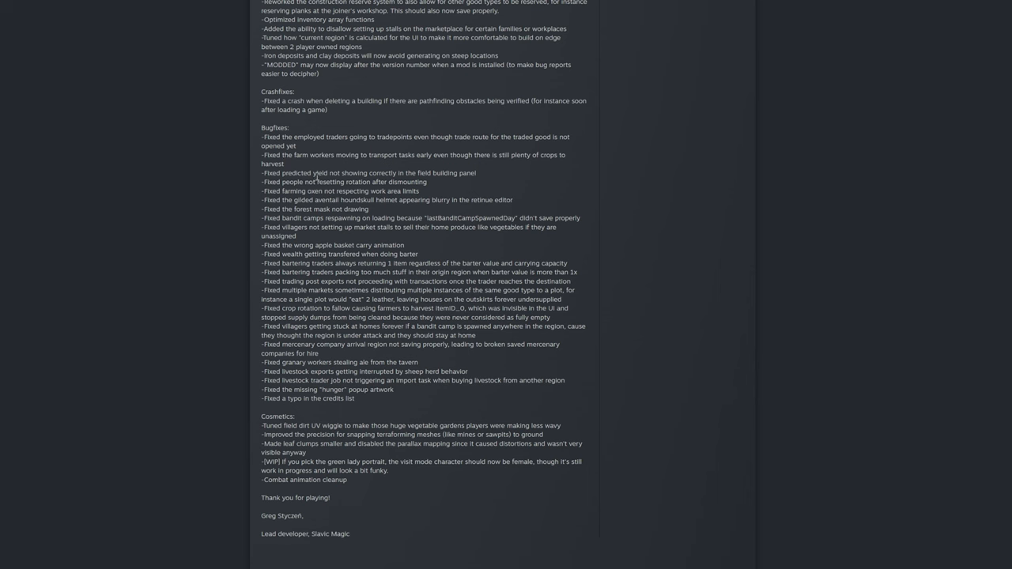
{"action": "mouse_move", "coordinate": [299, 172]}
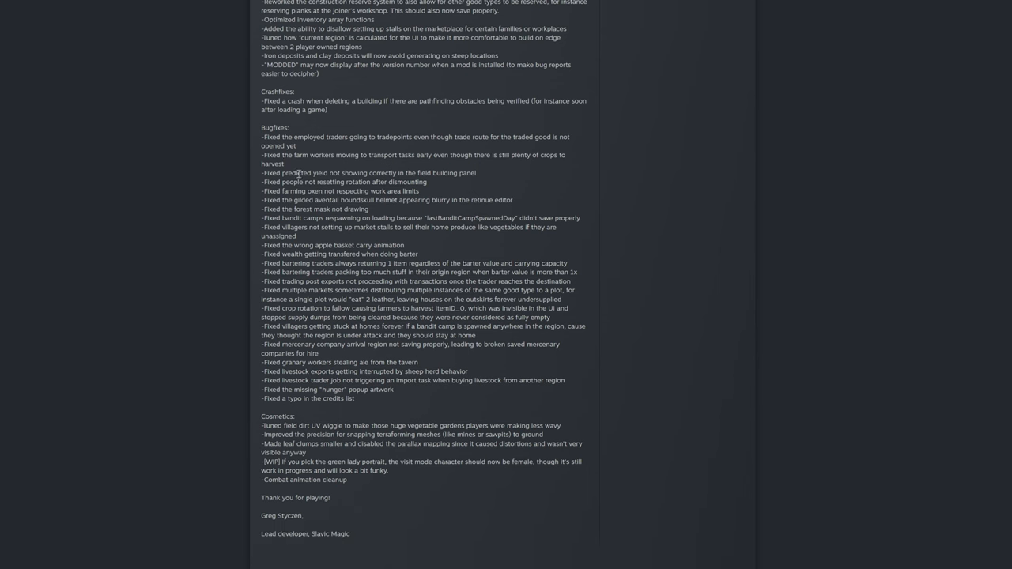
{"action": "left_click_drag", "start_coordinate": [263, 136], "coordinate": [294, 145]}
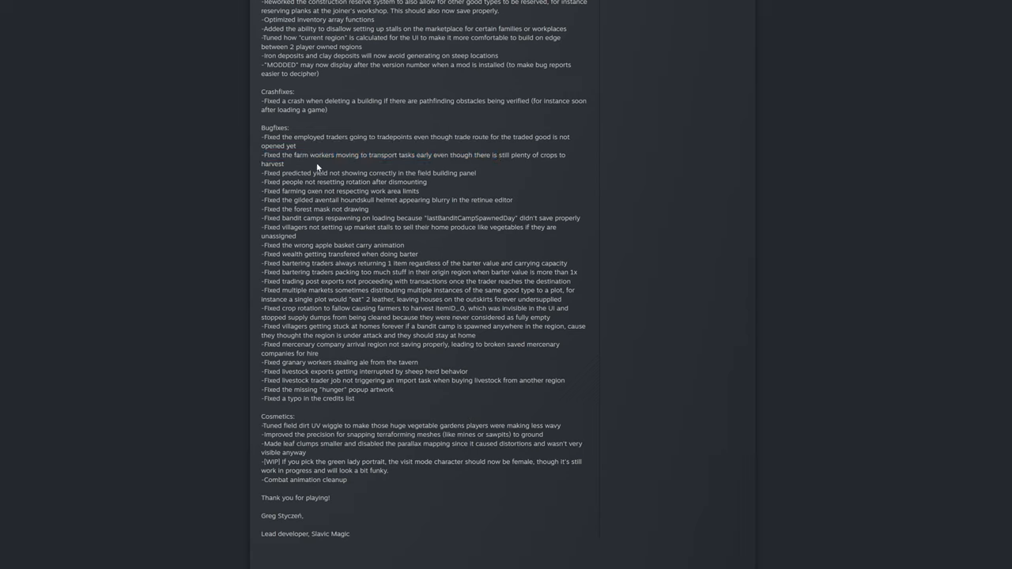
{"action": "mouse_move", "coordinate": [285, 171]}
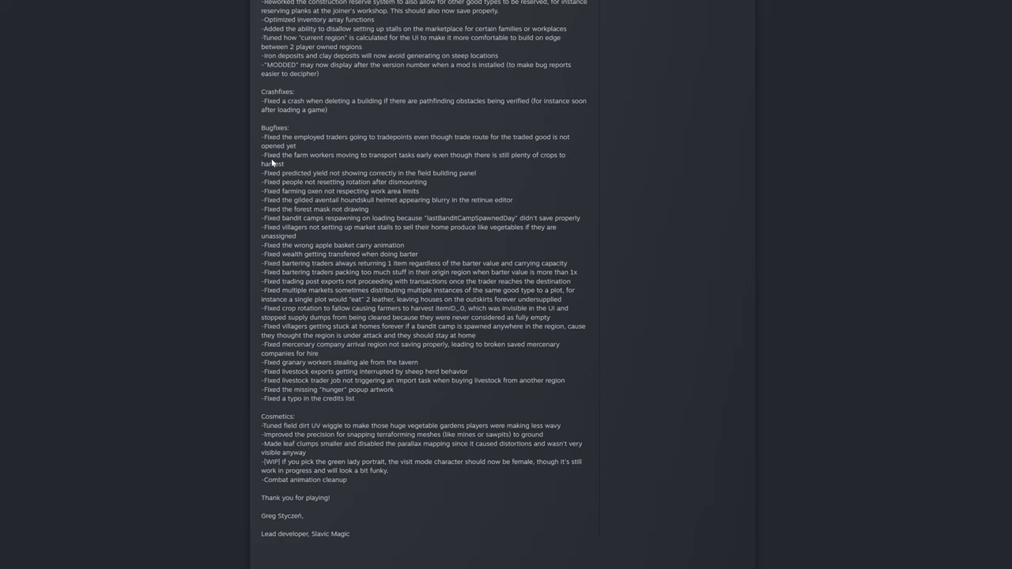
{"action": "mouse_move", "coordinate": [298, 165]}
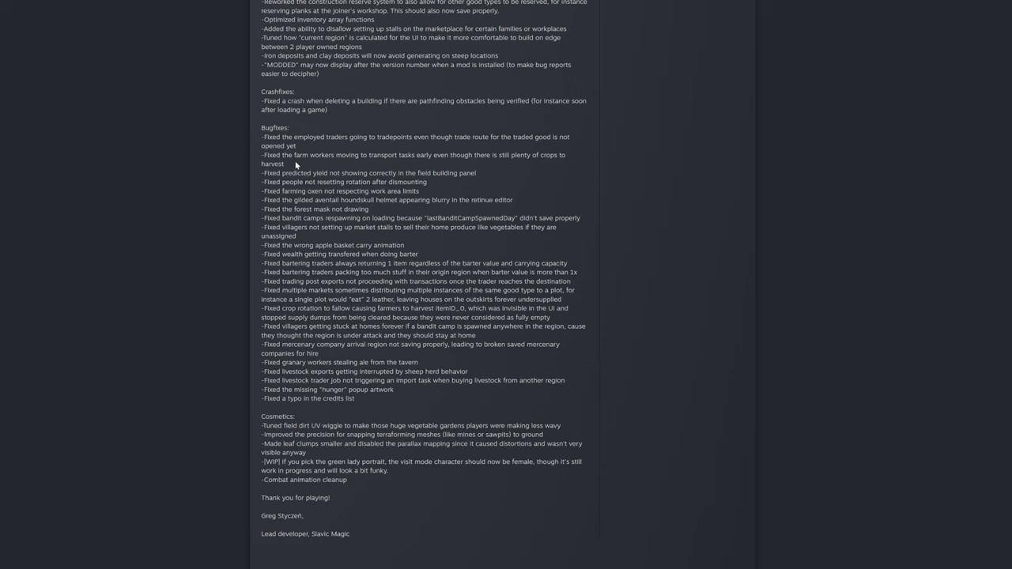
{"action": "mouse_move", "coordinate": [294, 167]}
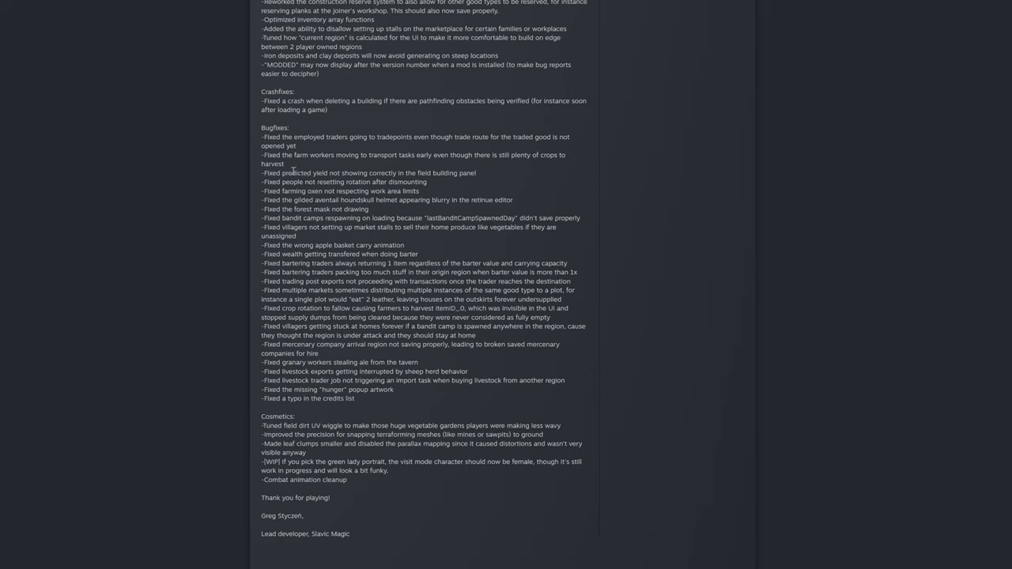
{"action": "mouse_move", "coordinate": [253, 166]}
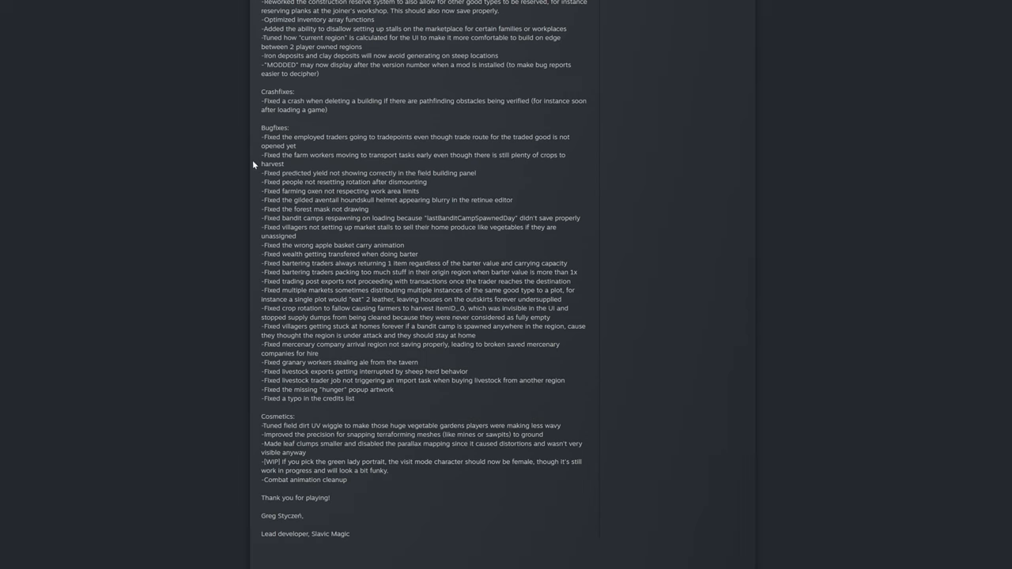
{"action": "left_click_drag", "start_coordinate": [264, 155], "coordinate": [283, 162]}
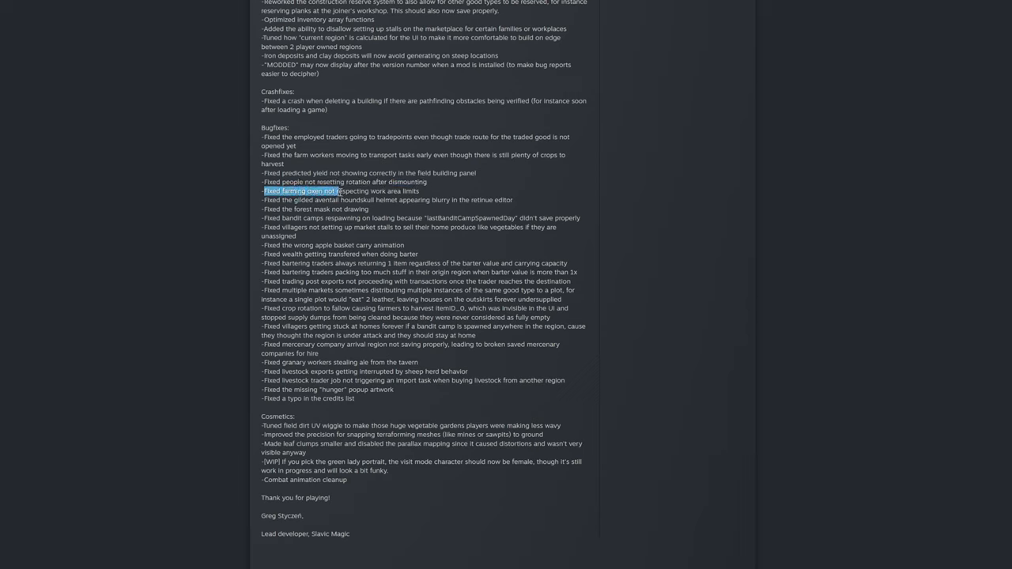
{"action": "left_click", "coordinate": [264, 200]}
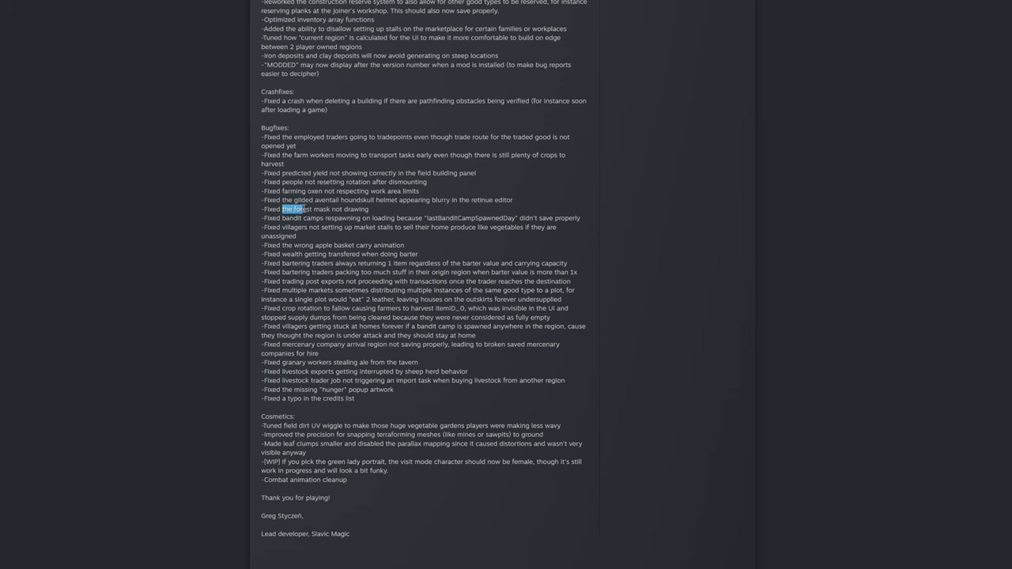
Highlight the bandit camps respawning fix, then the villagers market stalls fix.
{"action": "scroll", "scroll_direction": "down", "scroll_amount": 3}
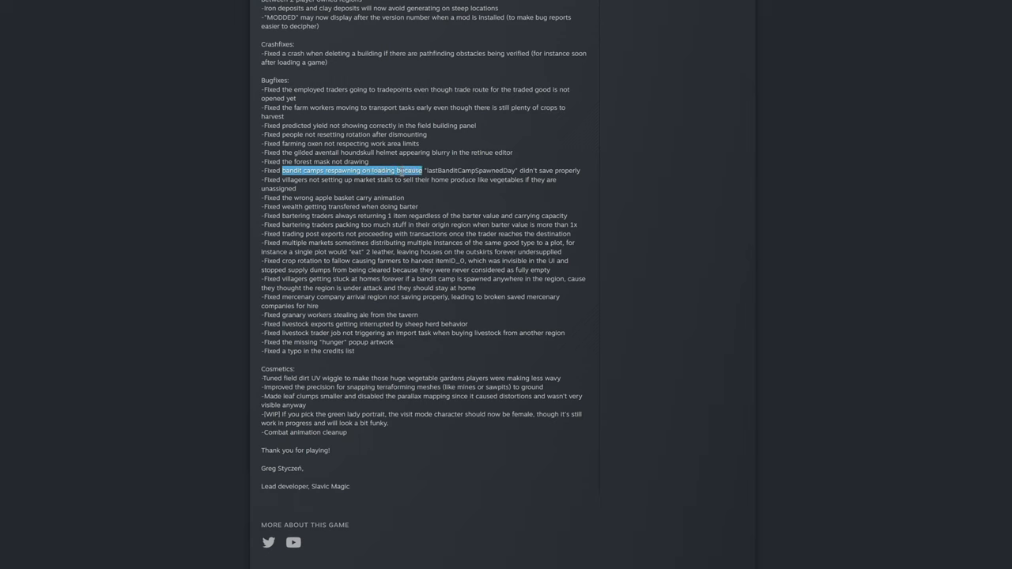
{"action": "left_click_drag", "start_coordinate": [282, 171], "coordinate": [513, 170]}
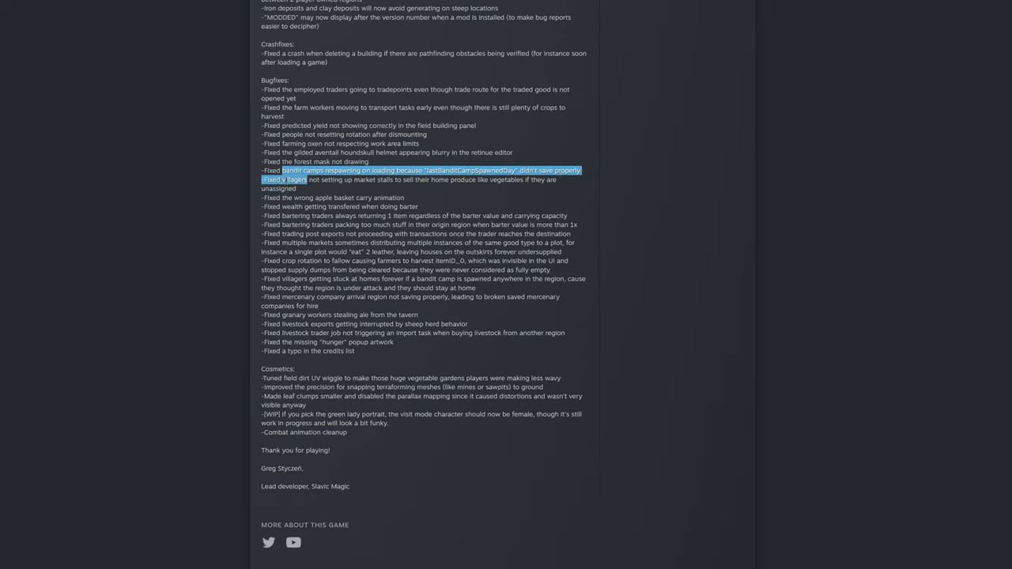
{"action": "left_click", "coordinate": [379, 180]}
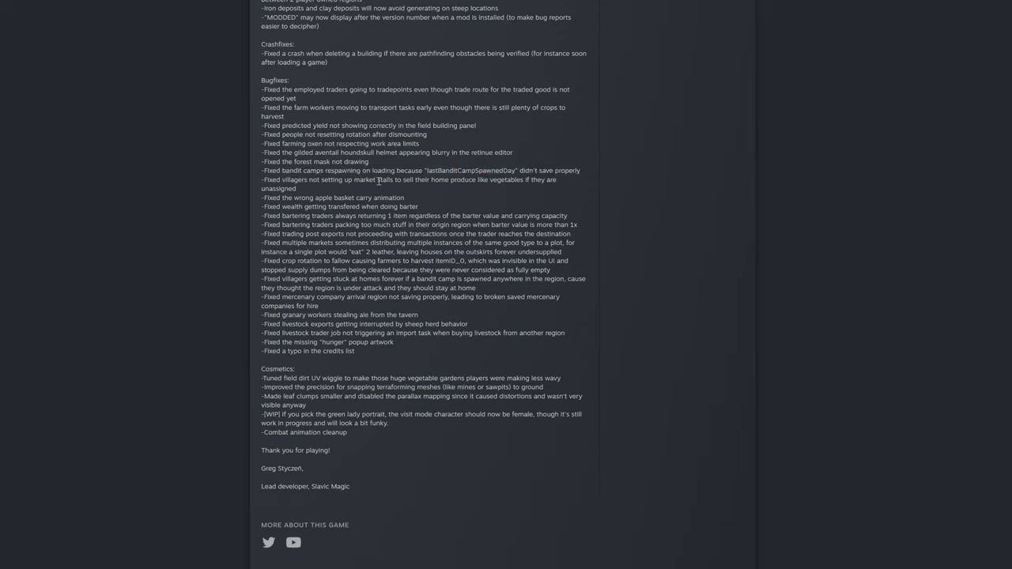
{"action": "left_click_drag", "start_coordinate": [391, 181], "coordinate": [476, 181]}
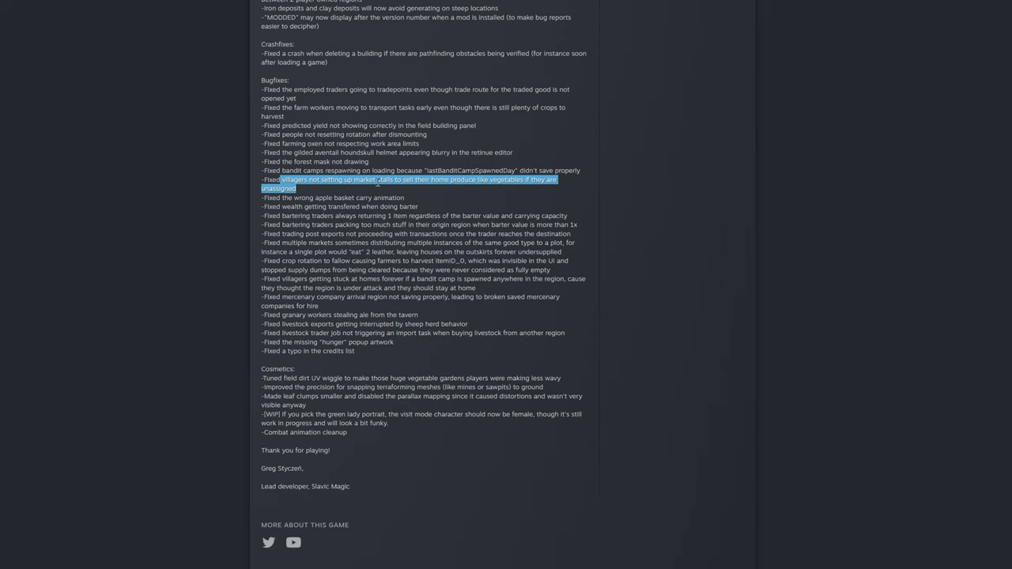
{"action": "mouse_move", "coordinate": [339, 196]}
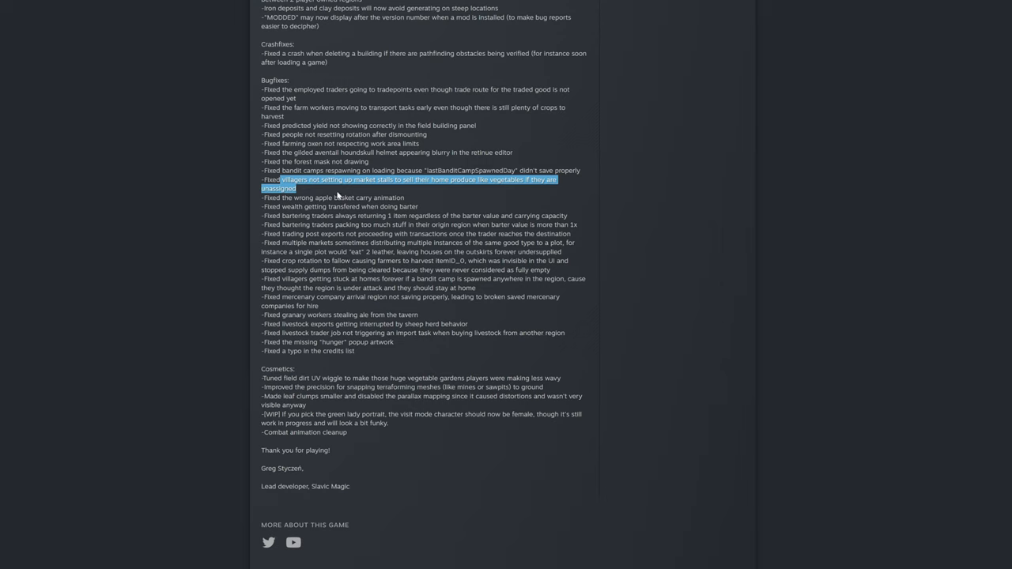
{"action": "mouse_move", "coordinate": [335, 193]}
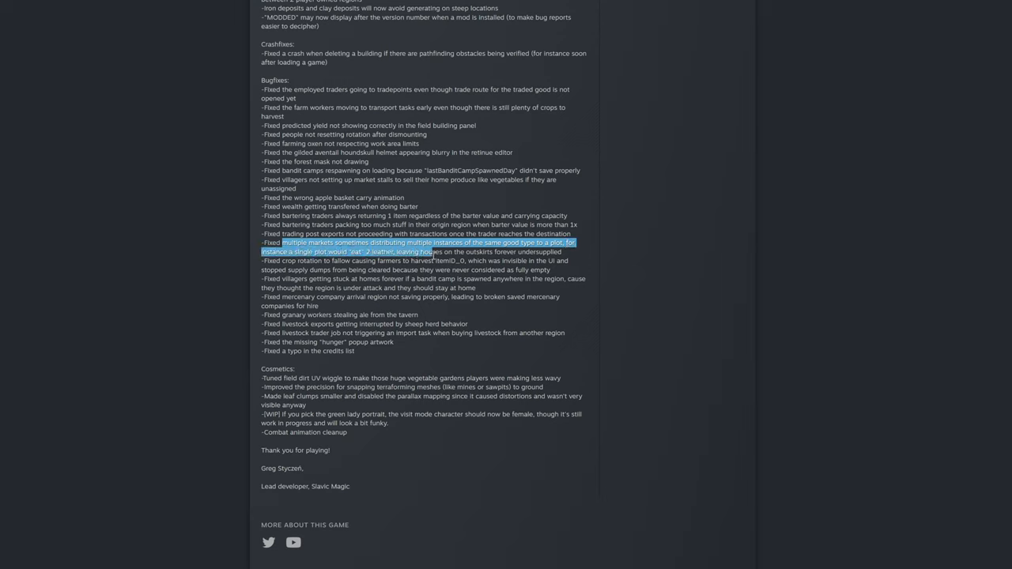
{"action": "left_click_drag", "start_coordinate": [433, 252], "coordinate": [537, 252]}
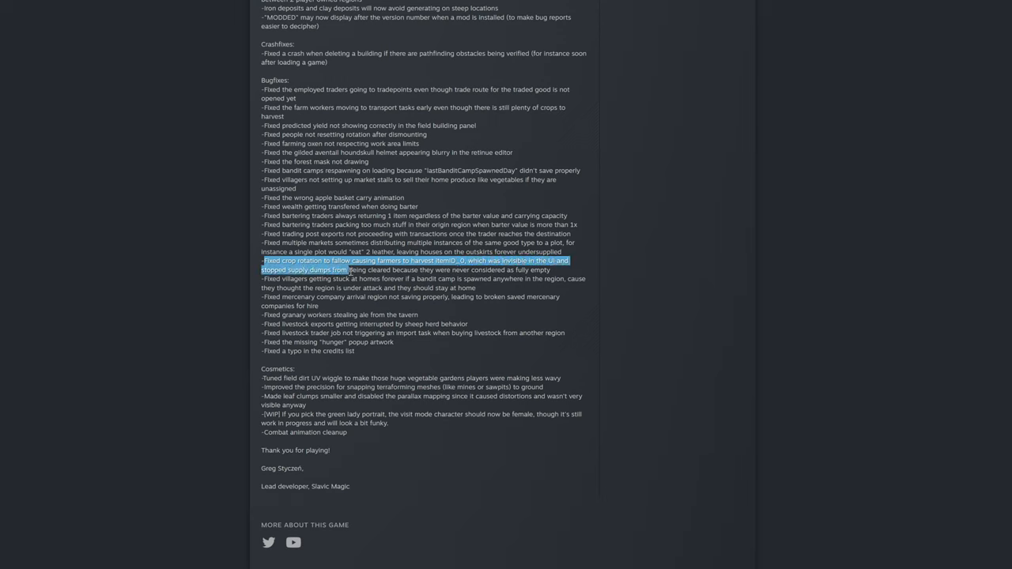
{"action": "left_click_drag", "start_coordinate": [348, 268], "coordinate": [446, 268]}
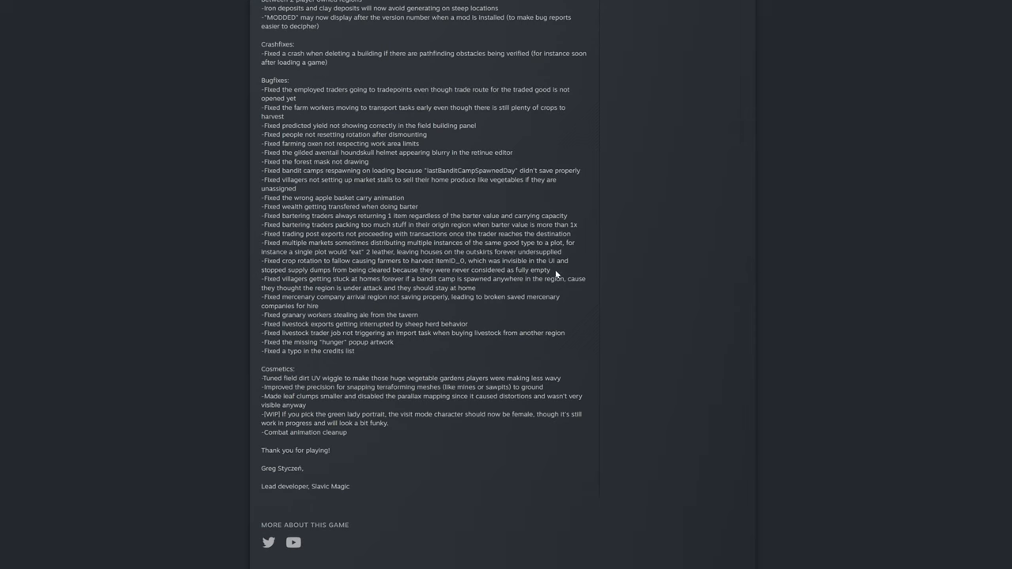
{"action": "mouse_move", "coordinate": [279, 265]}
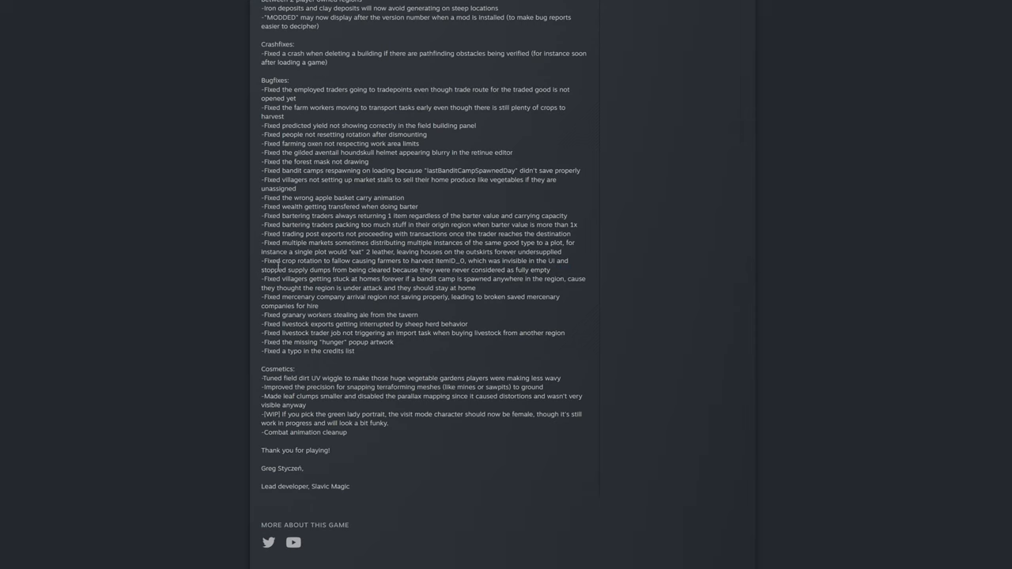
{"action": "double_click", "coordinate": [275, 278]}
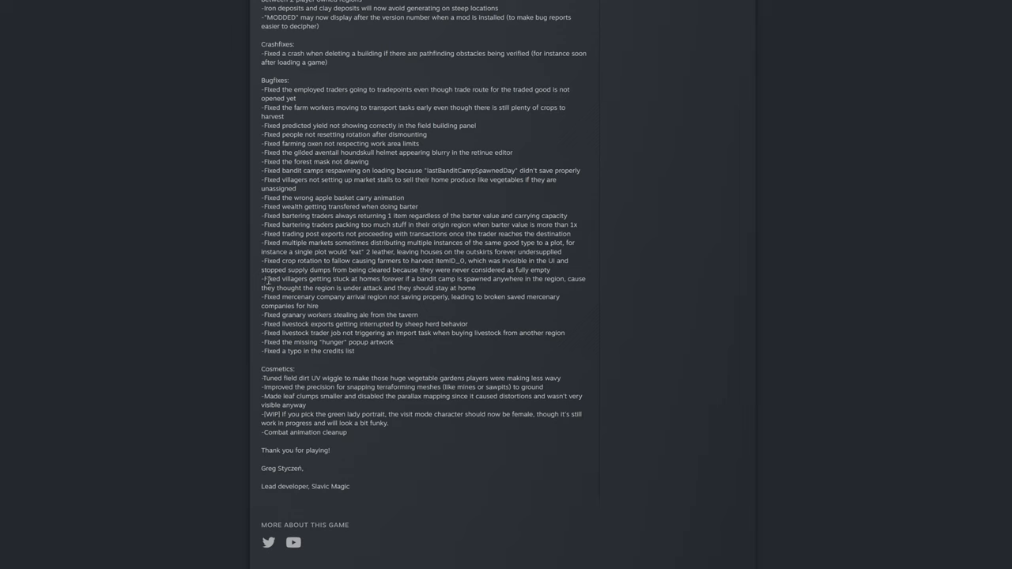
{"action": "double_click", "coordinate": [272, 278]}
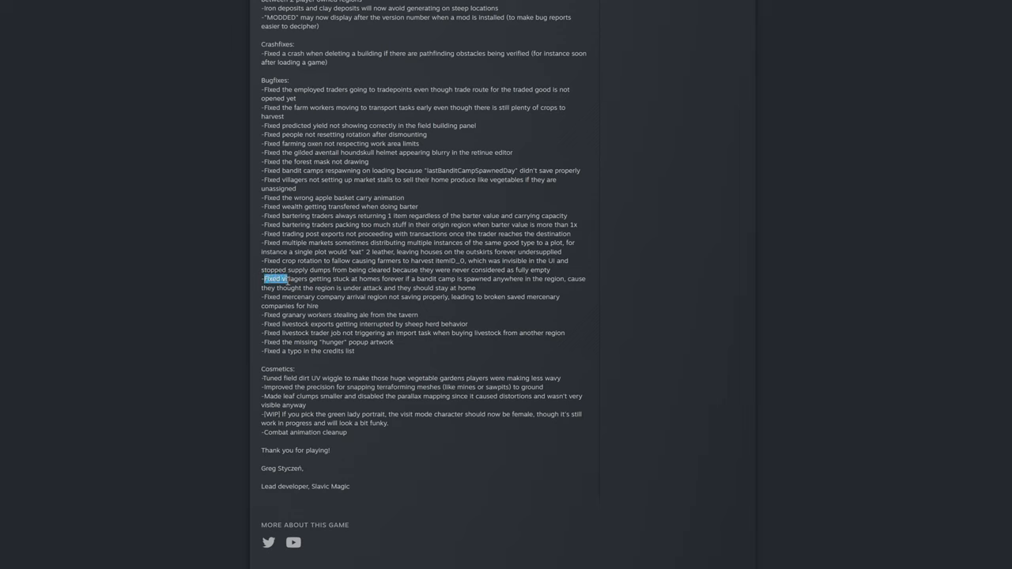
{"action": "left_click_drag", "start_coordinate": [262, 279], "coordinate": [308, 278]}
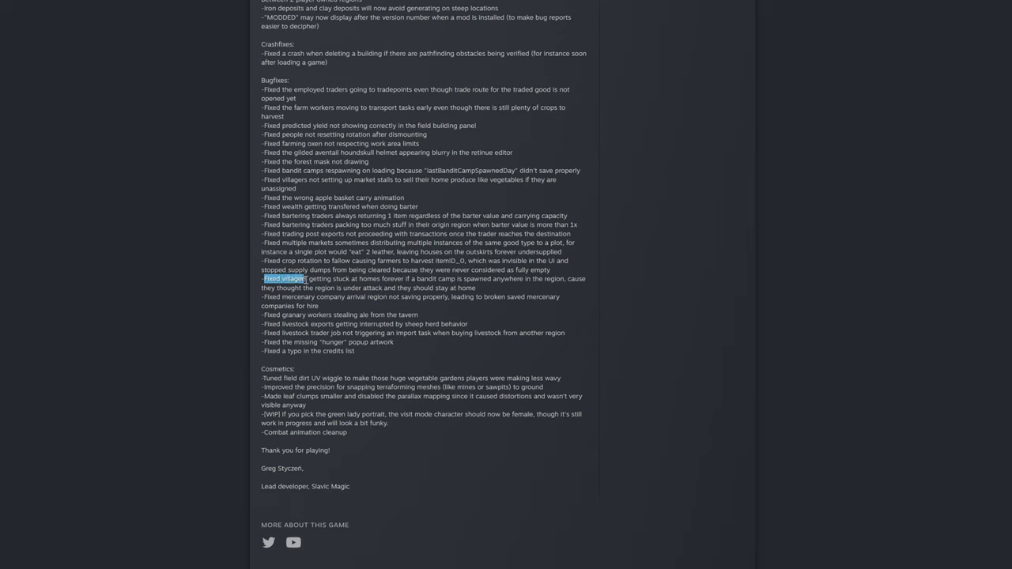
{"action": "left_click_drag", "start_coordinate": [265, 278], "coordinate": [411, 279]}
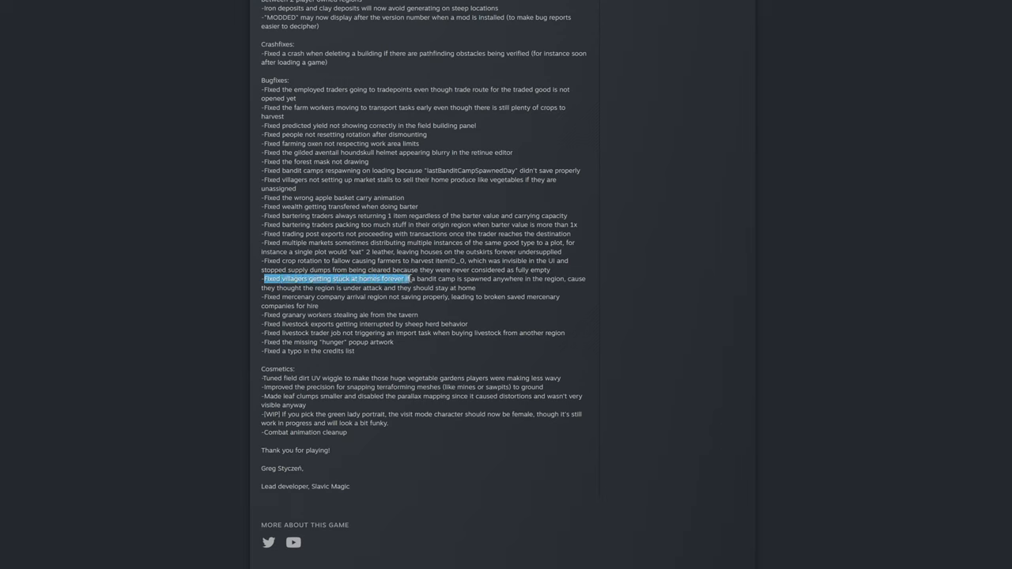
{"action": "left_click_drag", "start_coordinate": [410, 279], "coordinate": [489, 278]}
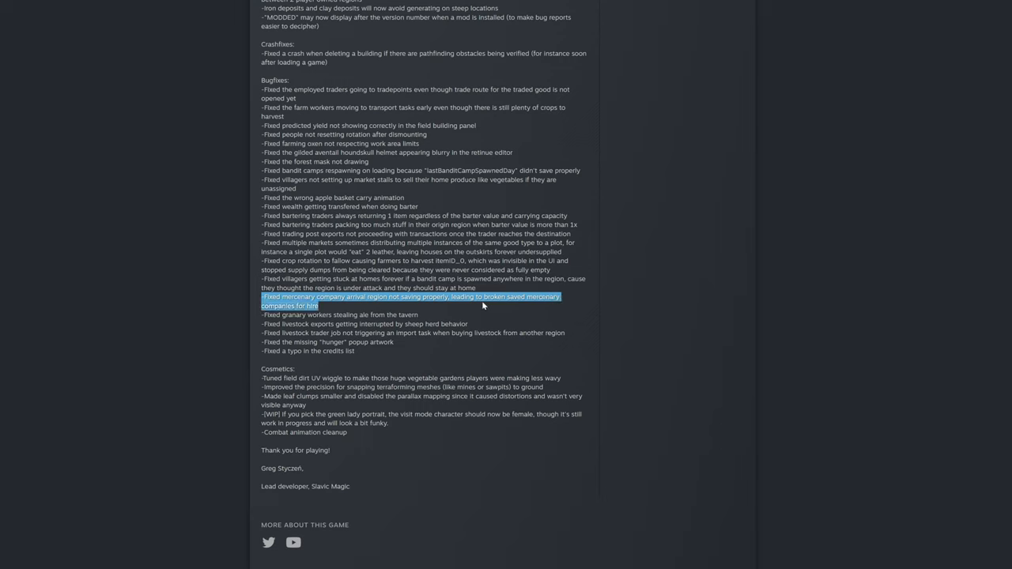
{"action": "mouse_move", "coordinate": [344, 313]}
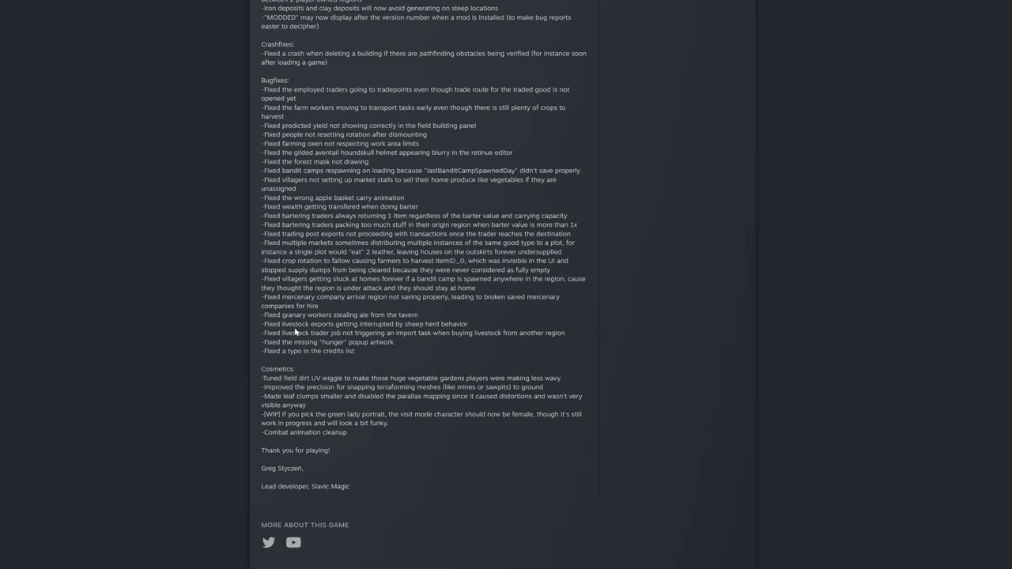
{"action": "left_click_drag", "start_coordinate": [278, 314], "coordinate": [380, 315]}
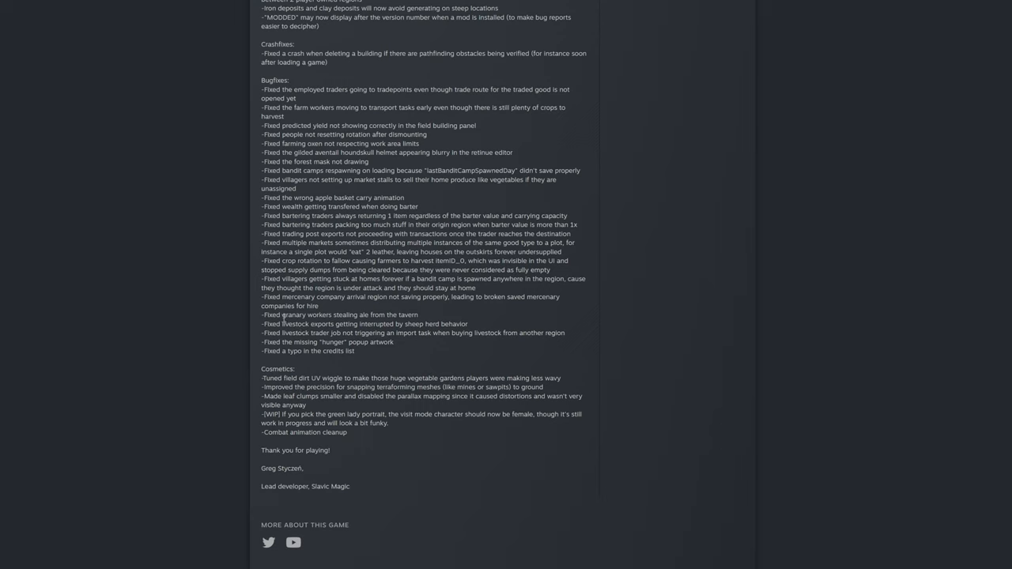
{"action": "left_click_drag", "start_coordinate": [280, 315], "coordinate": [417, 315]}
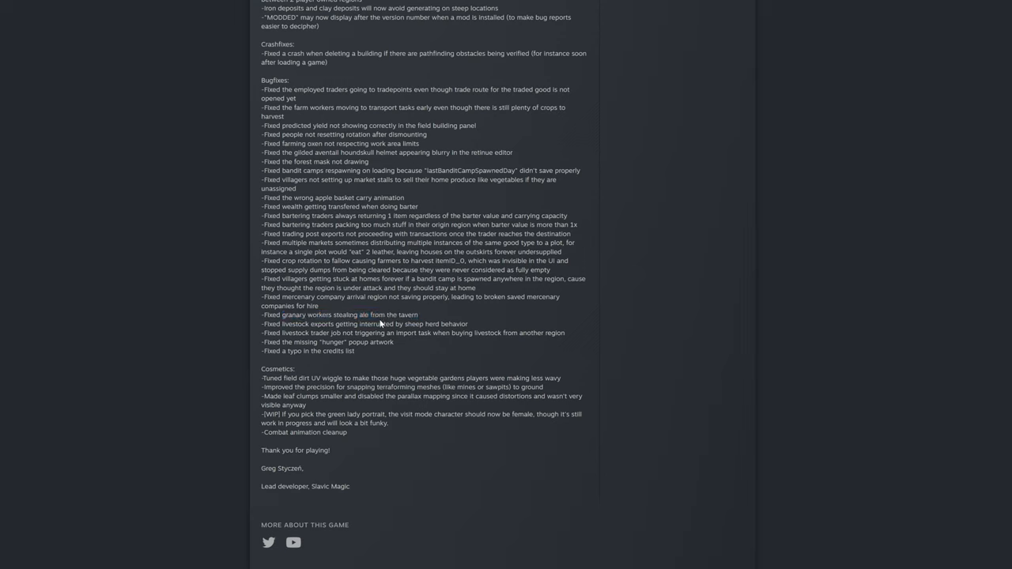
{"action": "double_click", "coordinate": [348, 315]}
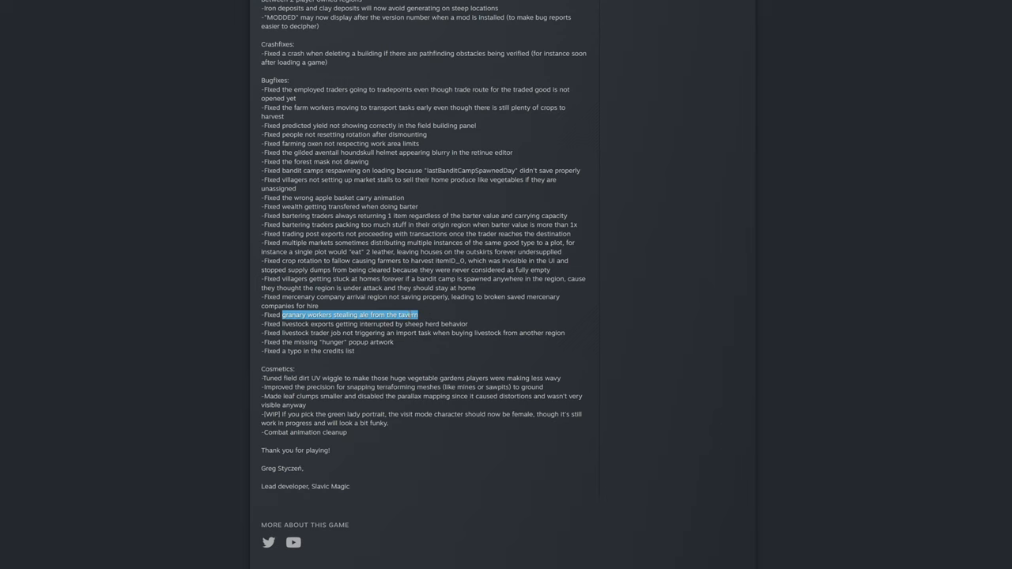
{"action": "mouse_move", "coordinate": [430, 316]}
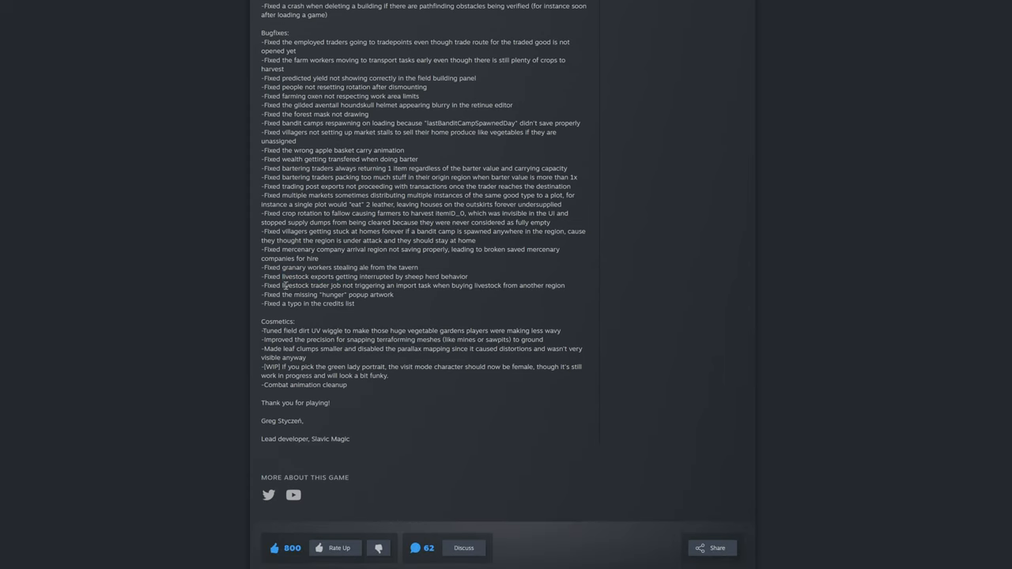
{"action": "left_click_drag", "start_coordinate": [281, 284], "coordinate": [405, 284]}
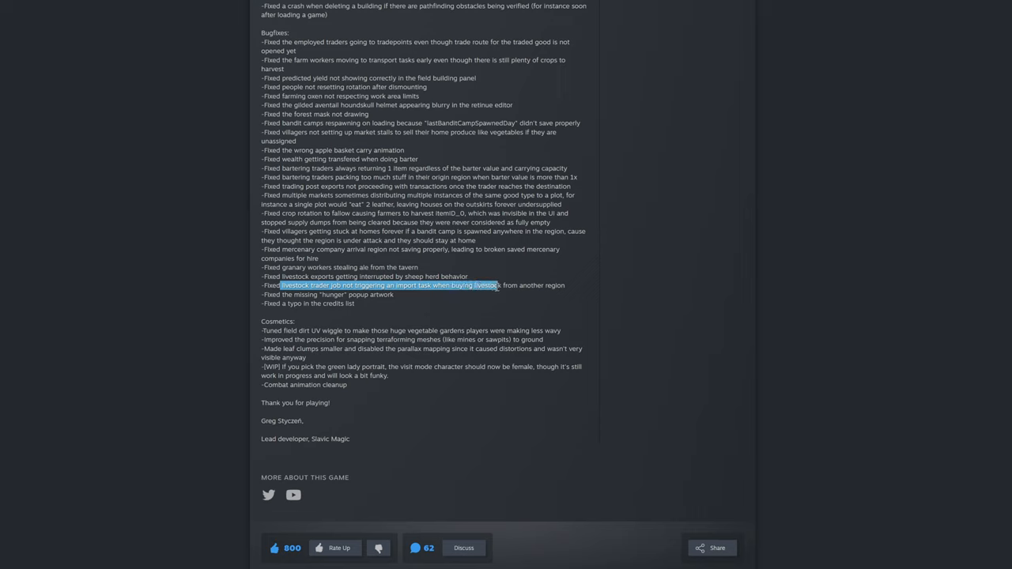
{"action": "left_click", "coordinate": [281, 294]}
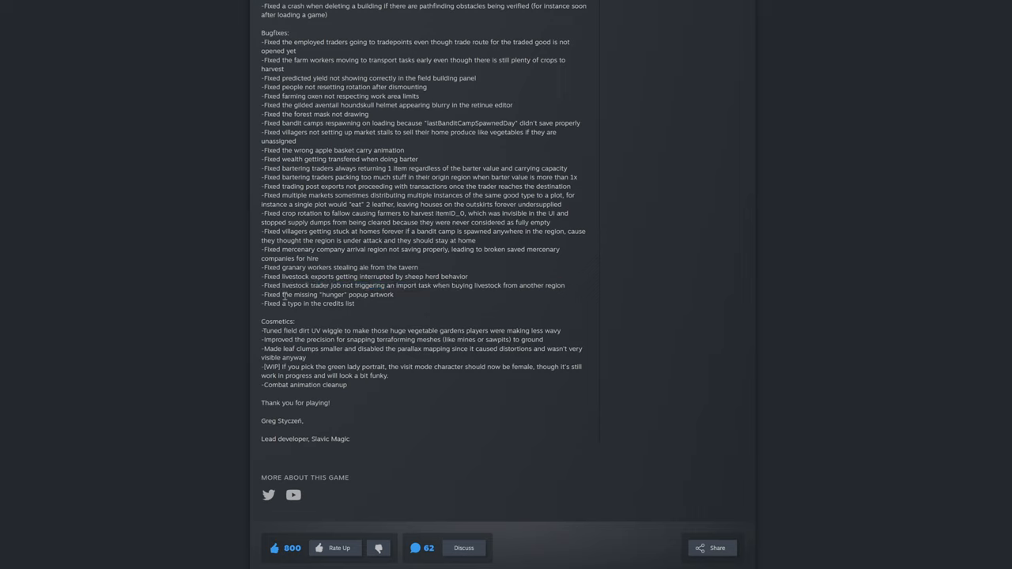
{"action": "double_click", "coordinate": [284, 294]}
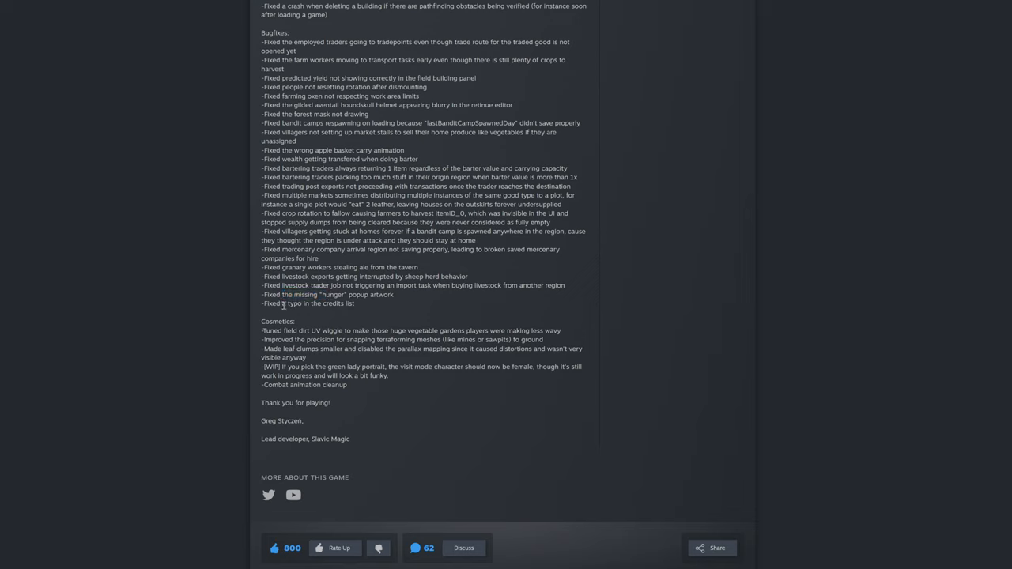
{"action": "left_click_drag", "start_coordinate": [281, 304], "coordinate": [335, 304]}
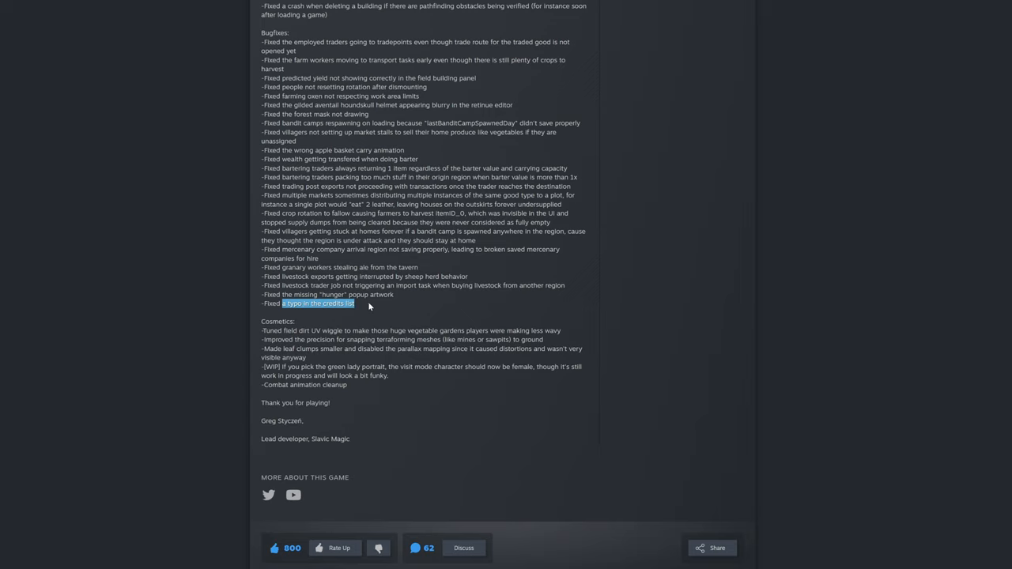
{"action": "left_click", "coordinate": [371, 307]}
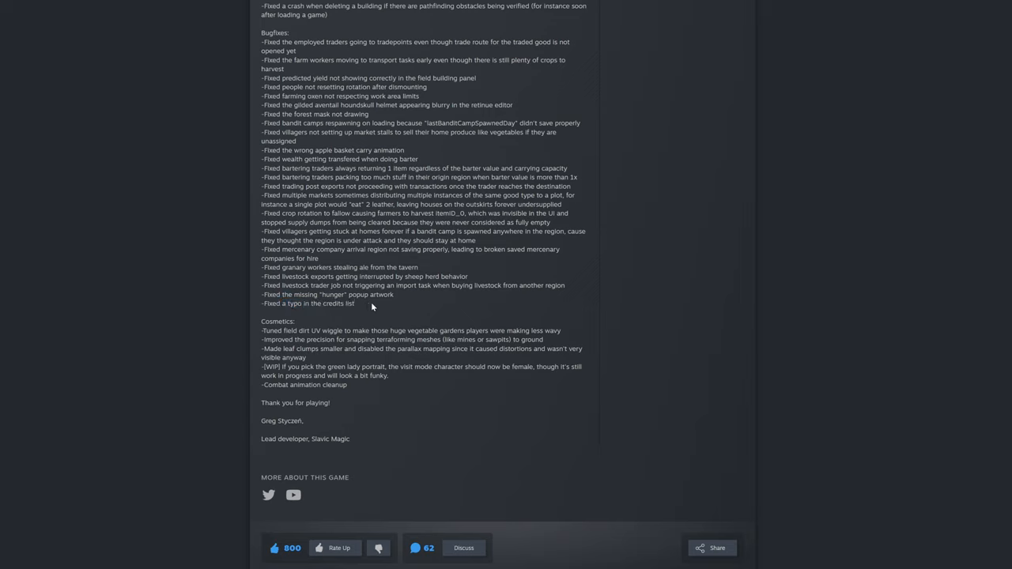
{"action": "mouse_move", "coordinate": [262, 326]}
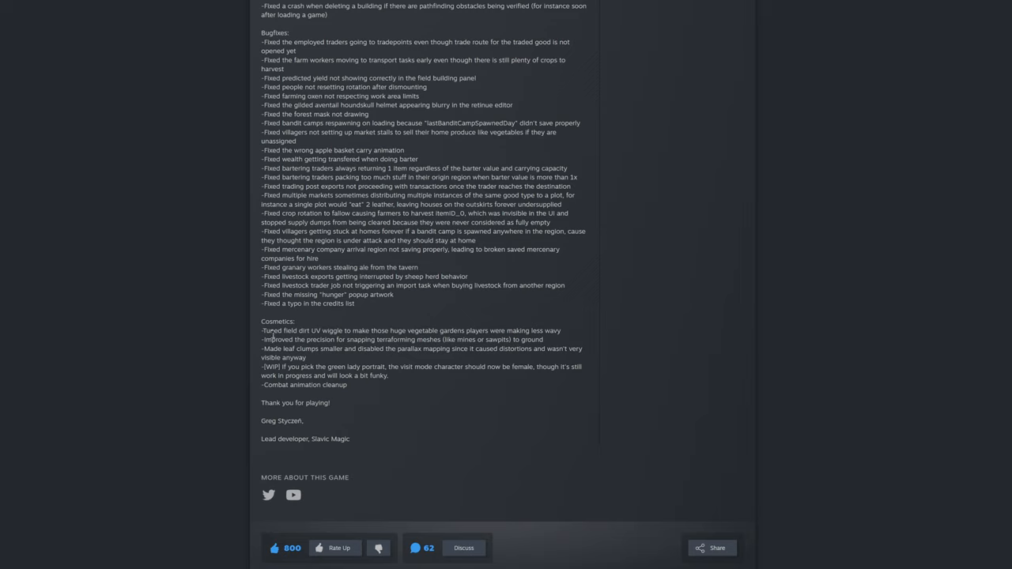
{"action": "left_click_drag", "start_coordinate": [286, 330], "coordinate": [349, 330]}
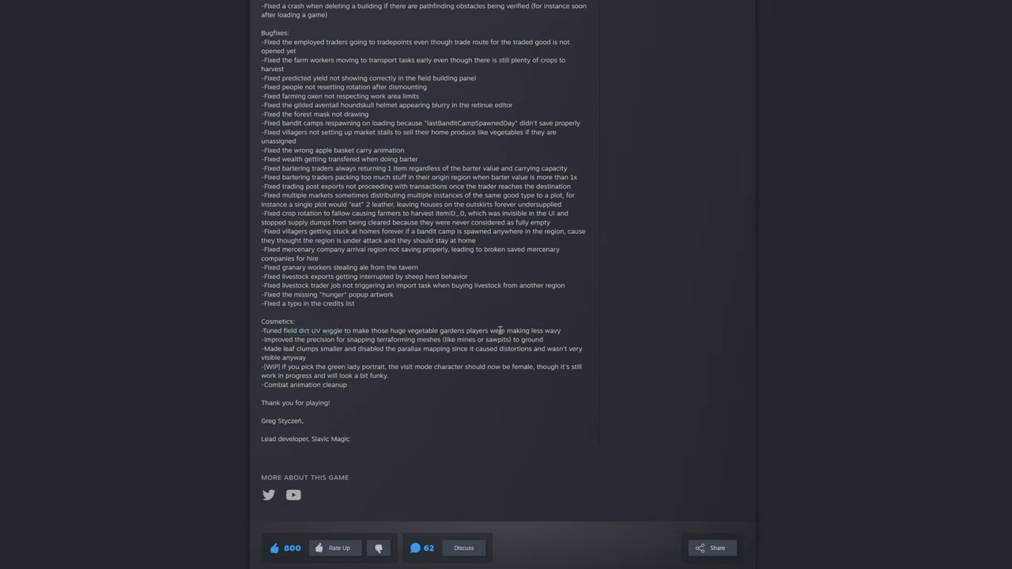
{"action": "mouse_move", "coordinate": [267, 338]}
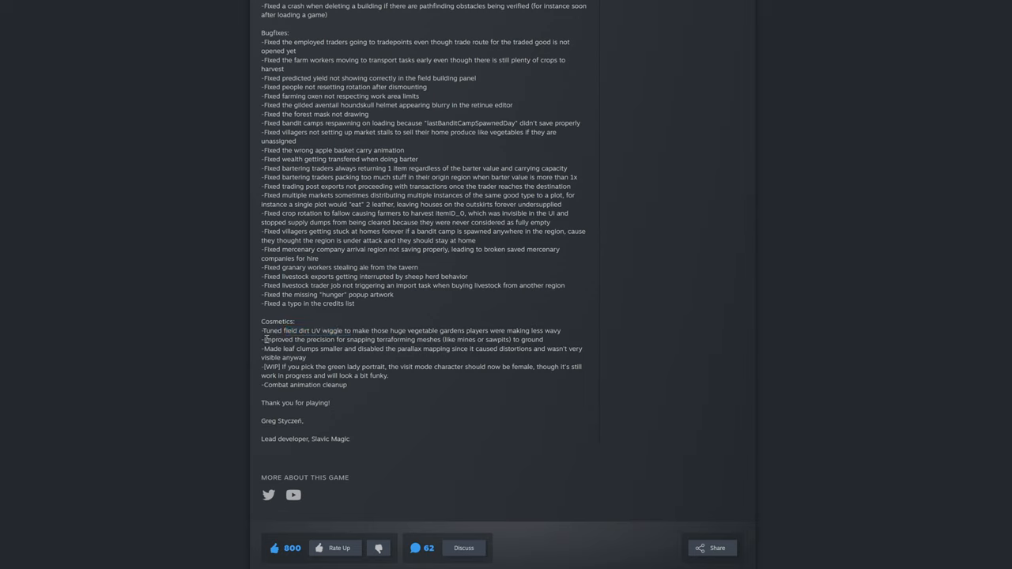
{"action": "left_click_drag", "start_coordinate": [265, 338], "coordinate": [389, 338]}
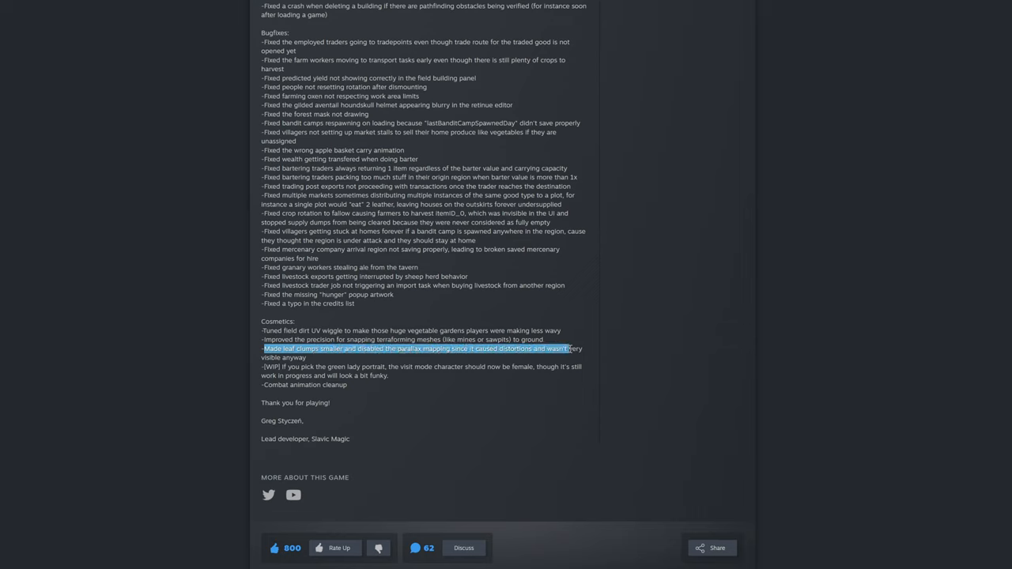
{"action": "left_click", "coordinate": [332, 362]}
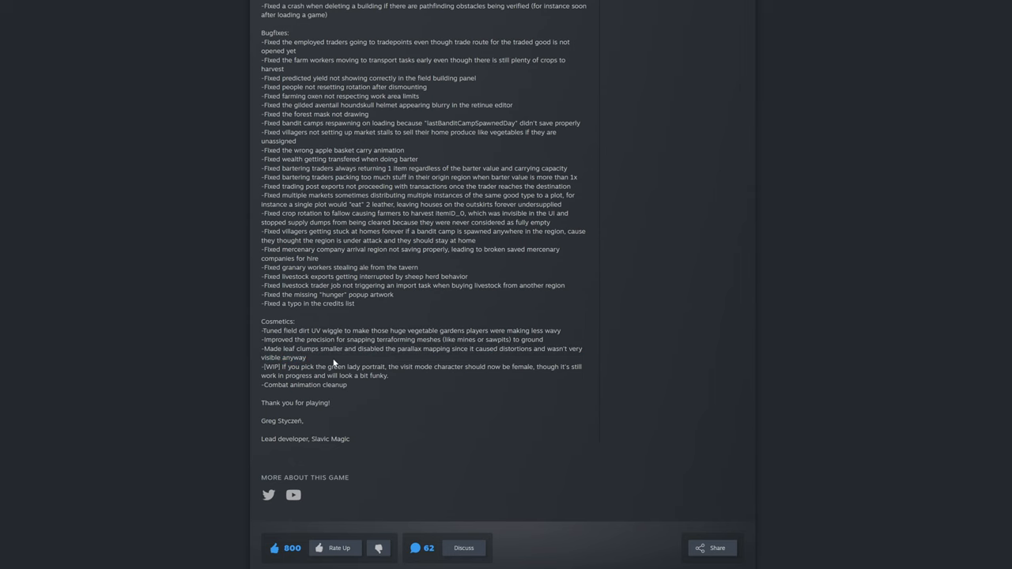
{"action": "scroll", "scroll_direction": "down", "scroll_amount": 3}
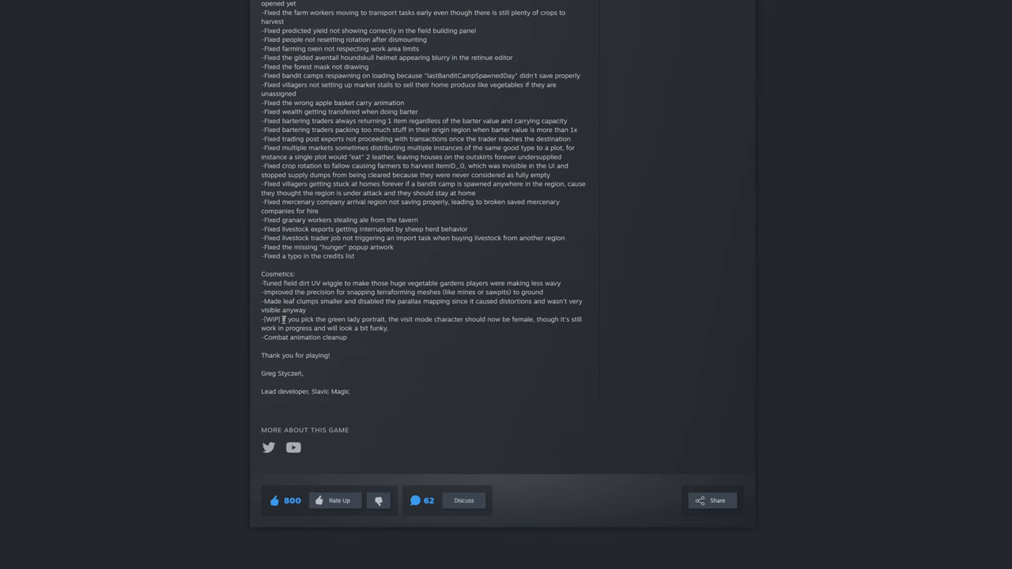
{"action": "left_click_drag", "start_coordinate": [281, 320], "coordinate": [326, 320]}
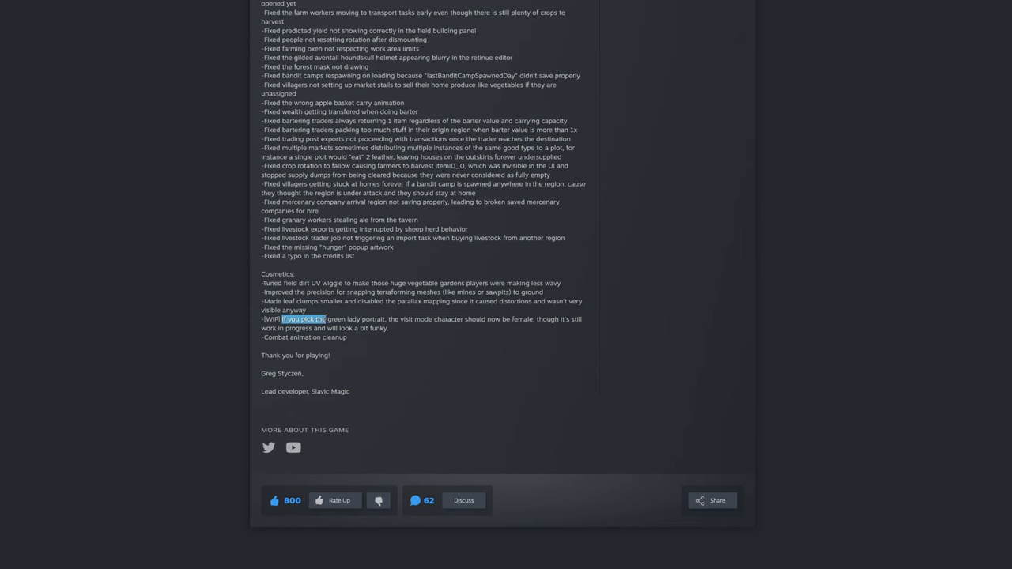
{"action": "left_click_drag", "start_coordinate": [324, 319], "coordinate": [408, 320]}
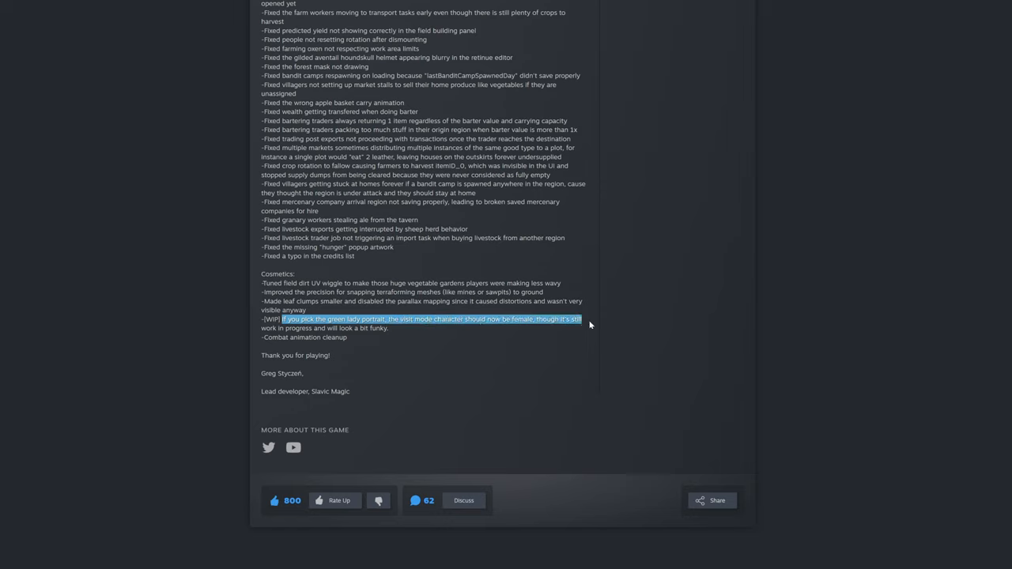
{"action": "left_click_drag", "start_coordinate": [588, 320], "coordinate": [324, 327]}
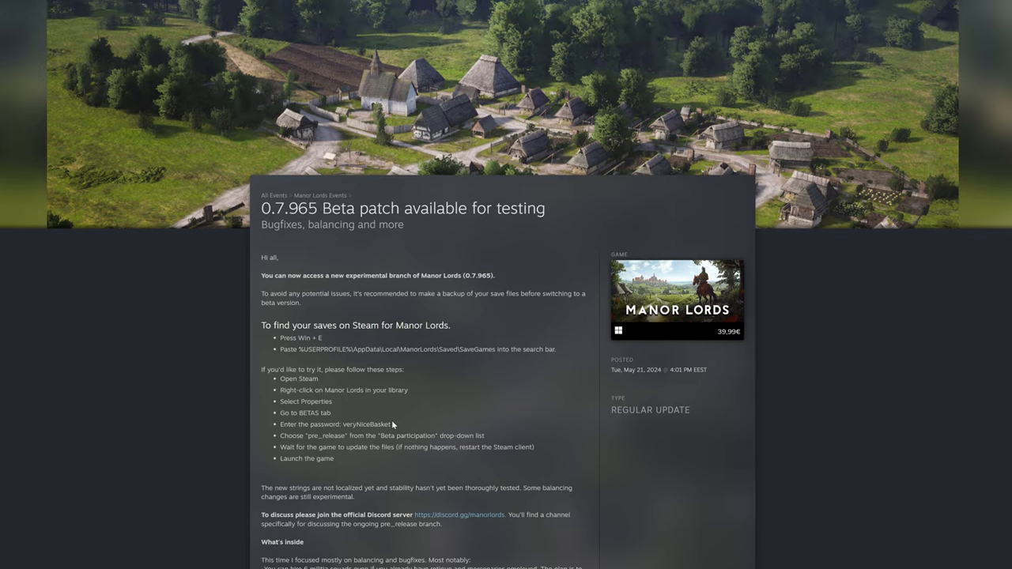
Return to the Full changelog heading and highlight the version number 0.7.965.
{"action": "scroll", "scroll_direction": "down", "scroll_amount": 3}
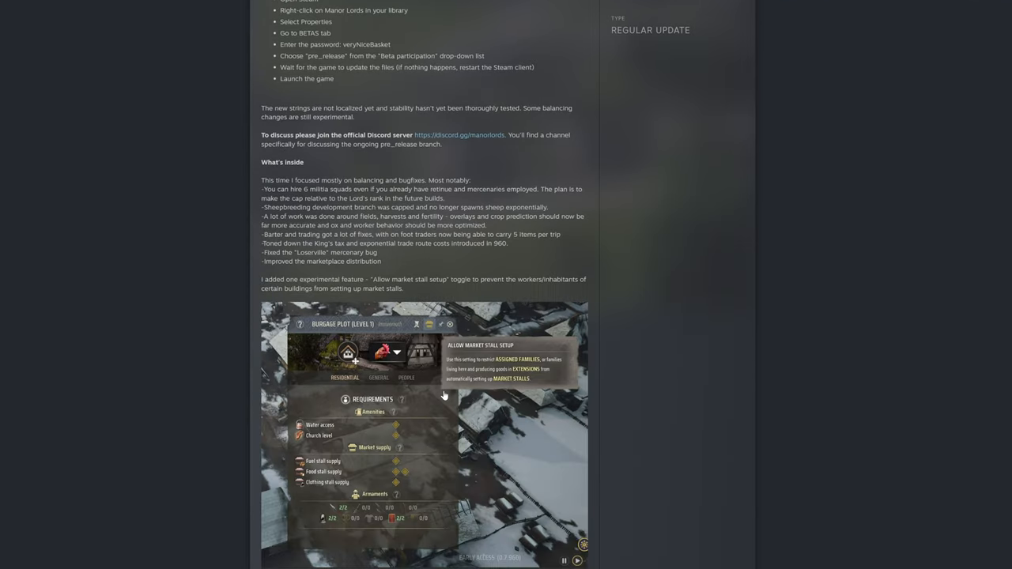
{"action": "scroll", "scroll_direction": "down", "scroll_amount": 3}
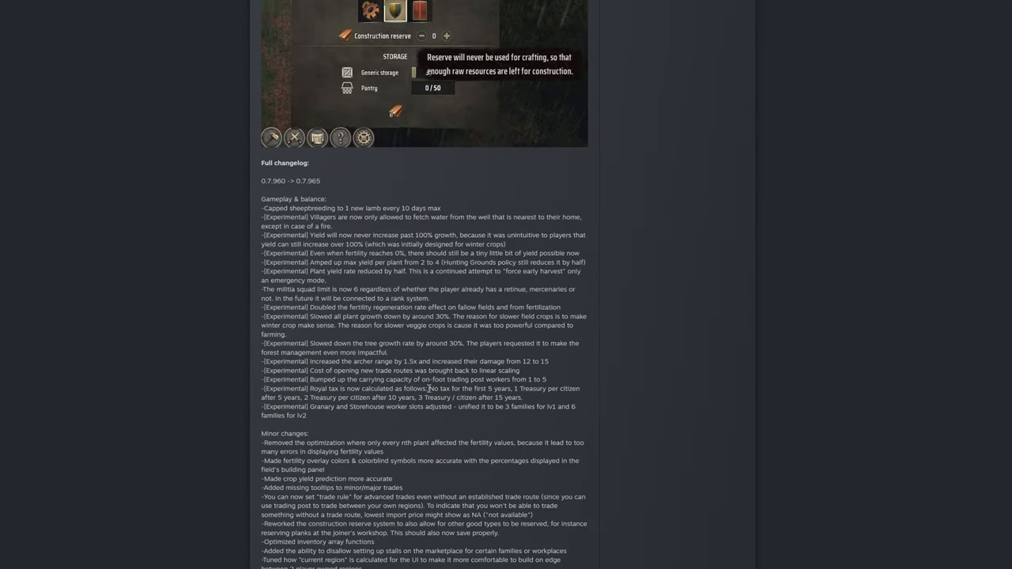
{"action": "scroll", "scroll_direction": "down", "scroll_amount": 3}
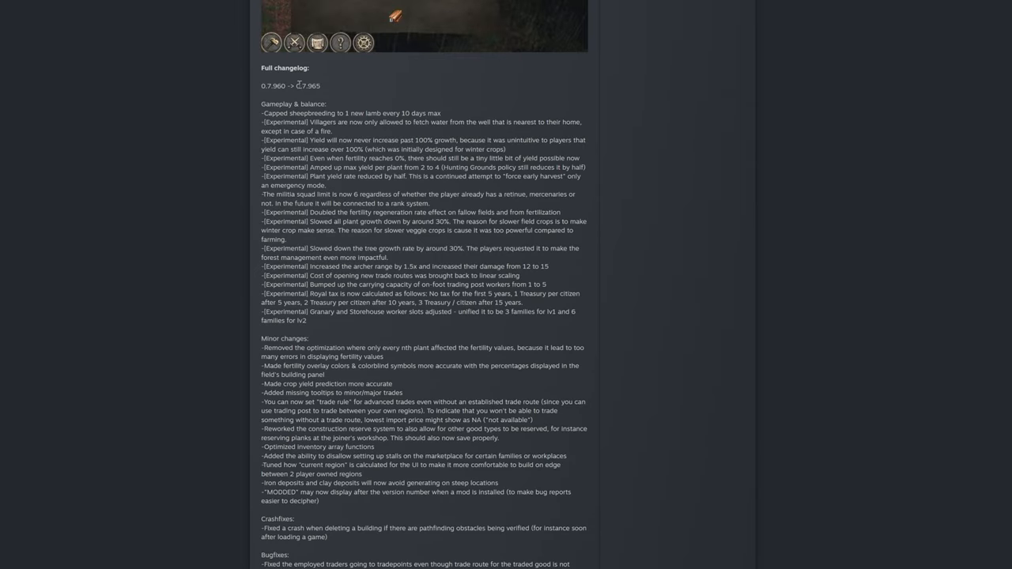
{"action": "double_click", "coordinate": [307, 86]}
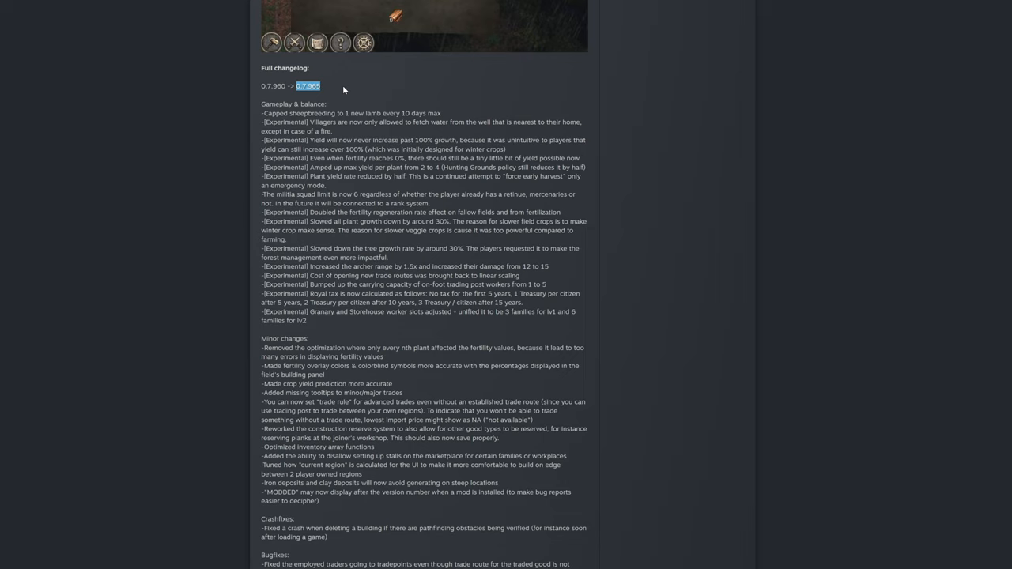
{"action": "mouse_move", "coordinate": [382, 213]}
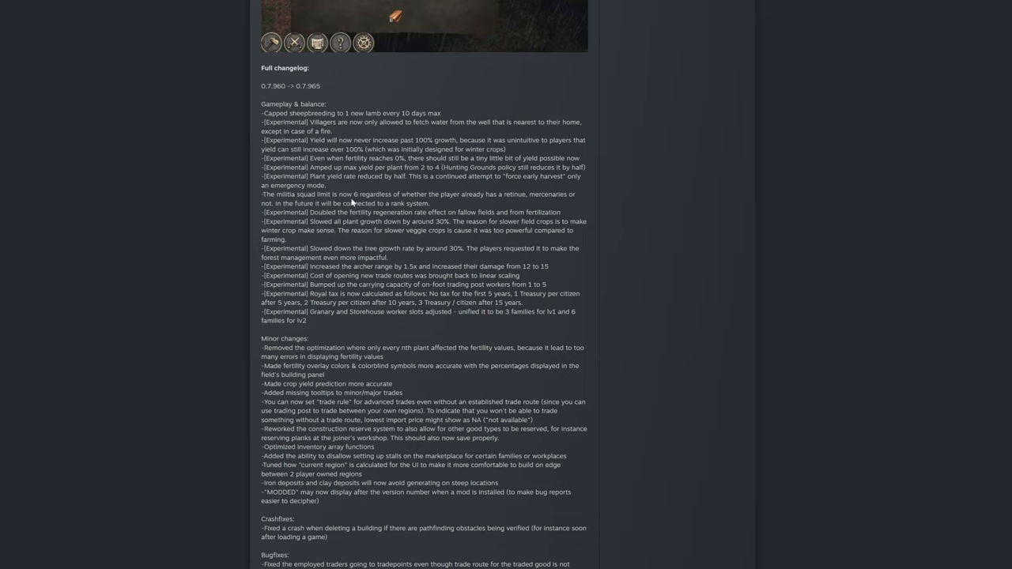
{"action": "mouse_move", "coordinate": [351, 202]}
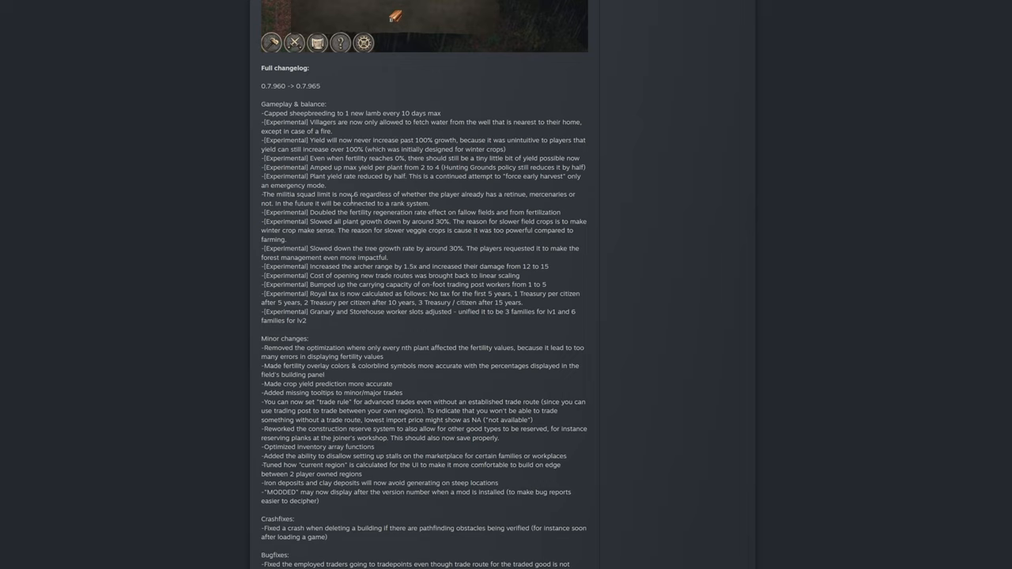